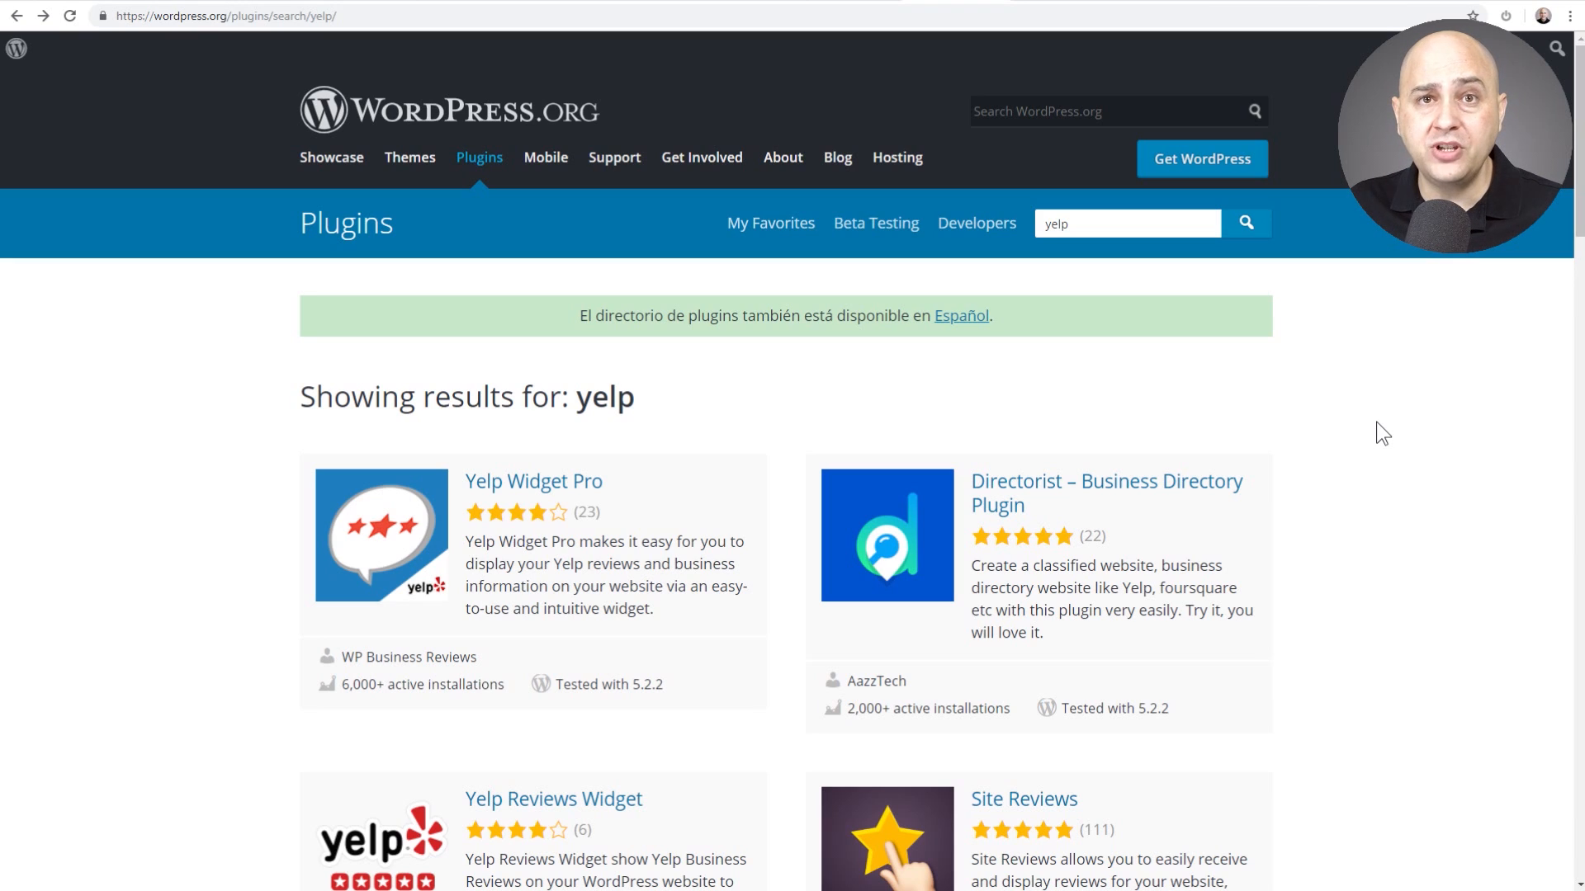
pyautogui.moveTo(1320, 432)
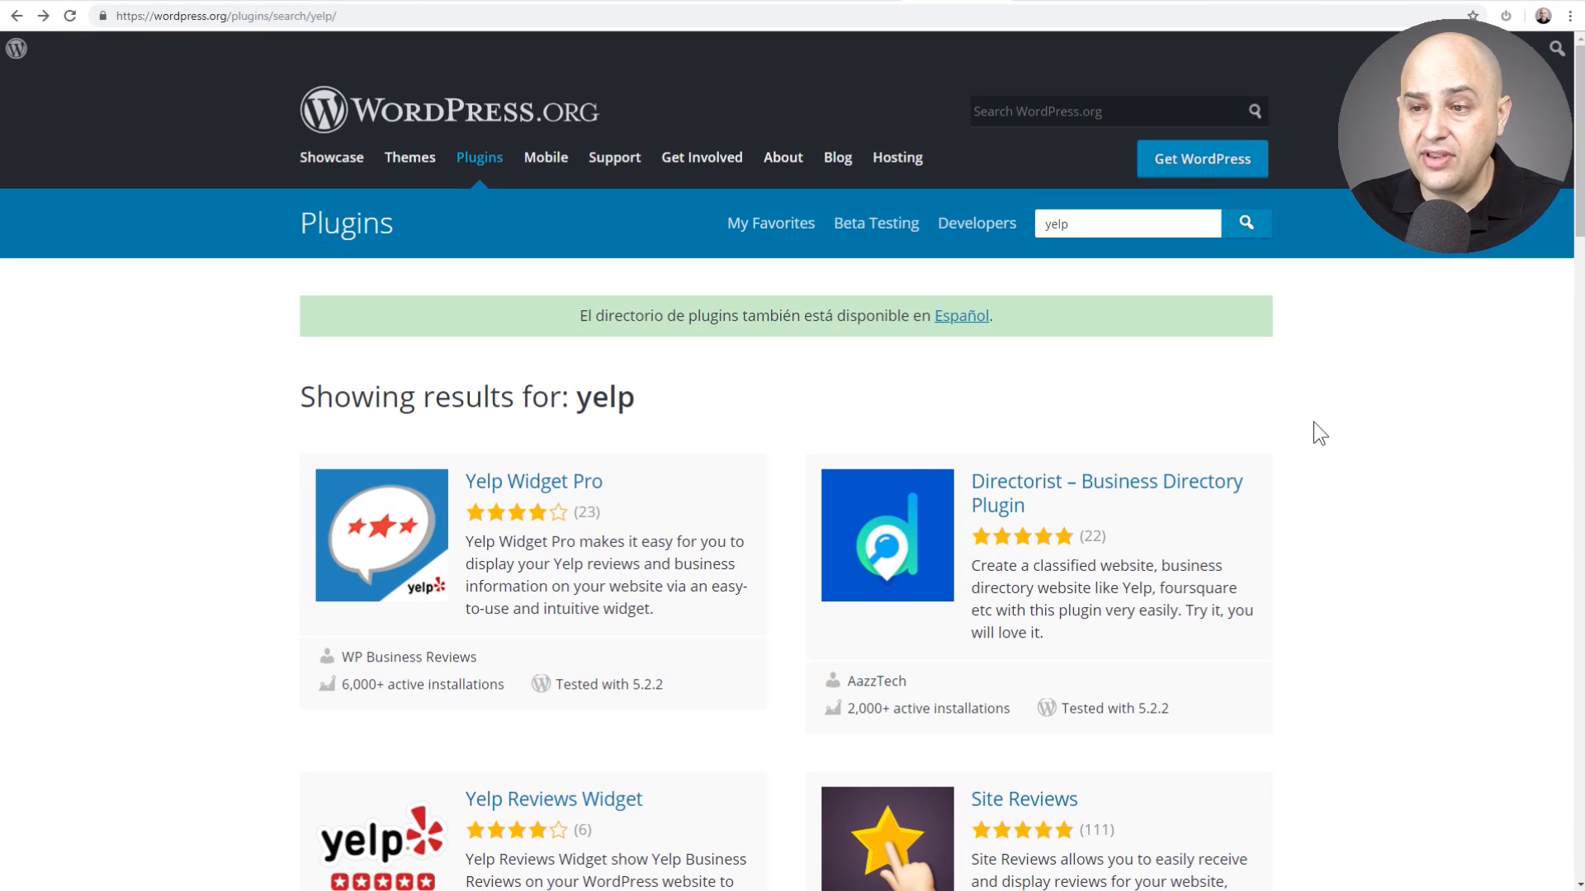
pyautogui.moveTo(348, 662)
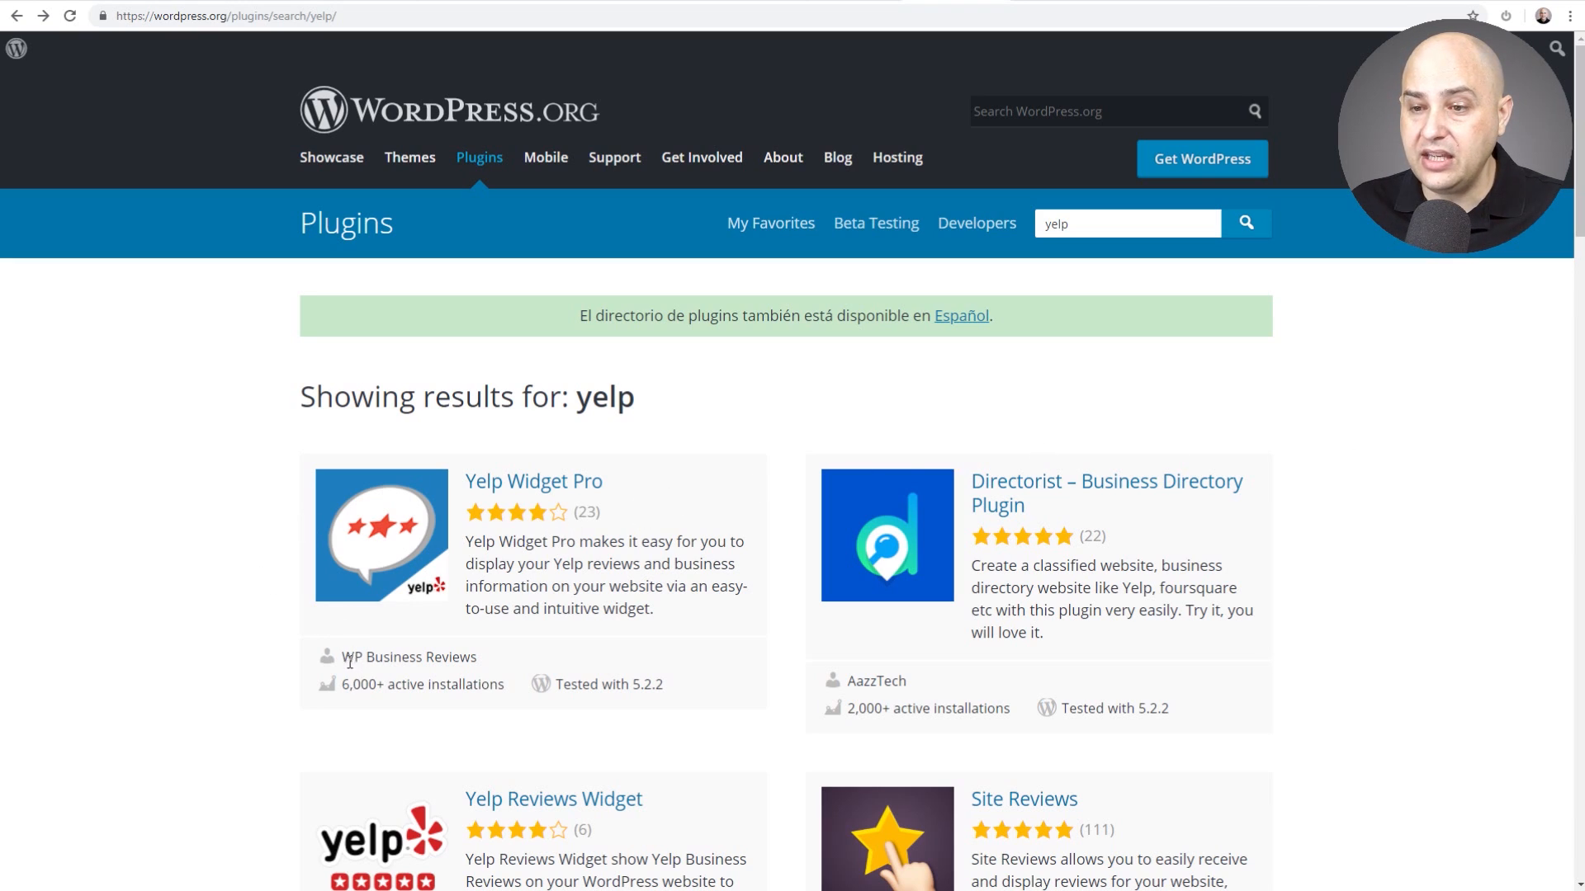
# Review the 'yelp' plugin search results, noting WP Business Reviews as Yelp Widget Pro's author
pyautogui.doubleClick(409, 657)
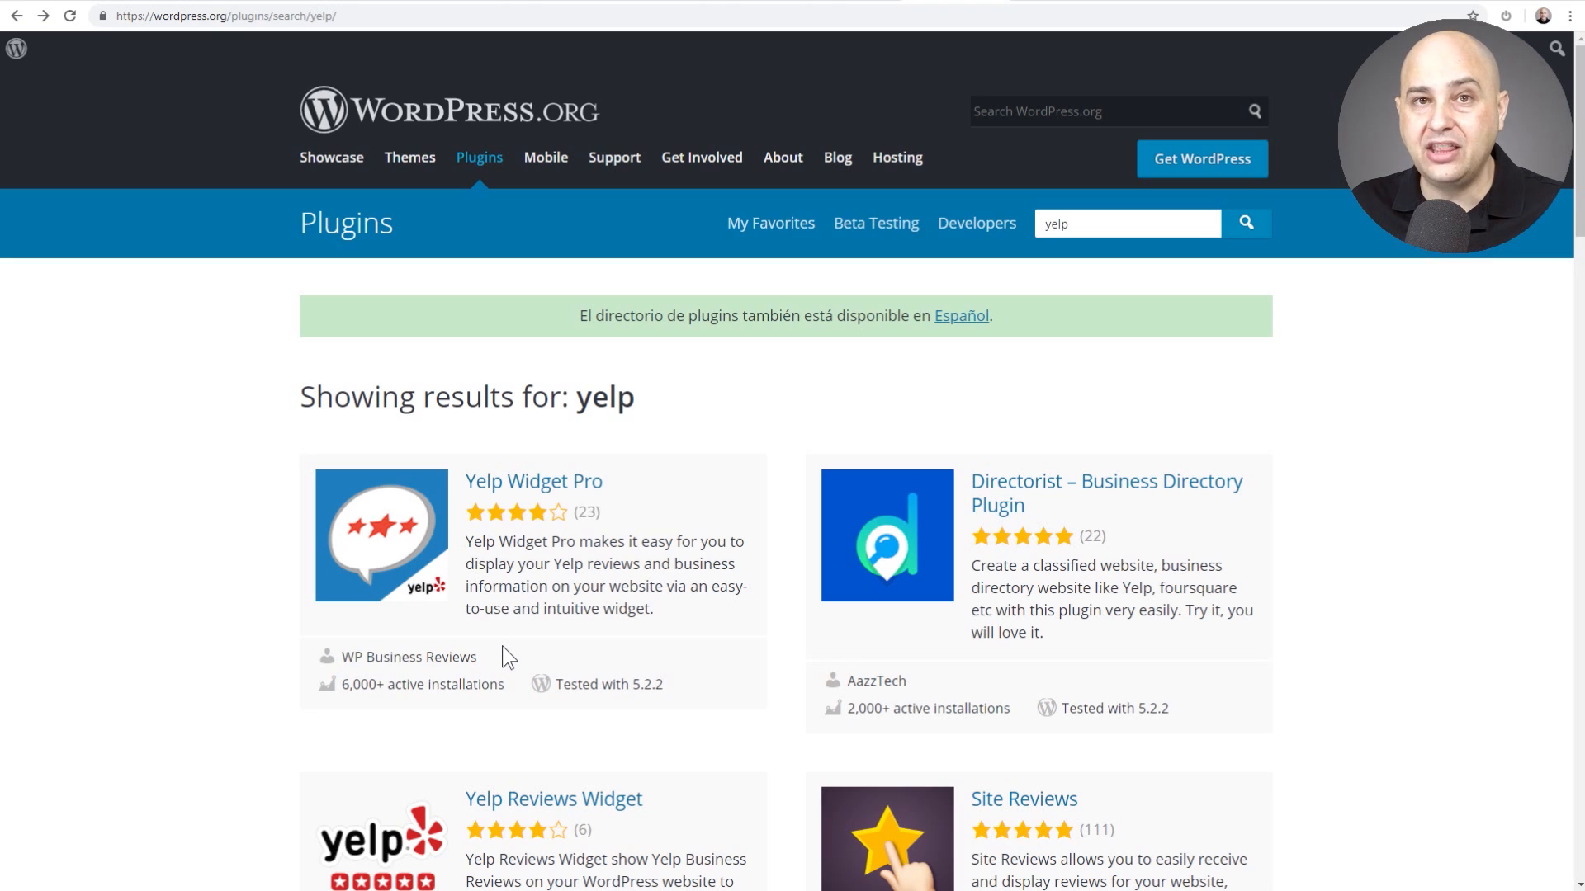
pyautogui.moveTo(532, 481)
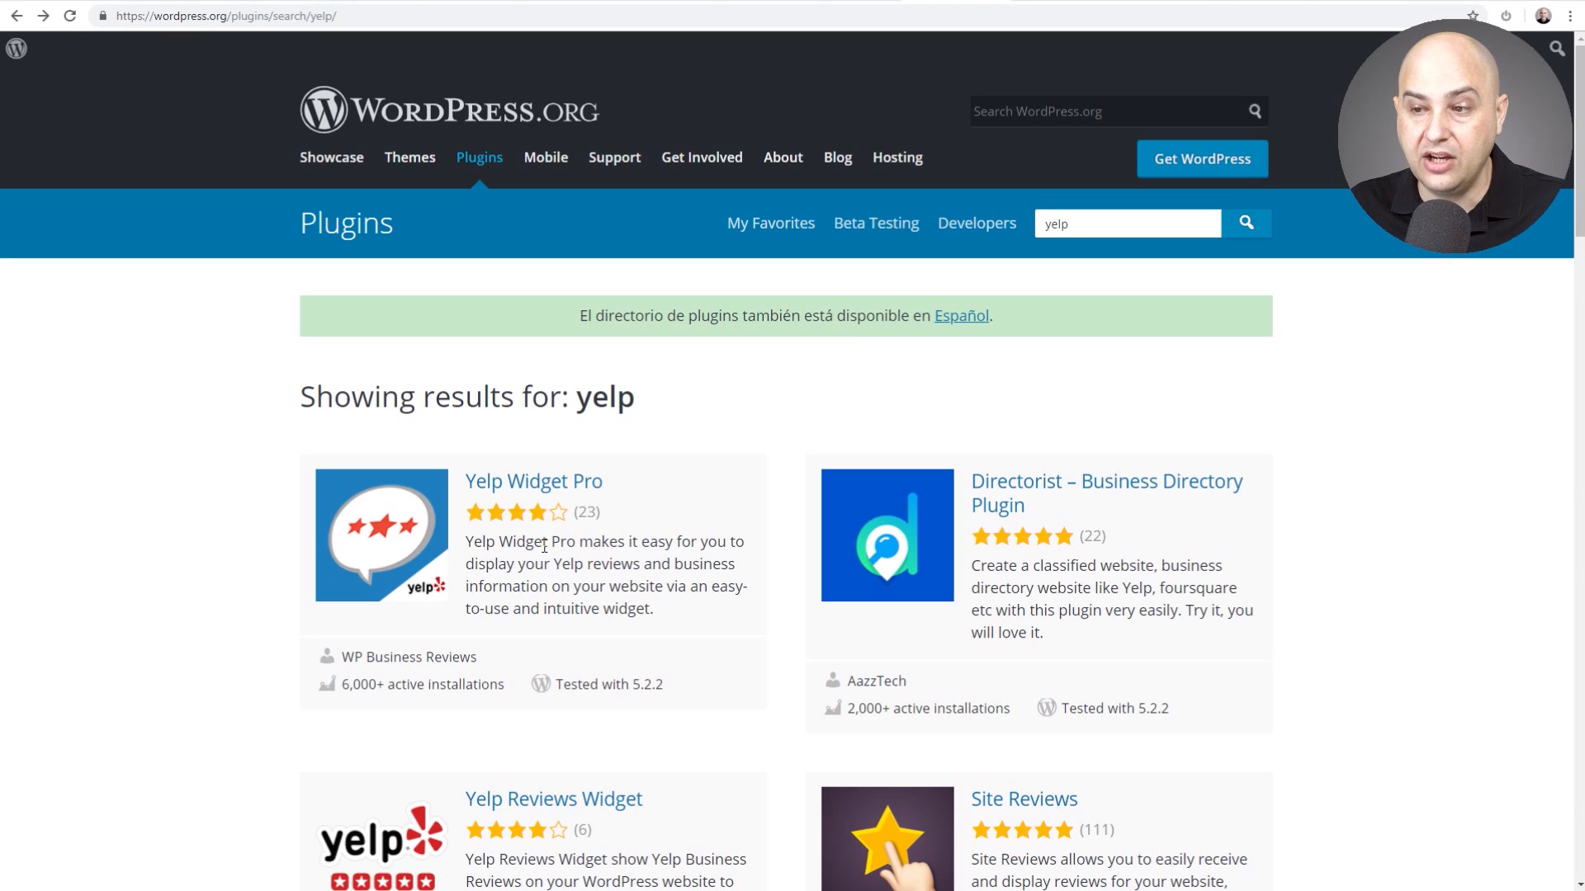
pyautogui.moveTo(494, 526)
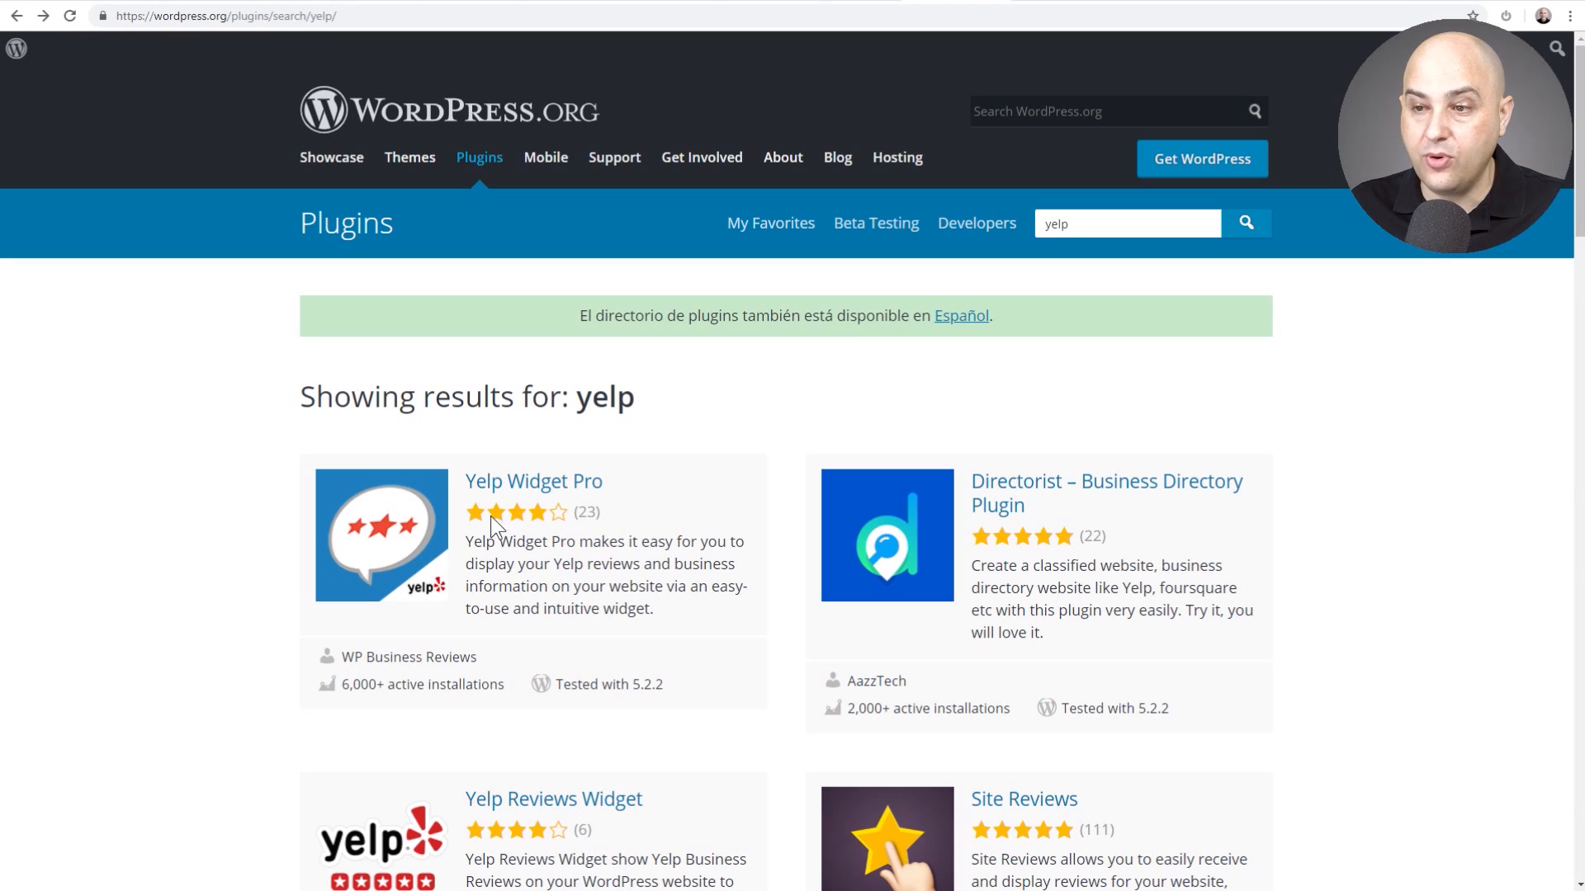
pyautogui.moveTo(846, 378)
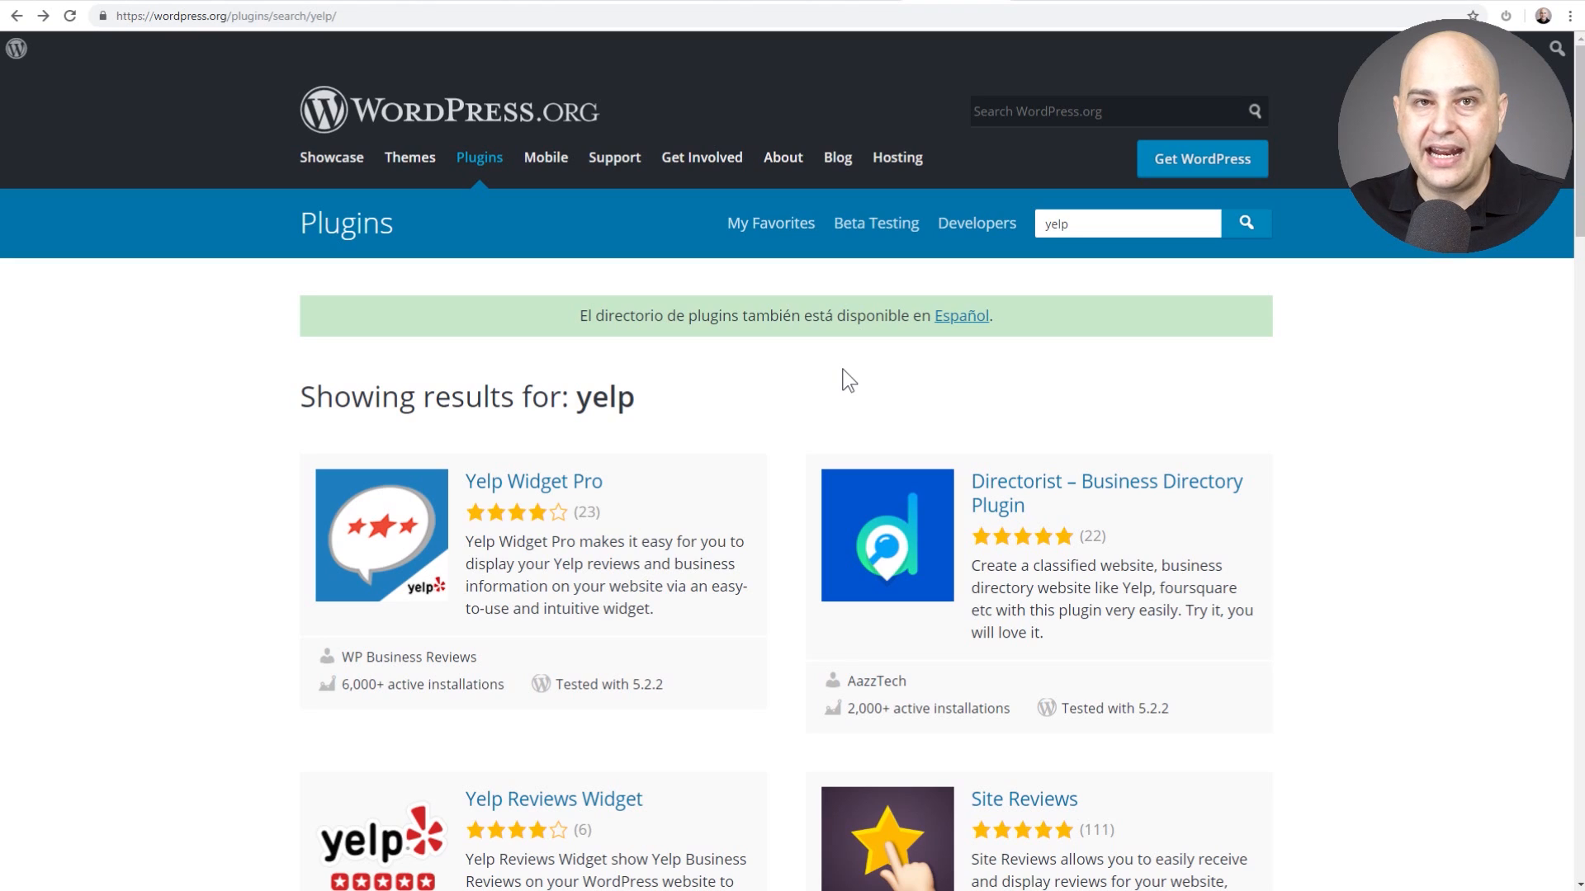
pyautogui.moveTo(924, 276)
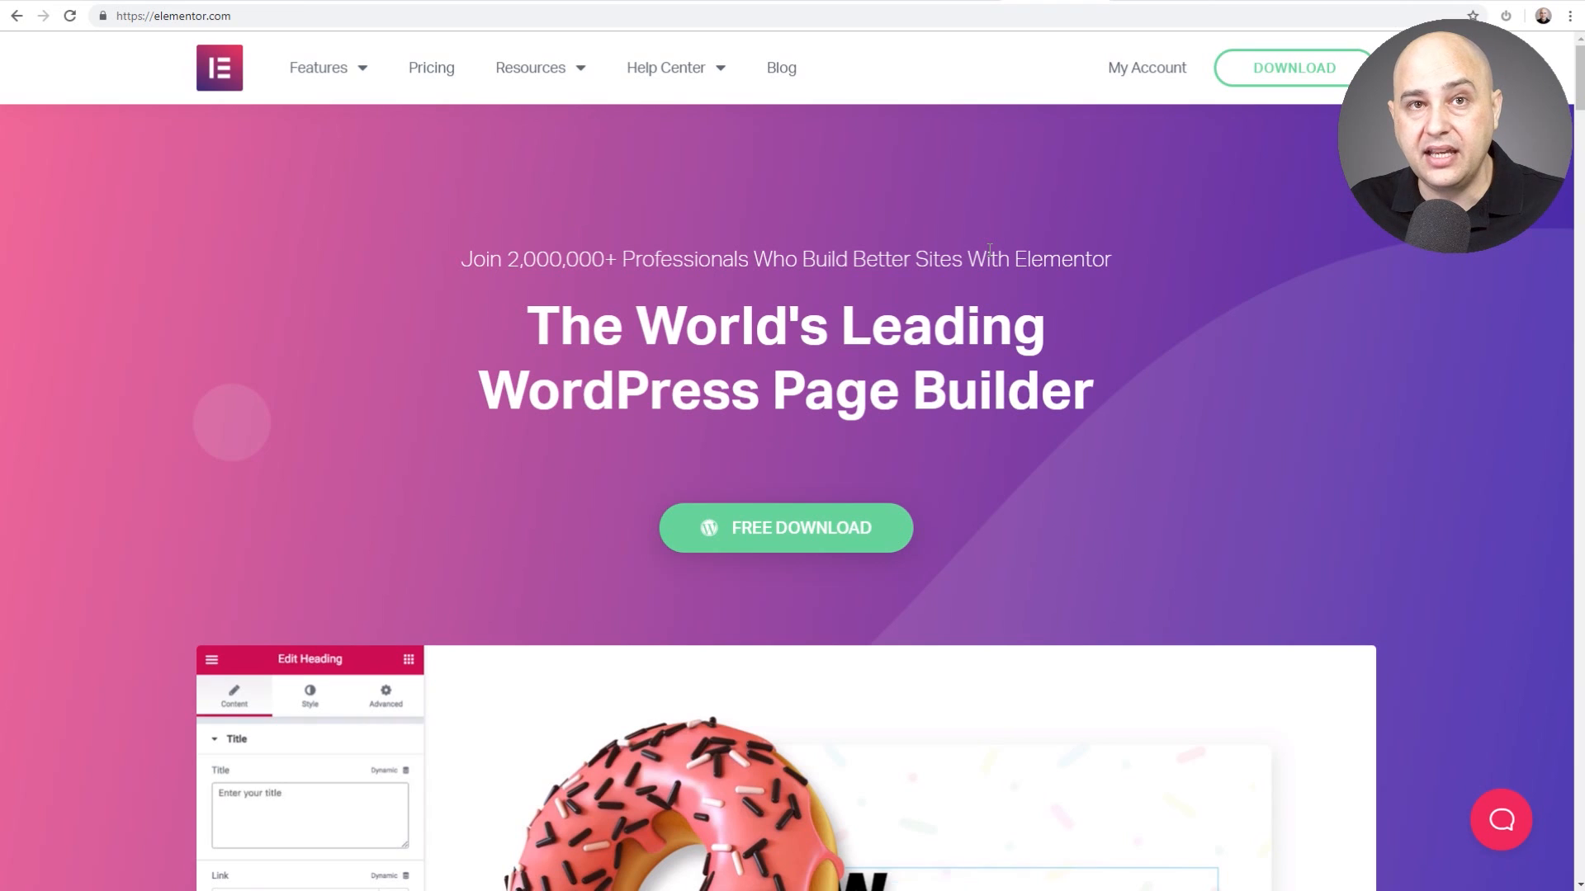
# Switch to the docs.elementor.com tab with the Reviews Widget (Pro) article
pyautogui.click(309, 695)
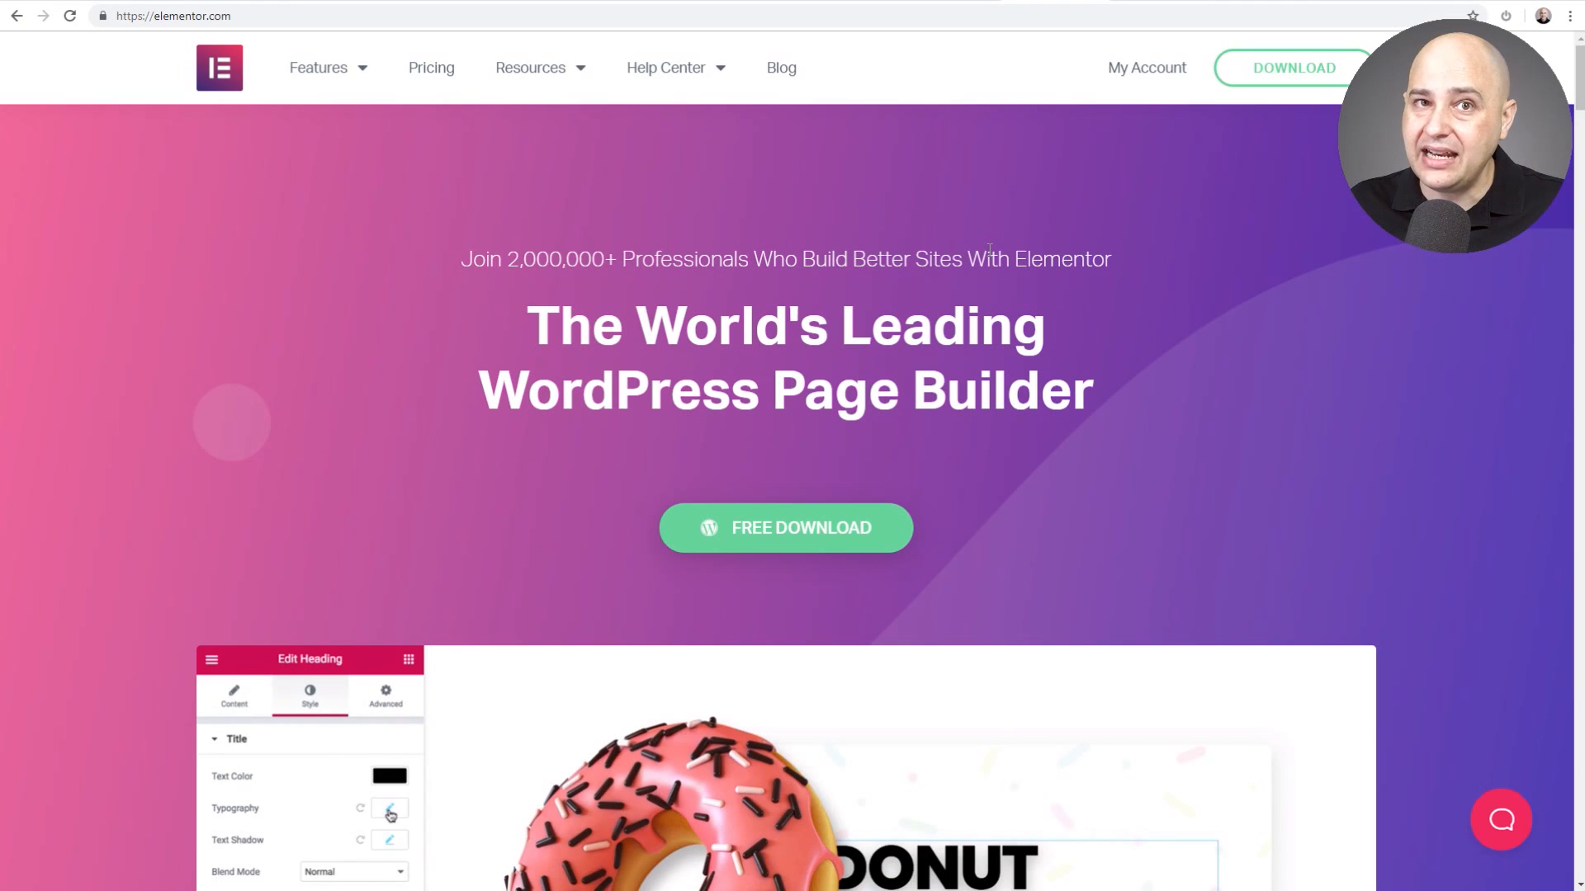
pyautogui.click(389, 809)
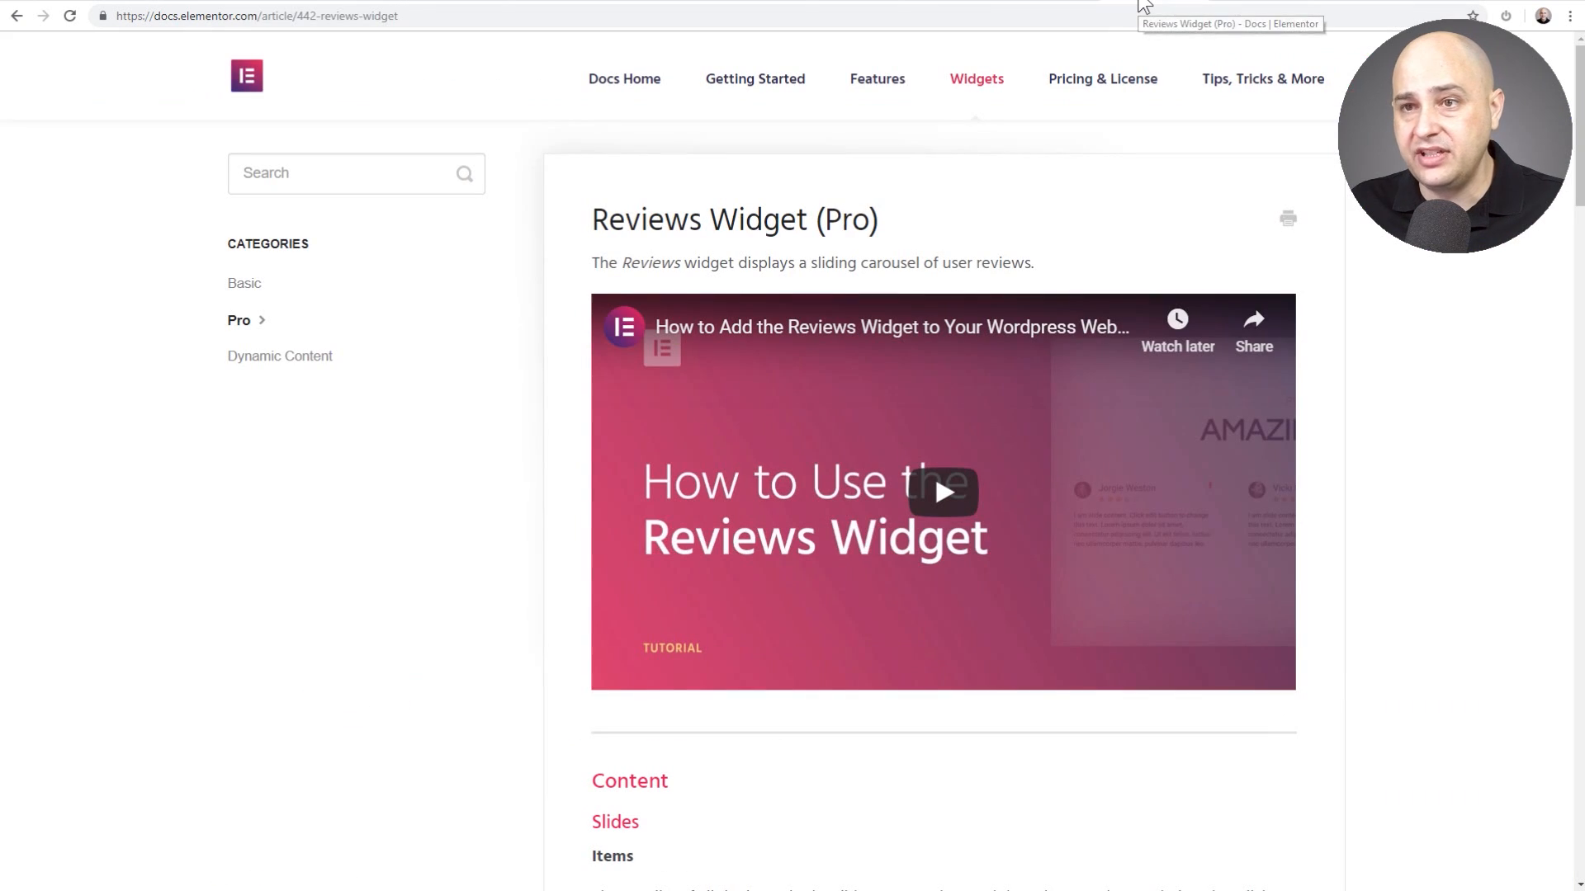
pyautogui.moveTo(1062, 197)
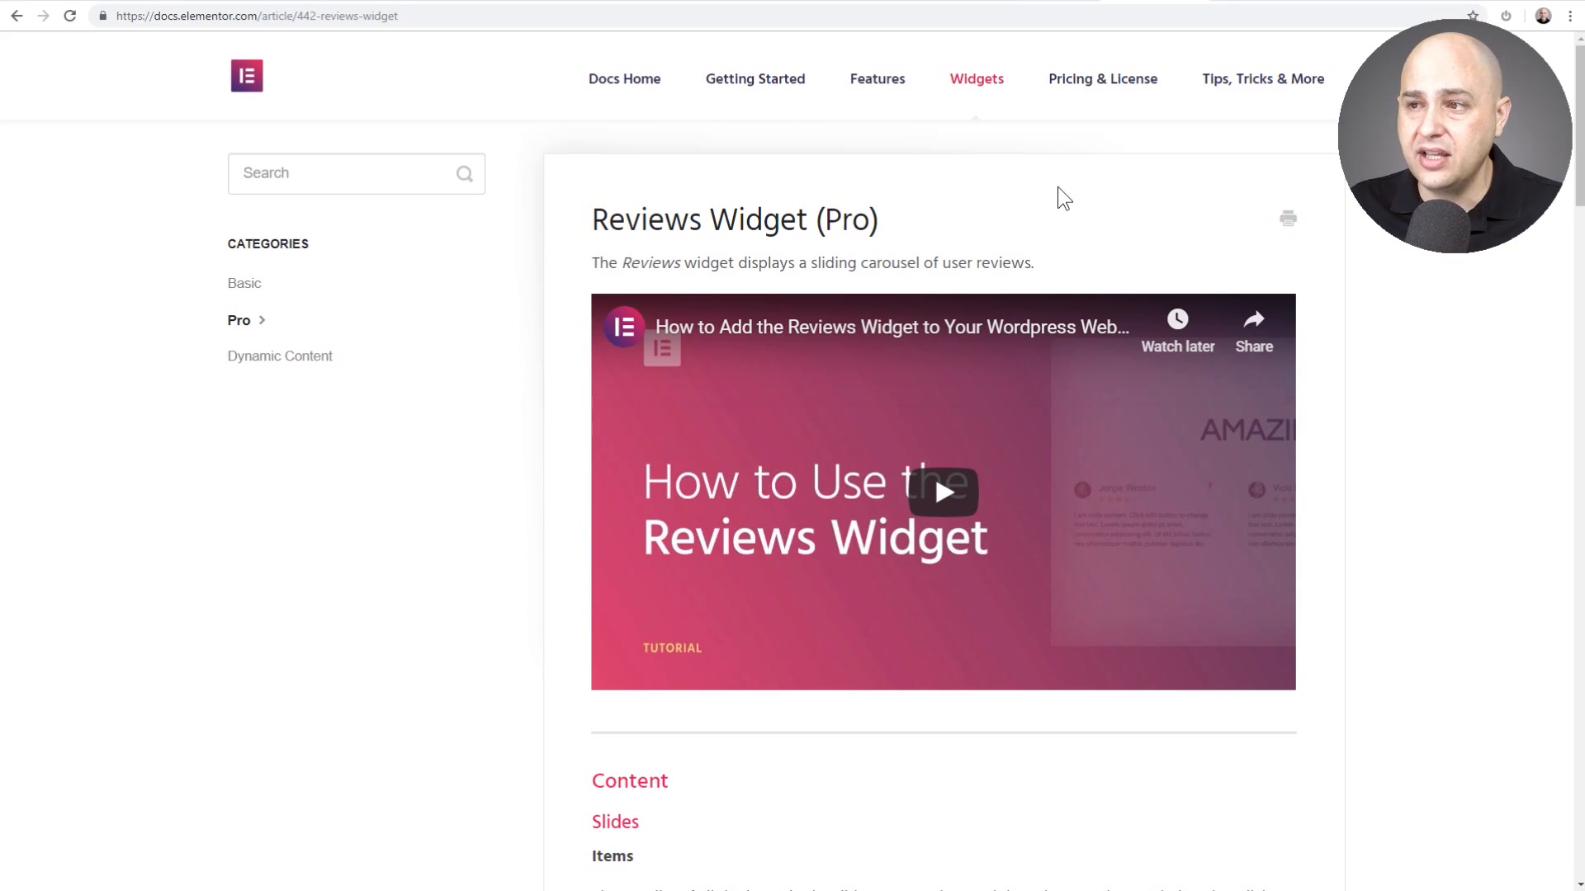
pyautogui.moveTo(931, 226)
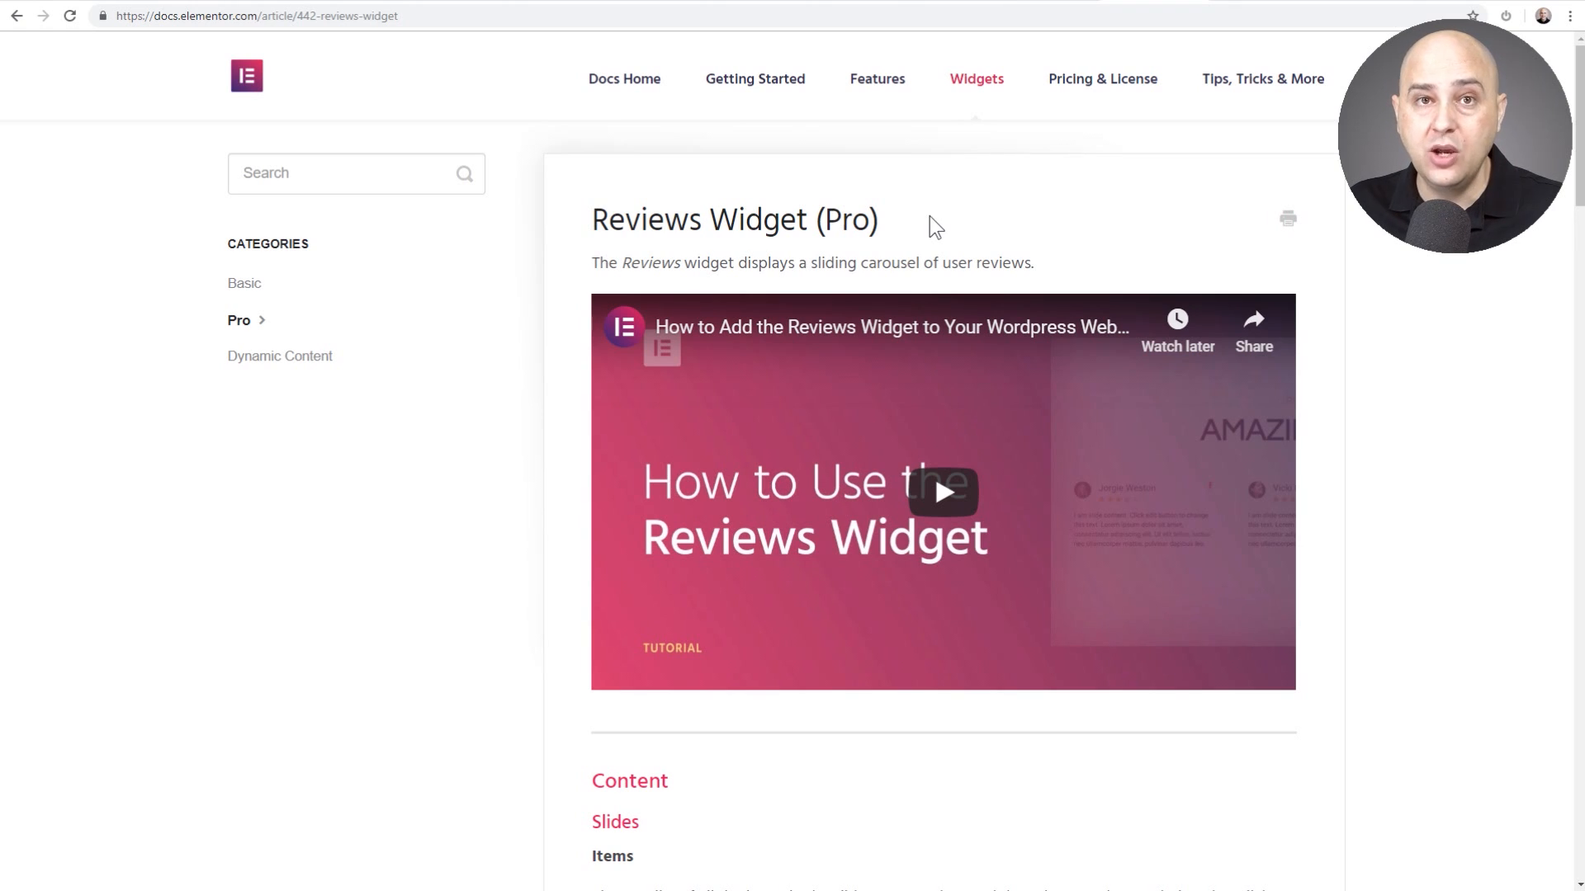
pyautogui.moveTo(953, 166)
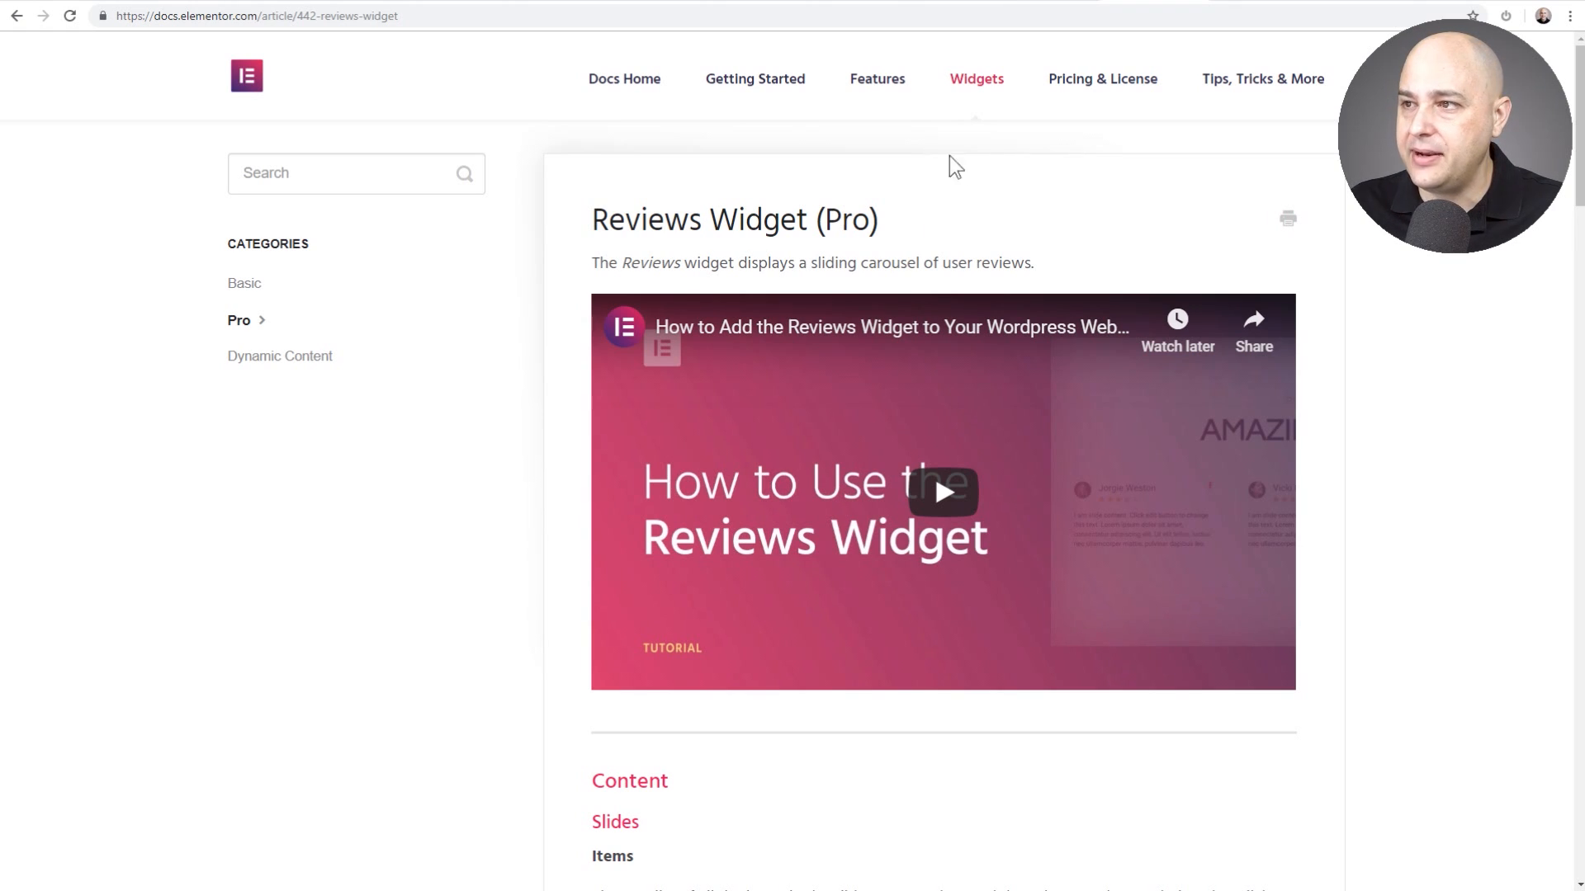
pyautogui.moveTo(1068, 154)
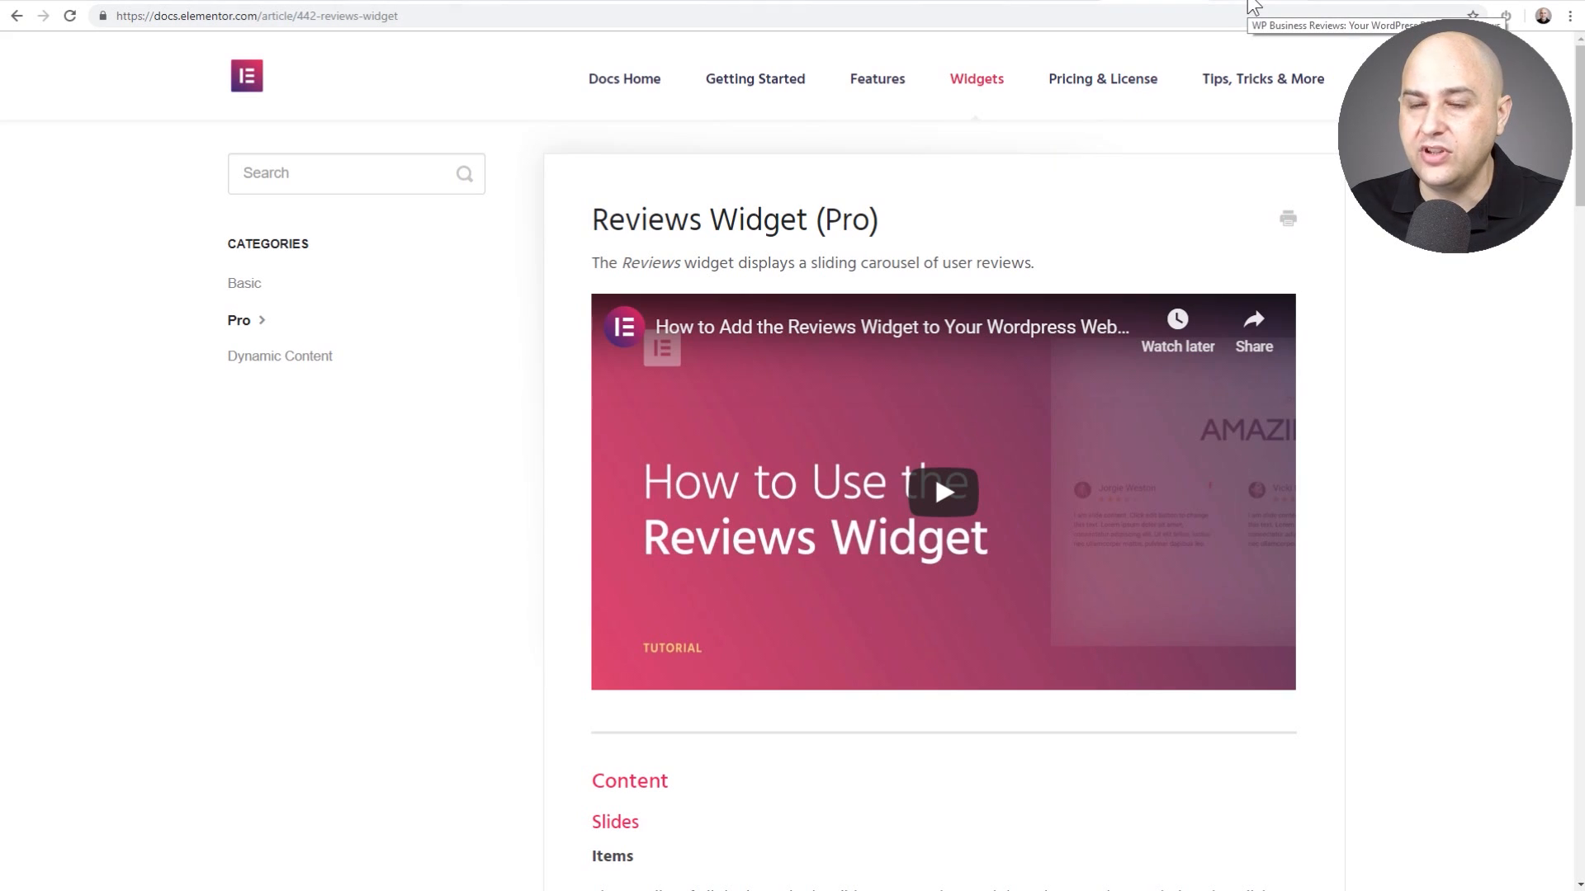
# Browse the wpbusinessreviews.com homepage's sample review grid, then return to the top
pyautogui.click(1355, 26)
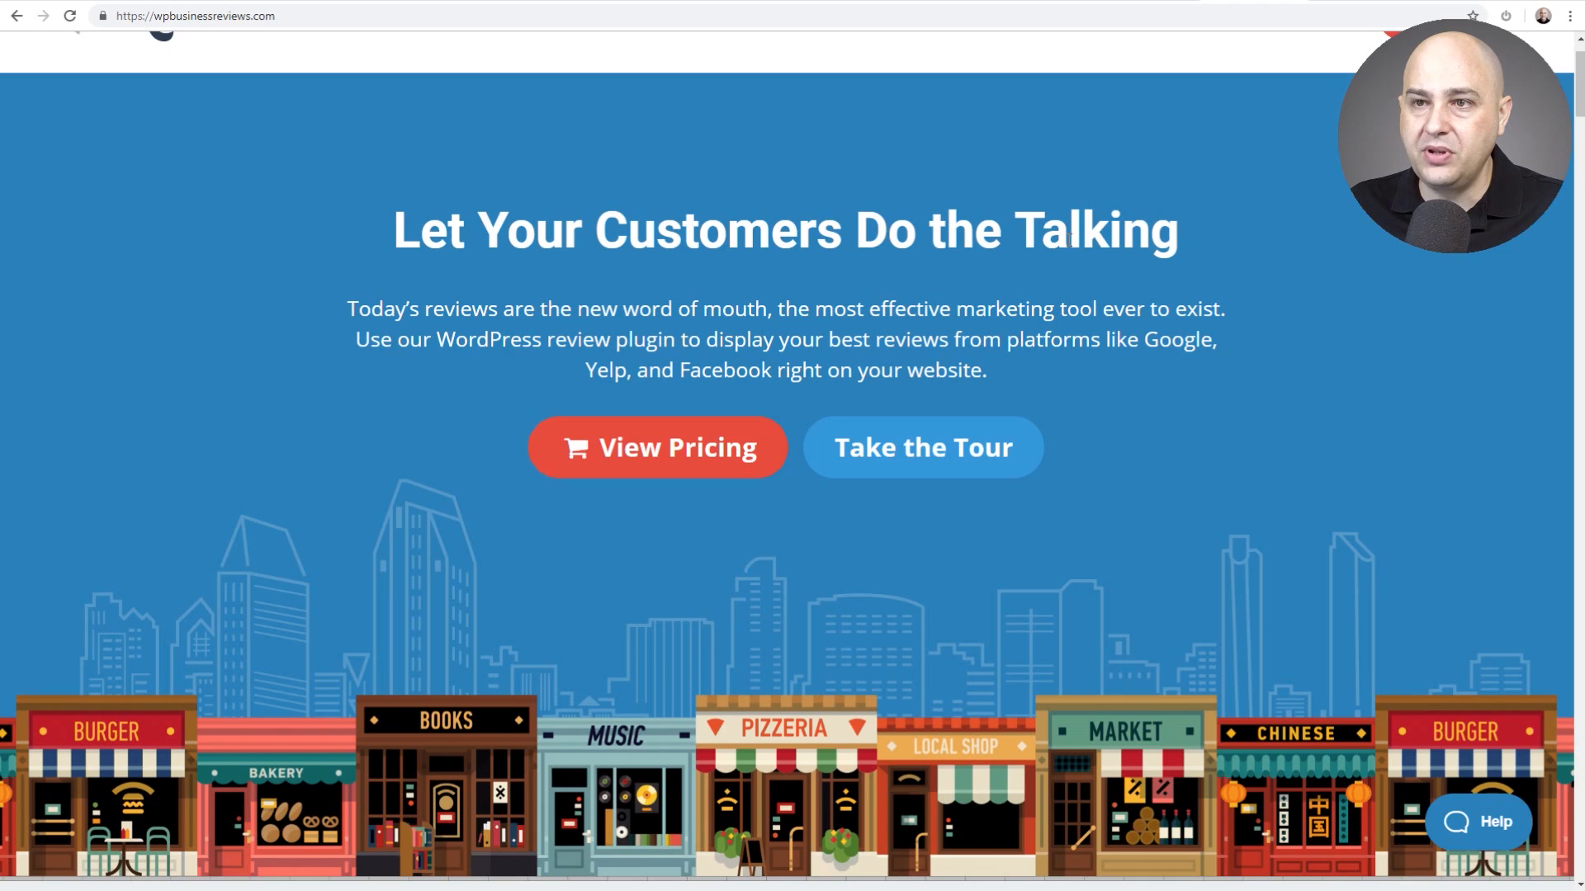
pyautogui.scroll(3)
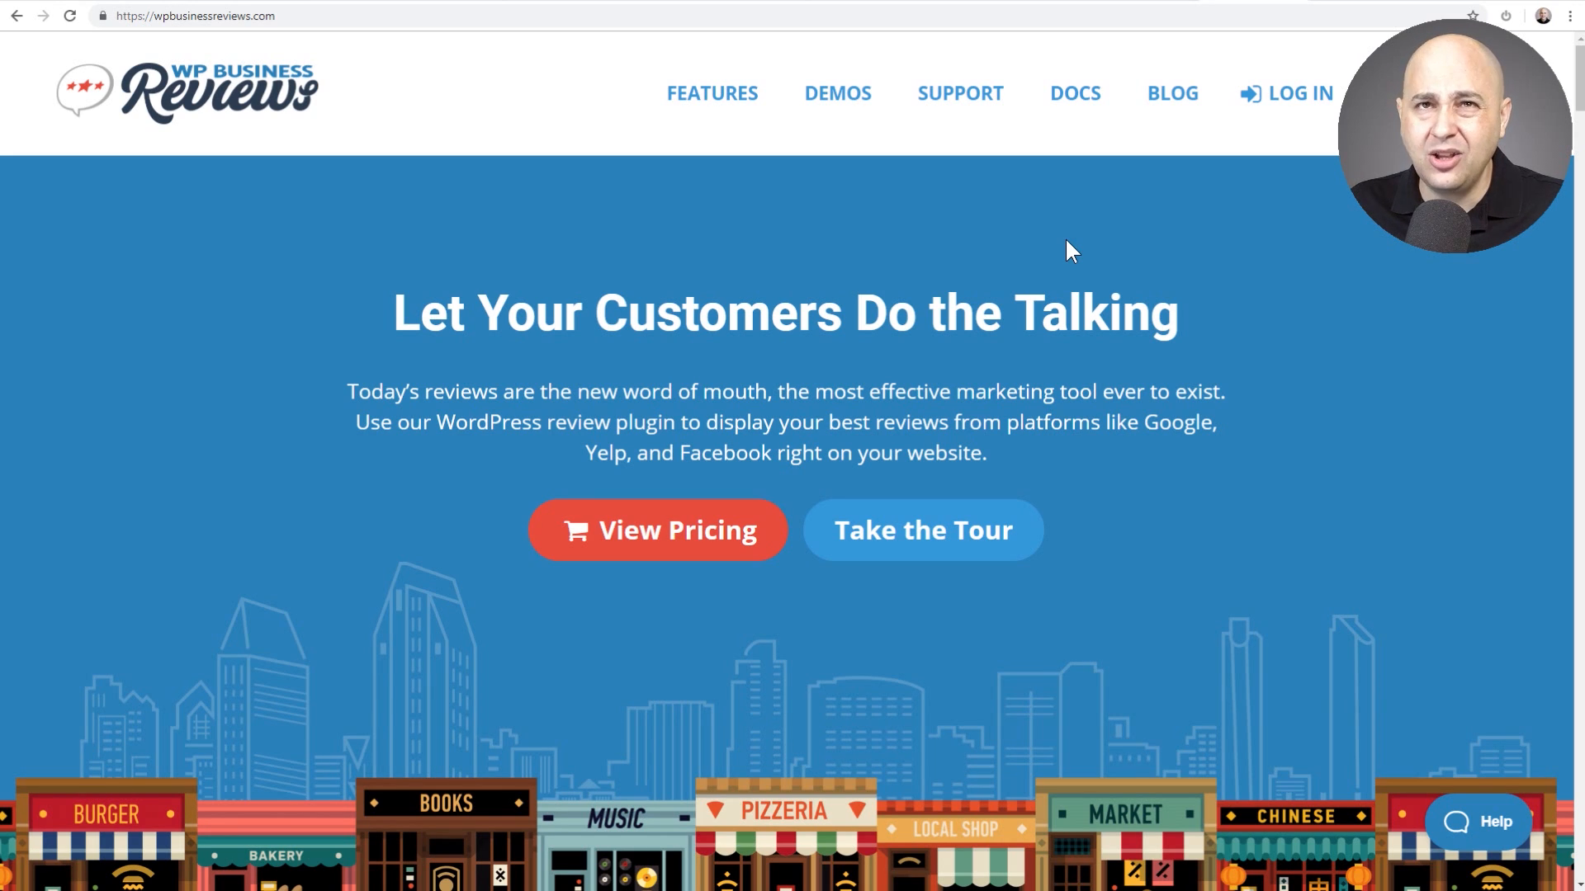
pyautogui.scroll(-3)
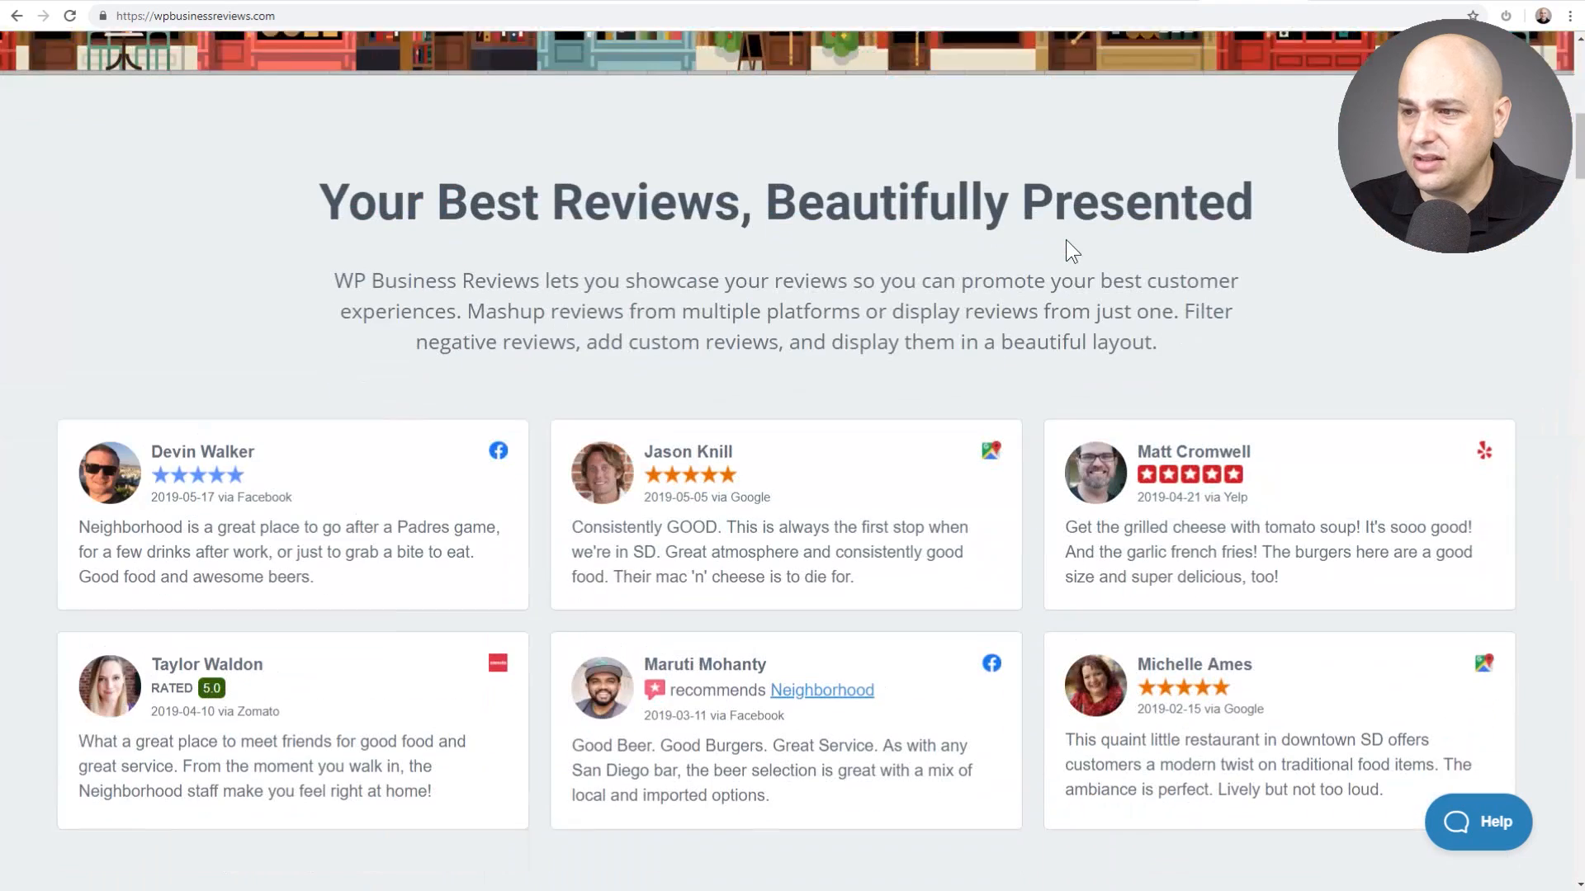
pyautogui.scroll(-3)
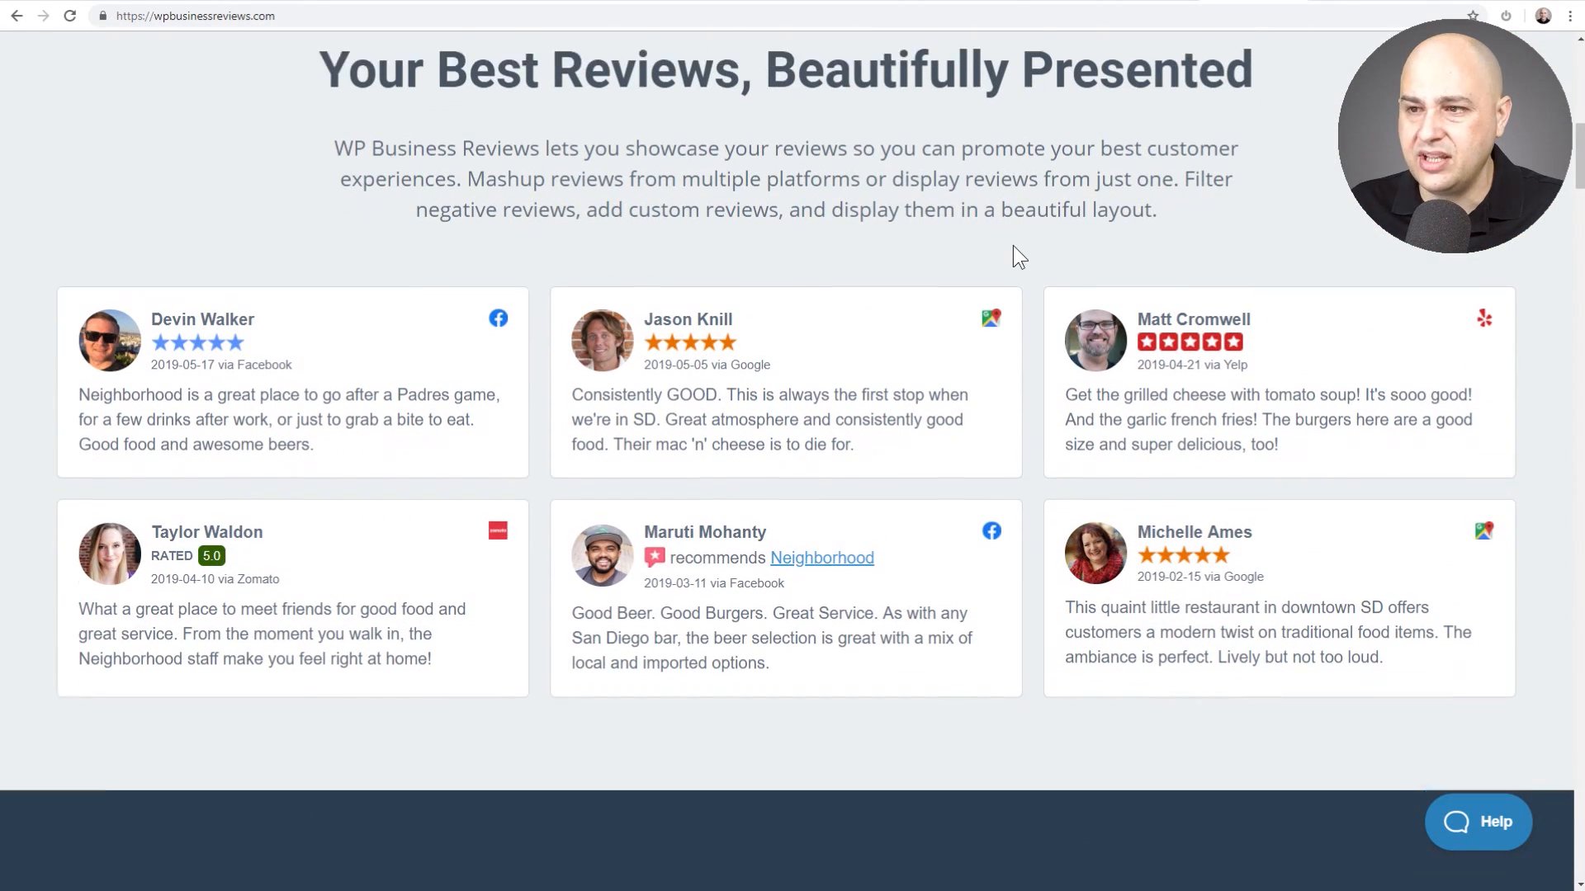
pyautogui.scroll(-3)
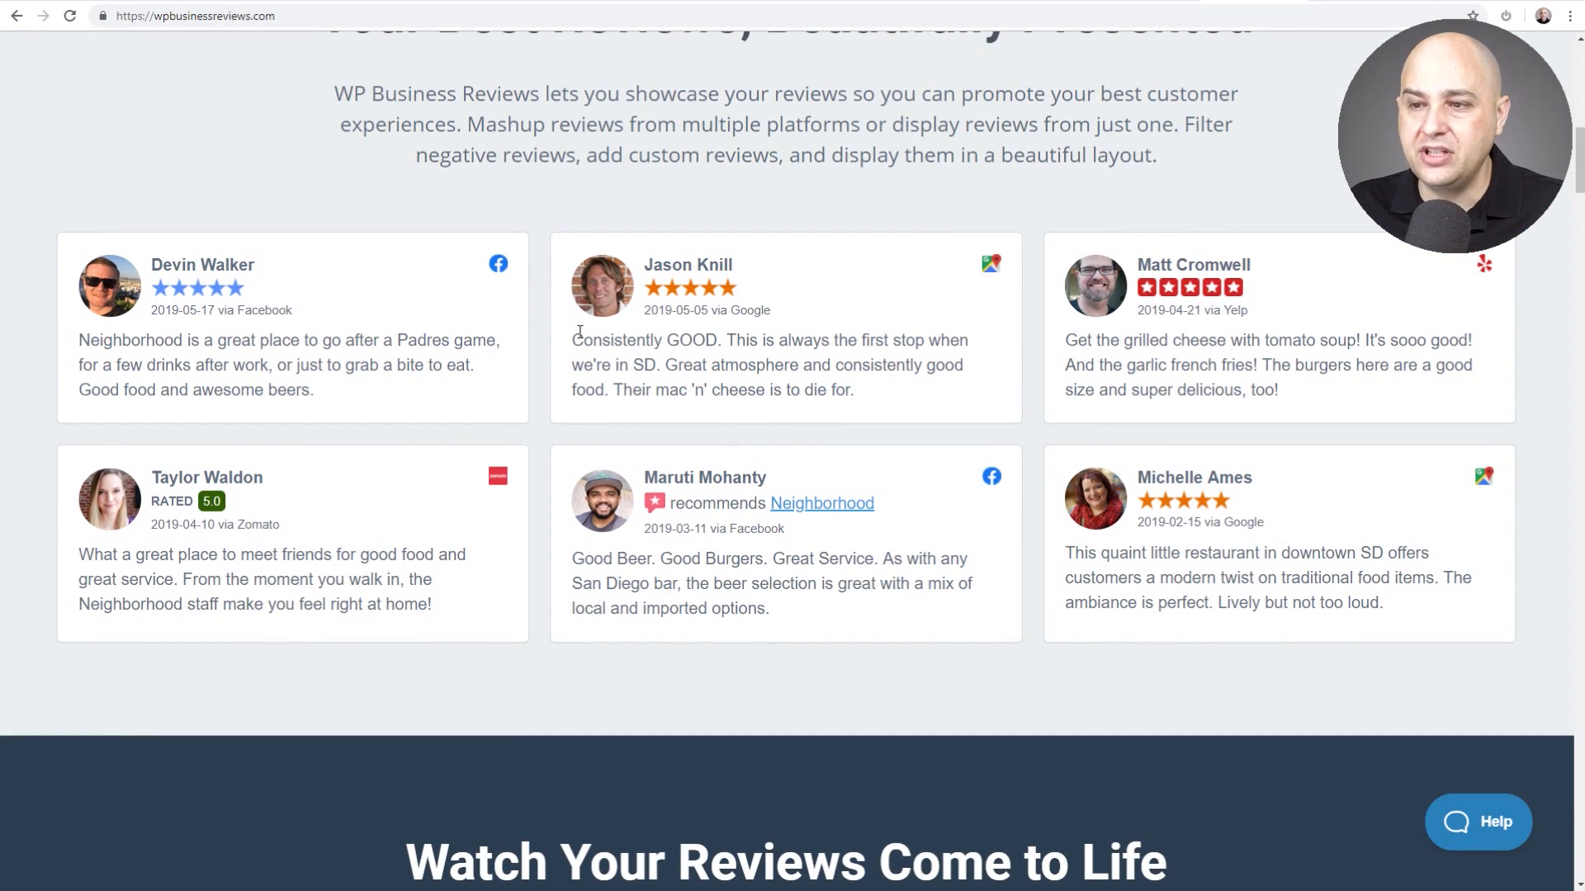
pyautogui.moveTo(505, 483)
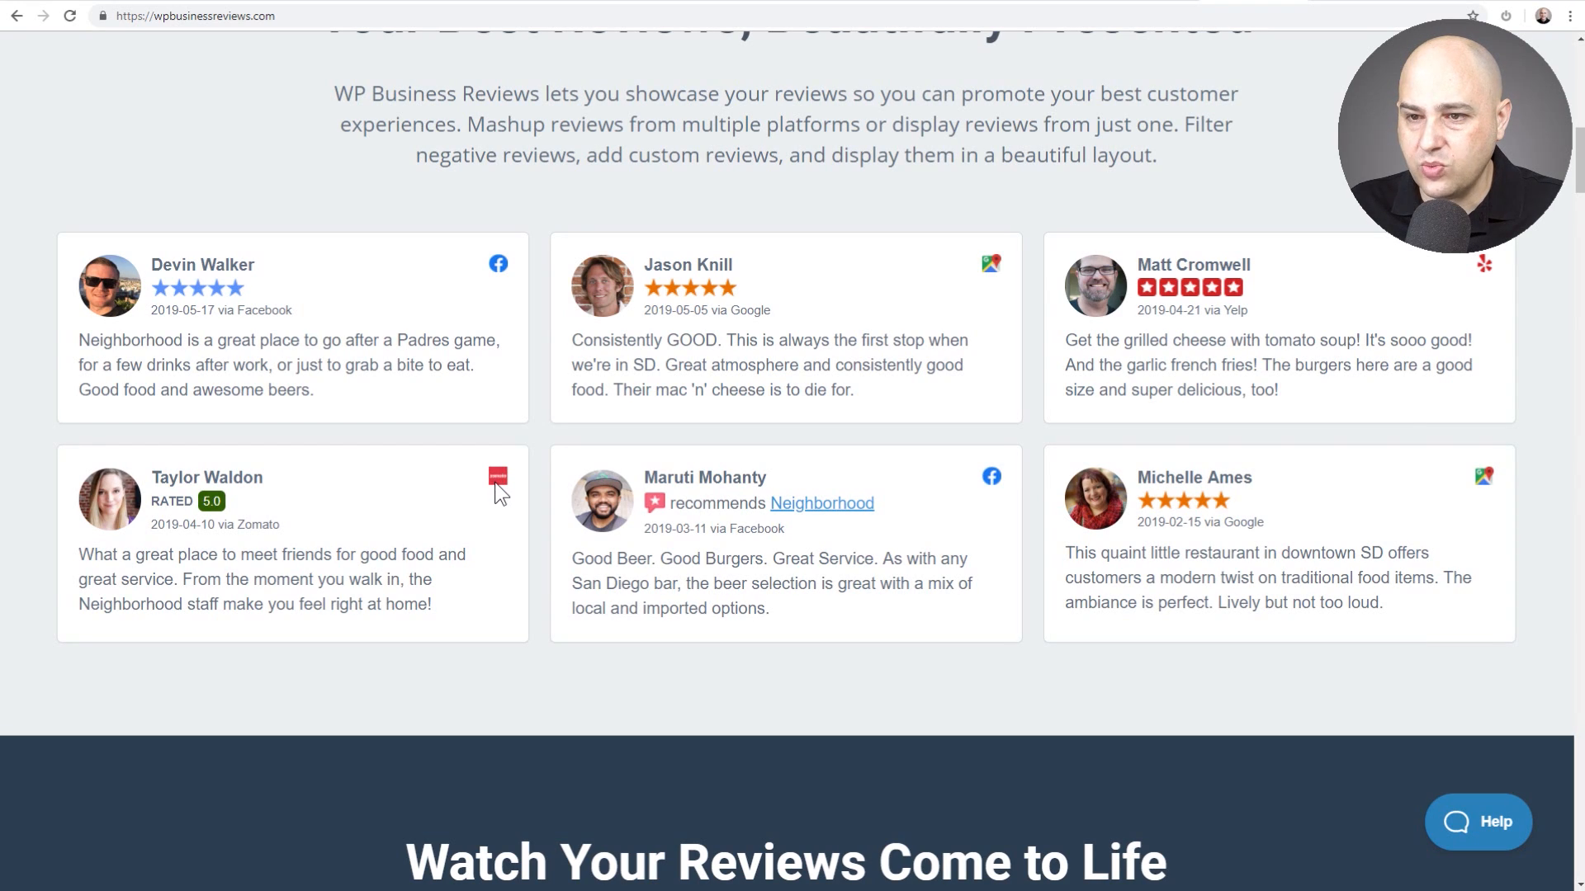
pyautogui.moveTo(503, 475)
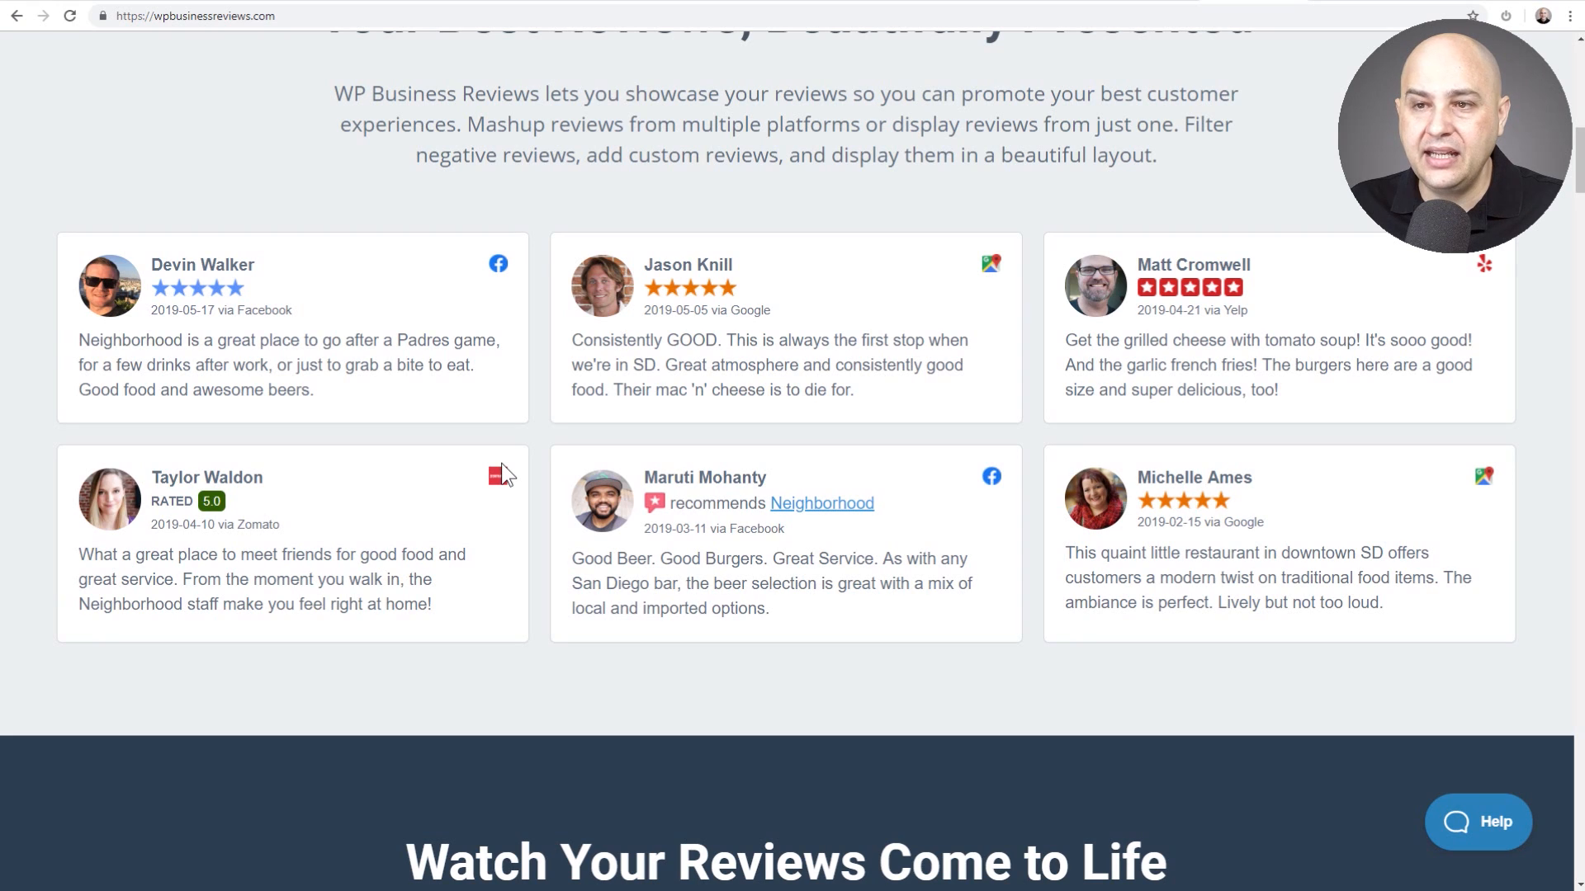
pyautogui.moveTo(573, 414)
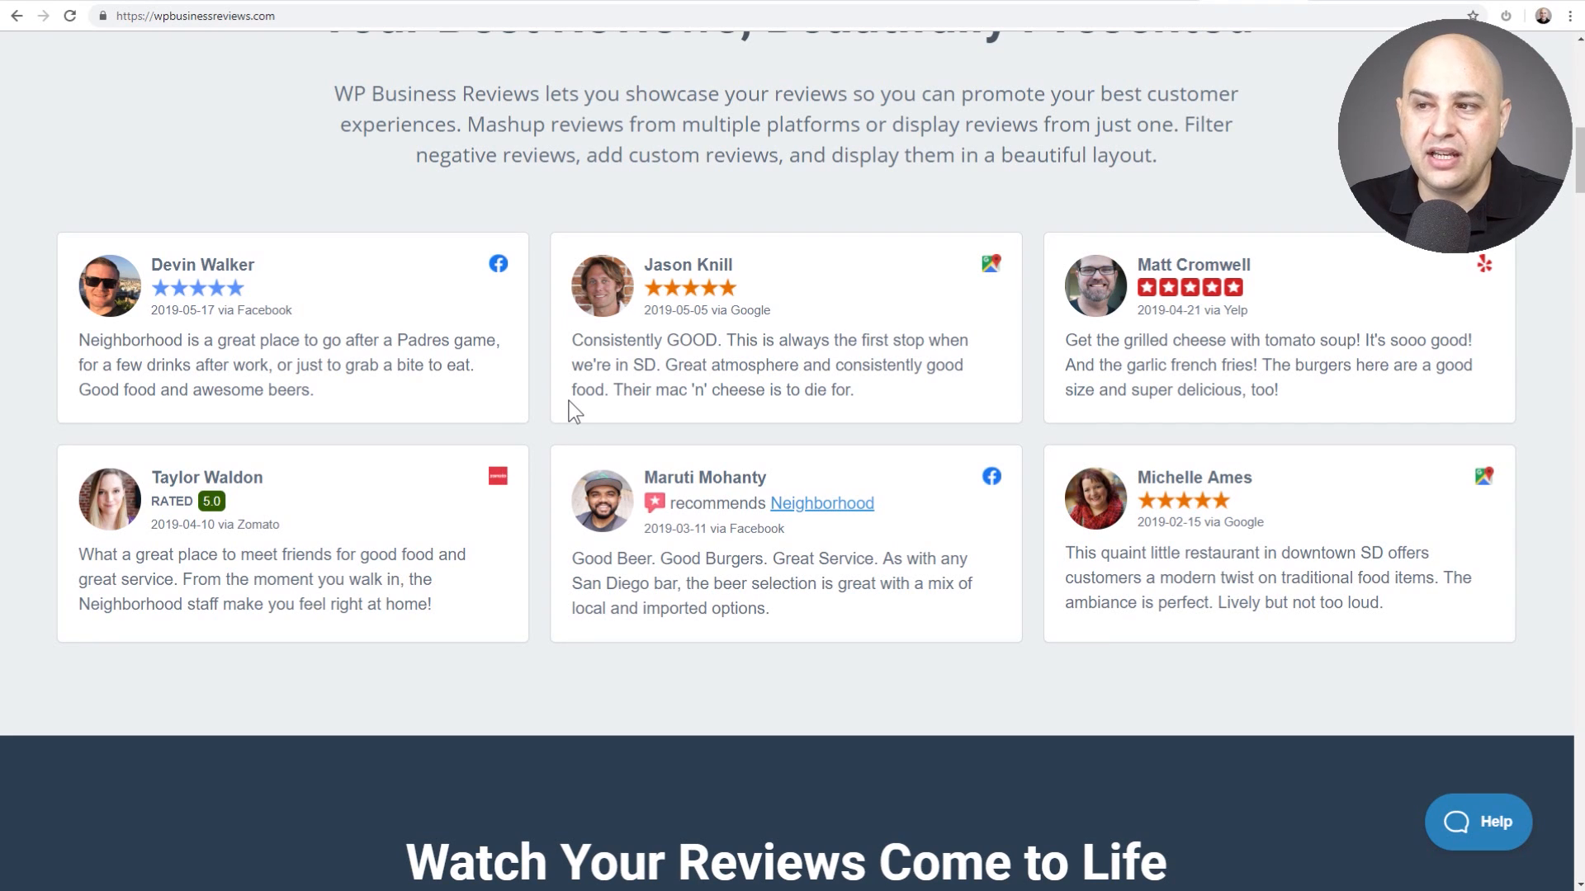
pyautogui.scroll(3)
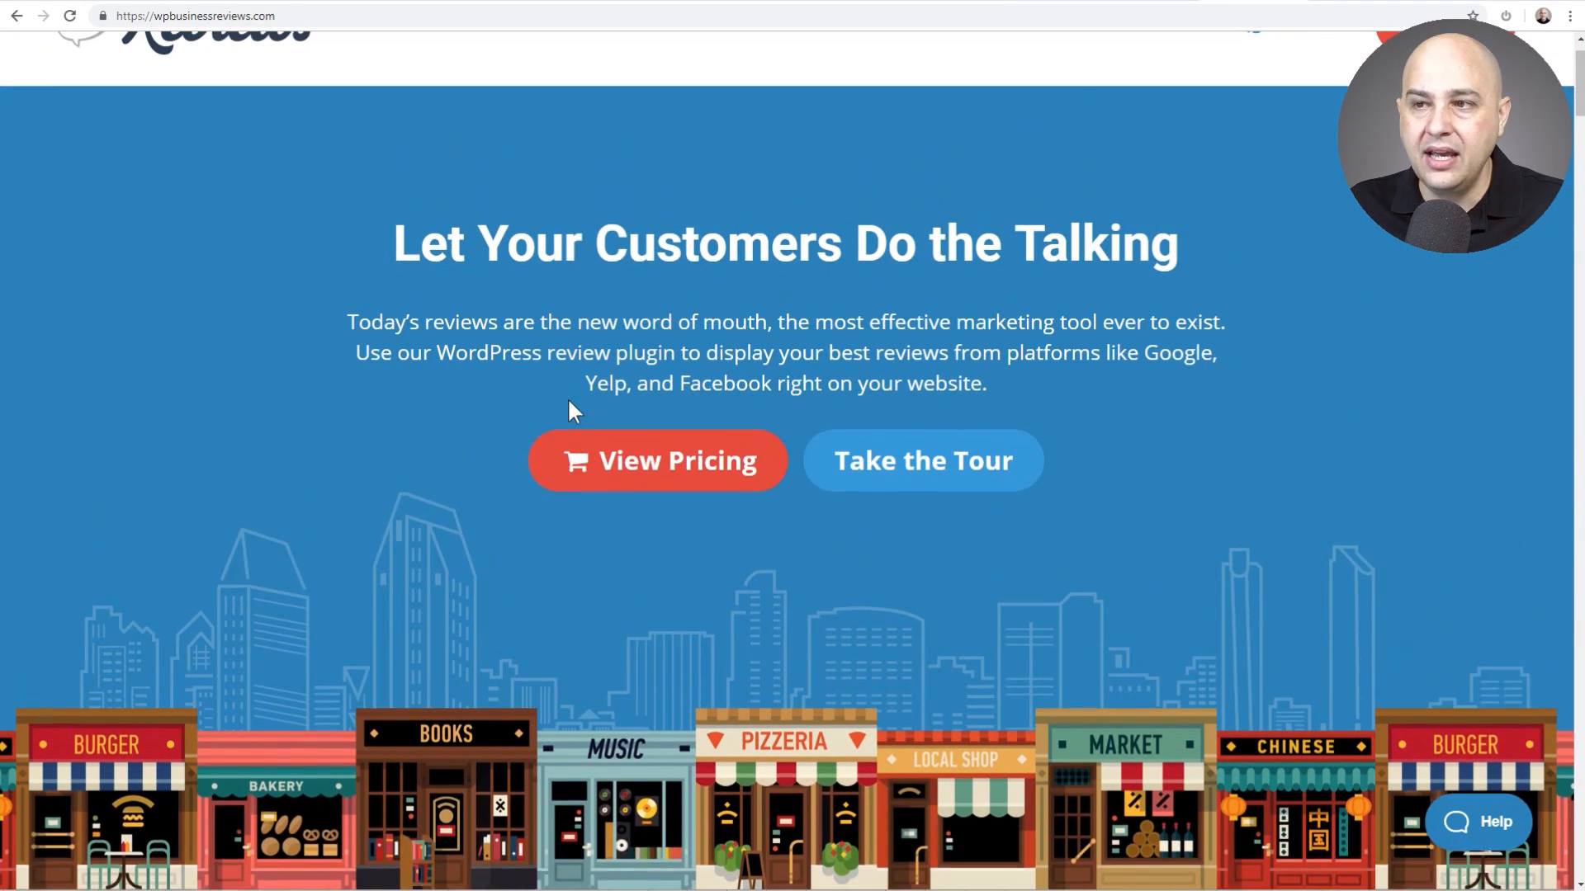
pyautogui.scroll(3)
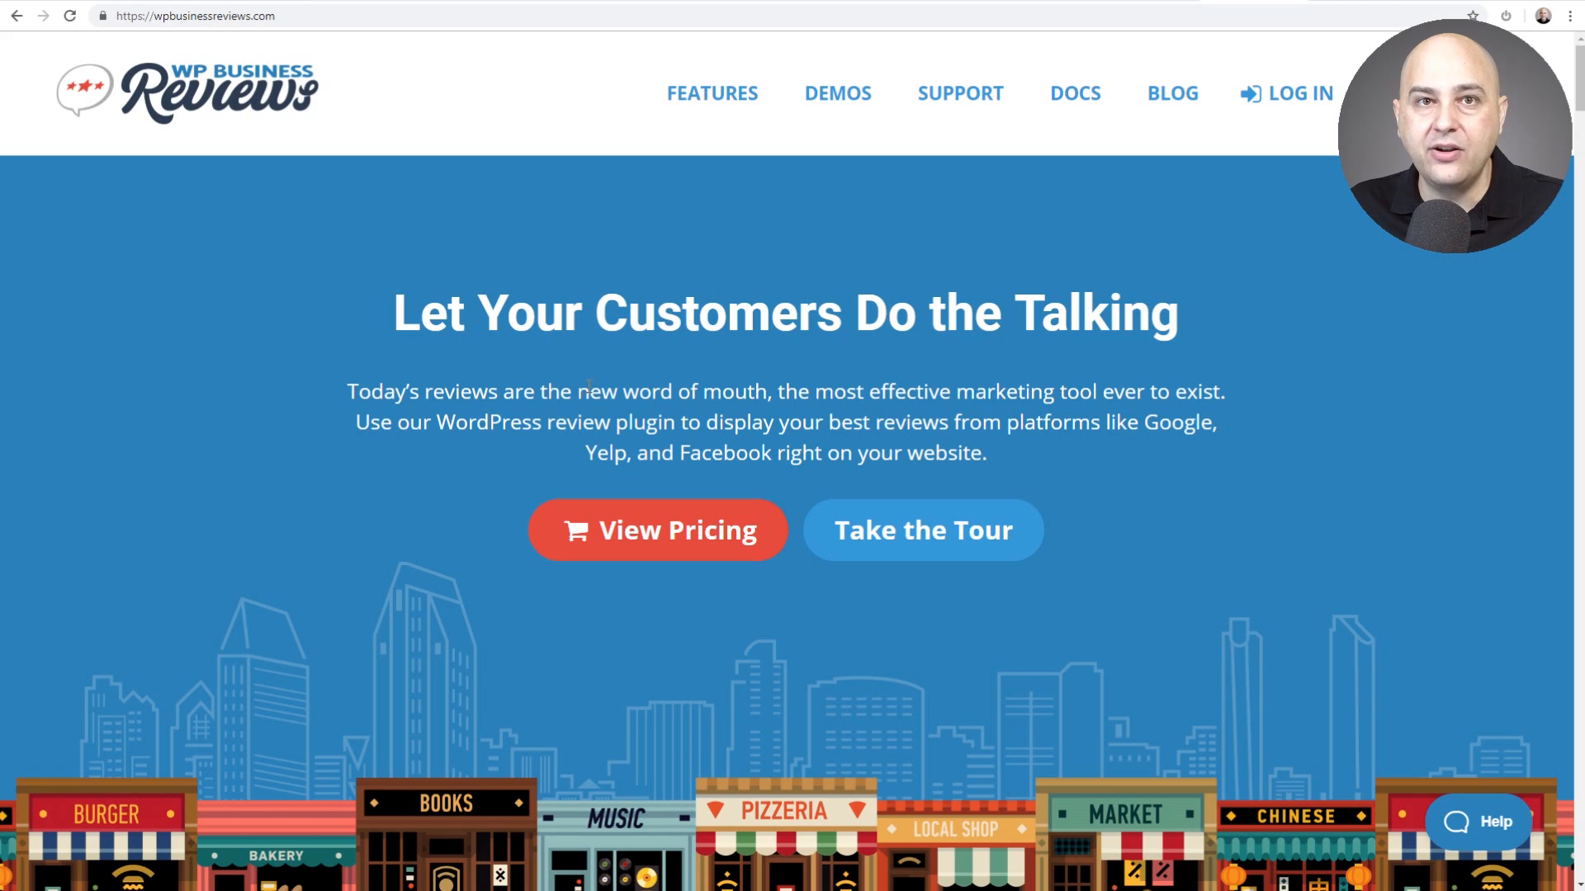
pyautogui.moveTo(835, 240)
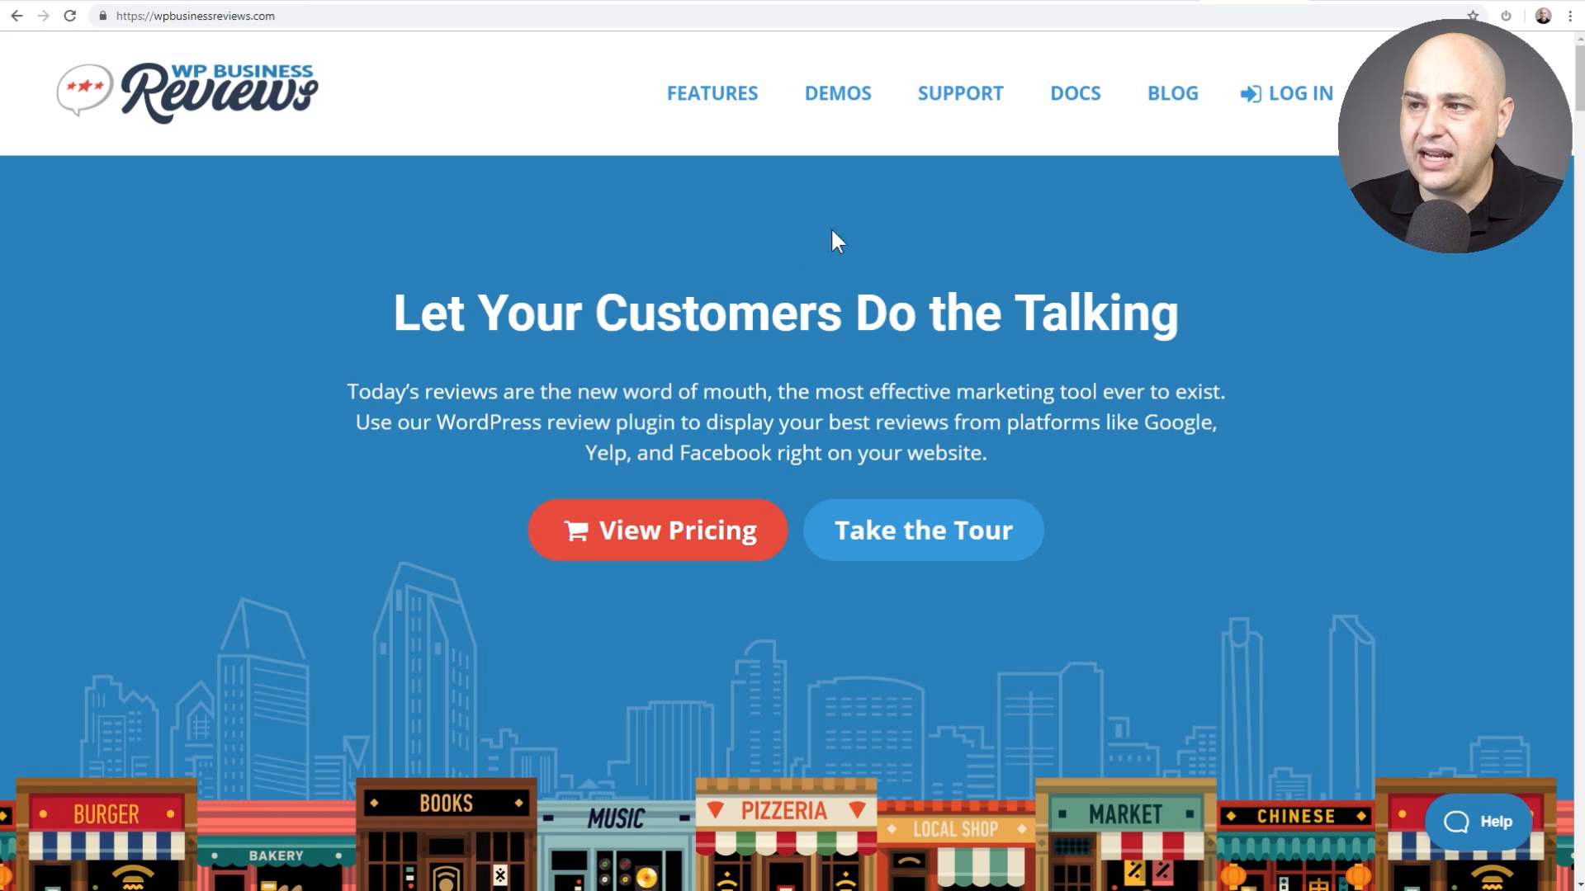
pyautogui.moveTo(931, 166)
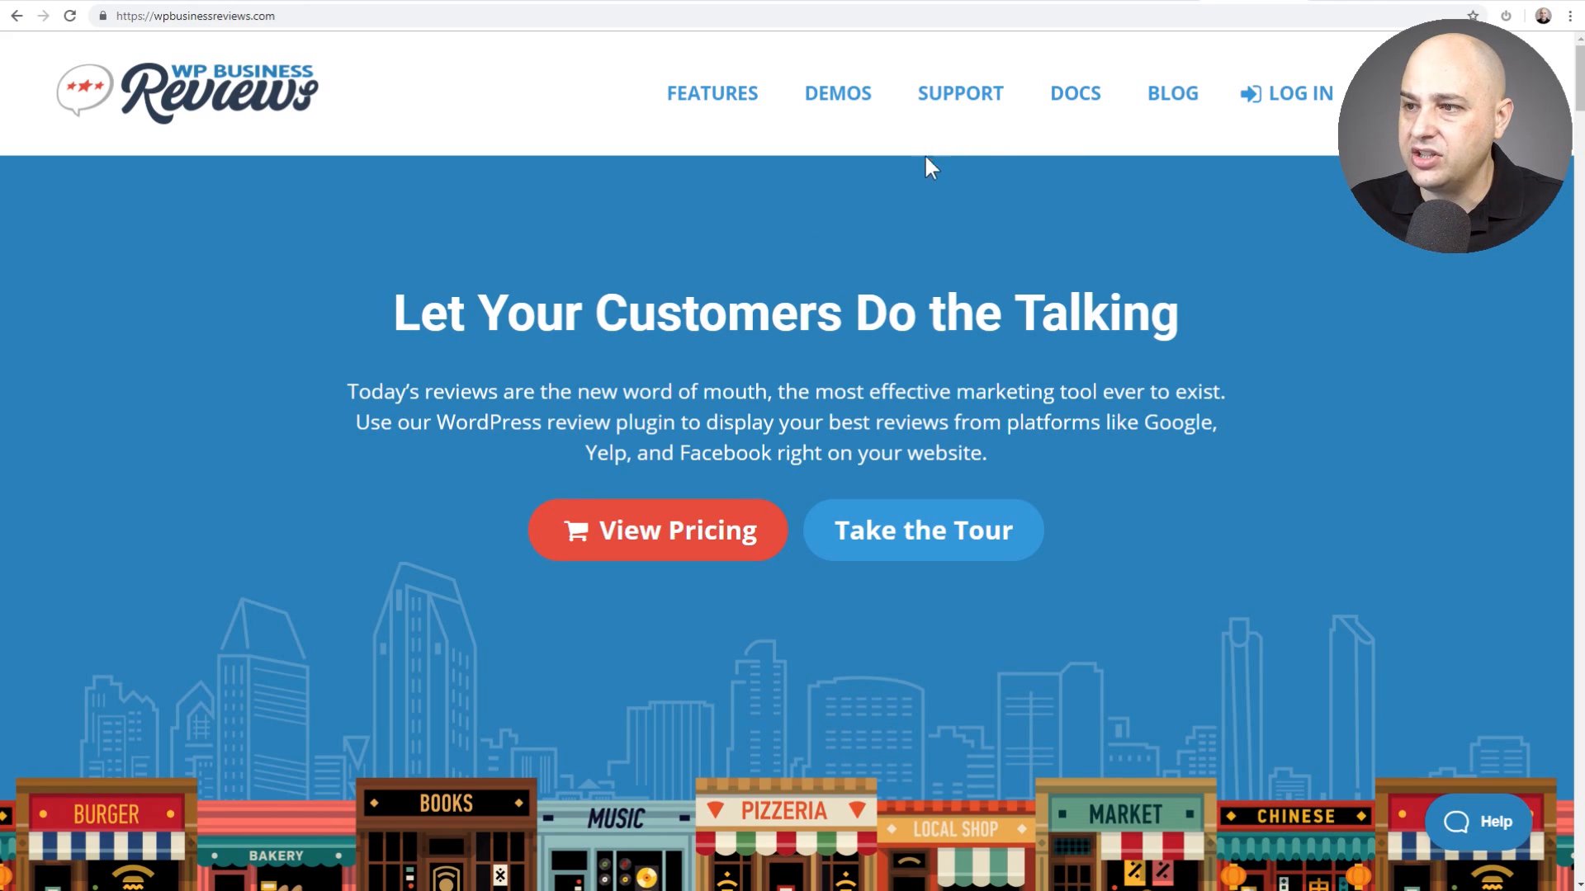
# View the Basic, Pro and Agency pricing plans from the homepage's View Pricing link
pyautogui.click(657, 529)
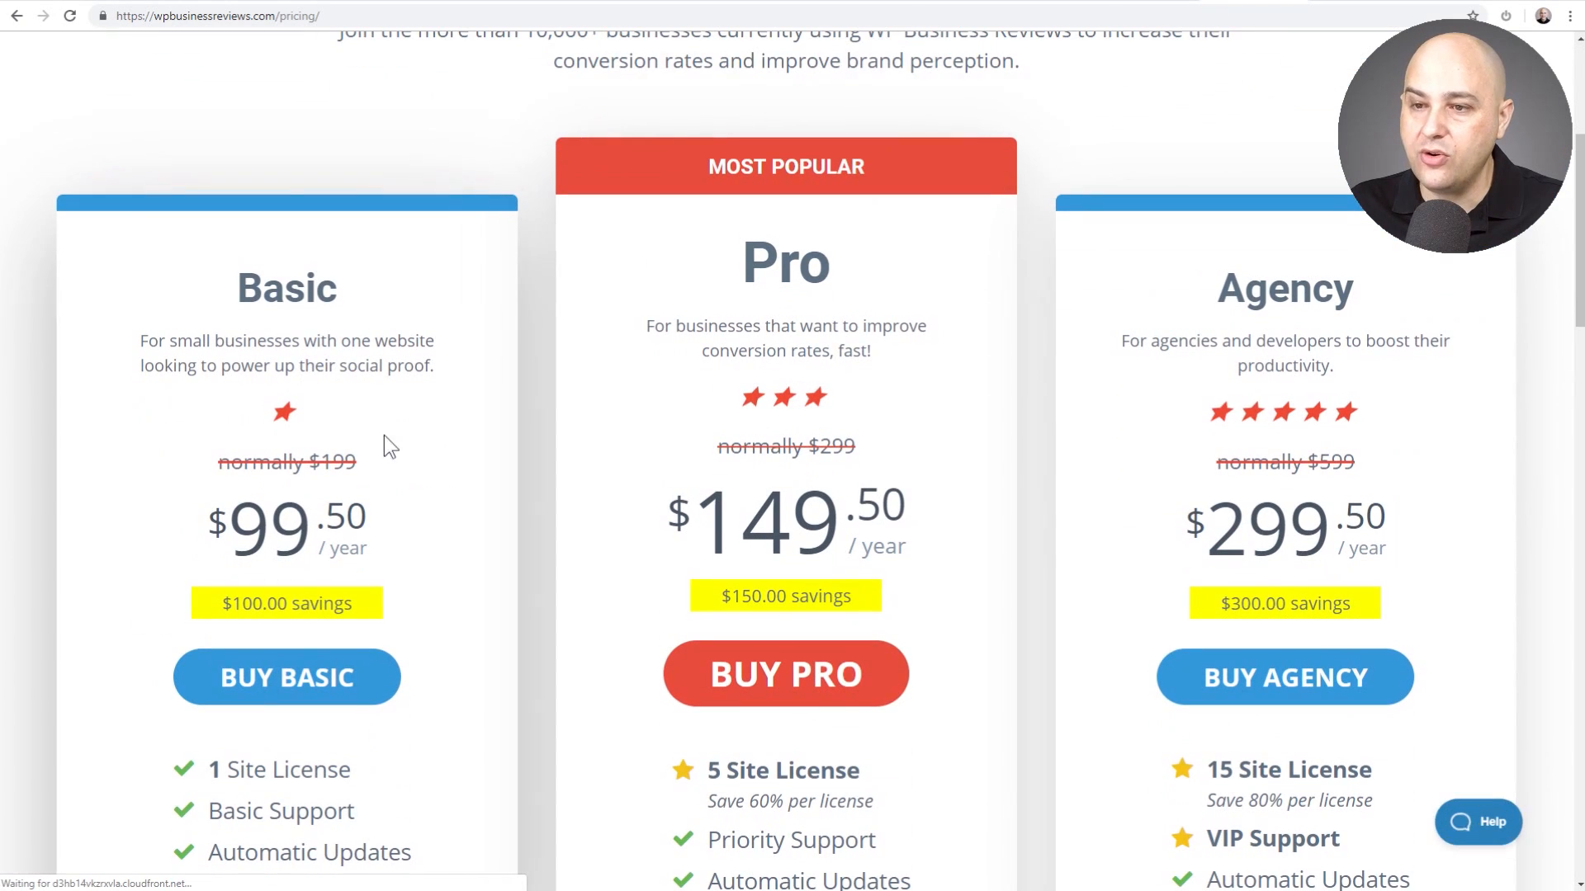
pyautogui.moveTo(393, 546)
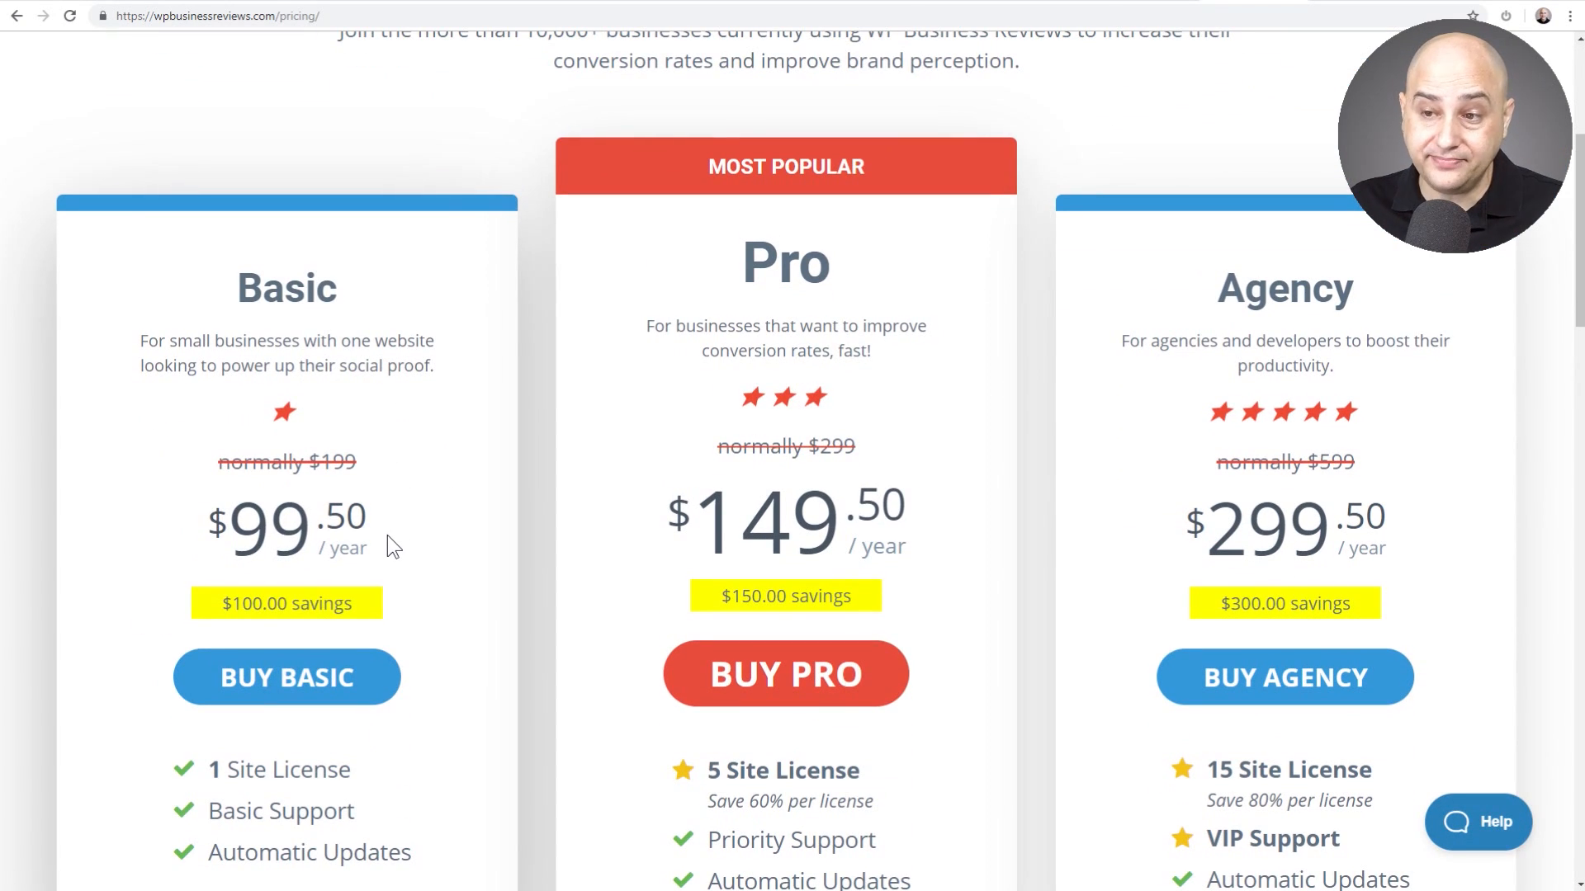
pyautogui.moveTo(931, 220)
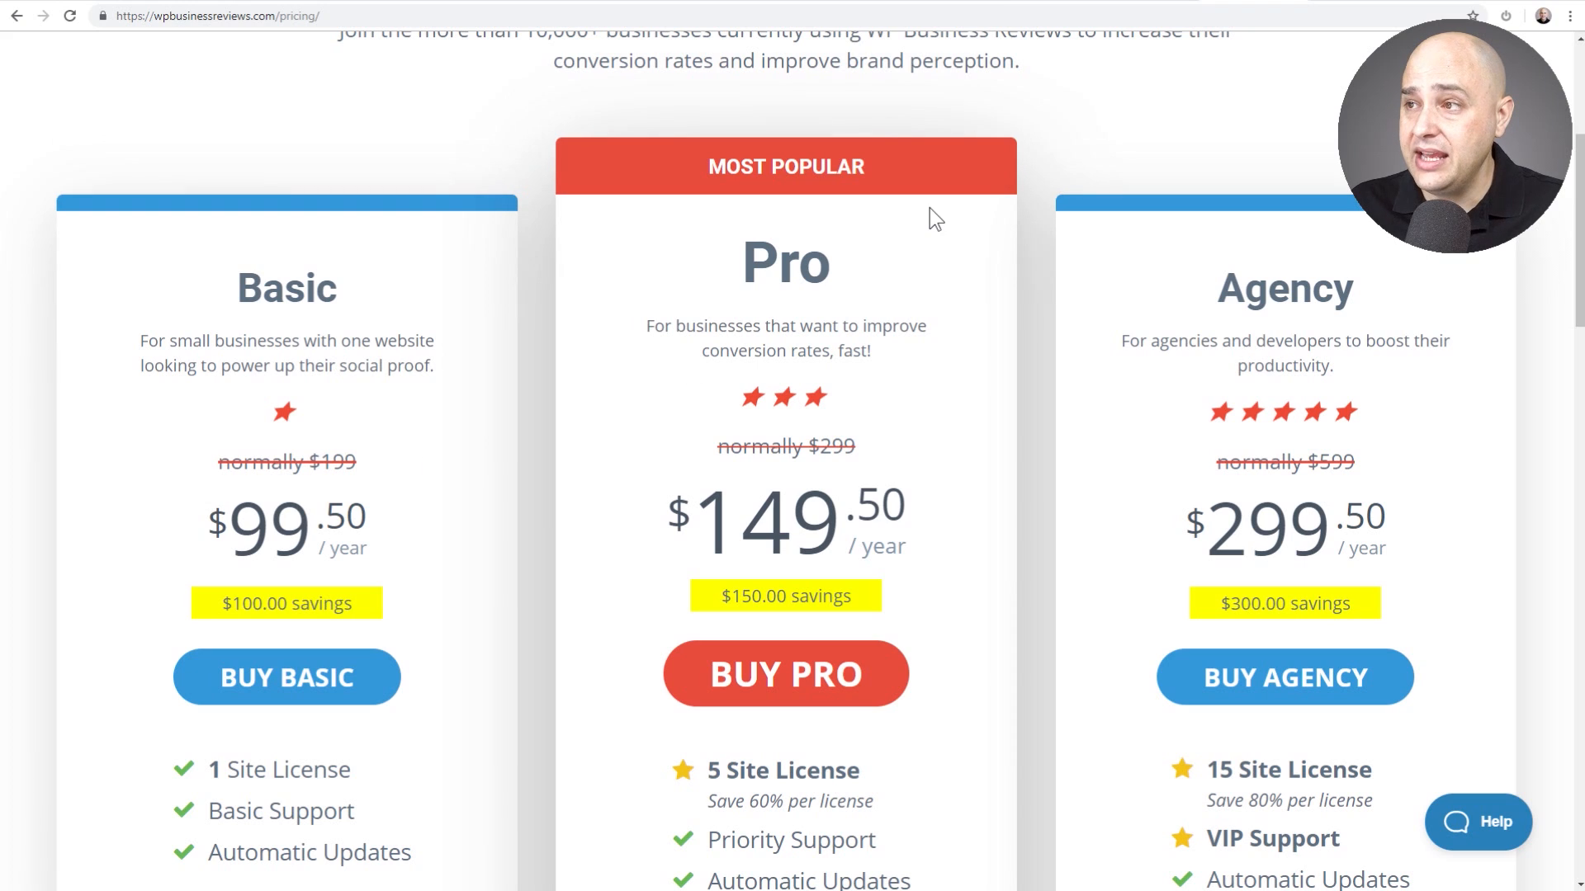
pyautogui.moveTo(1098, 125)
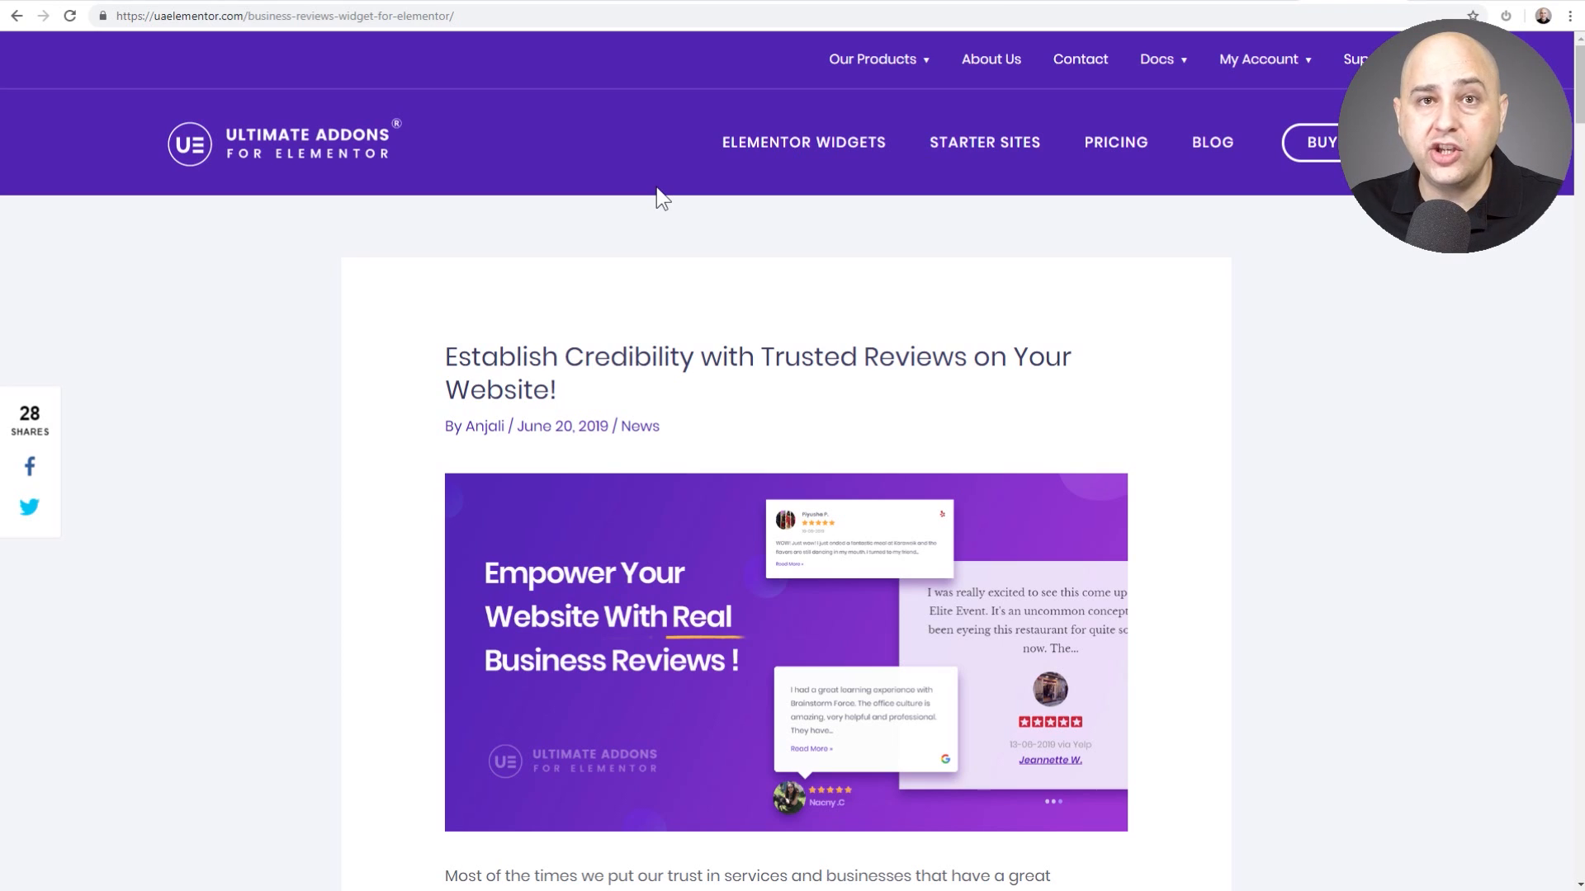
pyautogui.moveTo(768, 343)
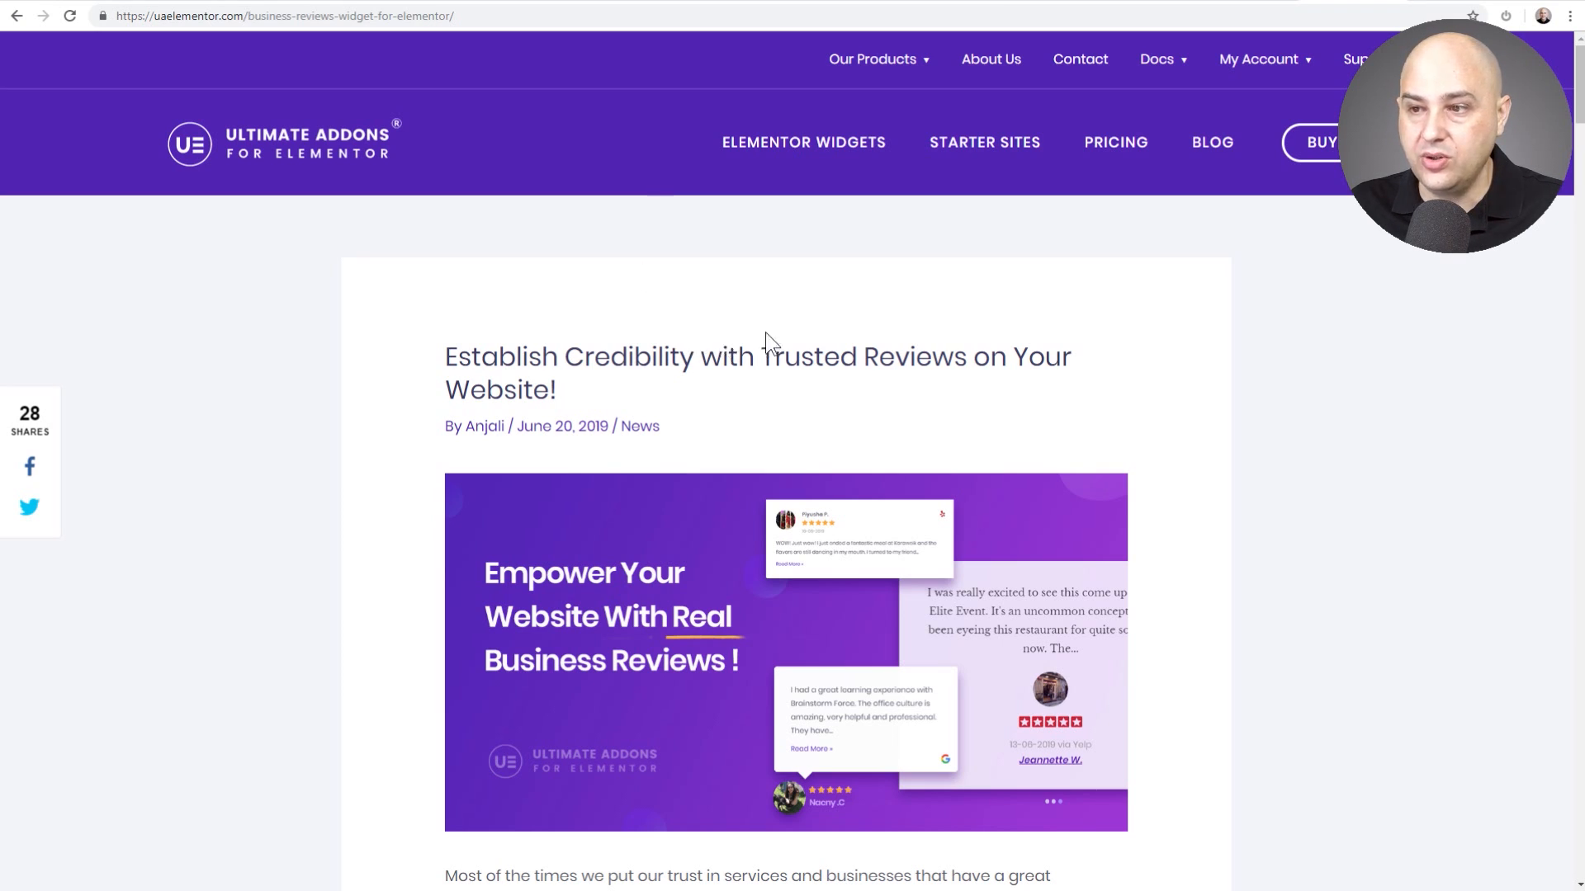
pyautogui.moveTo(402, 369)
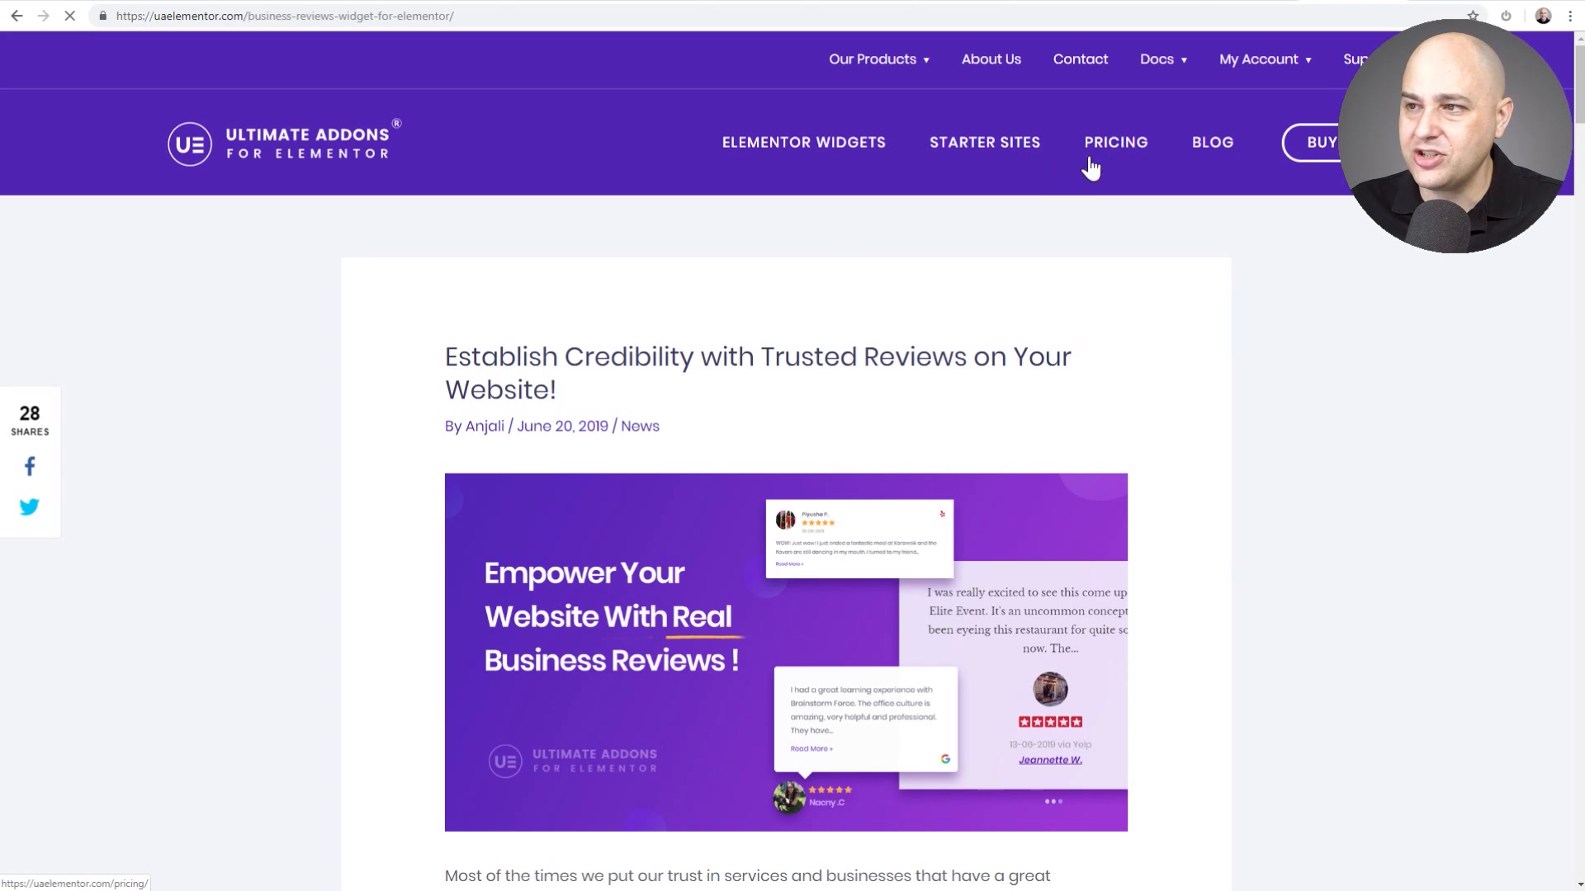
pyautogui.click(1116, 141)
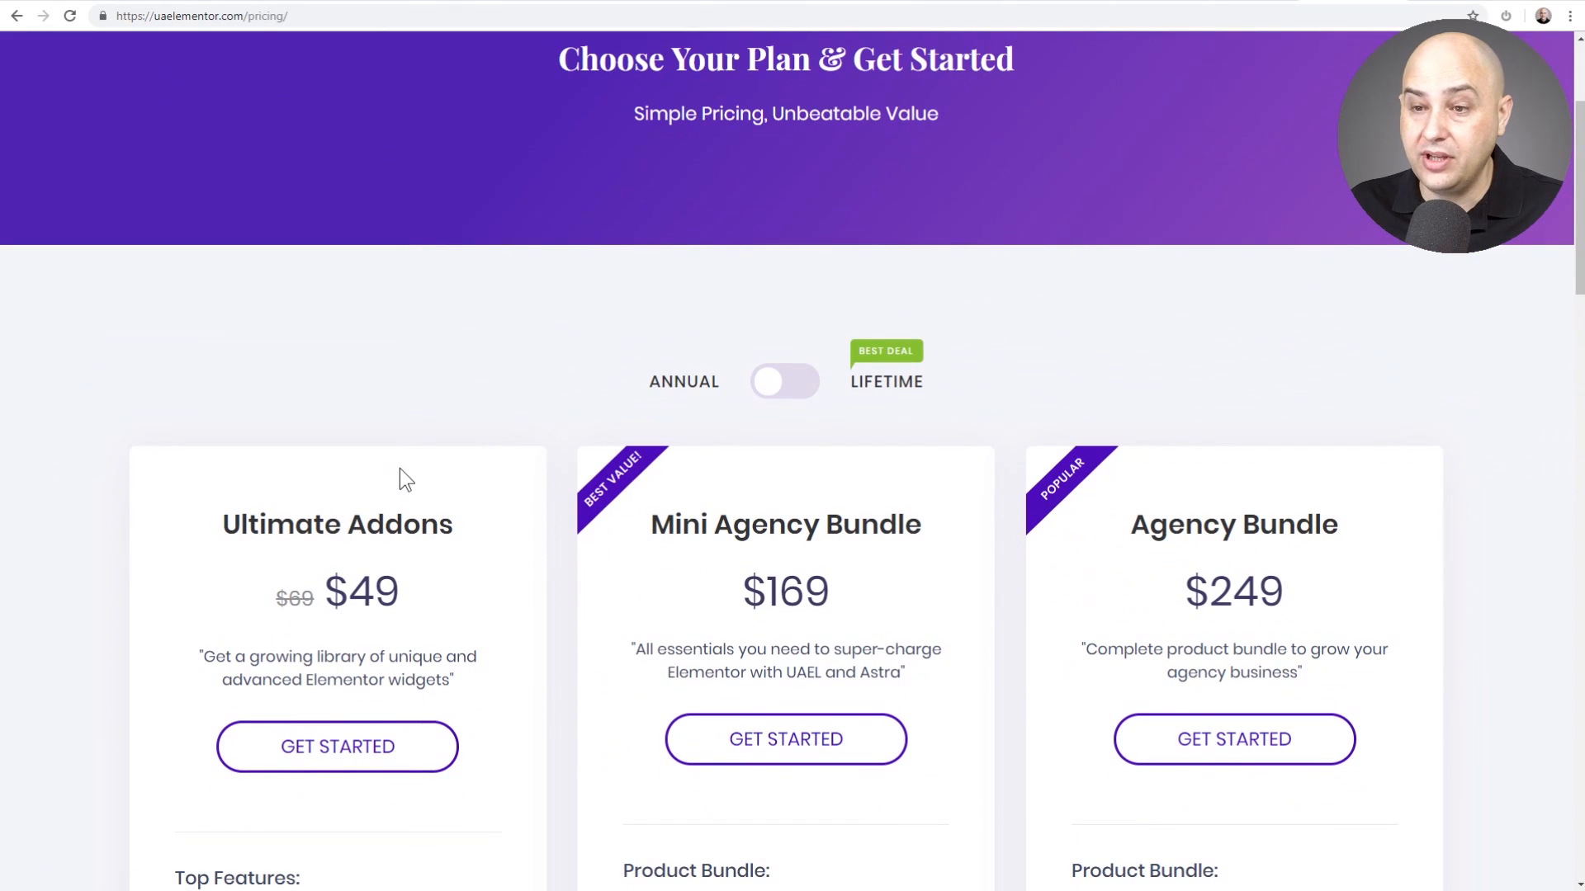
pyautogui.moveTo(423, 396)
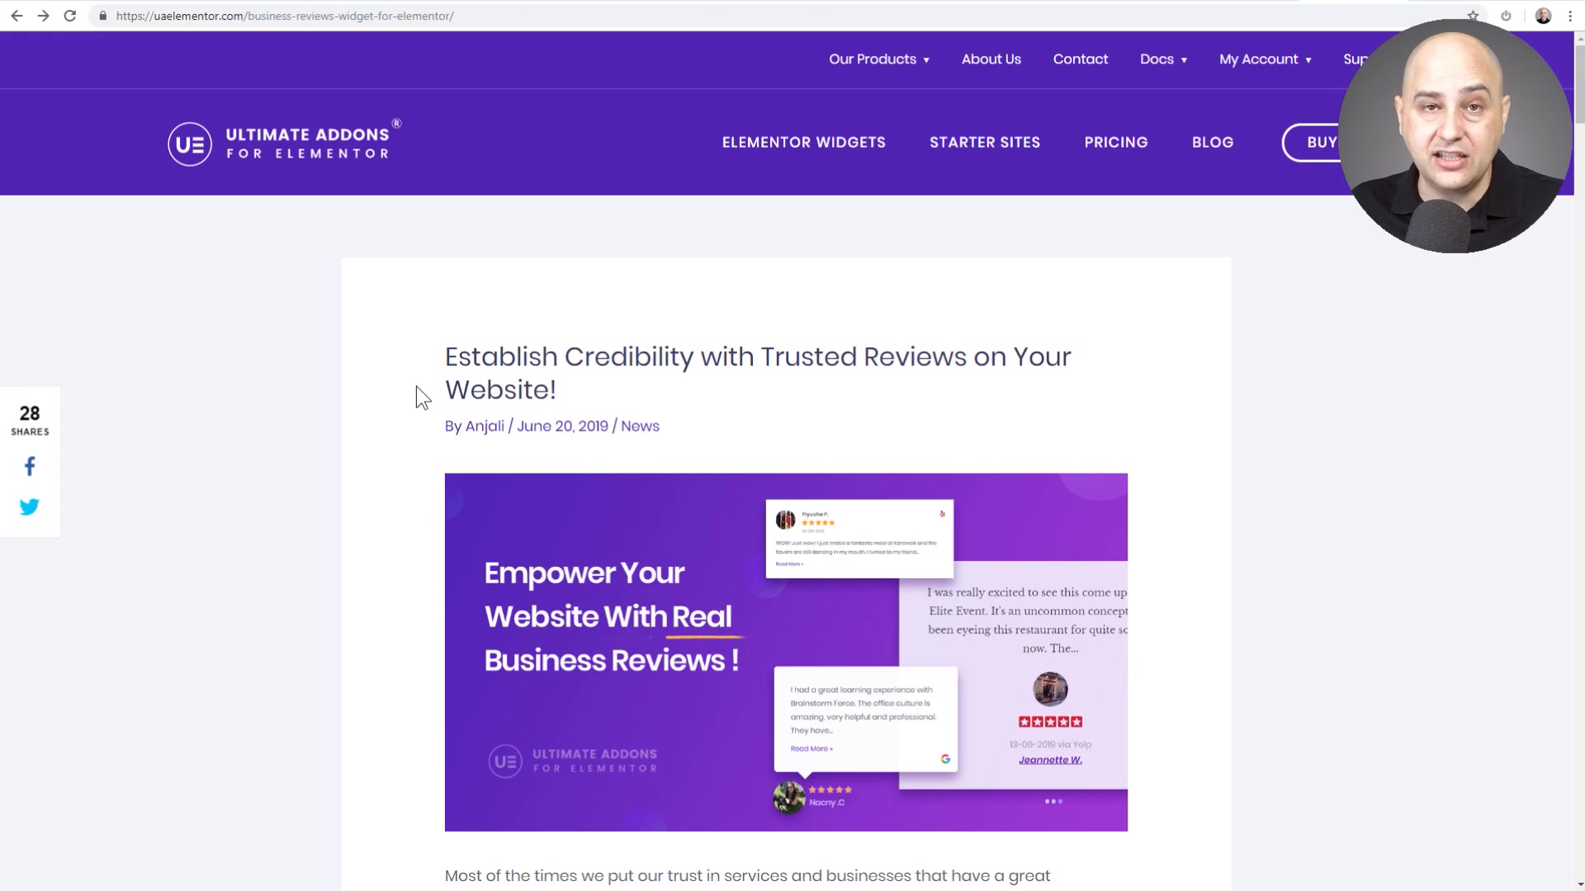
pyautogui.scroll(-3)
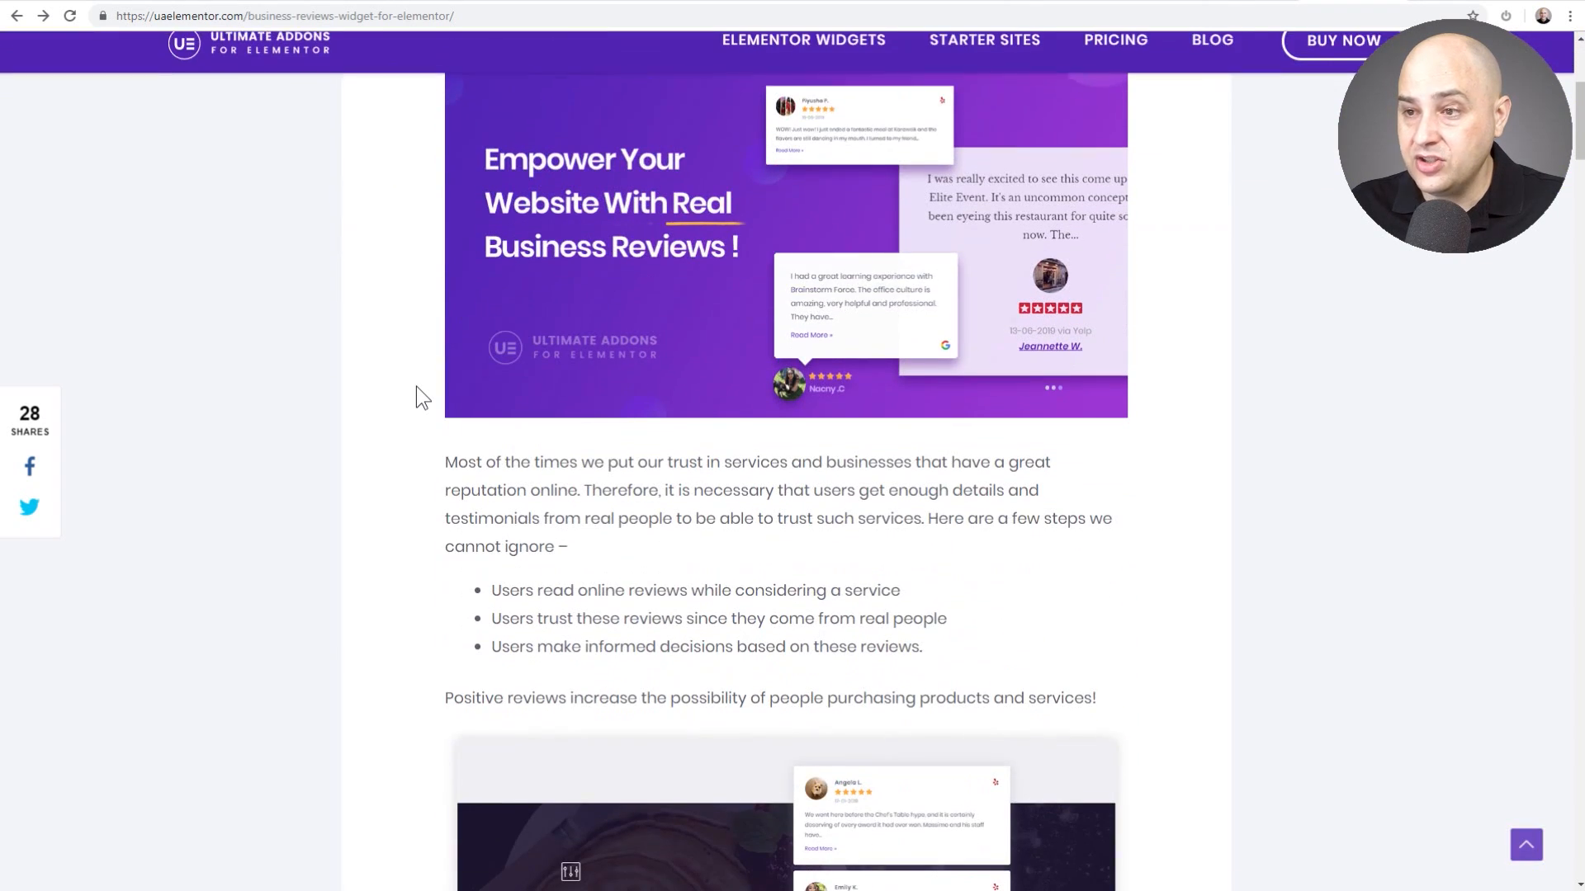
pyautogui.scroll(-3)
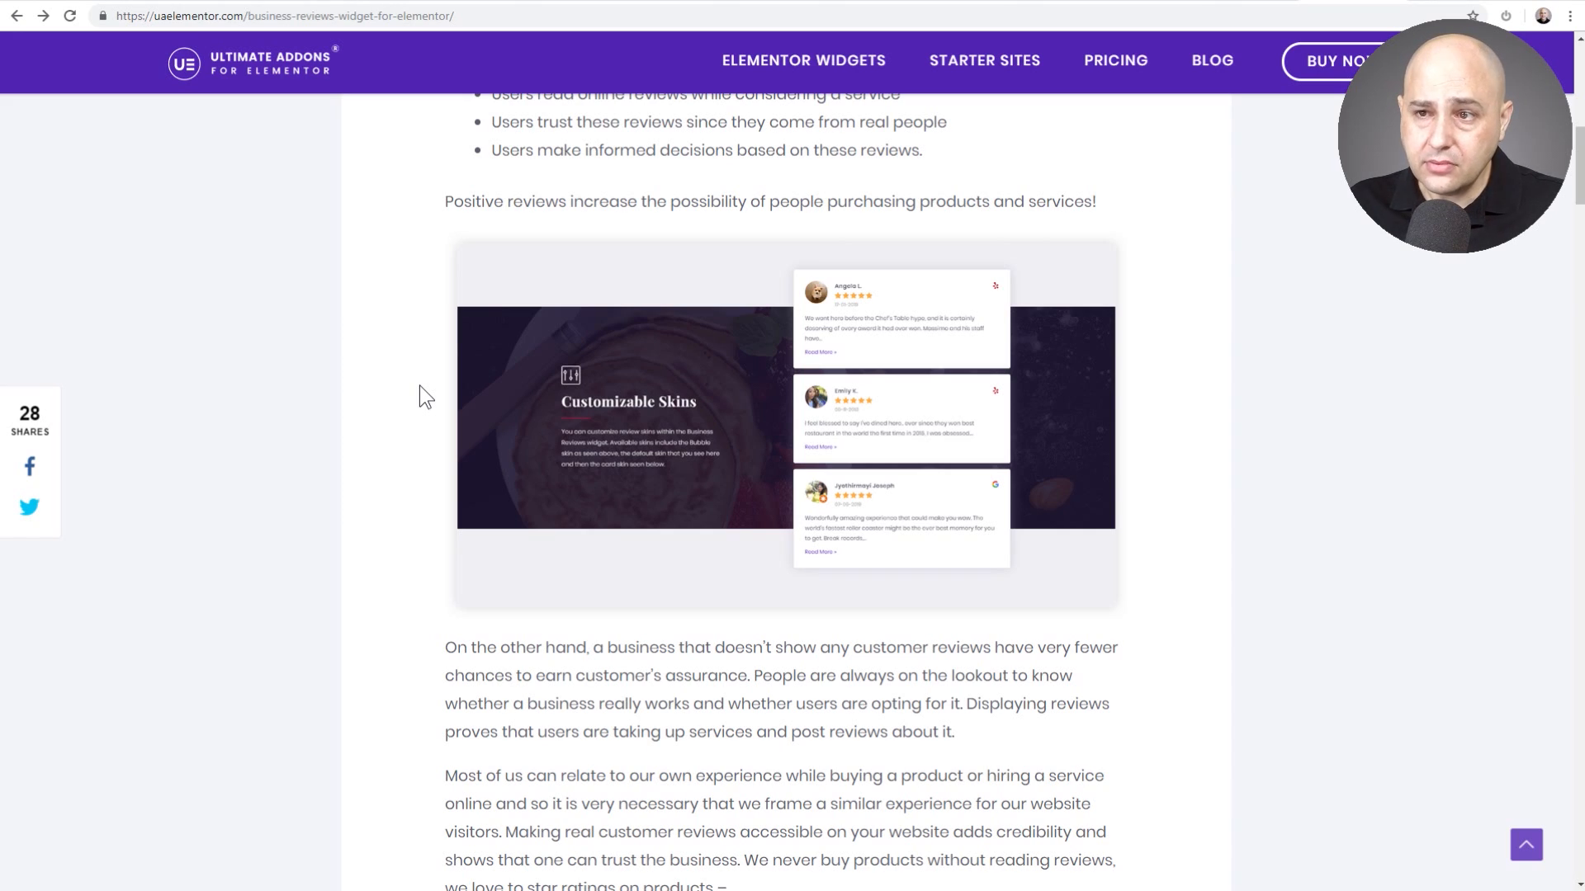
pyautogui.moveTo(656, 303)
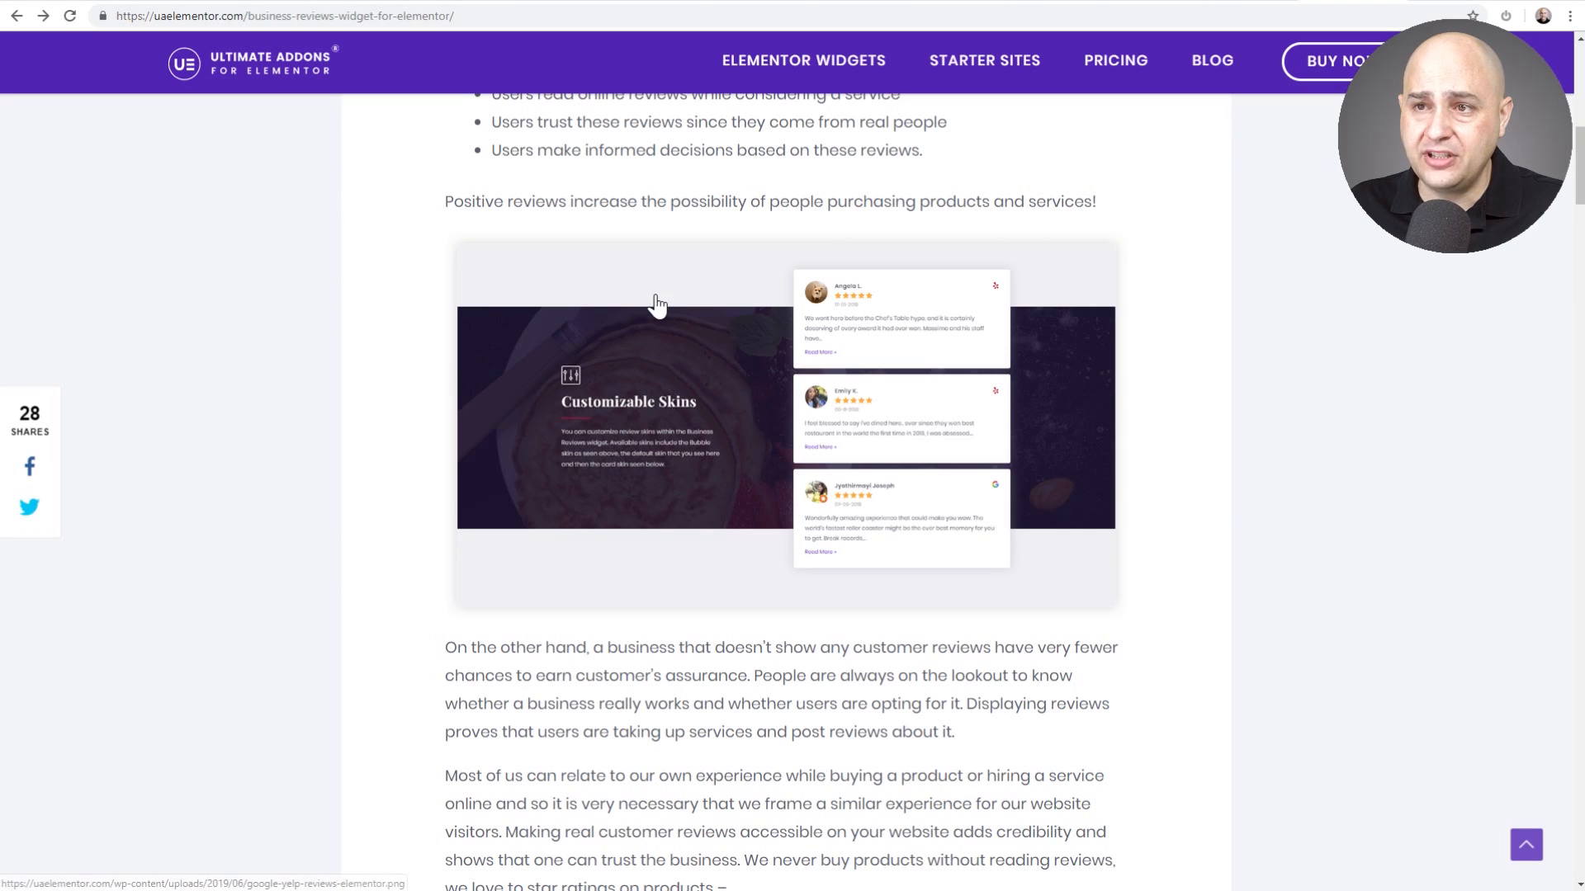
pyautogui.moveTo(691, 283)
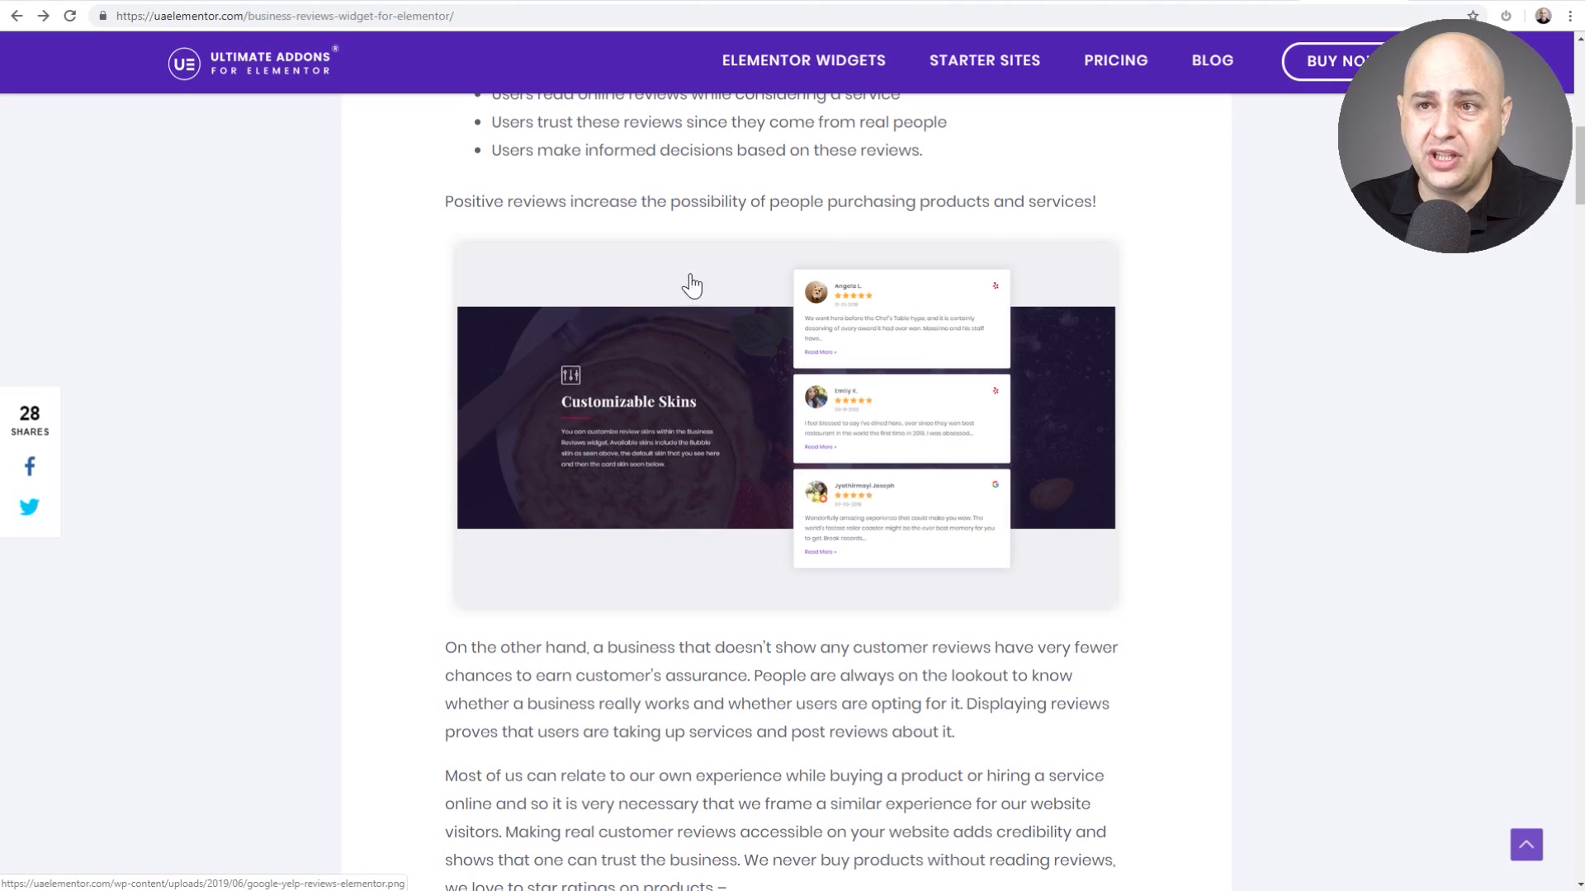
pyautogui.moveTo(1081, 91)
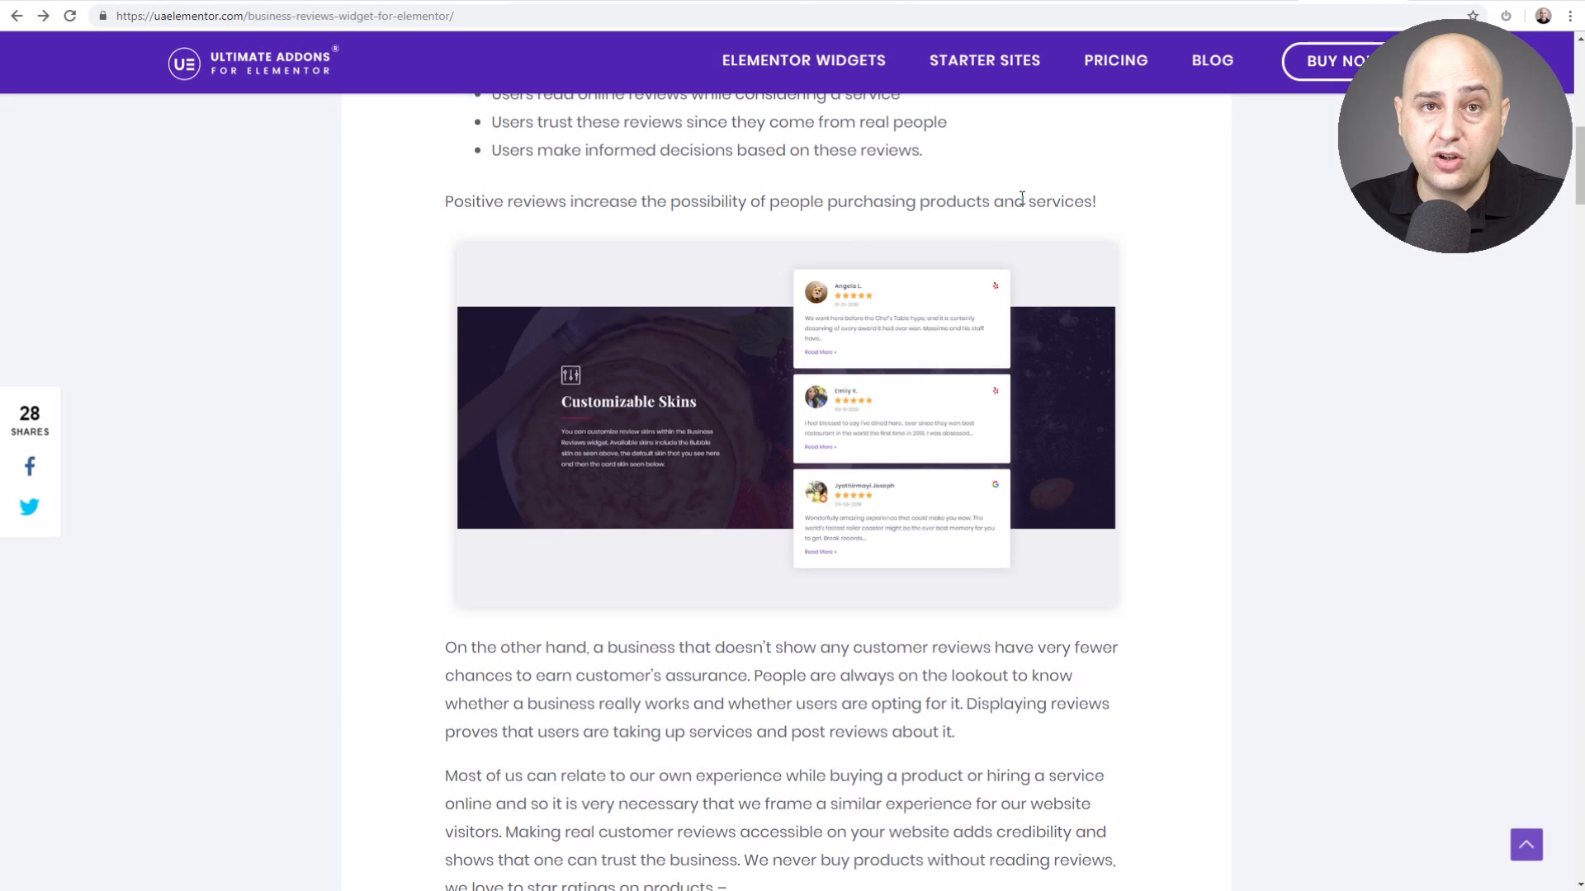
pyautogui.scroll(3)
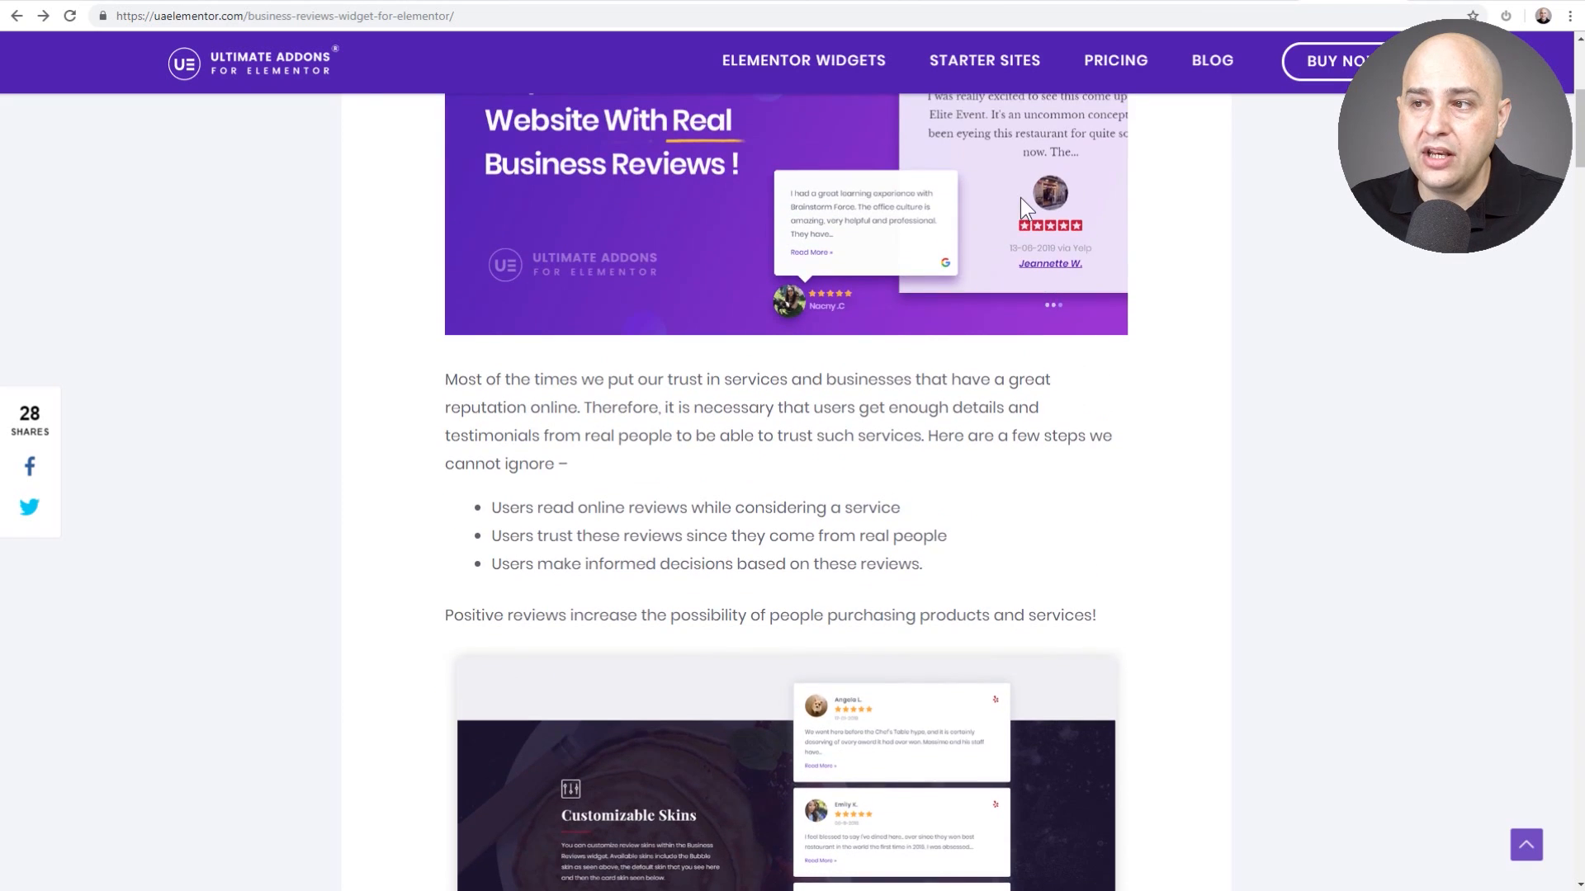
pyautogui.scroll(3)
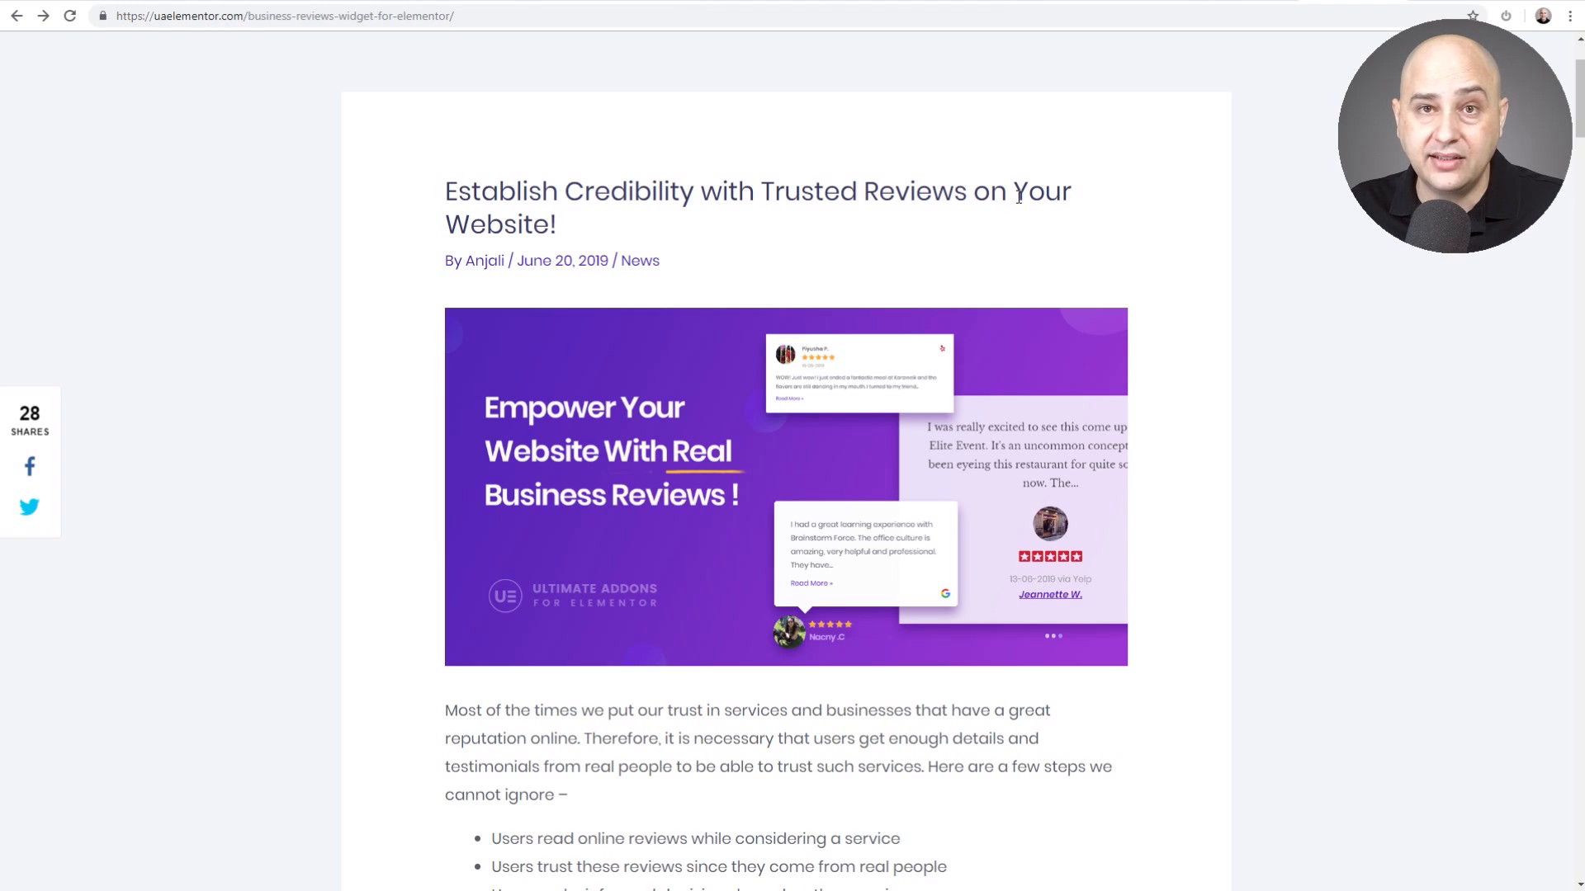
pyautogui.moveTo(1152, 4)
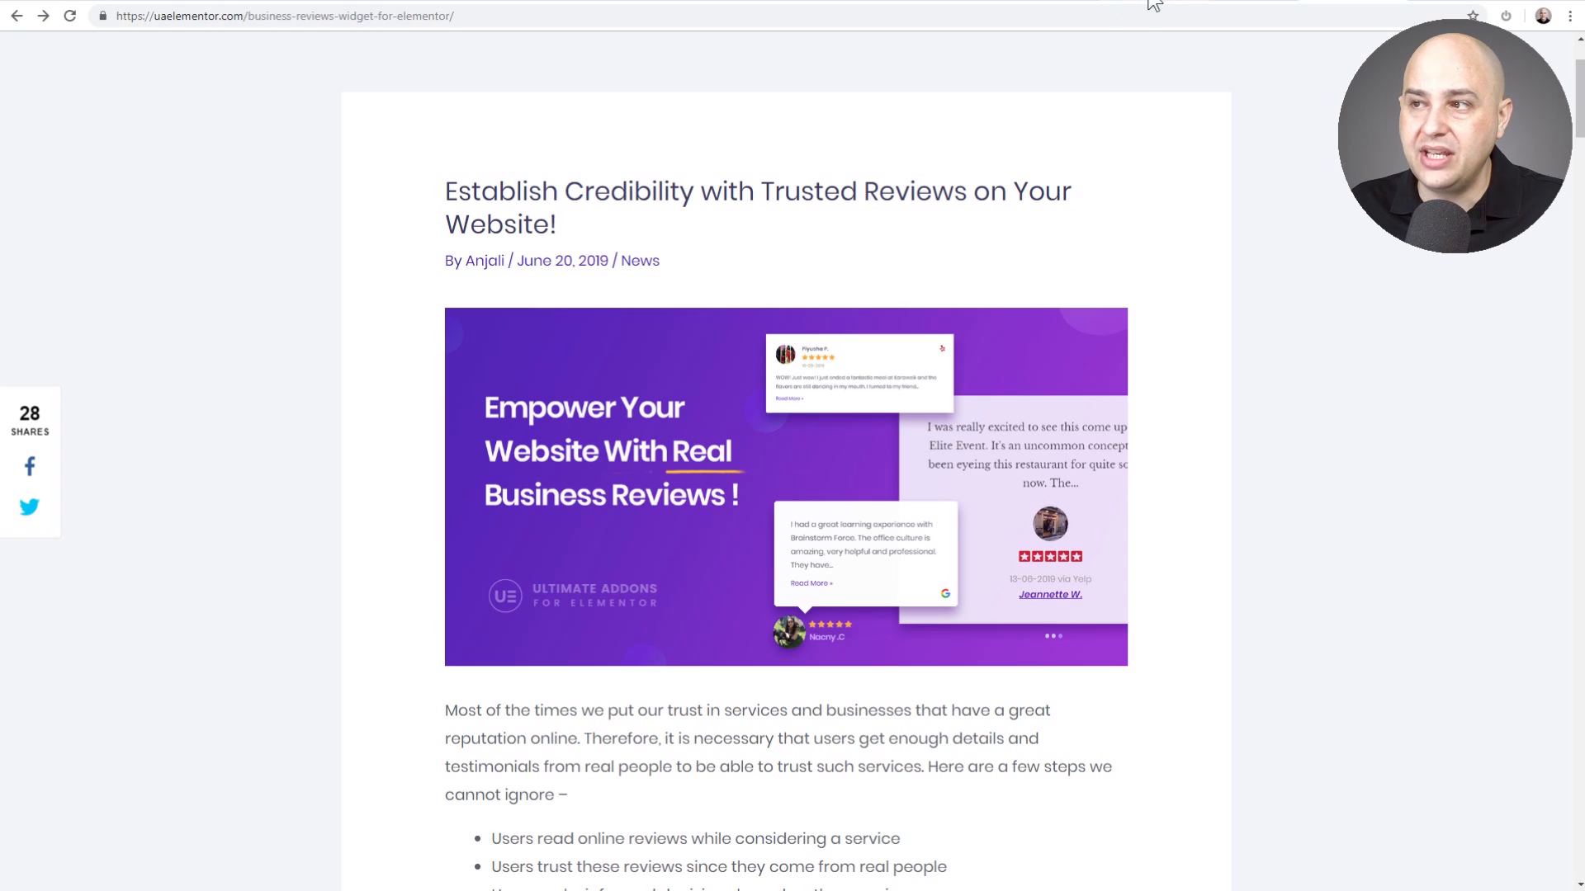
pyautogui.moveTo(1149, 94)
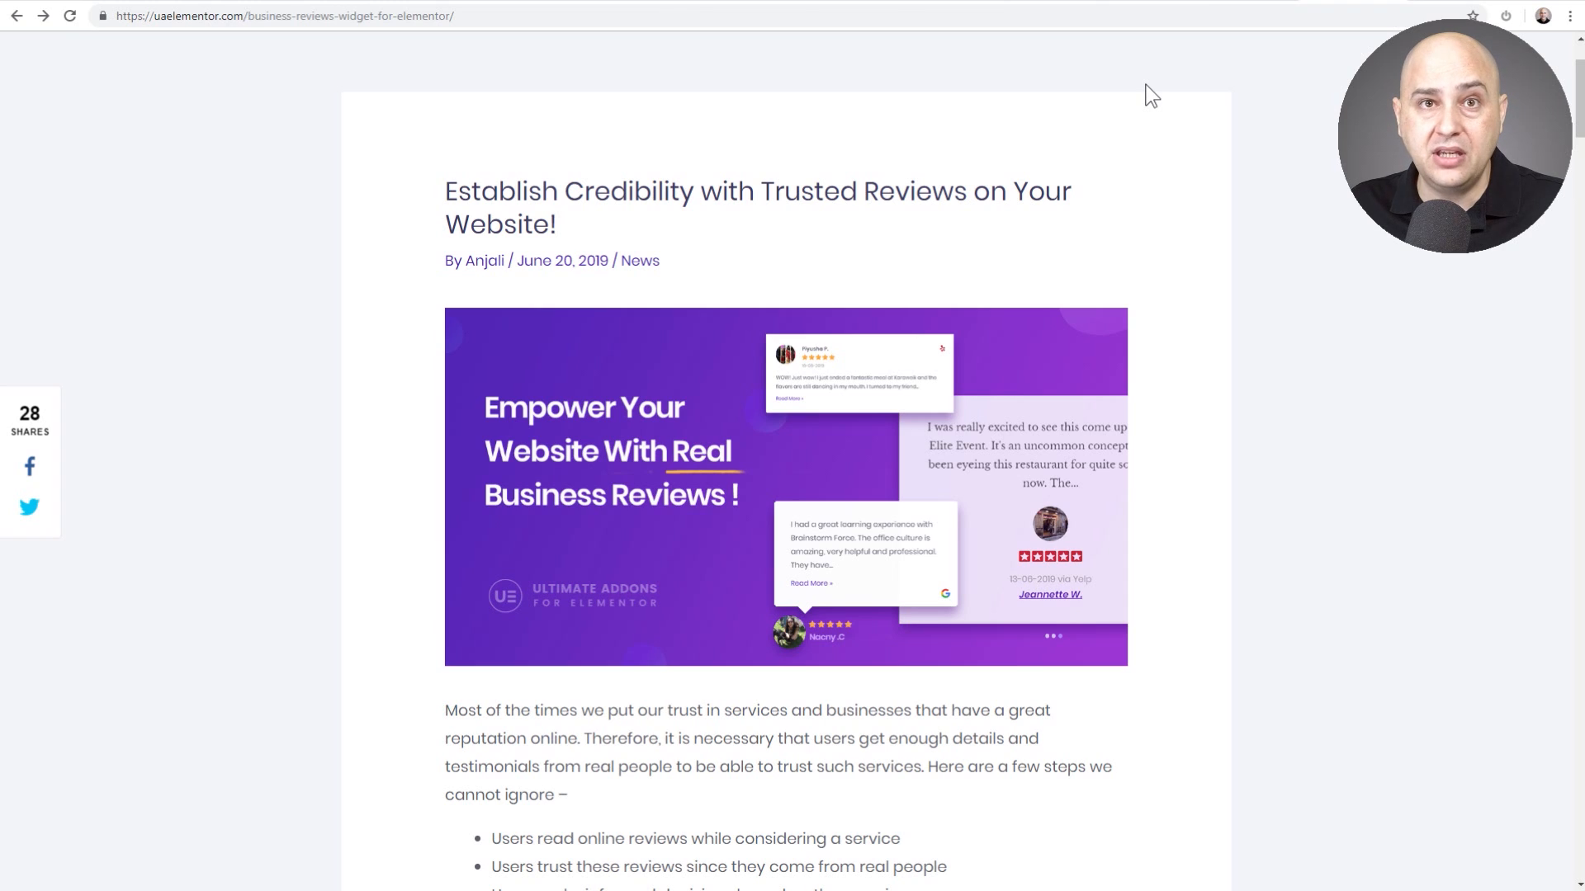
pyautogui.moveTo(1140, 90)
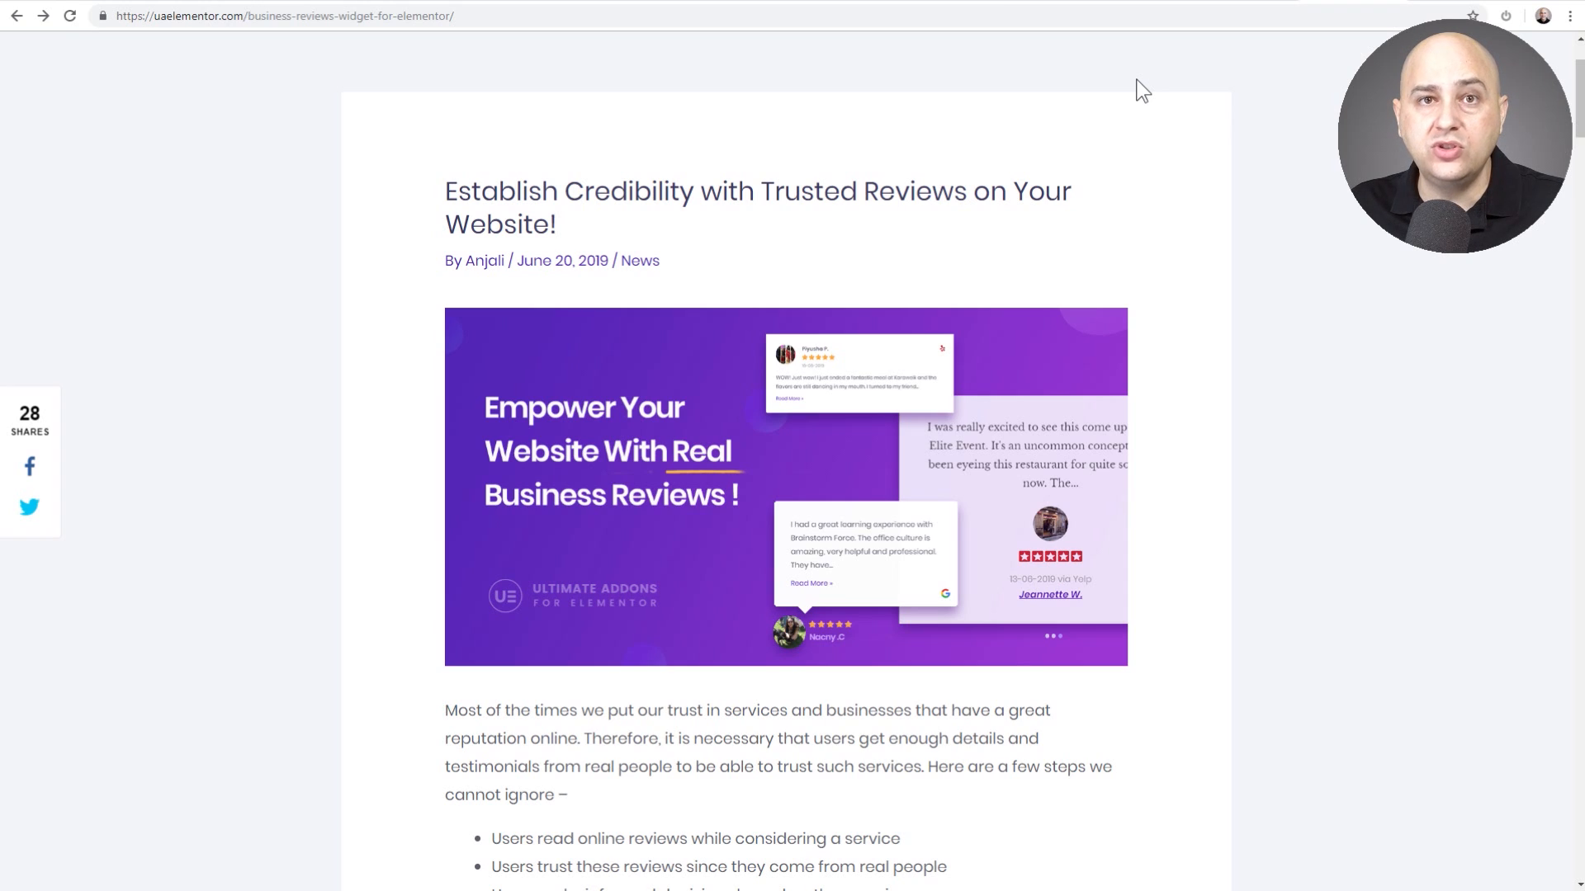
pyautogui.moveTo(1111, 80)
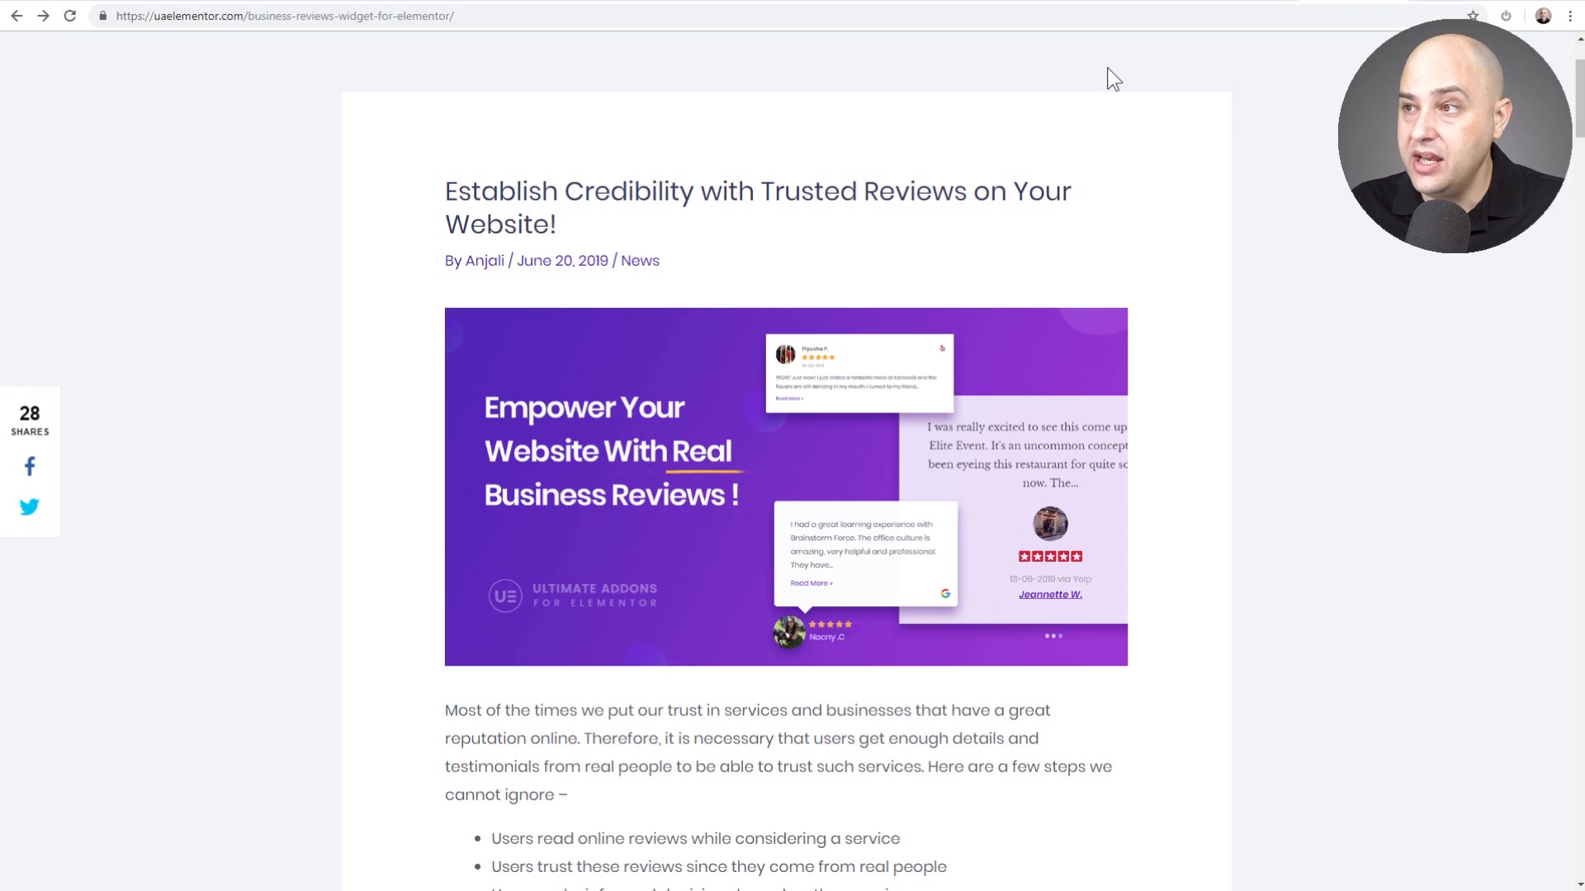
pyautogui.moveTo(329, 114)
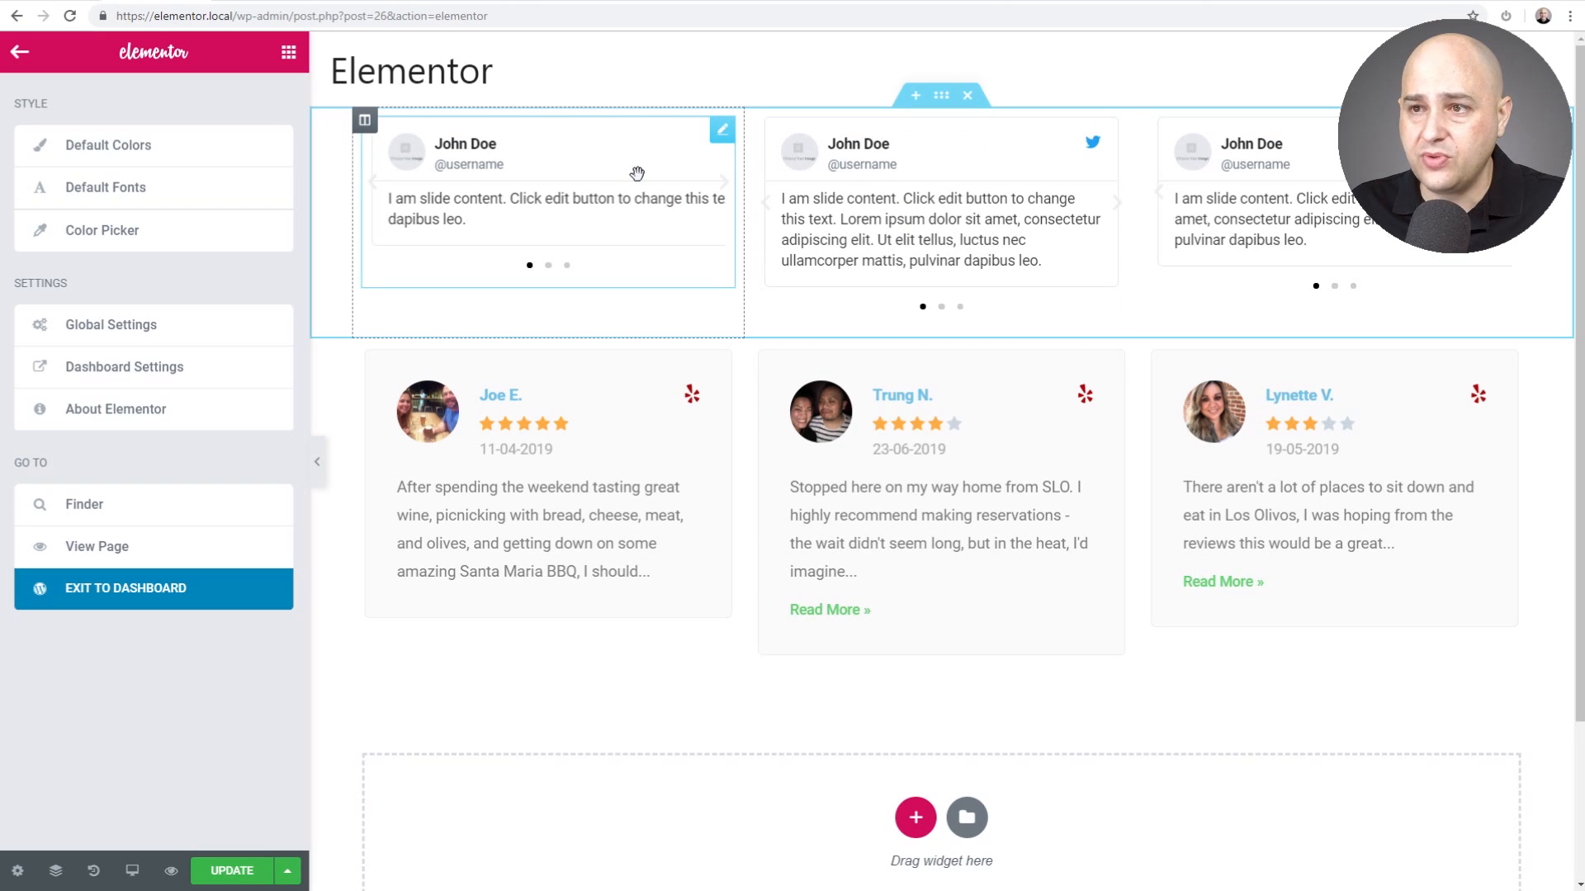
pyautogui.moveTo(570, 140)
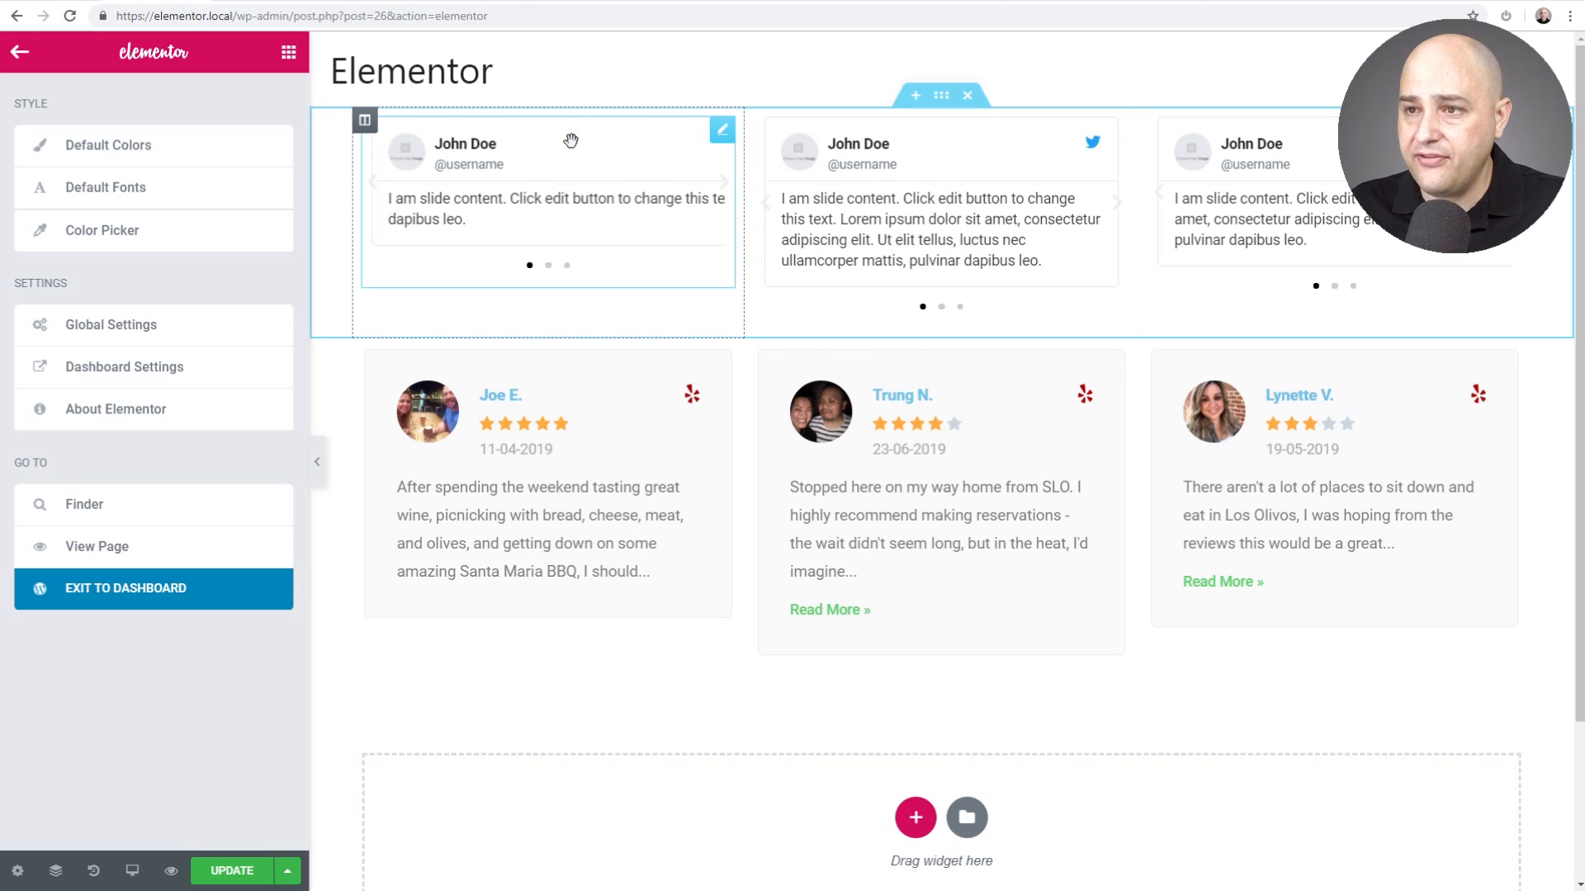
# Browse the Elementor Elements panel's list of available widgets
pyautogui.click(721, 129)
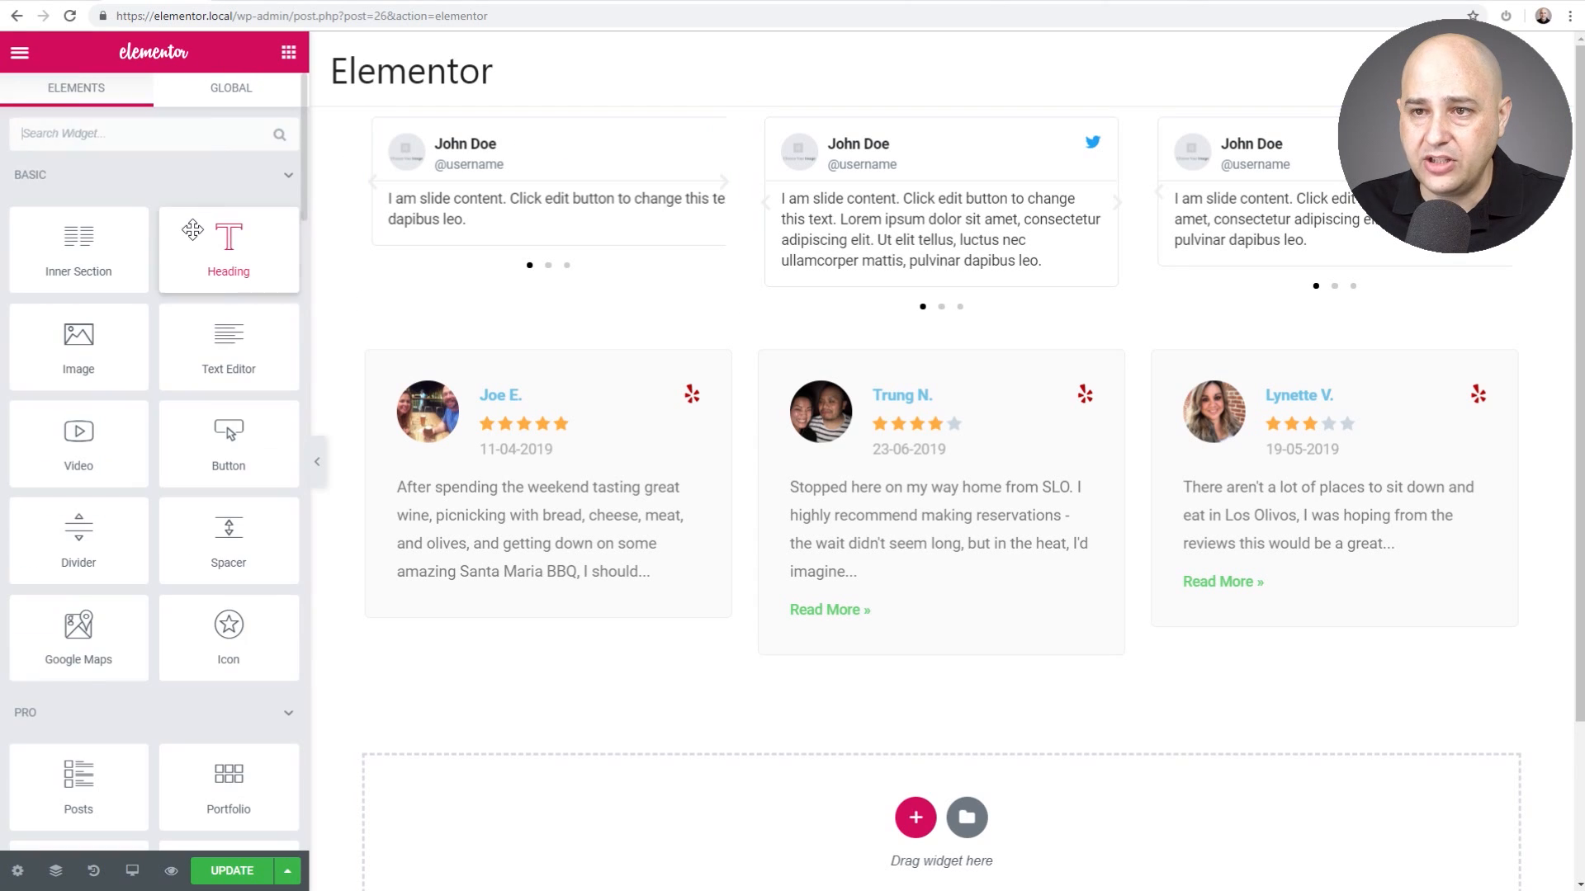
pyautogui.scroll(-3)
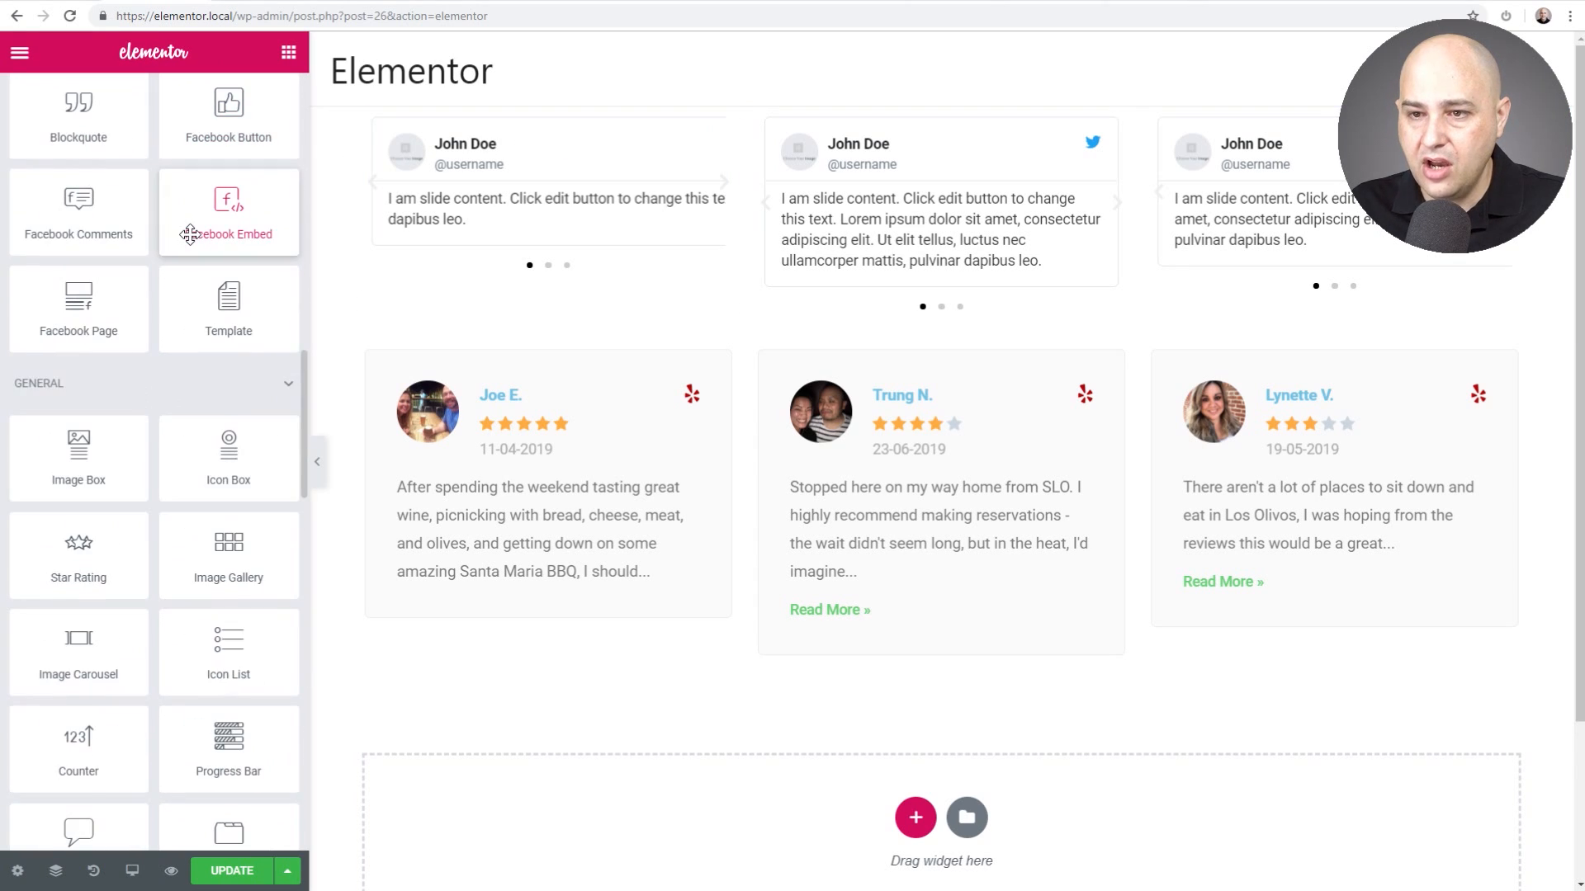
pyautogui.scroll(3)
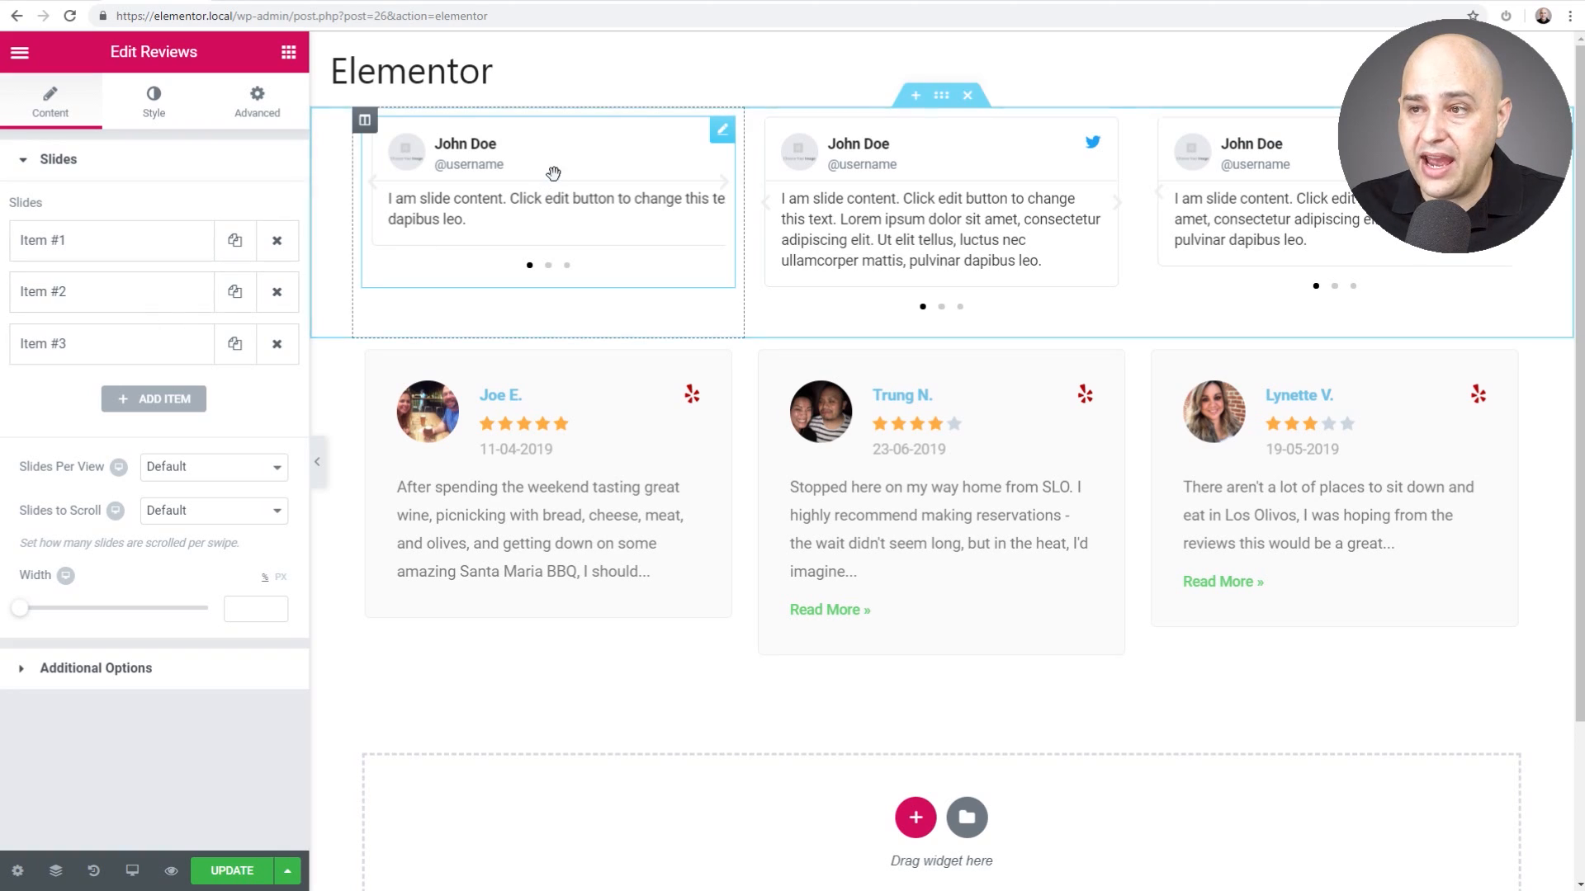
pyautogui.moveTo(535, 221)
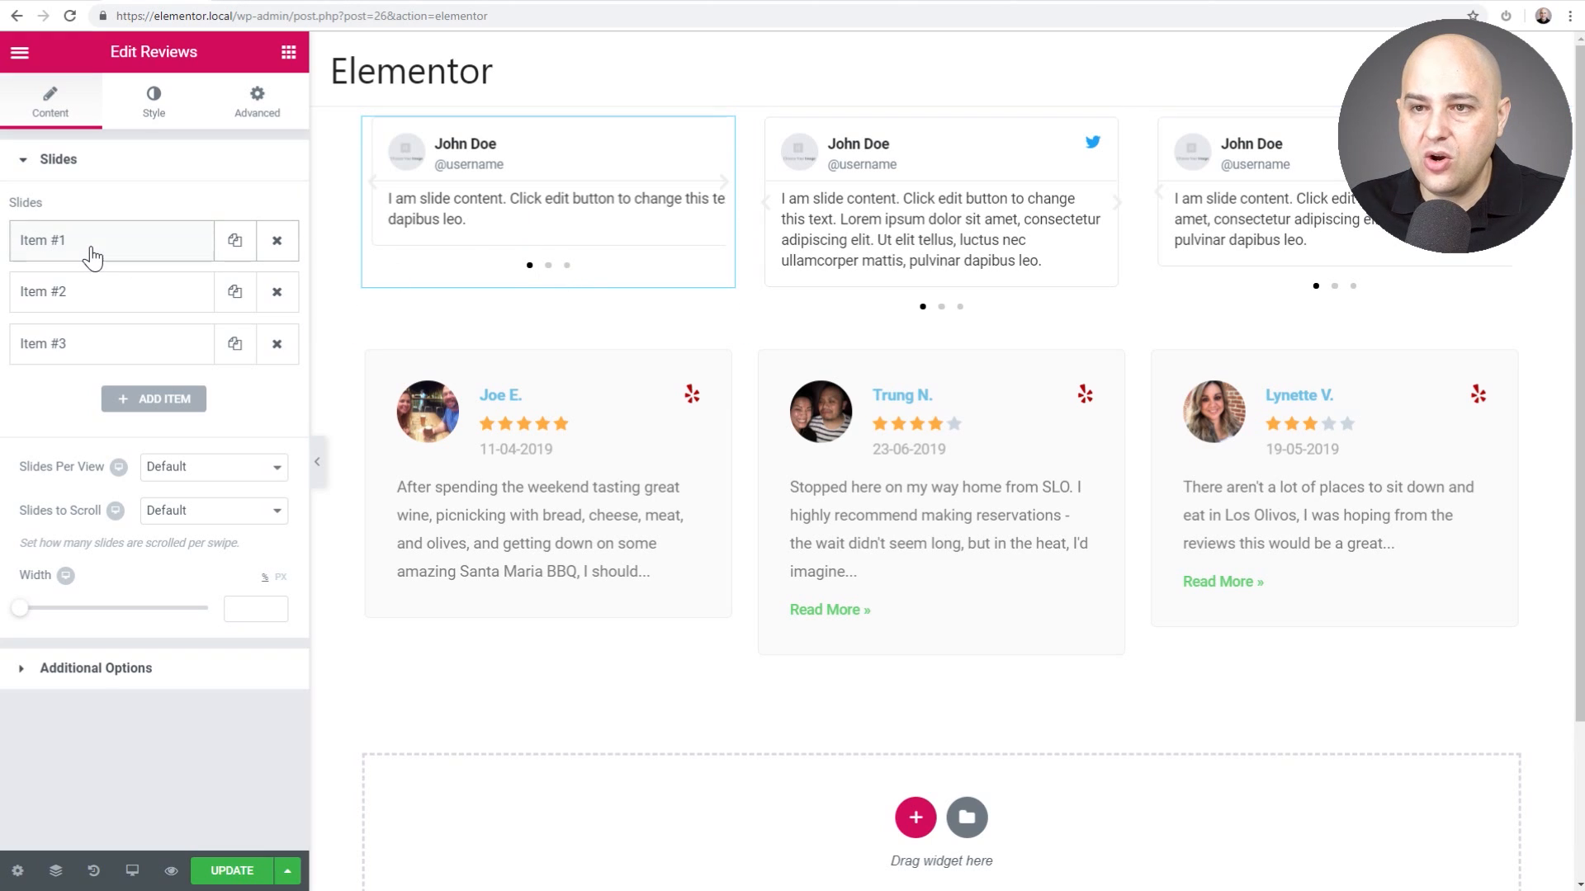
# Expand Item #1 and scroll through John Doe's image, title, icon, link and review fields
pyautogui.click(42, 240)
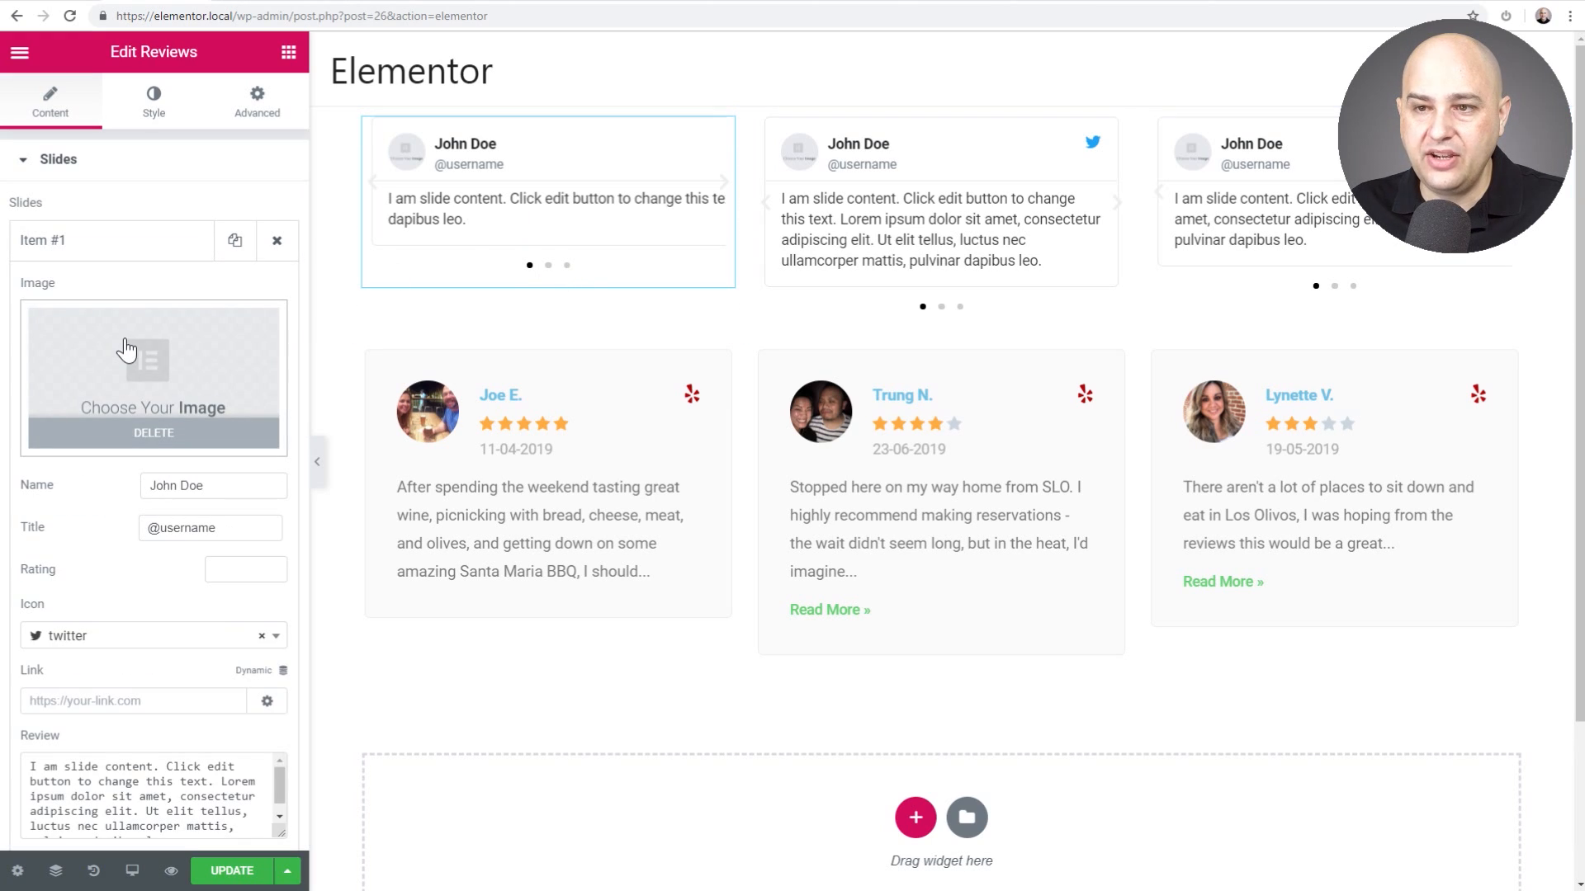
pyautogui.scroll(-3)
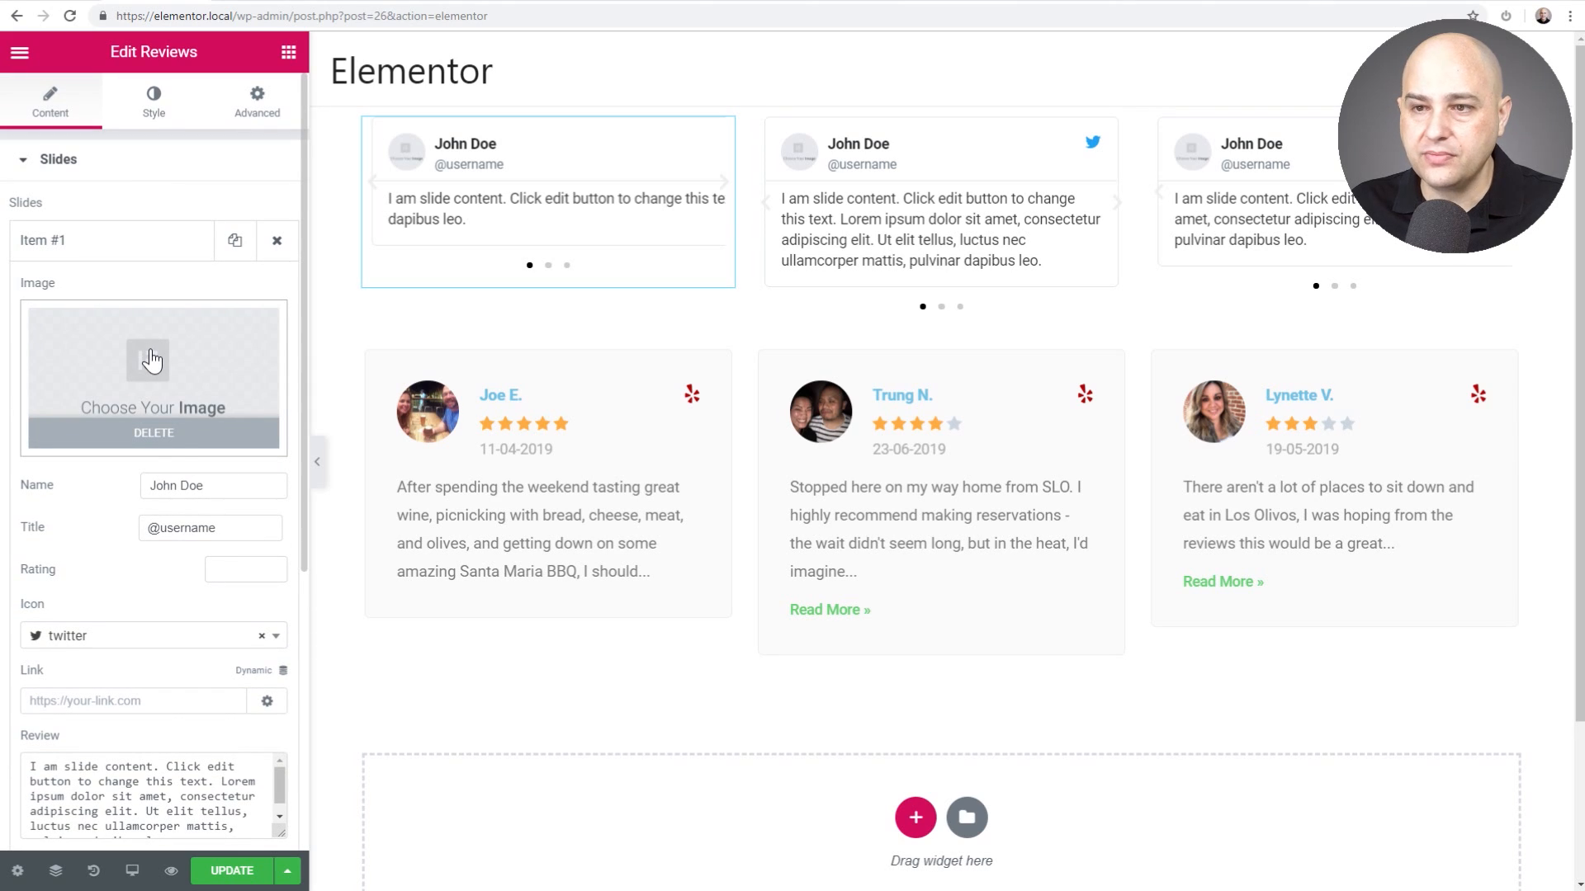
pyautogui.scroll(-3)
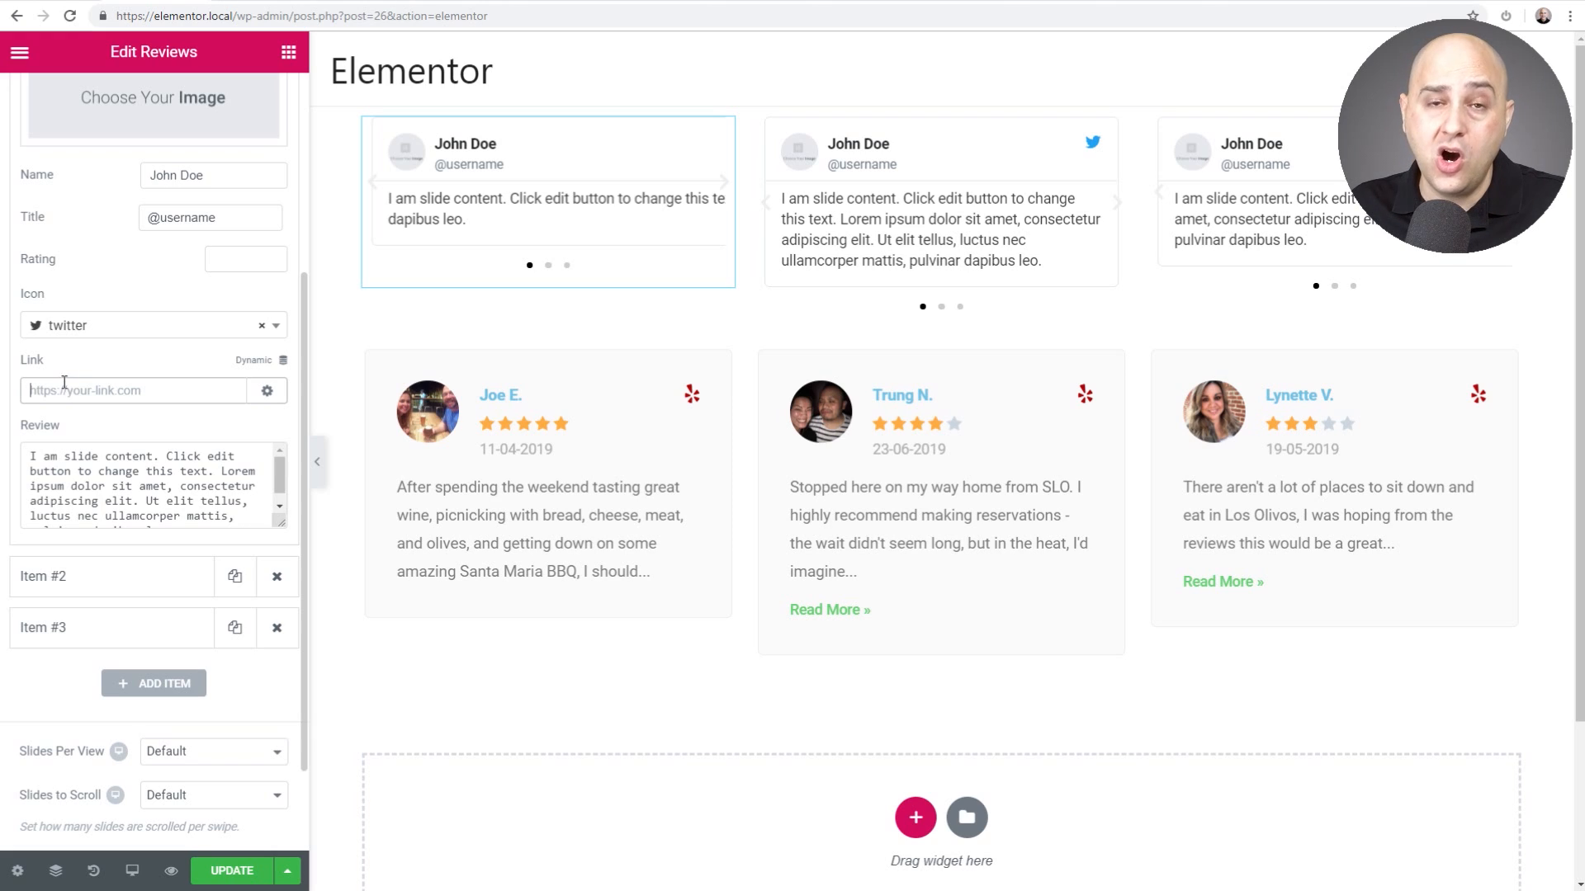
pyautogui.moveTo(123, 334)
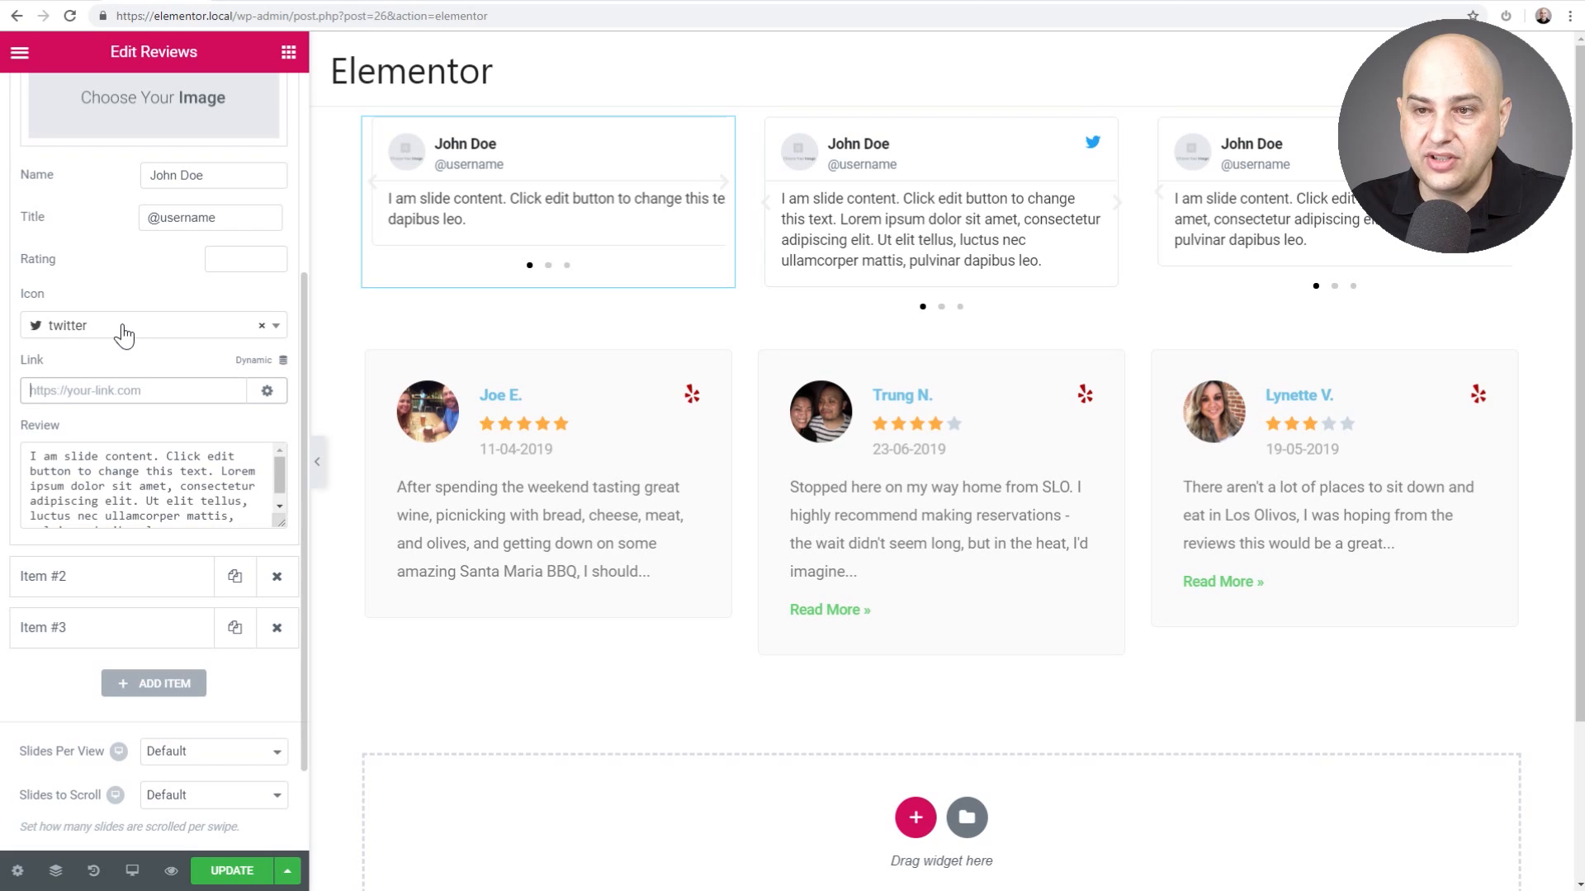
pyautogui.scroll(-3)
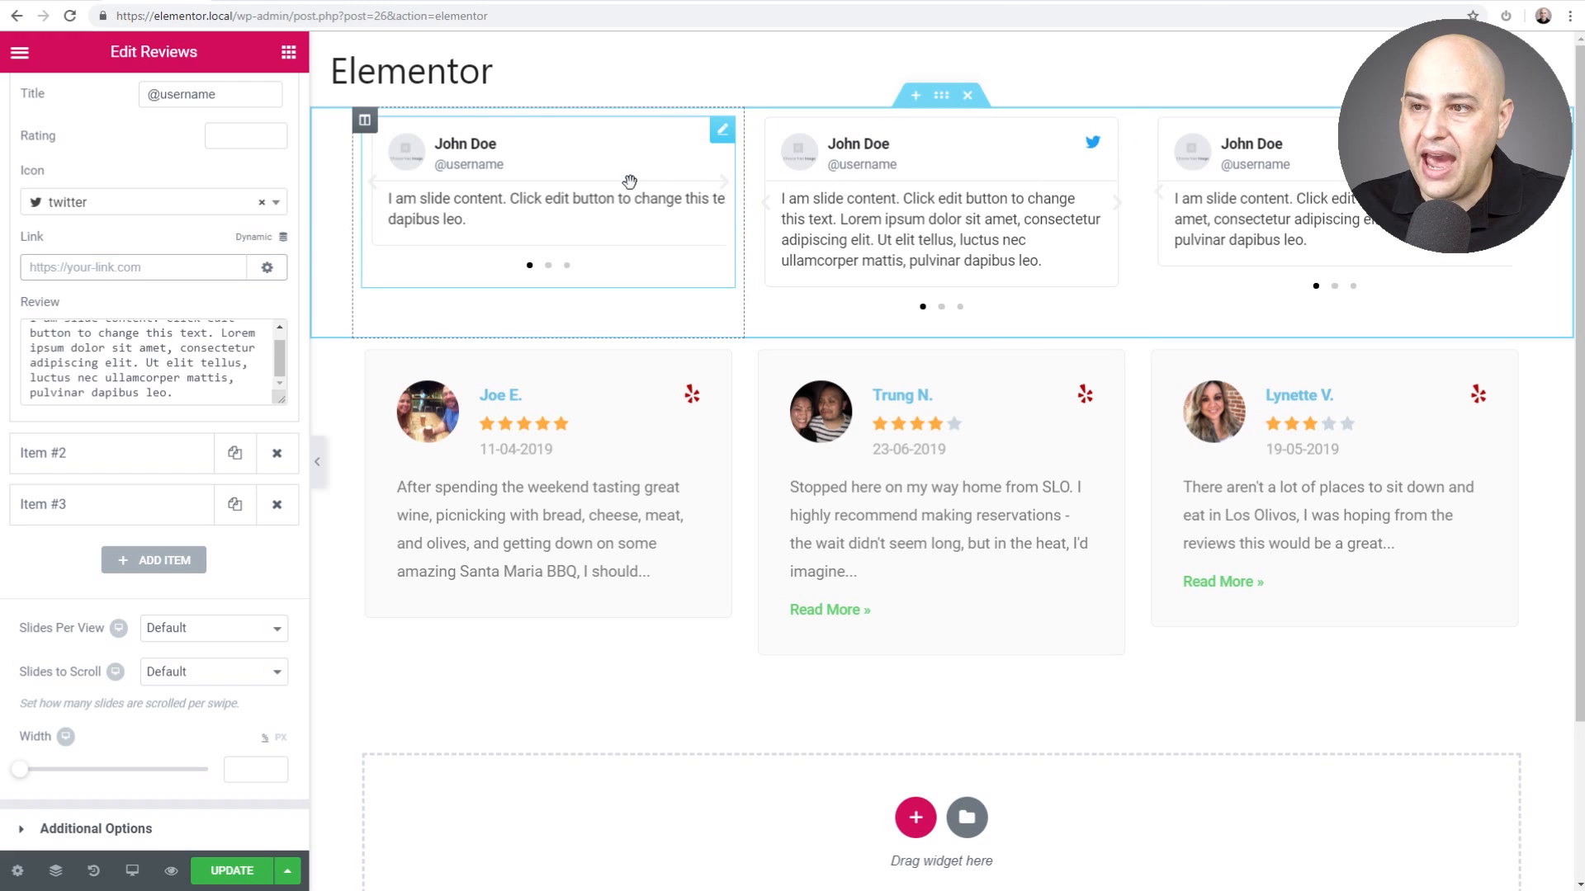
pyautogui.moveTo(697, 185)
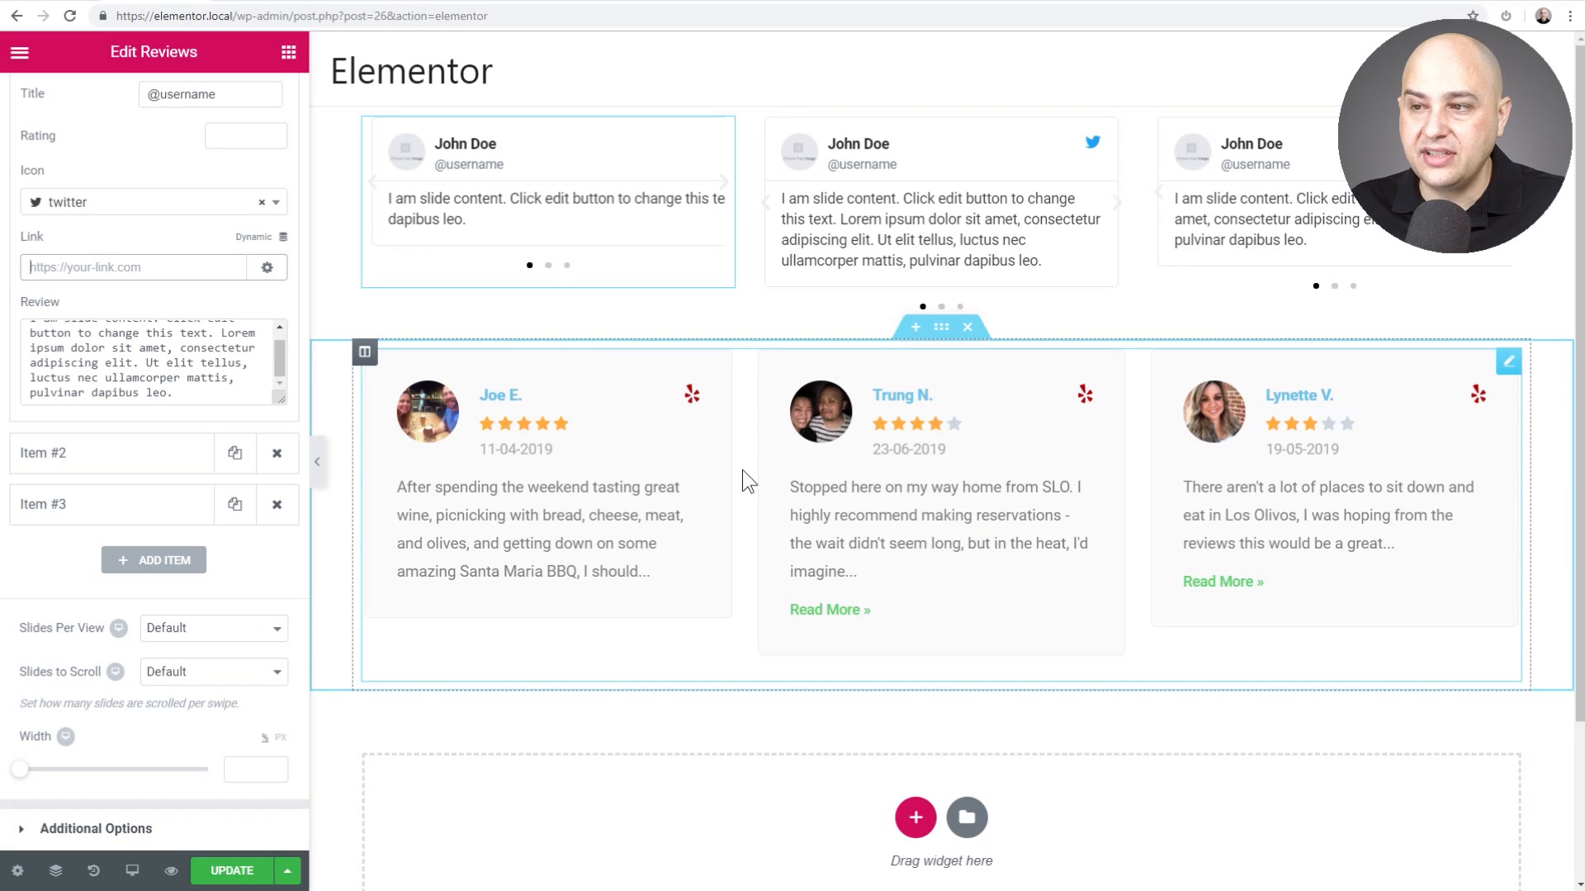
pyautogui.moveTo(829, 400)
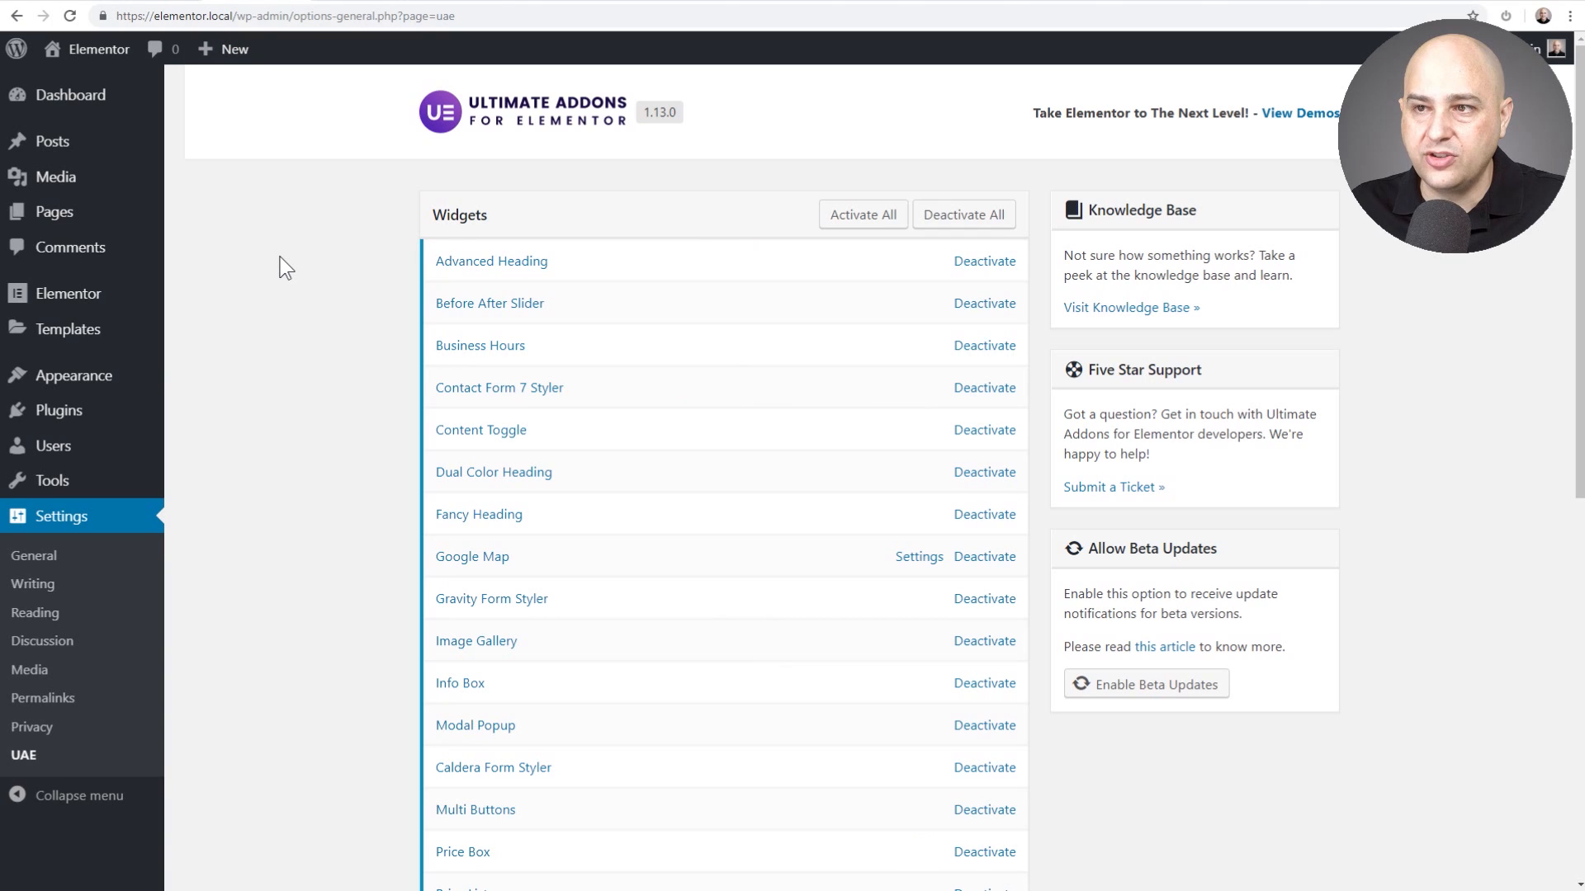
pyautogui.moveTo(202, 513)
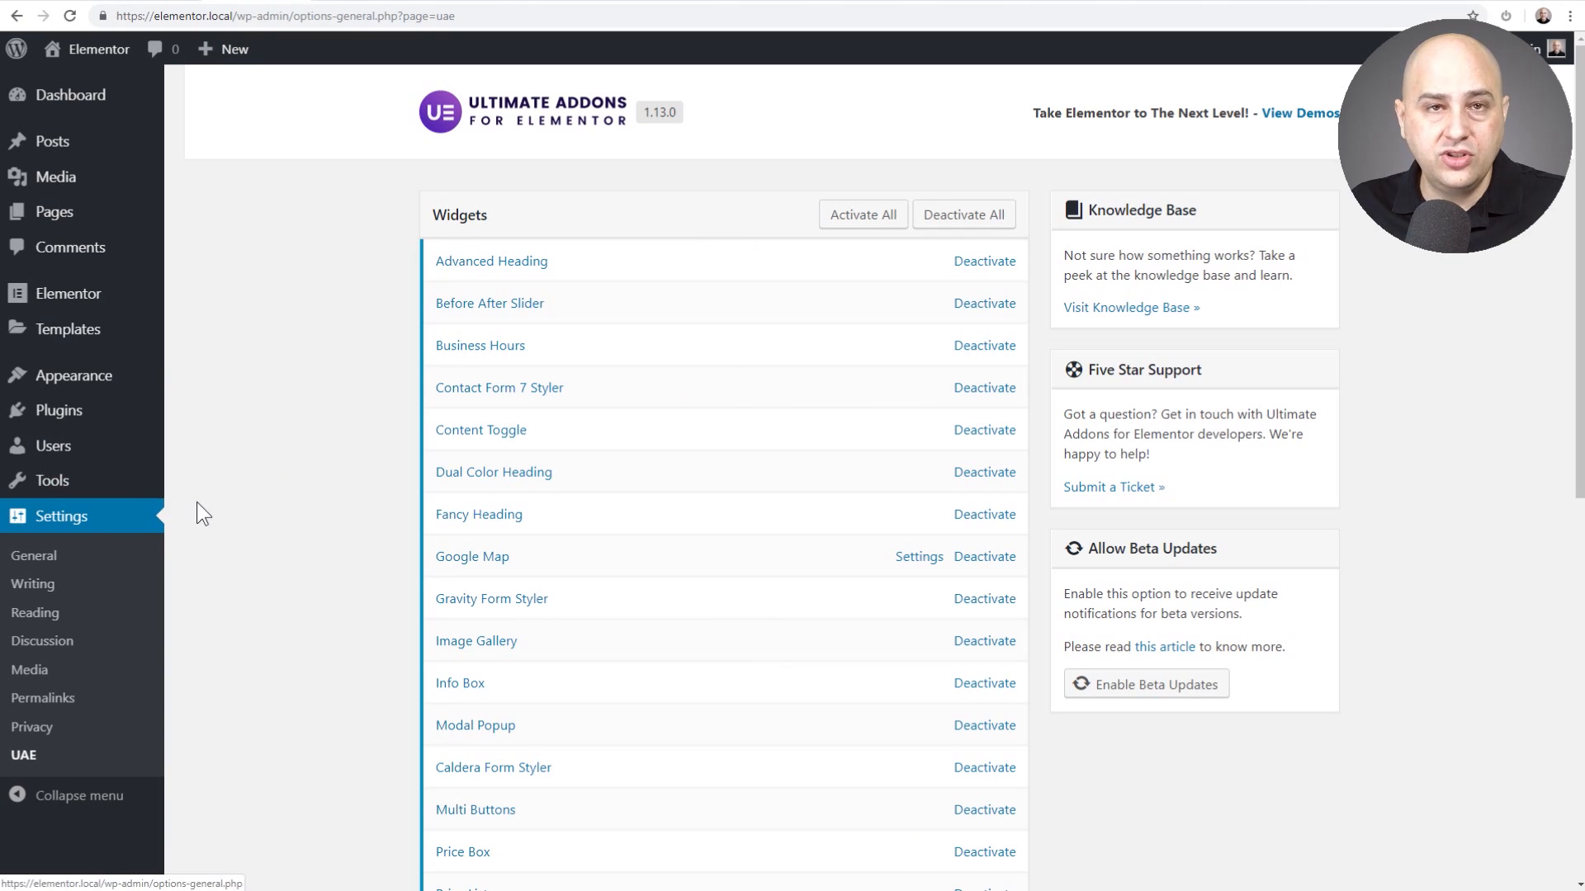
pyautogui.moveTo(46, 720)
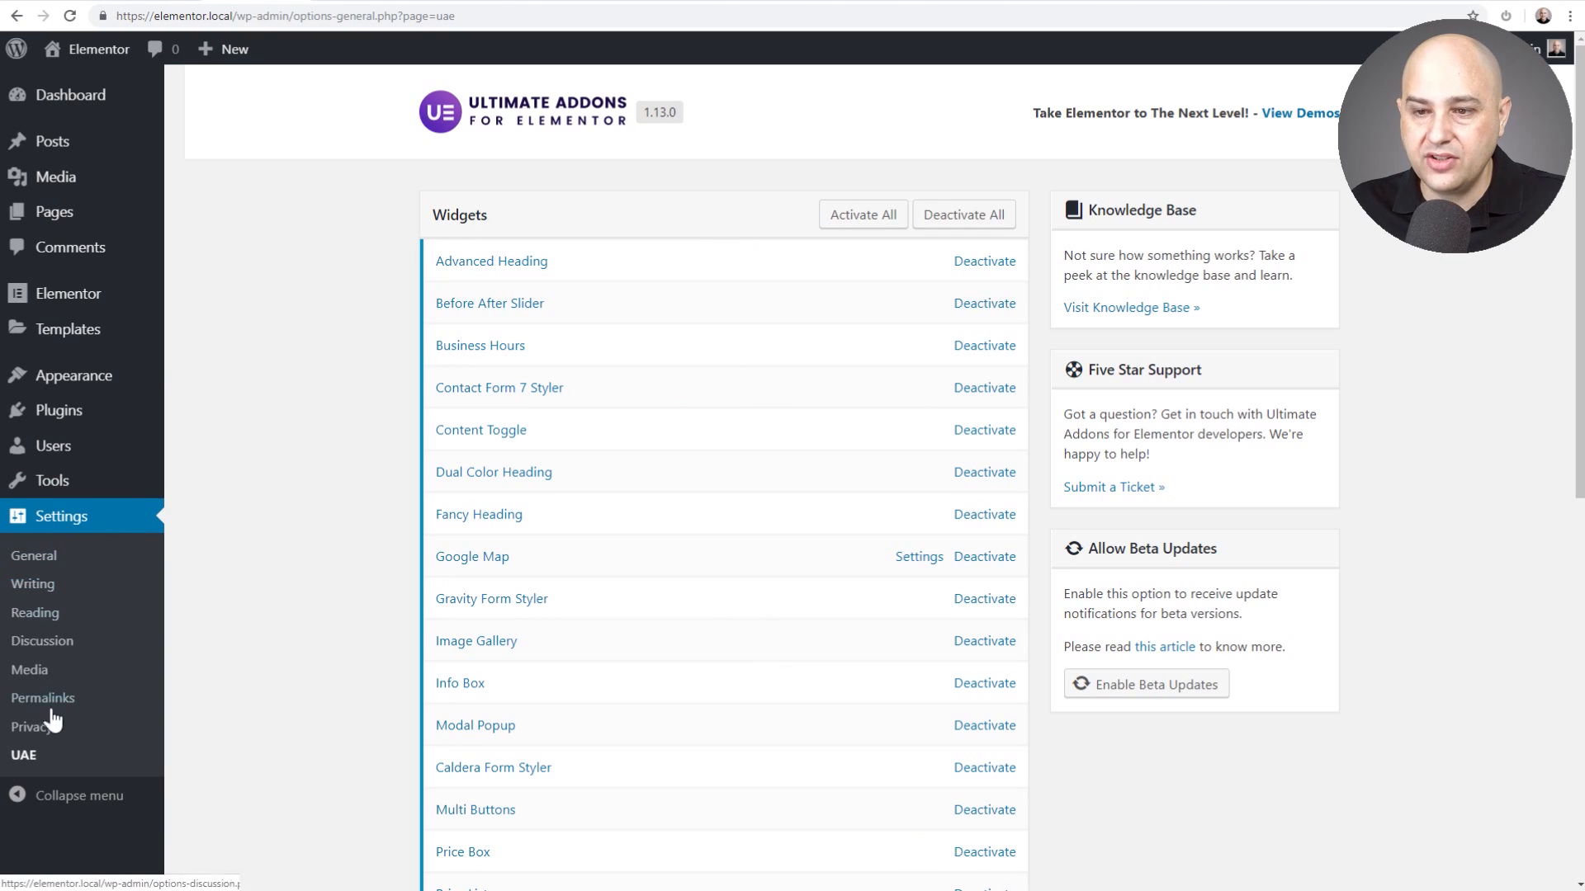
pyautogui.moveTo(30, 760)
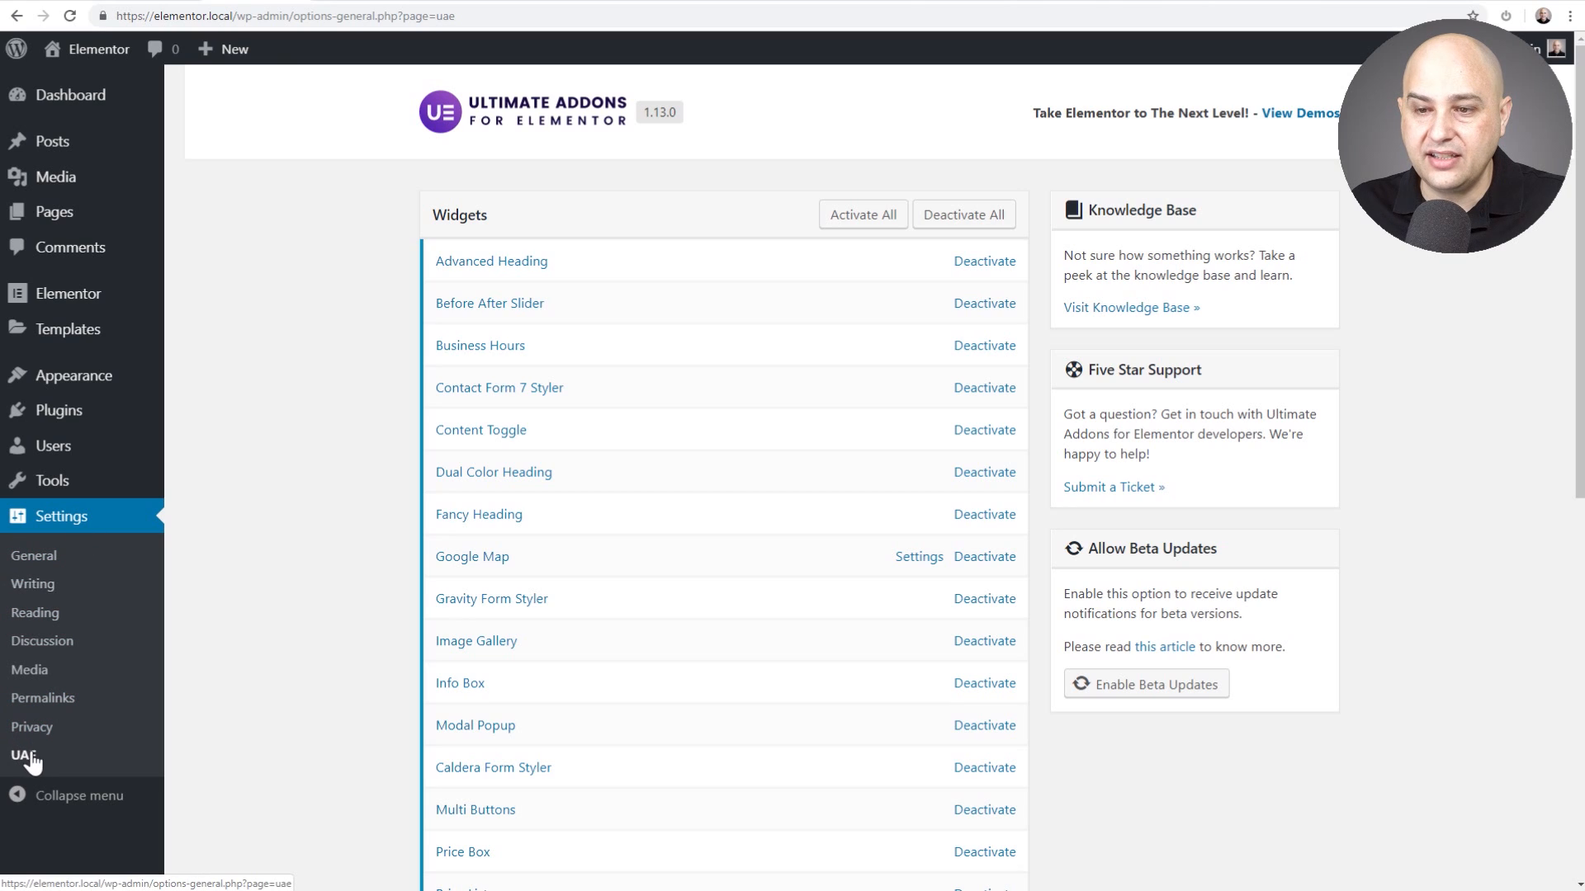
pyautogui.moveTo(761, 392)
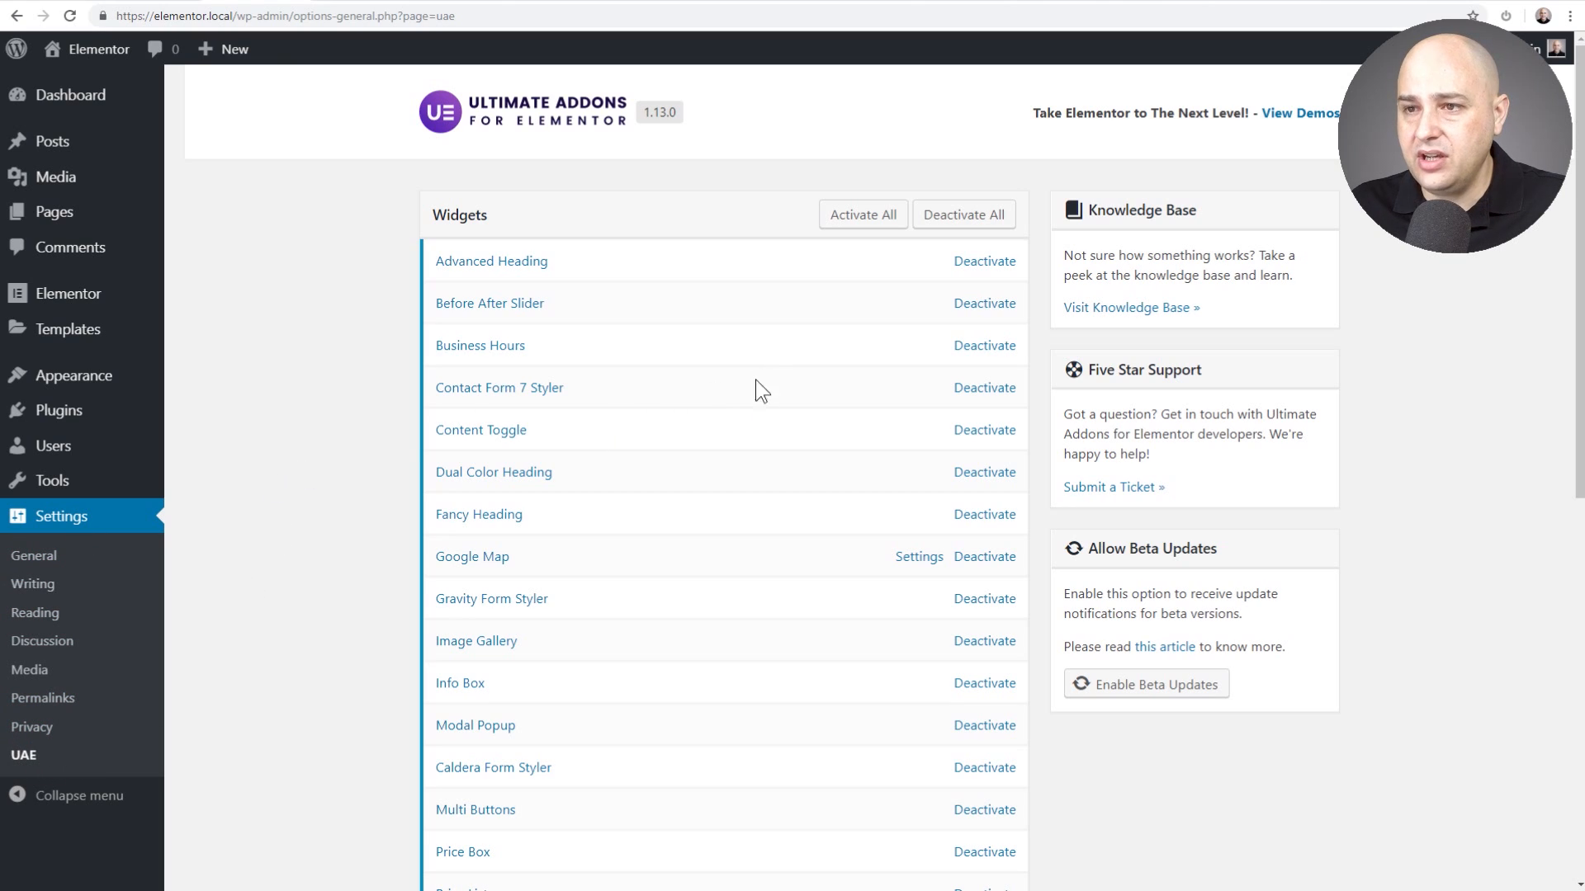
pyautogui.moveTo(829, 332)
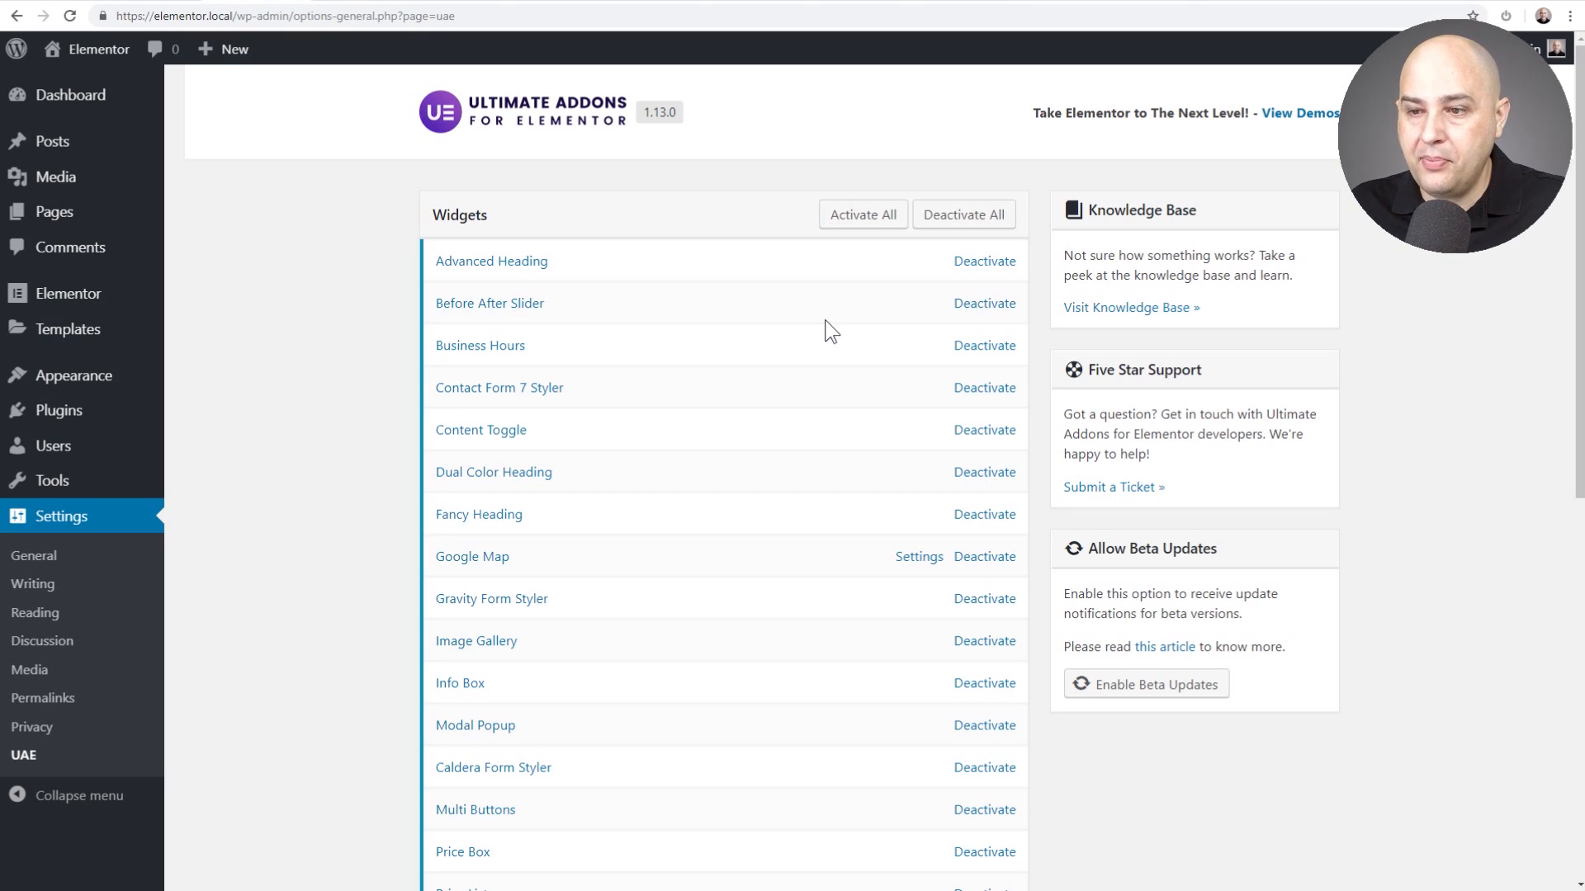
# Scroll the UAE widget list down to Business Reviews and Particle Backgrounds
pyautogui.scroll(-3)
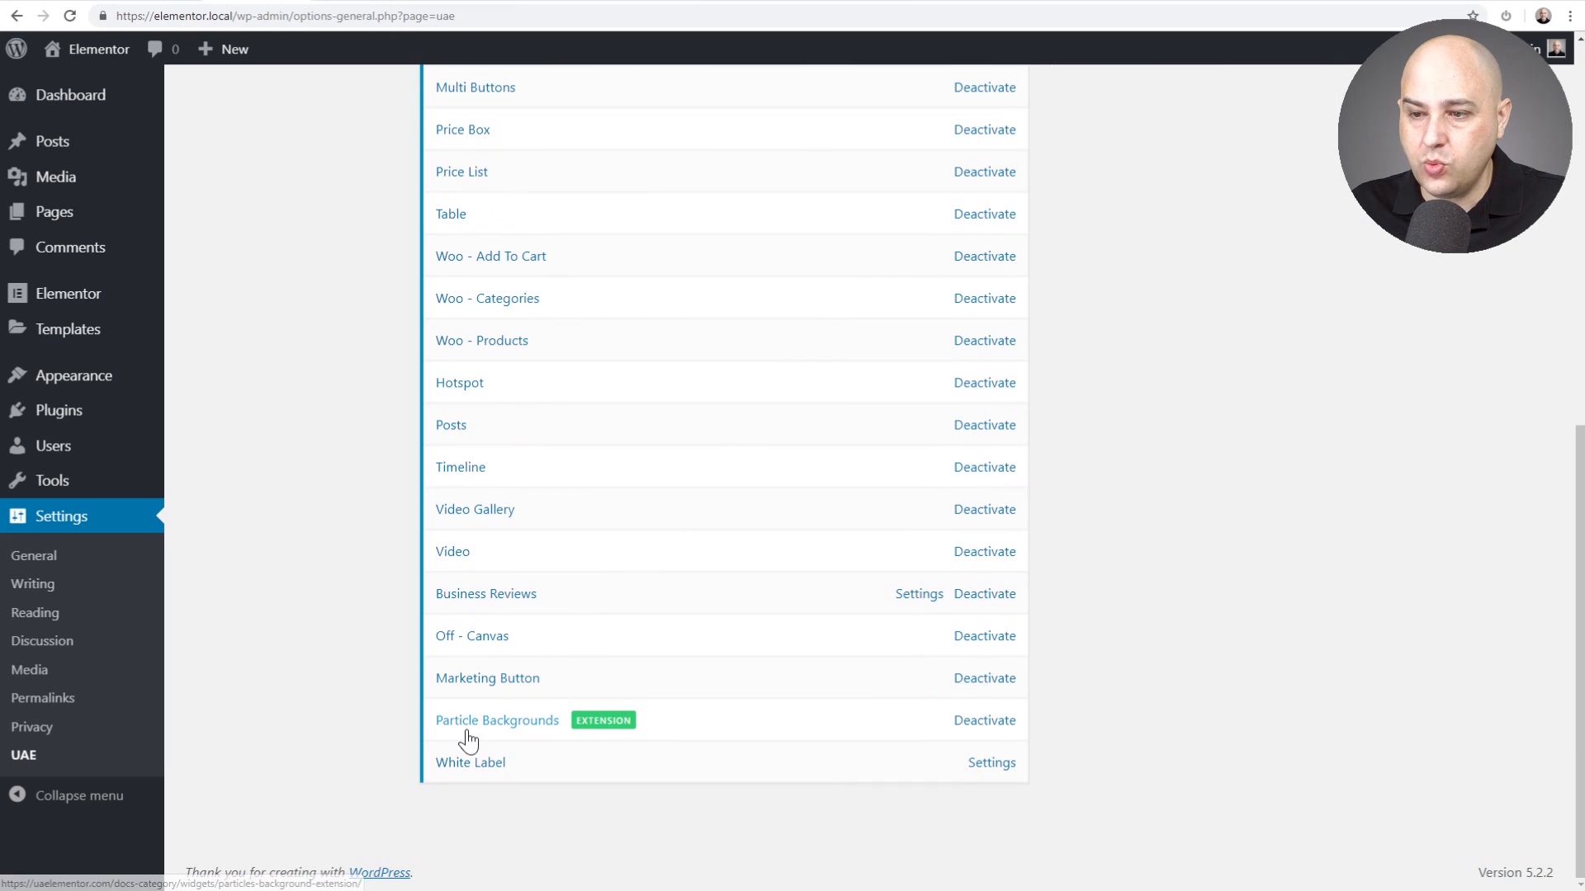
pyautogui.moveTo(808, 608)
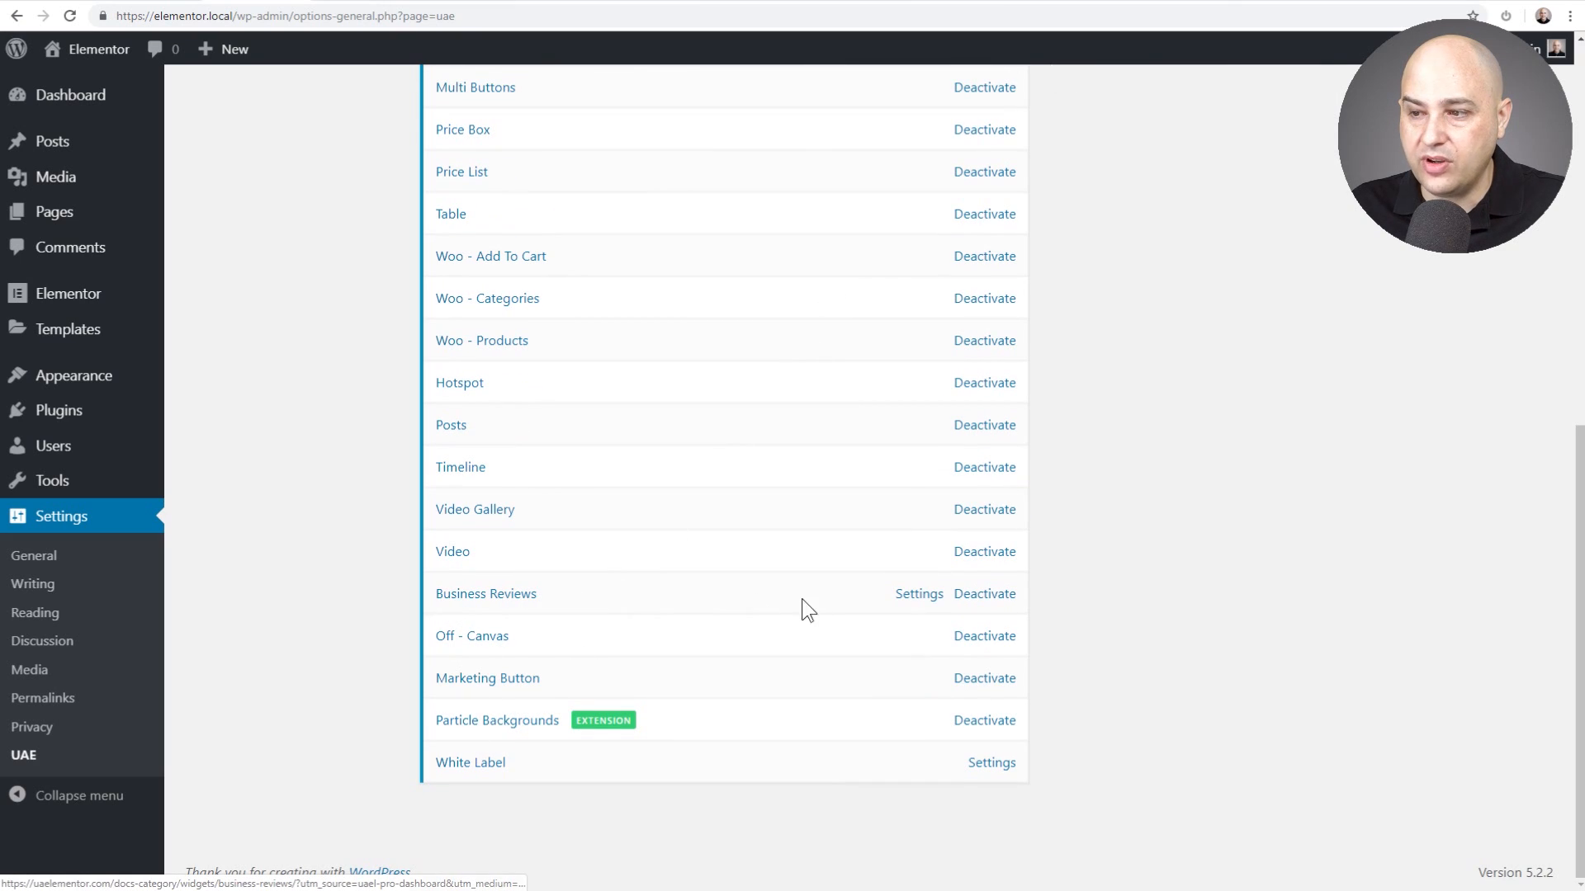
pyautogui.moveTo(918, 594)
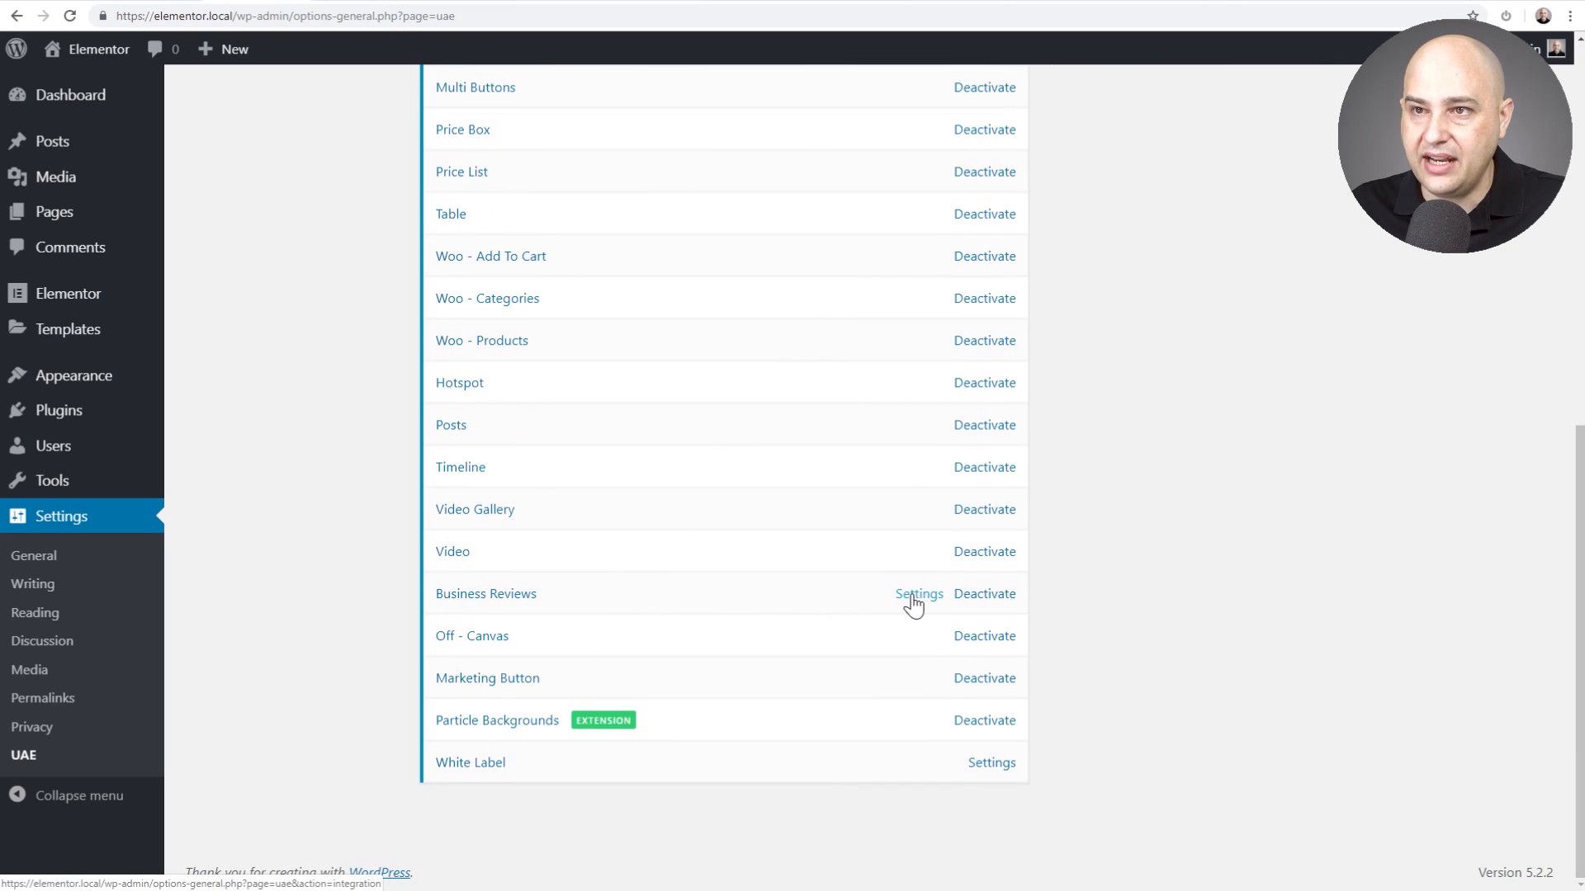
# Open Business Reviews settings and scroll to the filled Yelp API Key field
pyautogui.click(917, 593)
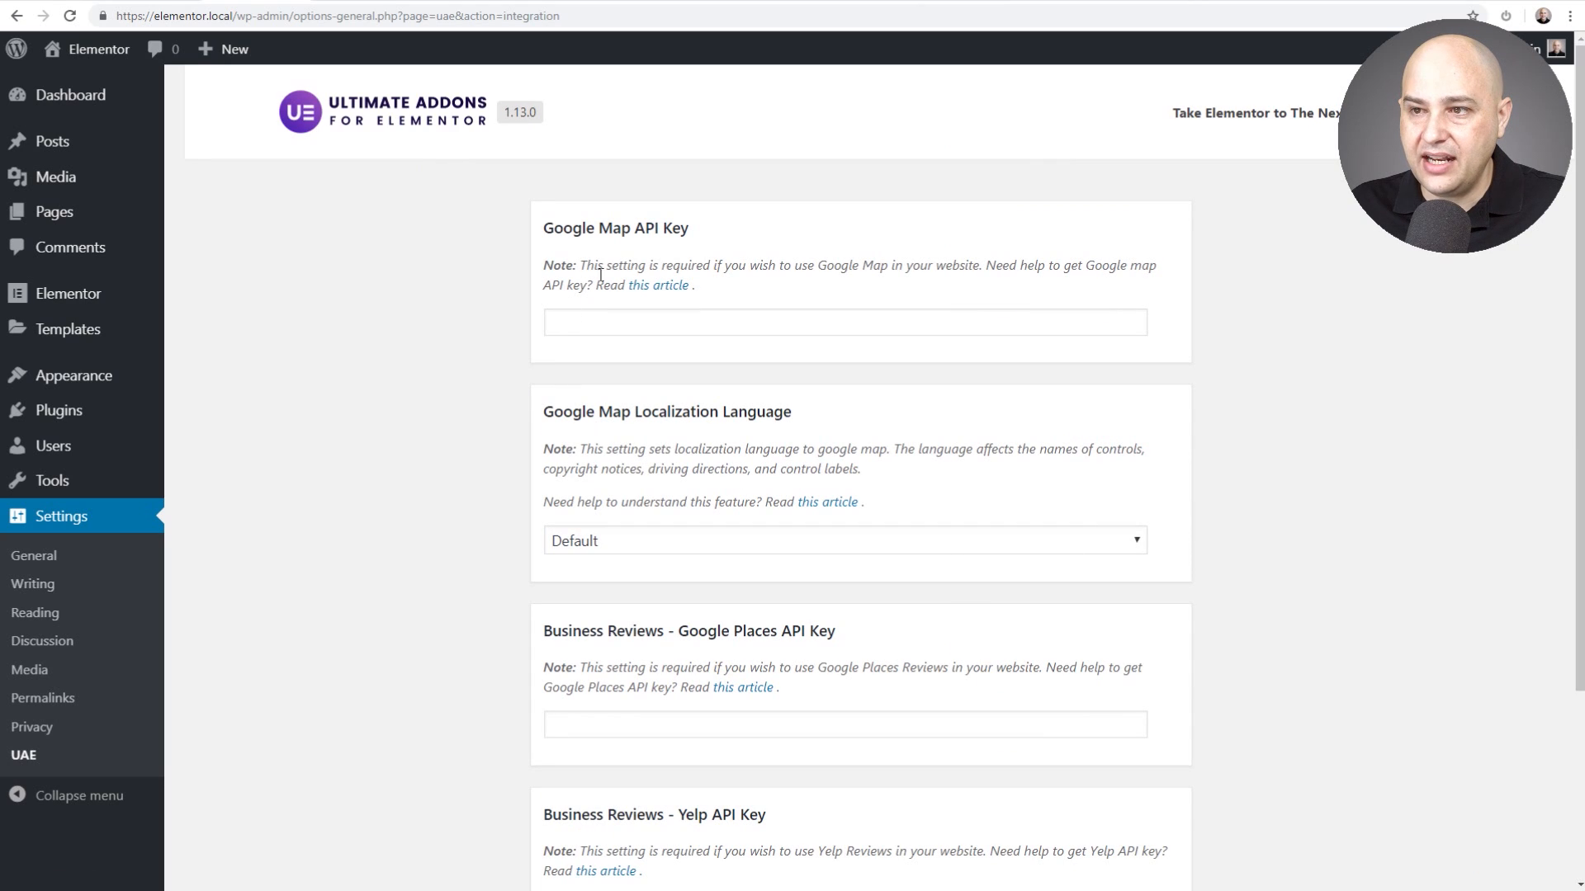
pyautogui.moveTo(482, 298)
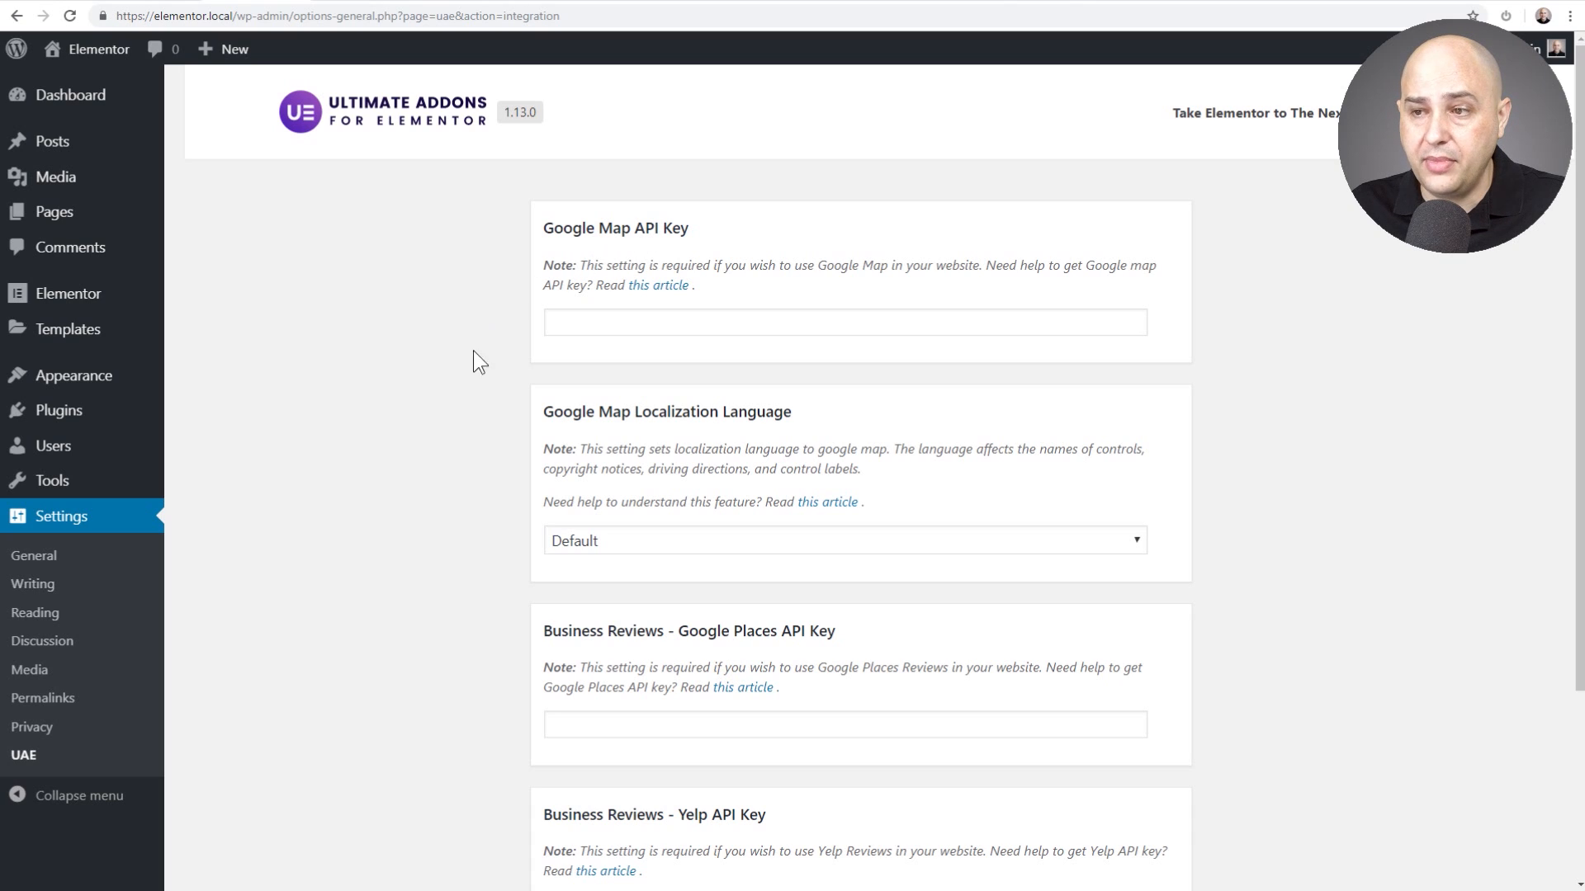
pyautogui.scroll(-3)
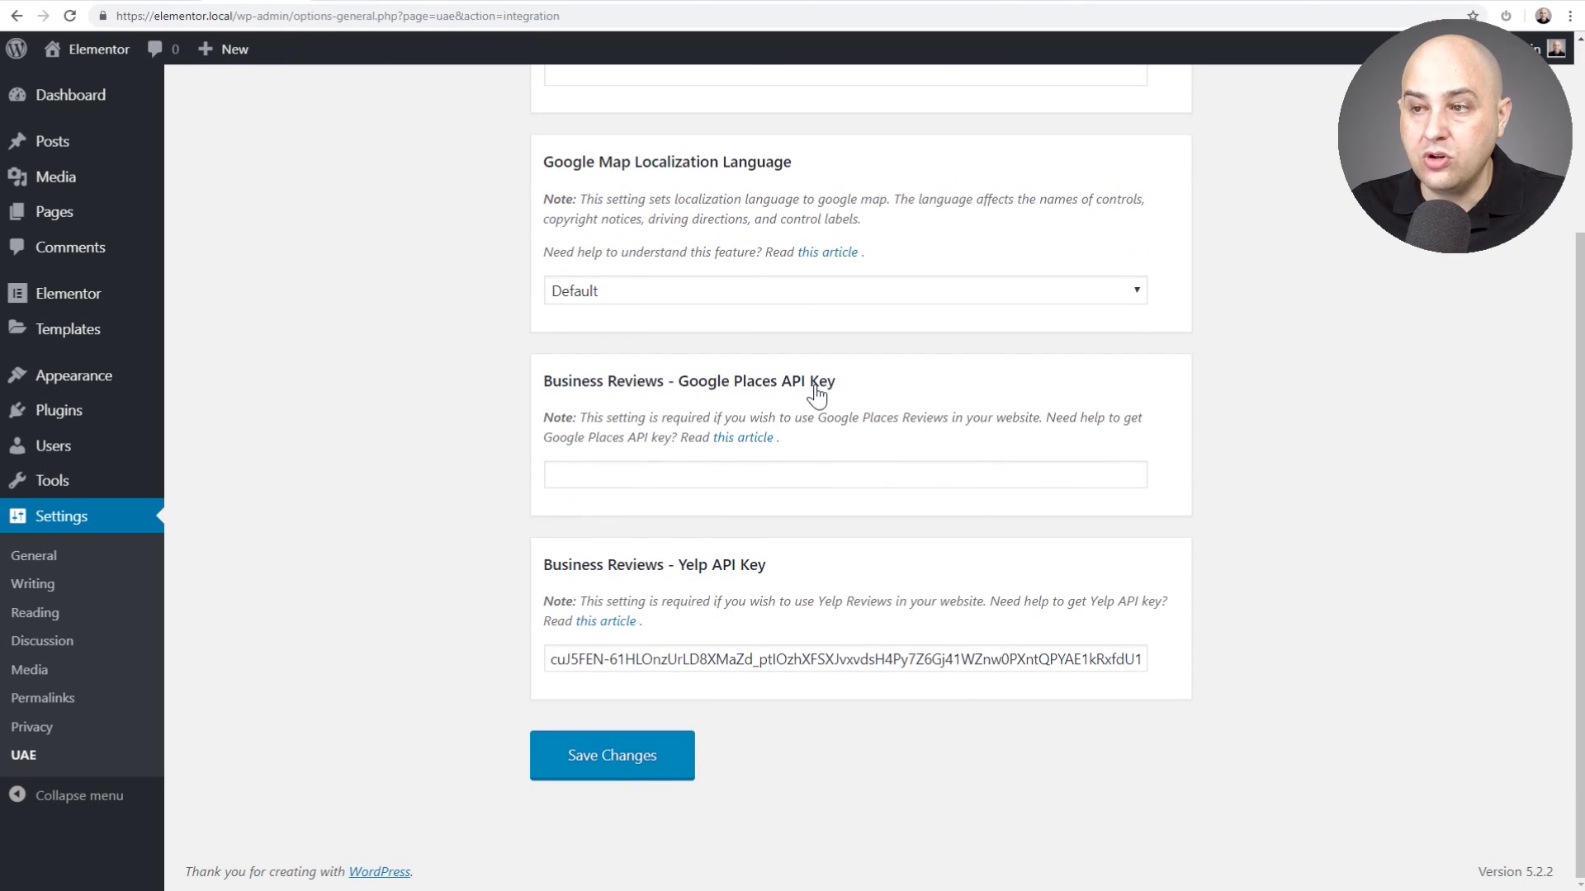
pyautogui.moveTo(607, 590)
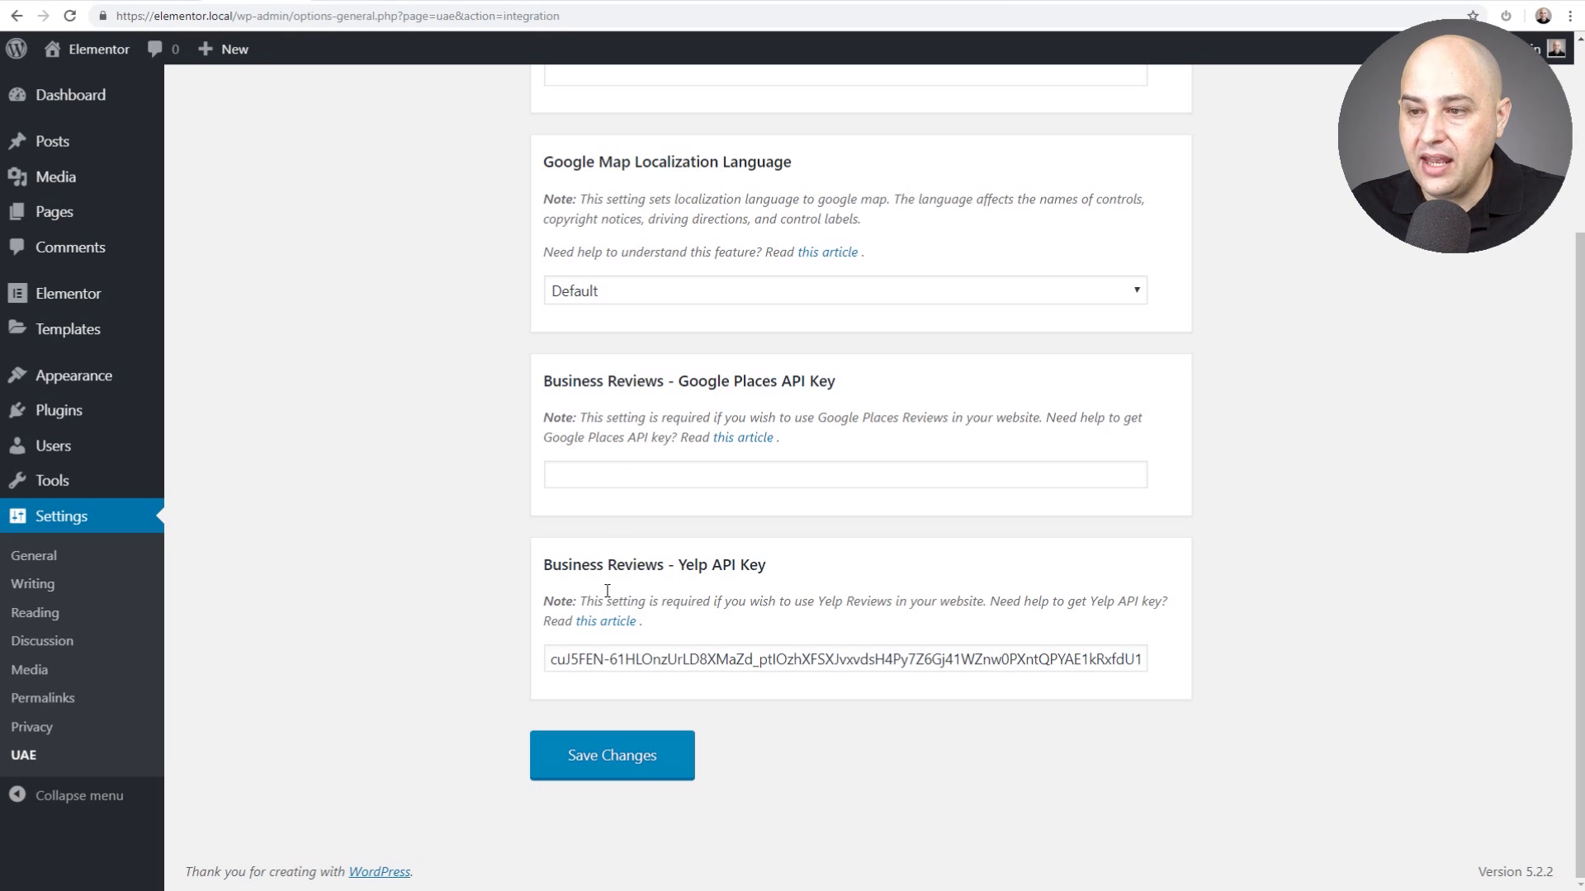
pyautogui.moveTo(738, 446)
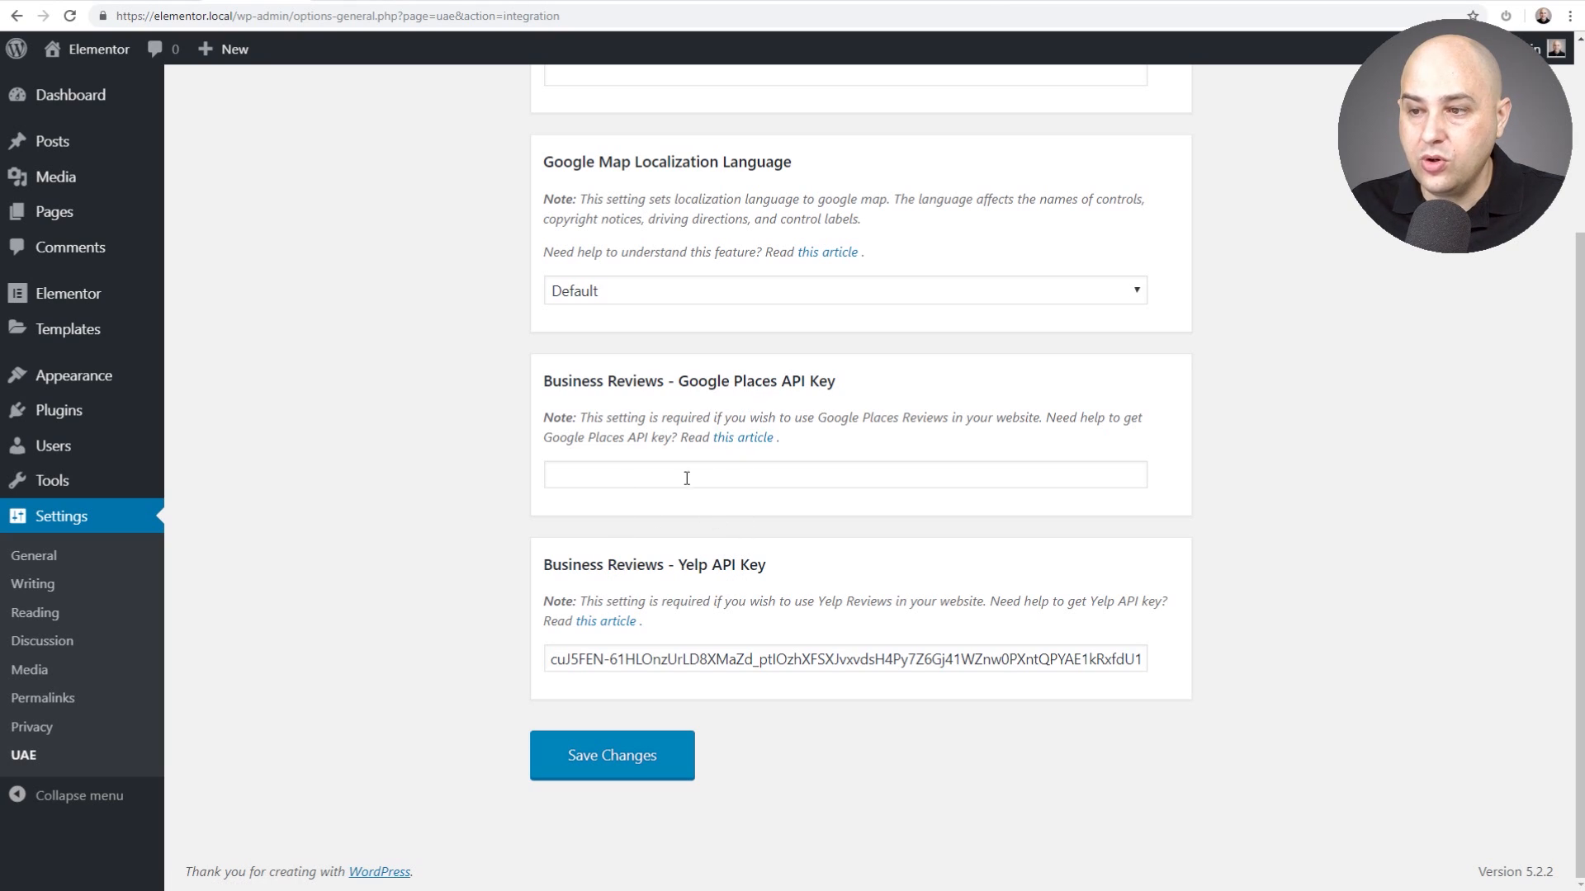
pyautogui.moveTo(446, 574)
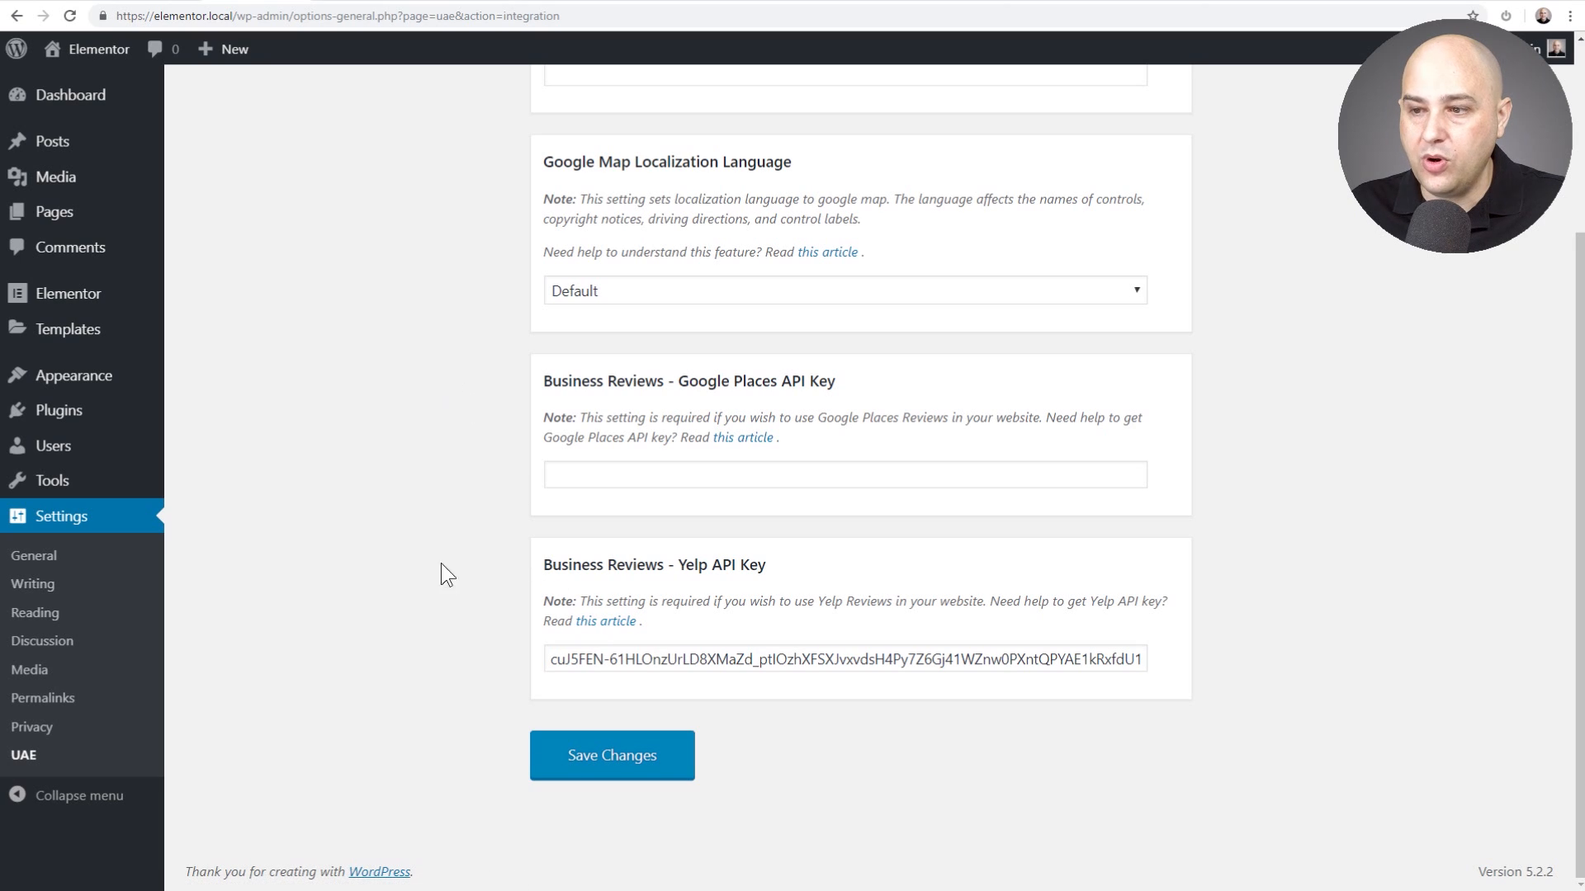
pyautogui.moveTo(341, 9)
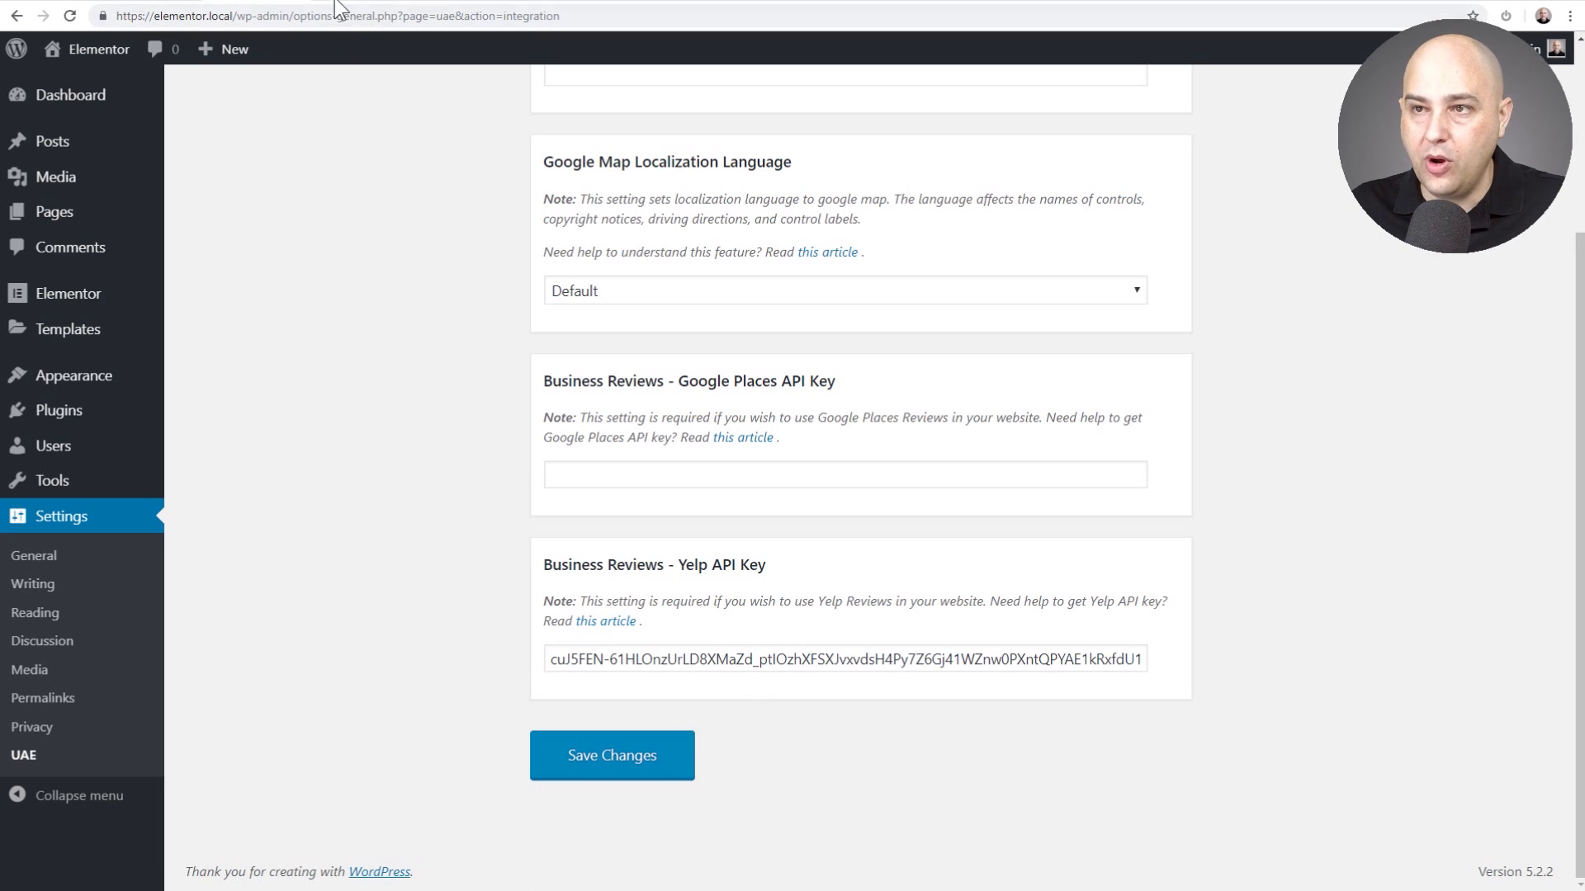
# Follow the Yelp API key guide's links to Yelp Fusion's Create New App form
pyautogui.click(742, 437)
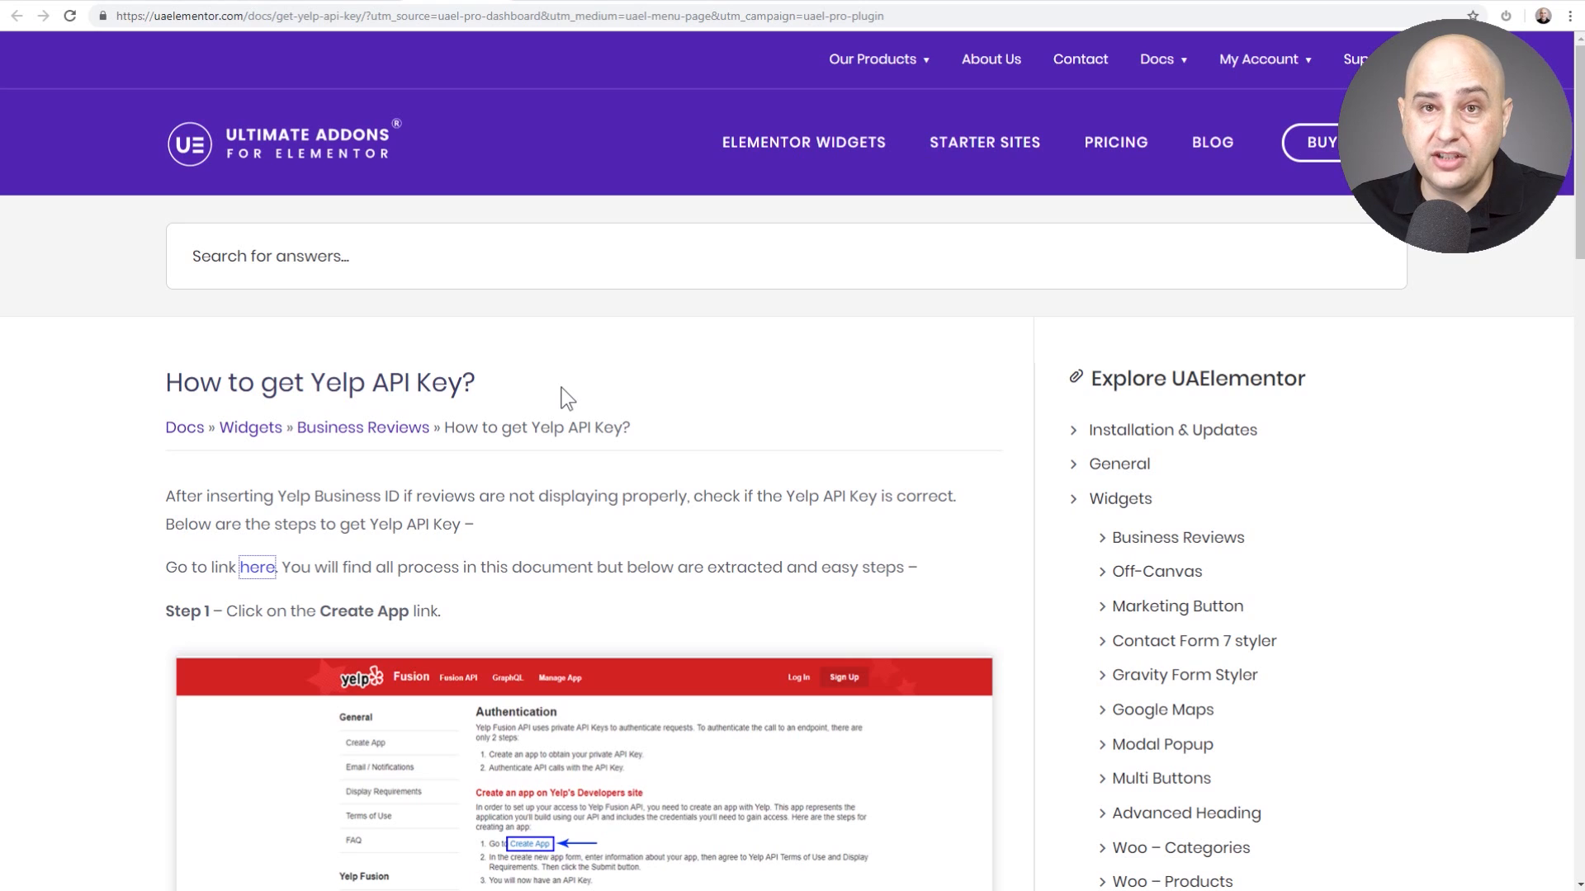
pyautogui.moveTo(256, 585)
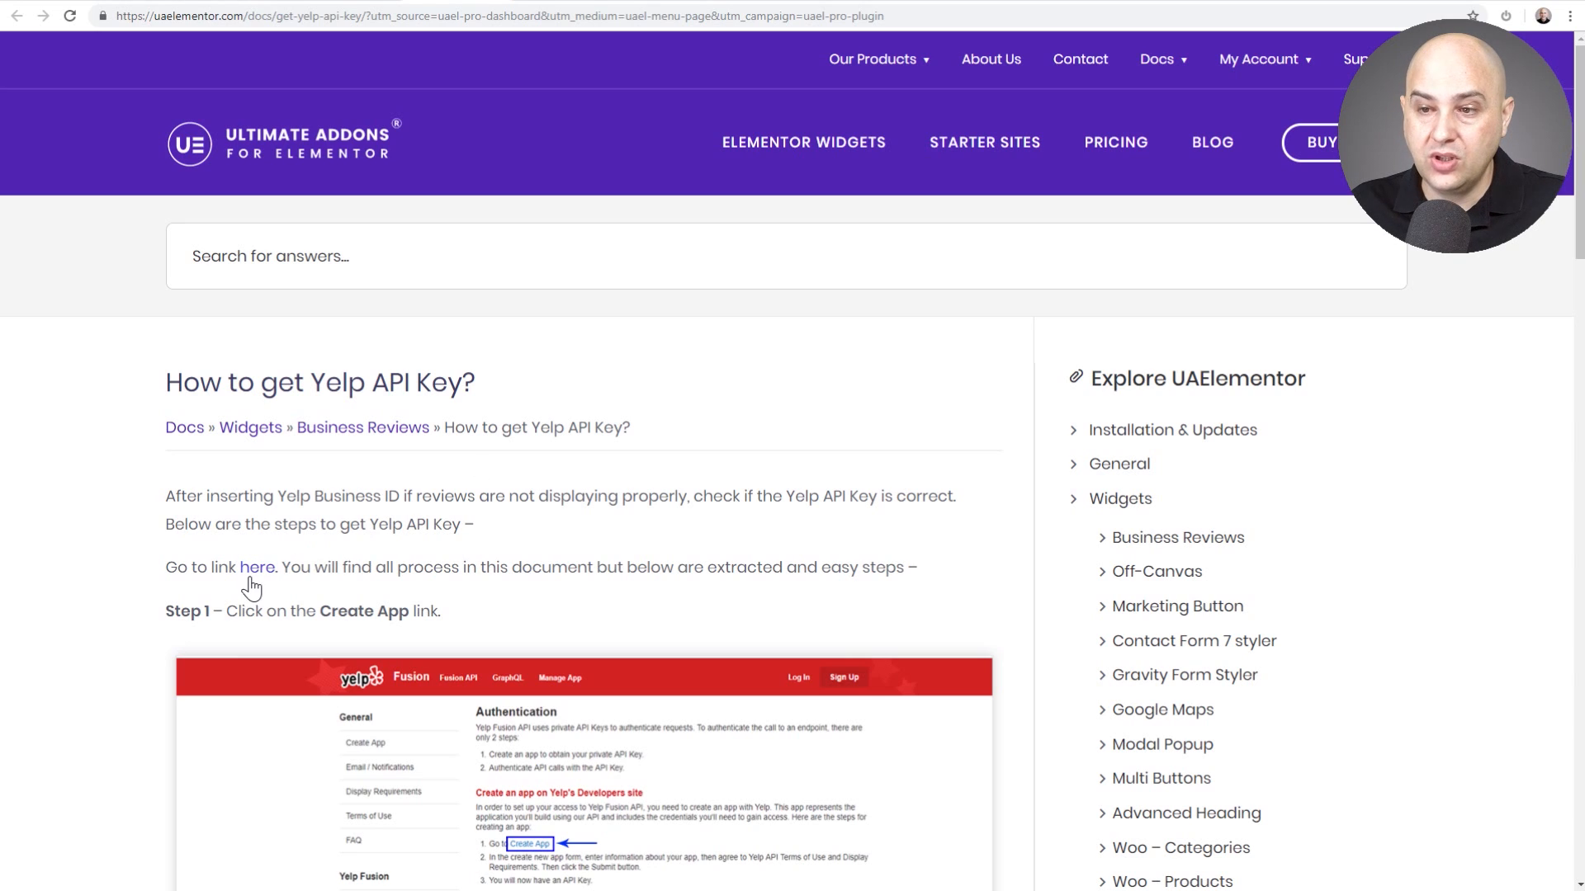
pyautogui.moveTo(459, 125)
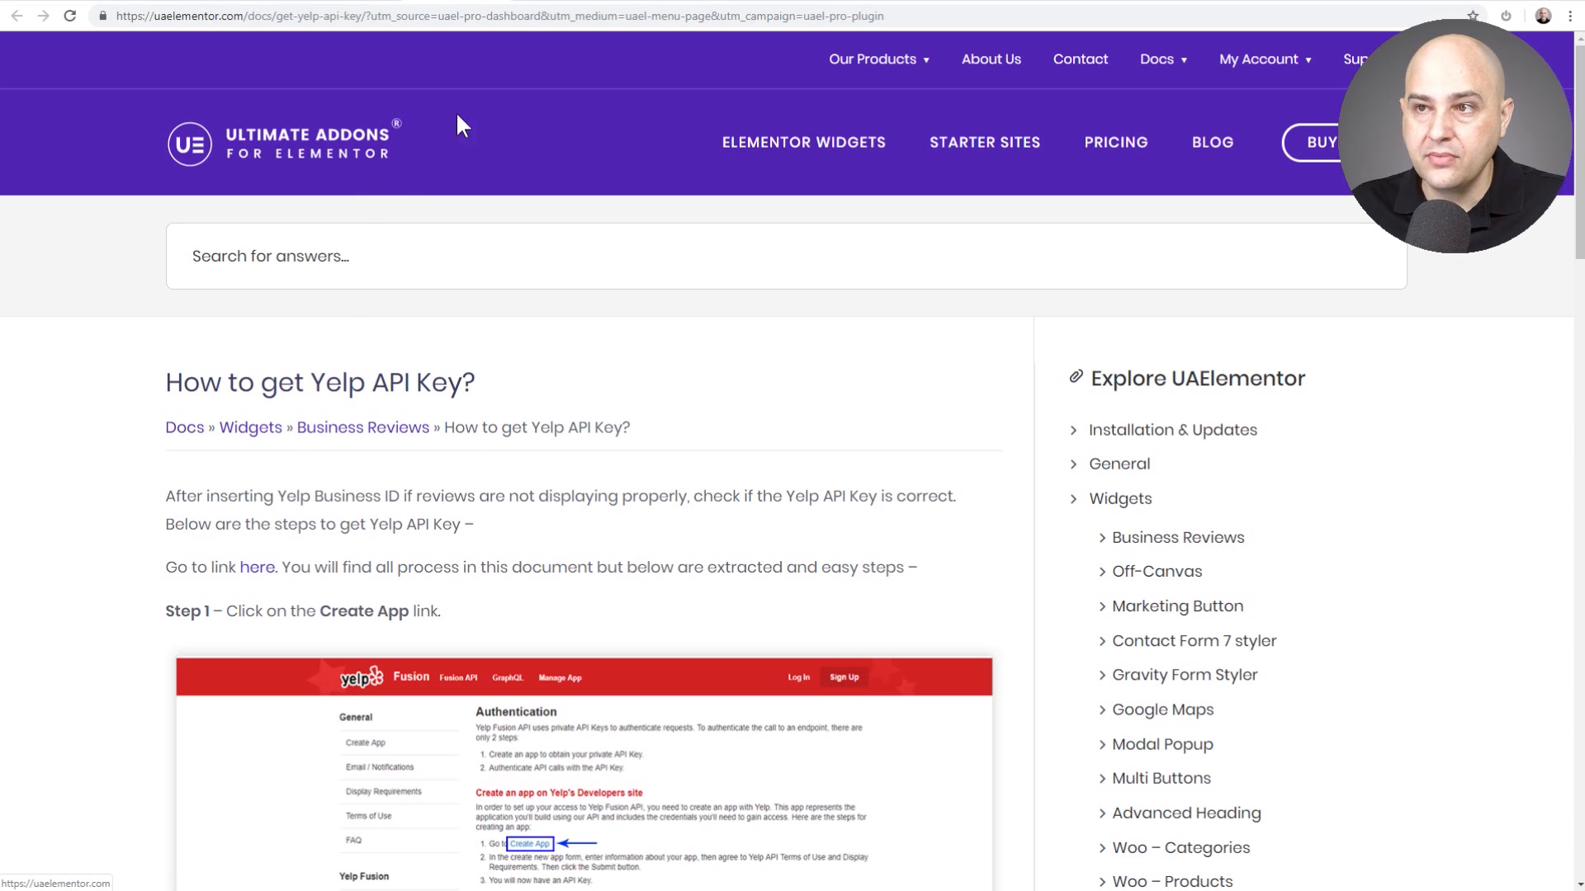
pyautogui.click(256, 567)
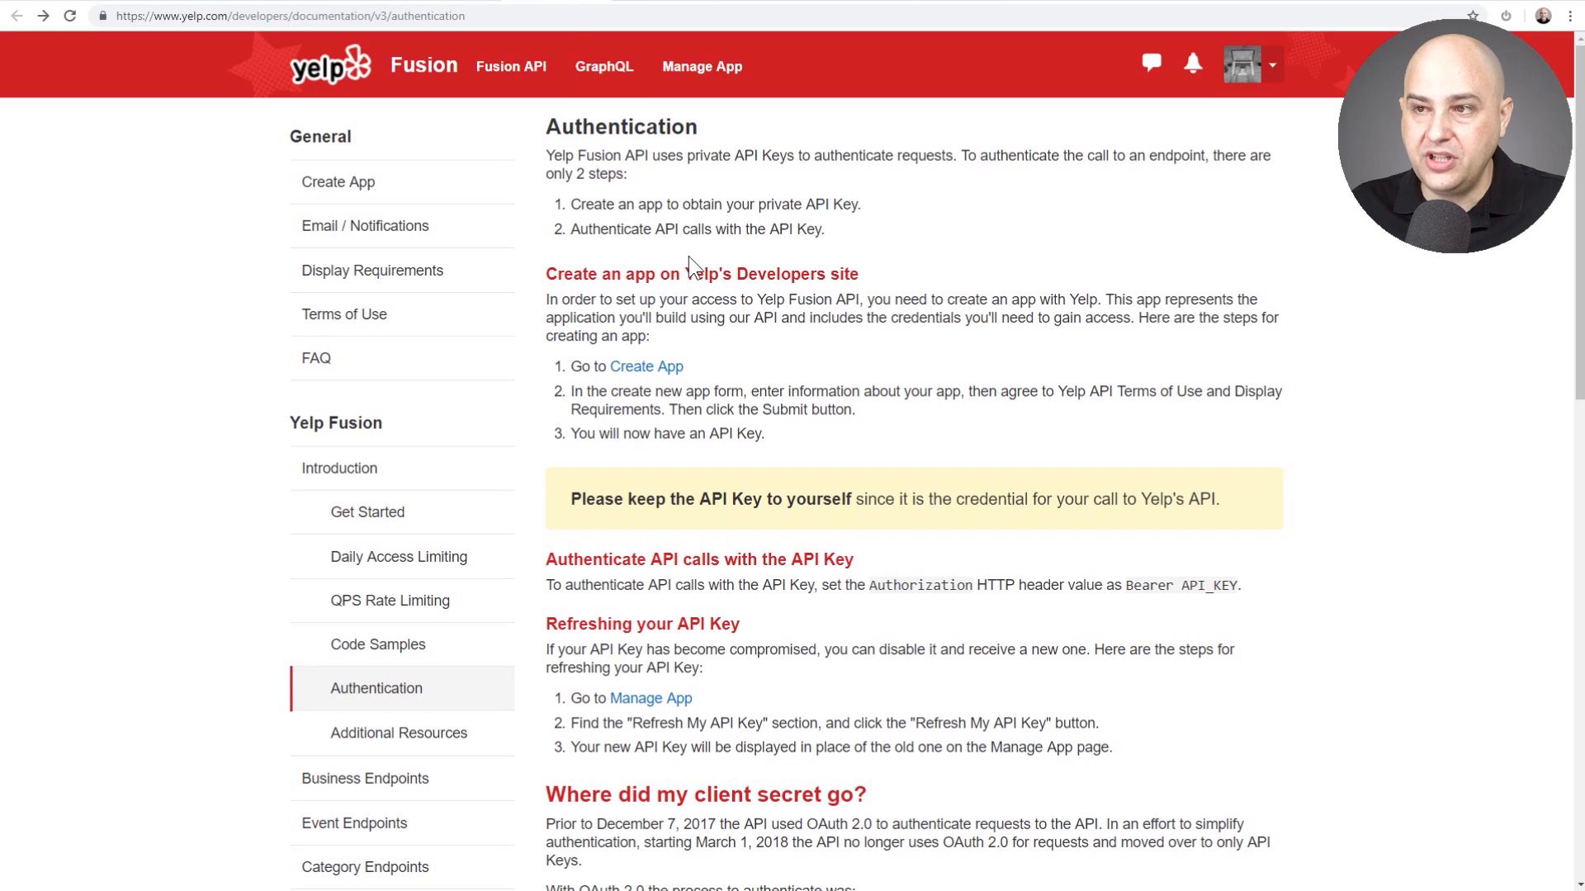
pyautogui.moveTo(607, 397)
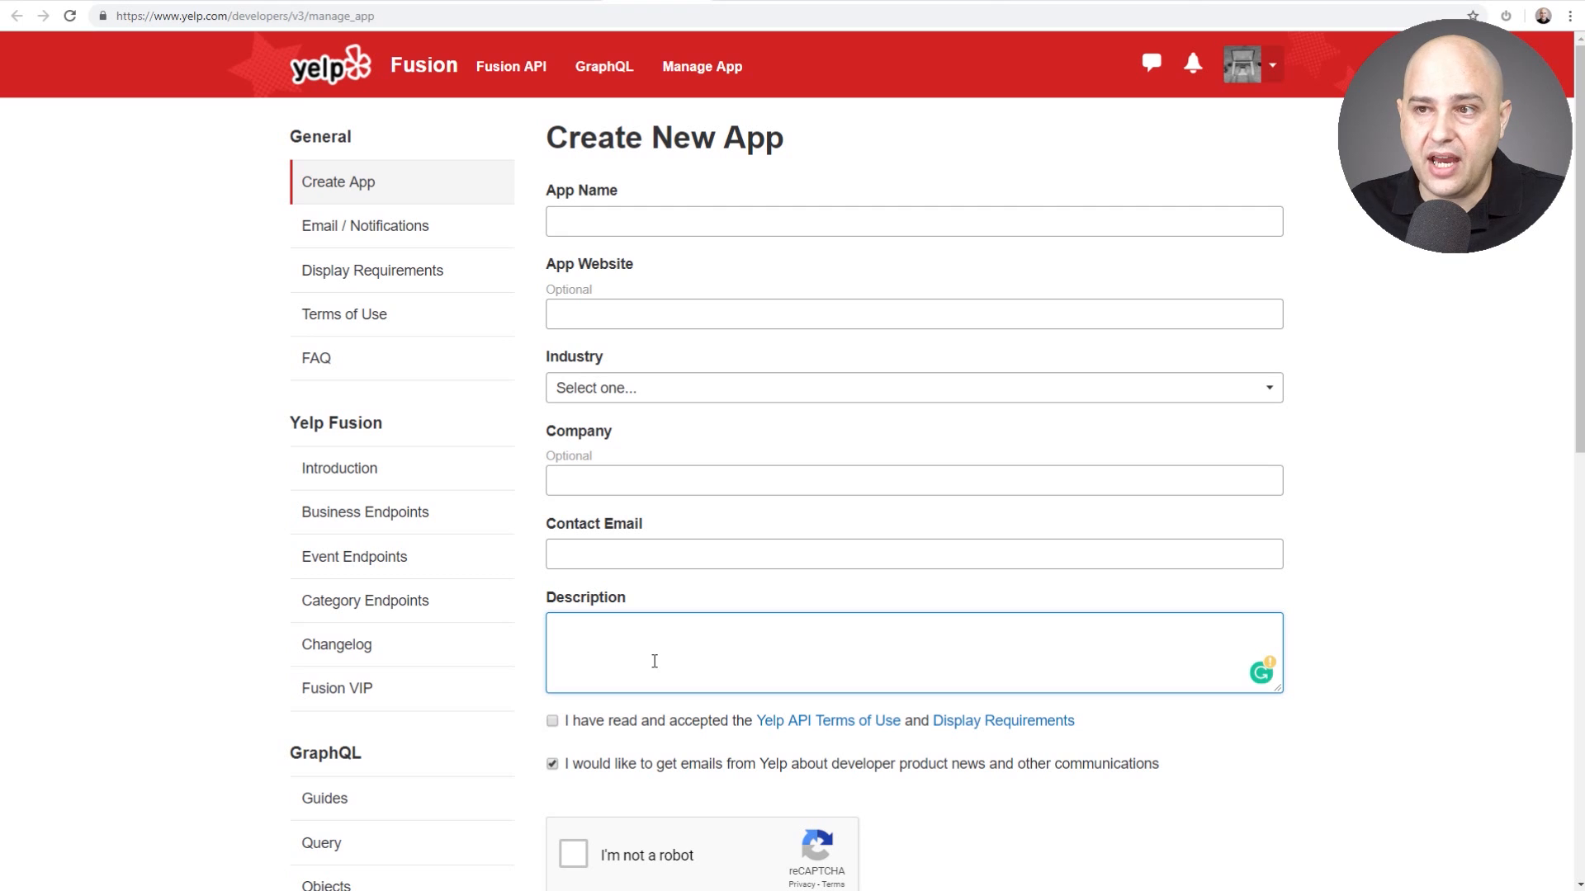
pyautogui.scroll(-3)
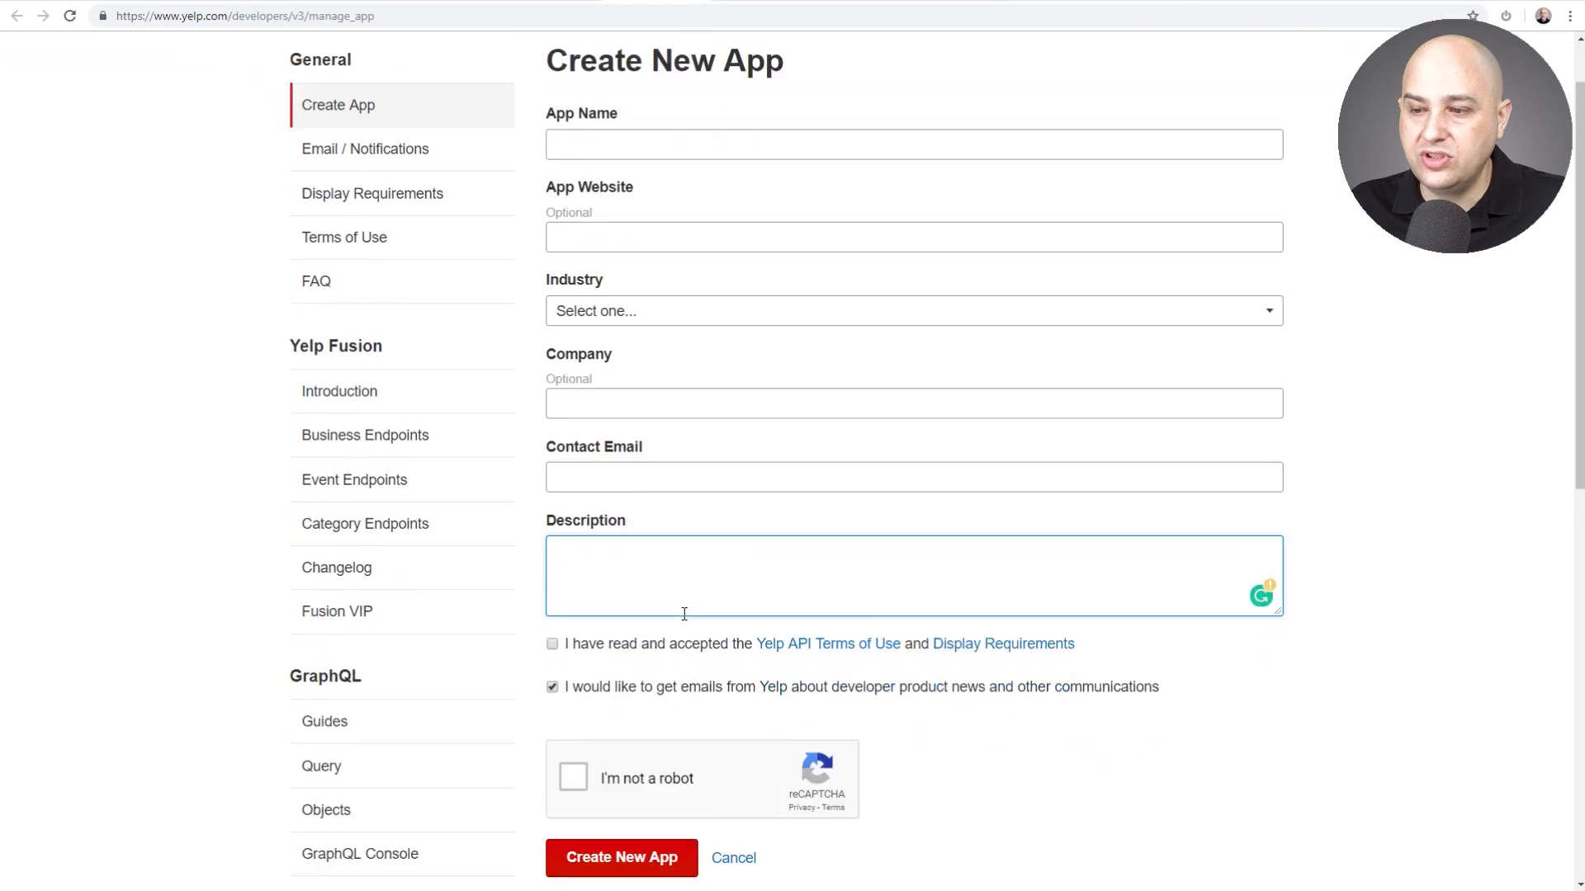
pyautogui.scroll(3)
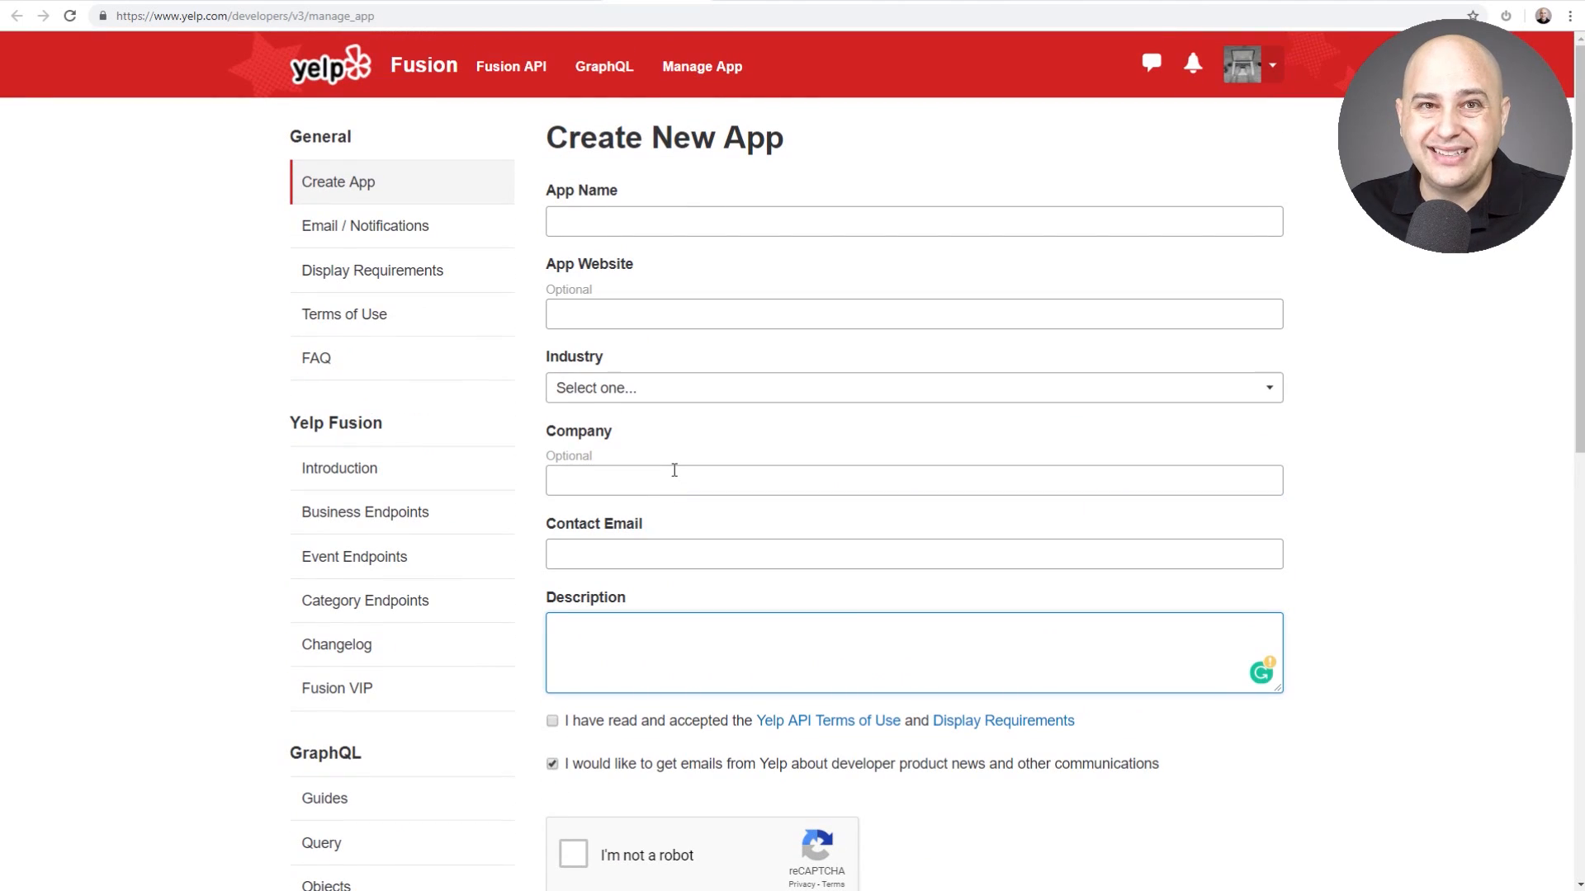
pyautogui.moveTo(522, 135)
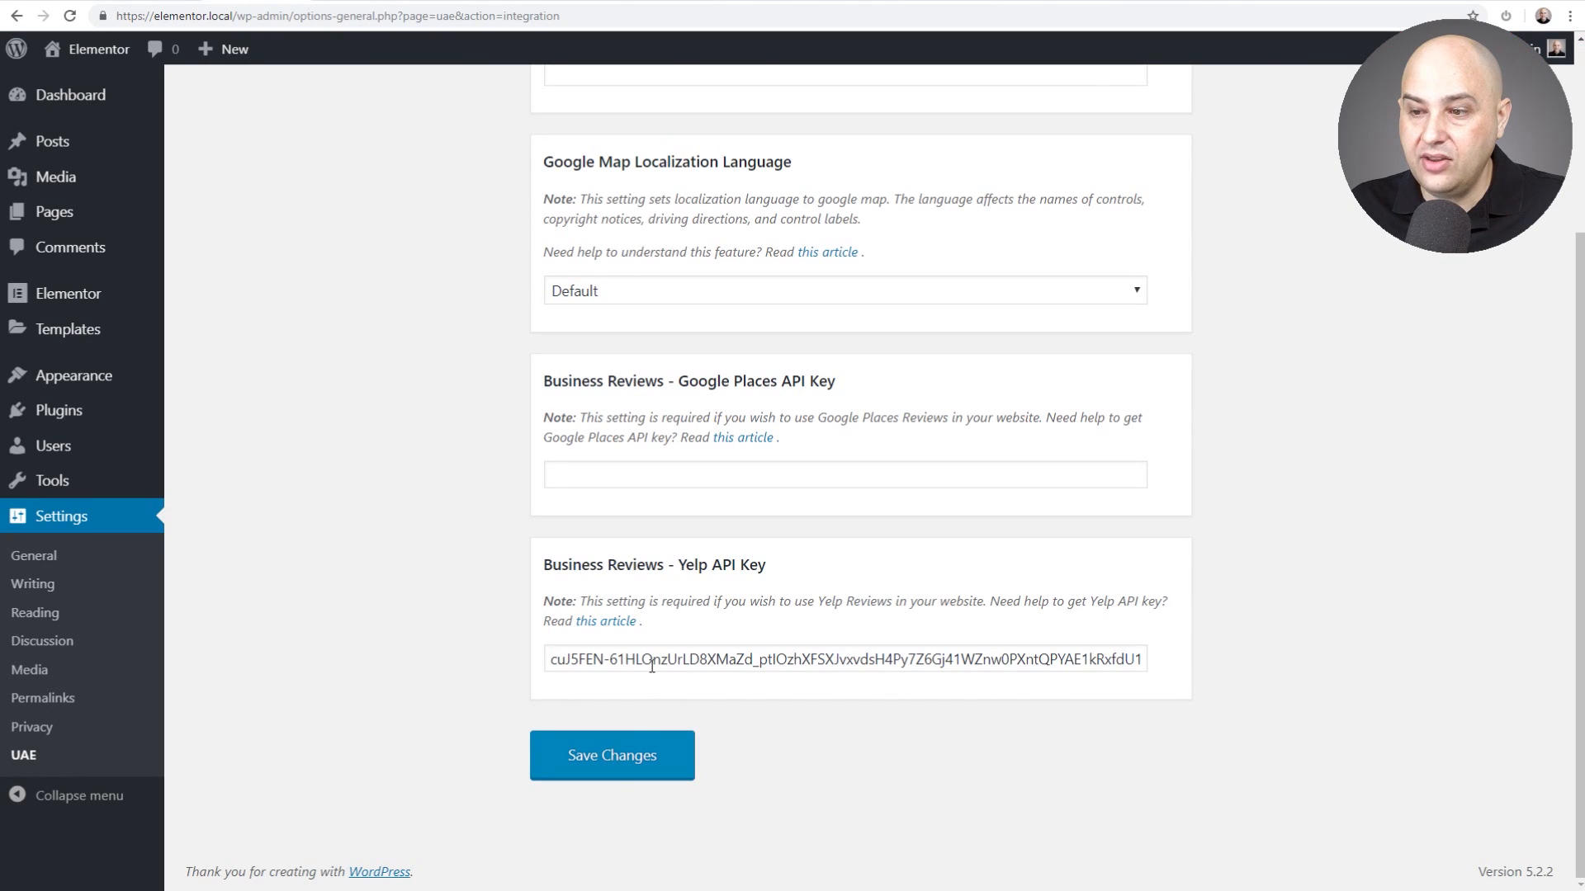
# Scroll back to the top of the UAE integration settings with the Google and Yelp keys
pyautogui.scroll(3)
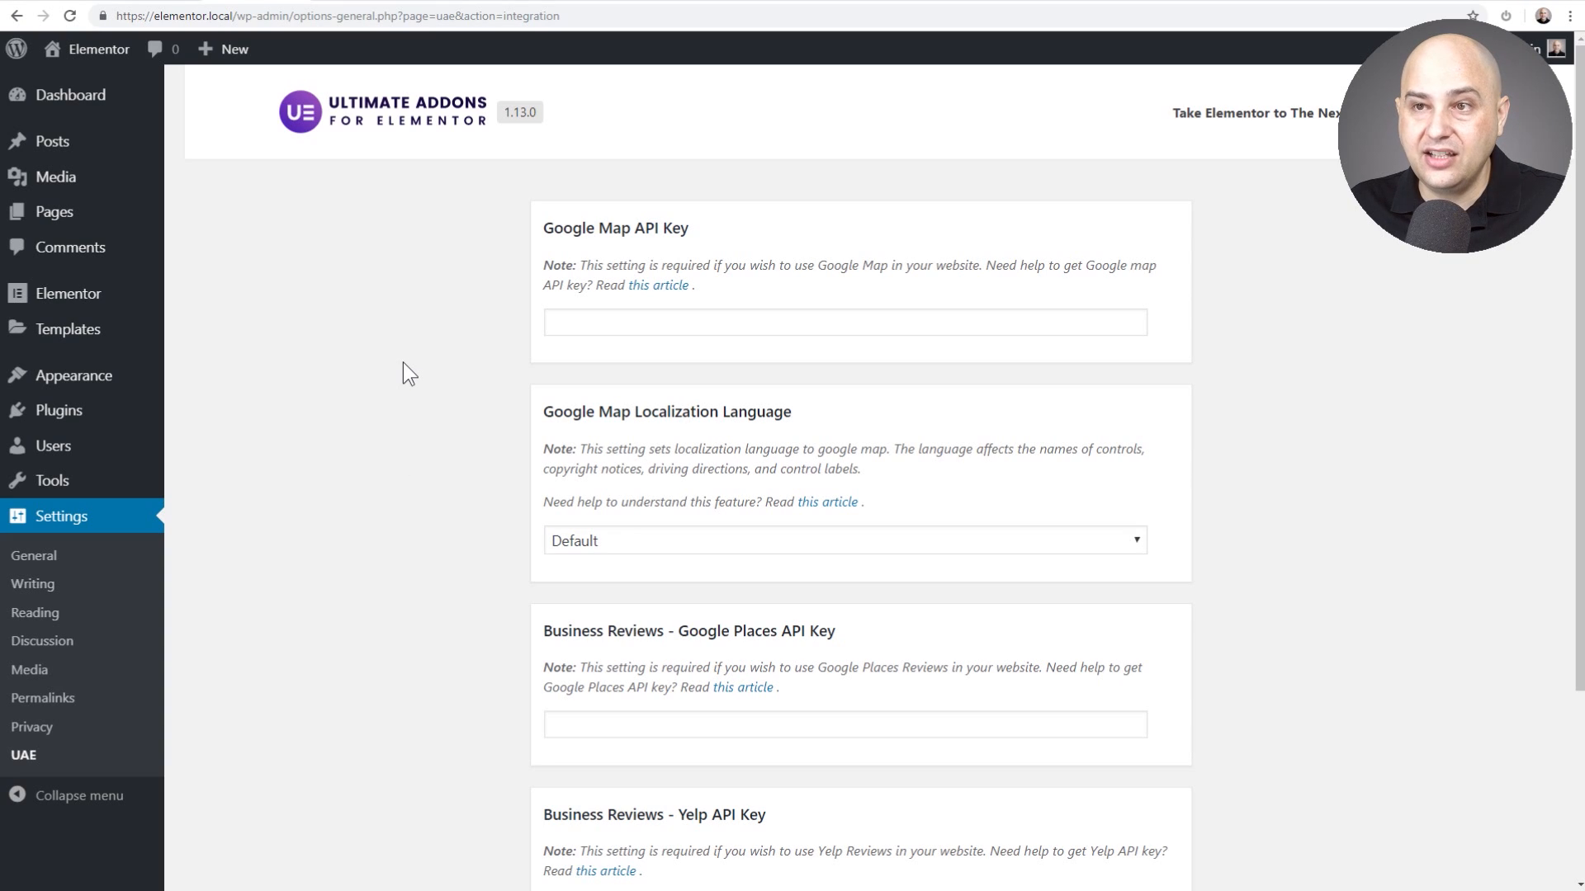
pyautogui.moveTo(354, 234)
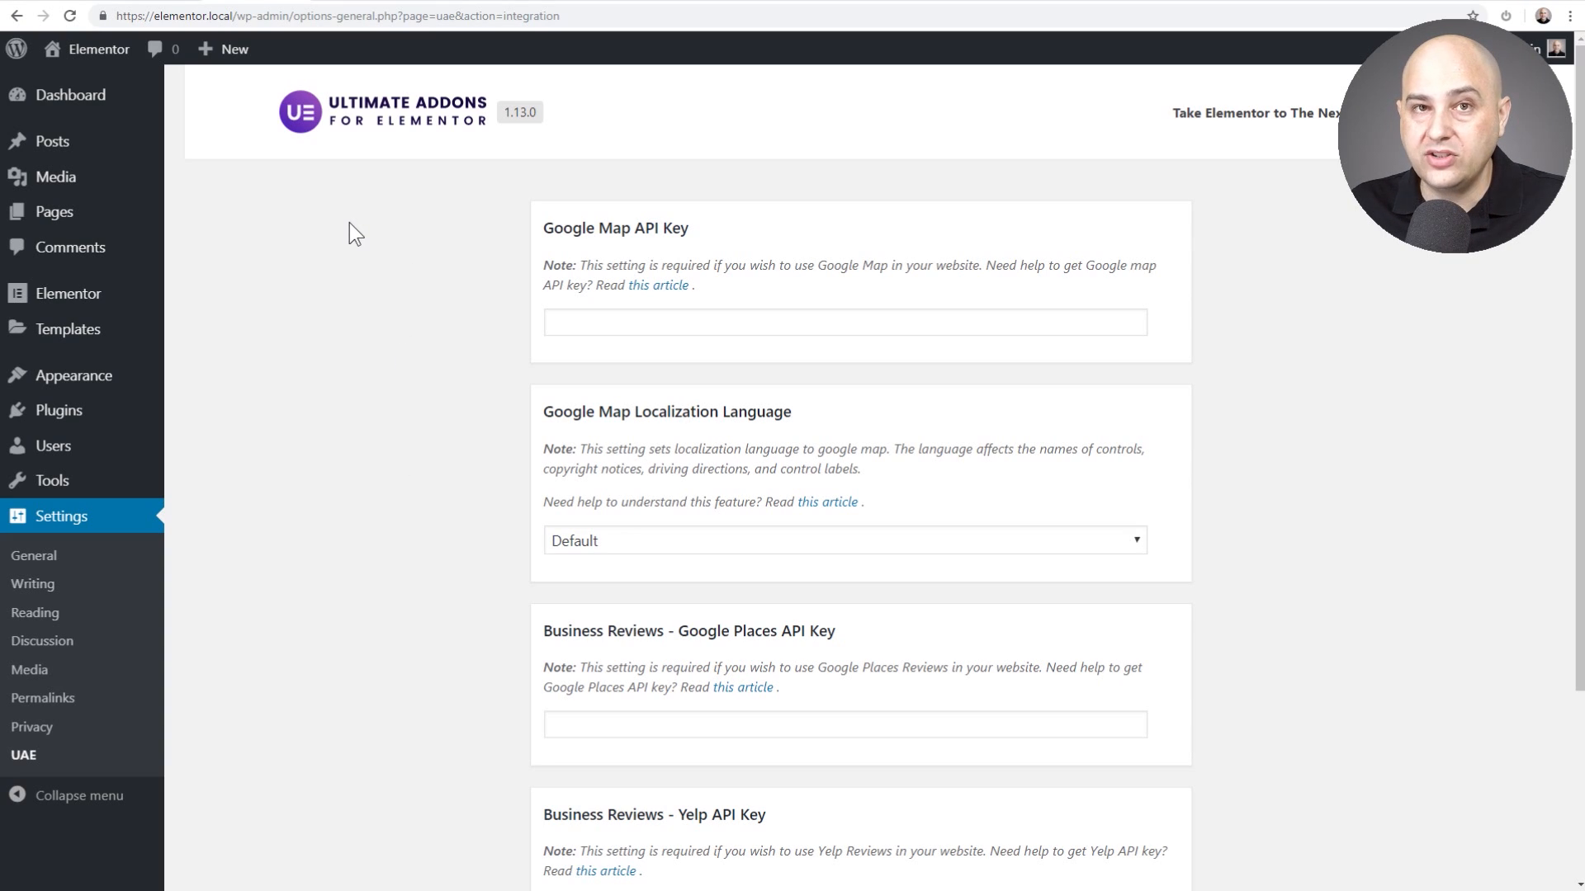
pyautogui.moveTo(257, 71)
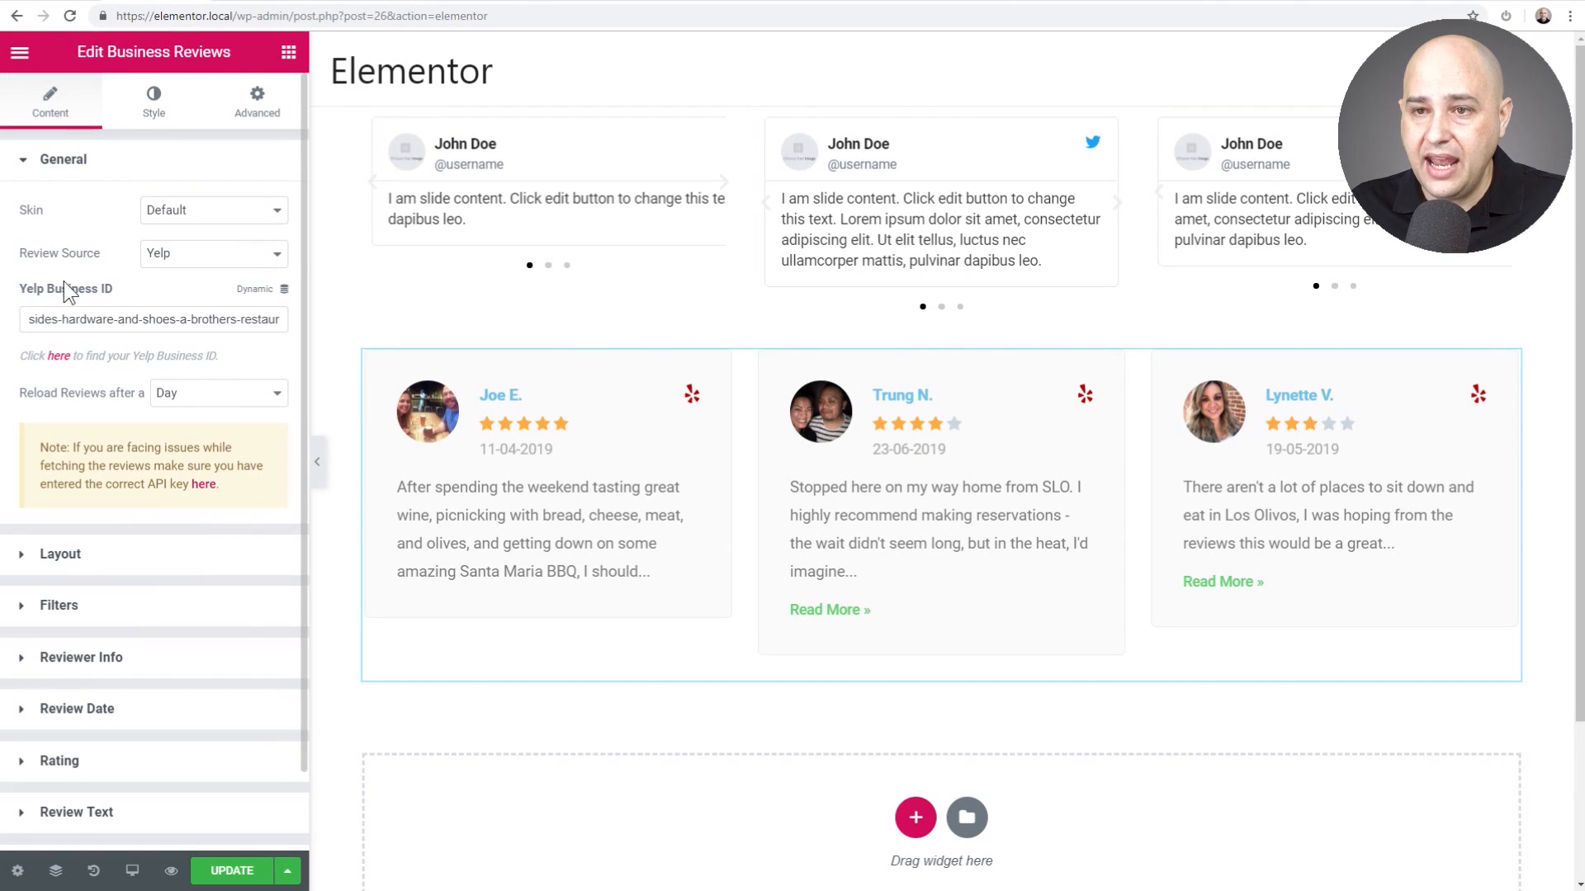
pyautogui.moveTo(99, 302)
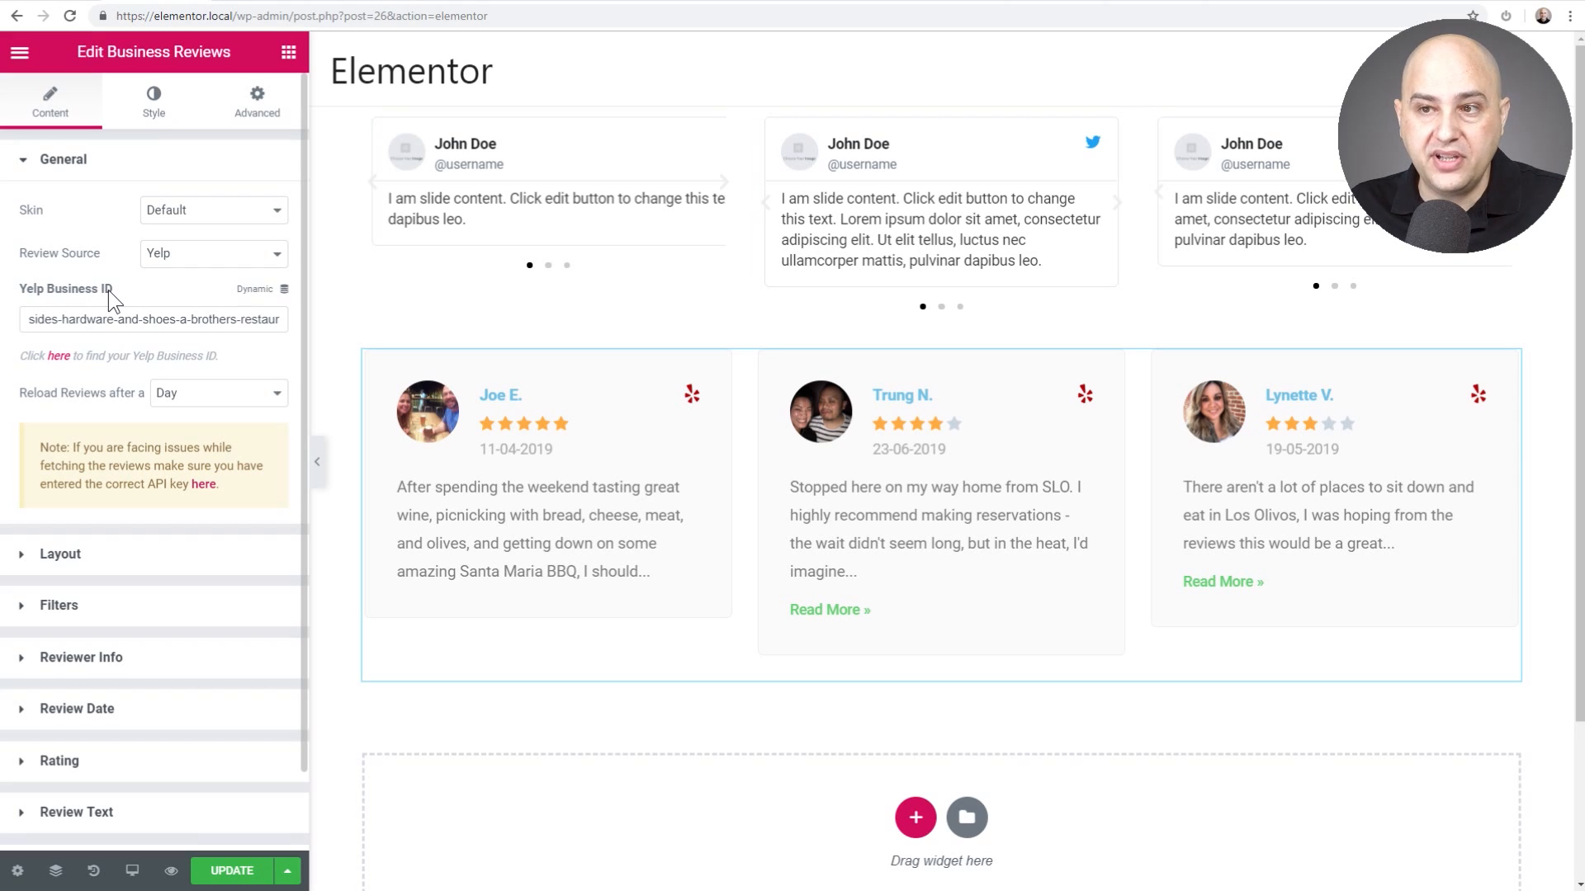
pyautogui.moveTo(172, 312)
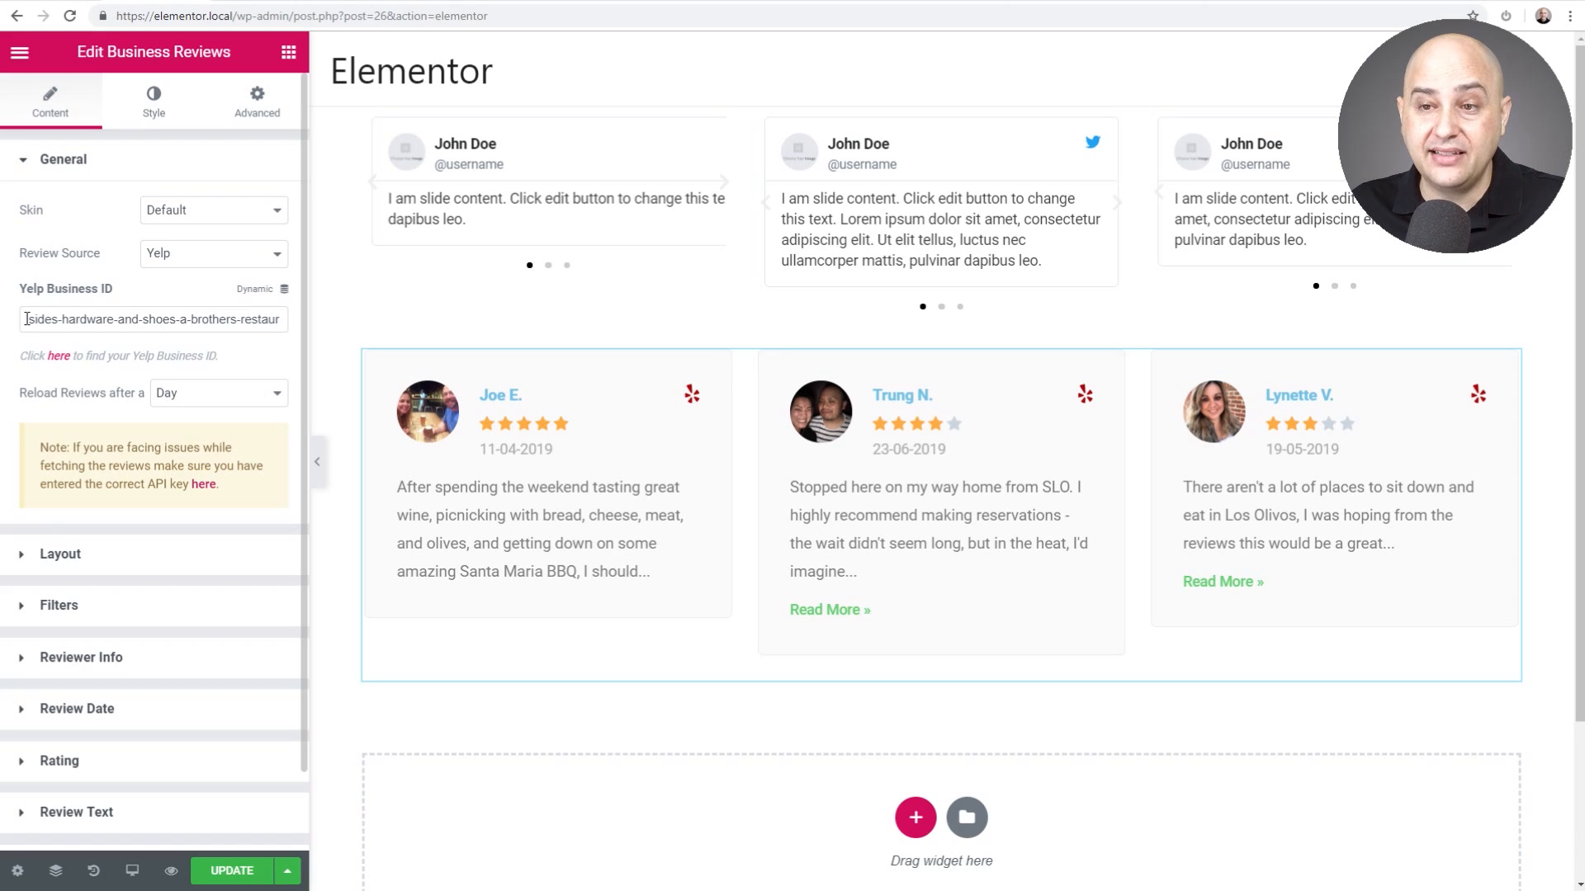
# Select the existing Yelp Business ID in the Business Reviews widget's General section
pyautogui.tripleClick(152, 318)
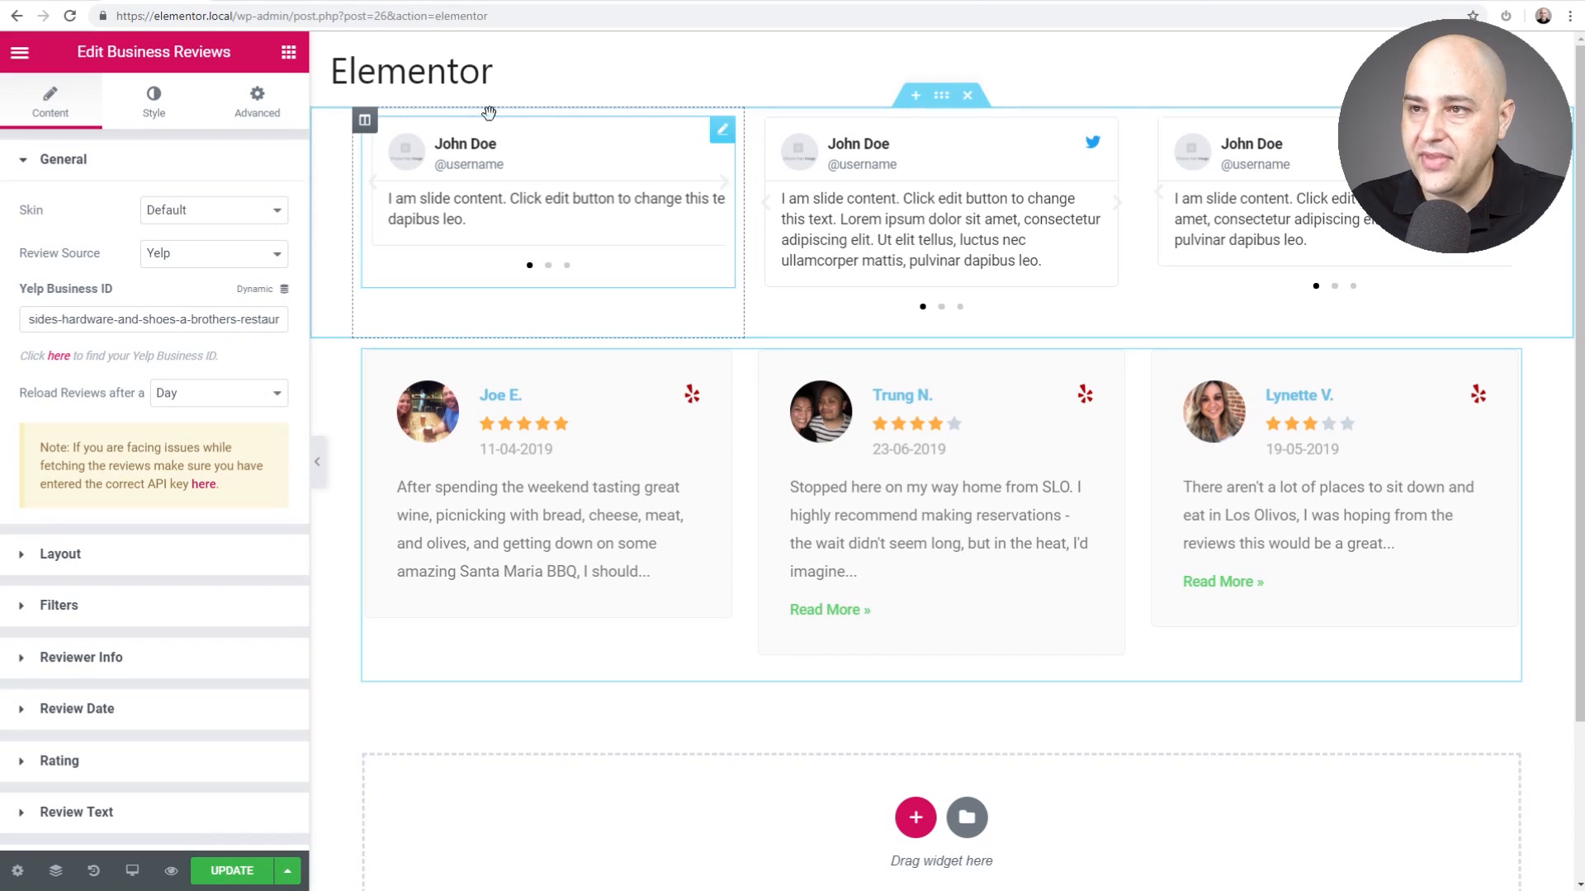
pyautogui.moveTo(855, 5)
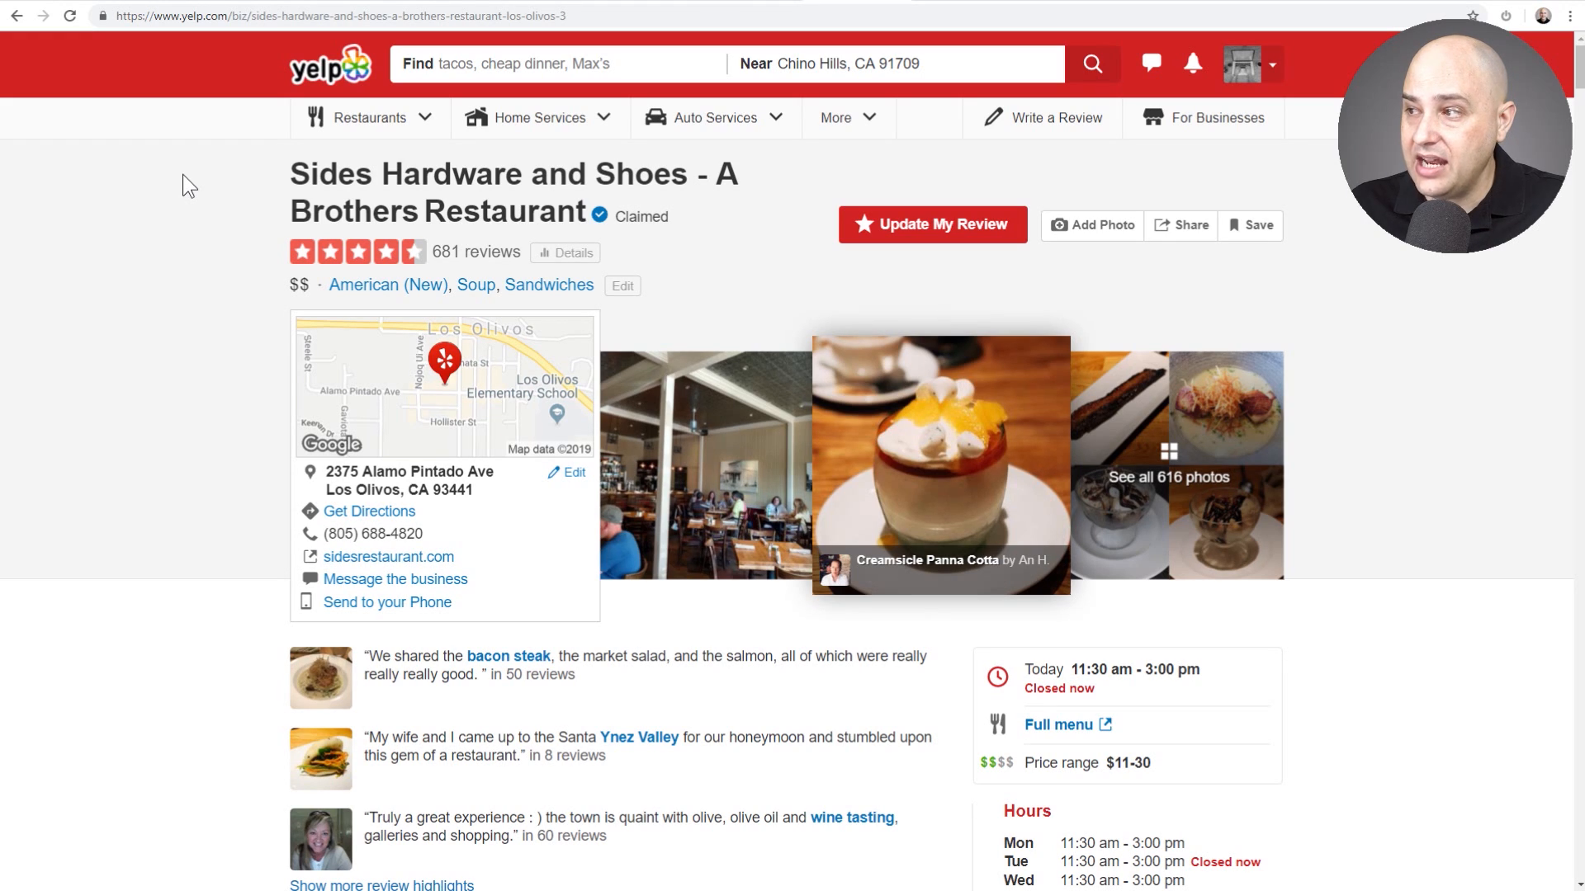
pyautogui.moveTo(208, 244)
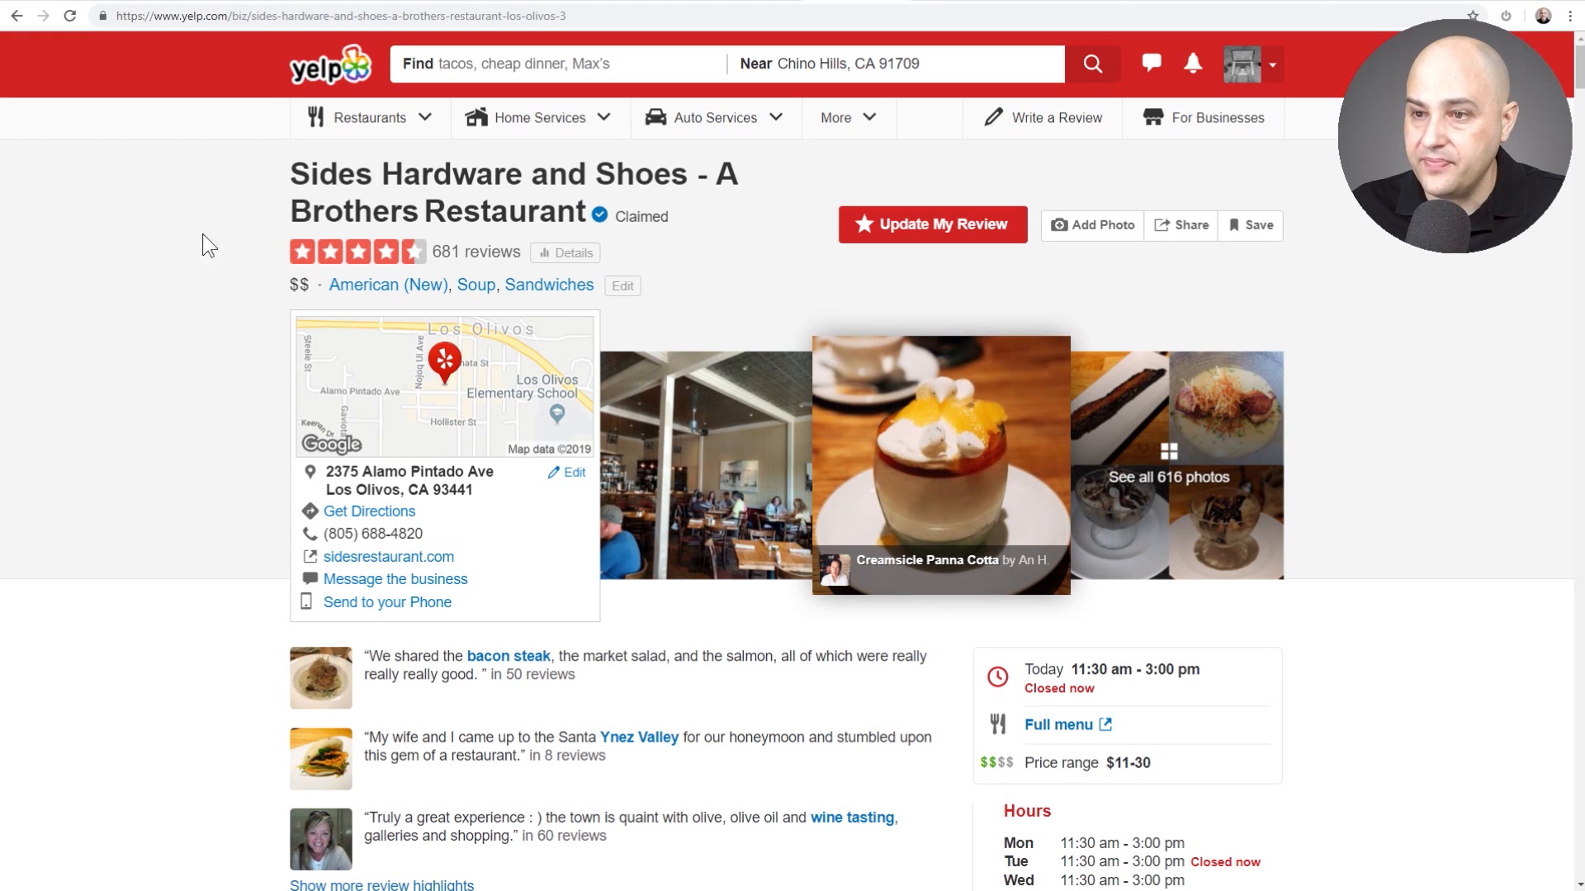
pyautogui.moveTo(207, 132)
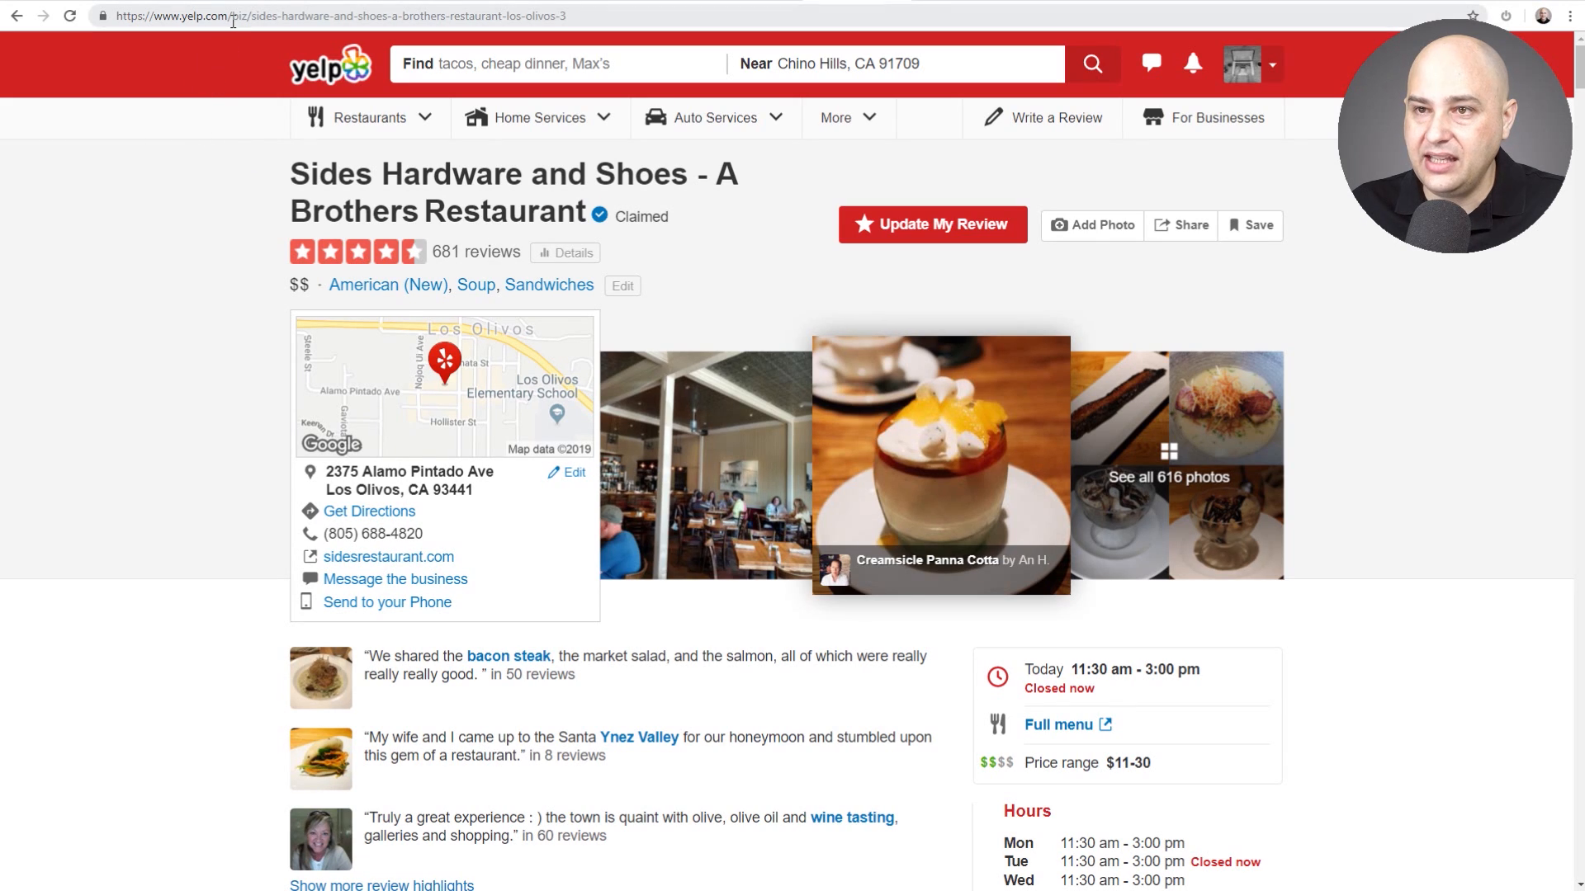
# Highlight the Sides Hardware and Shoes business ID in the Yelp page address
pyautogui.click(334, 16)
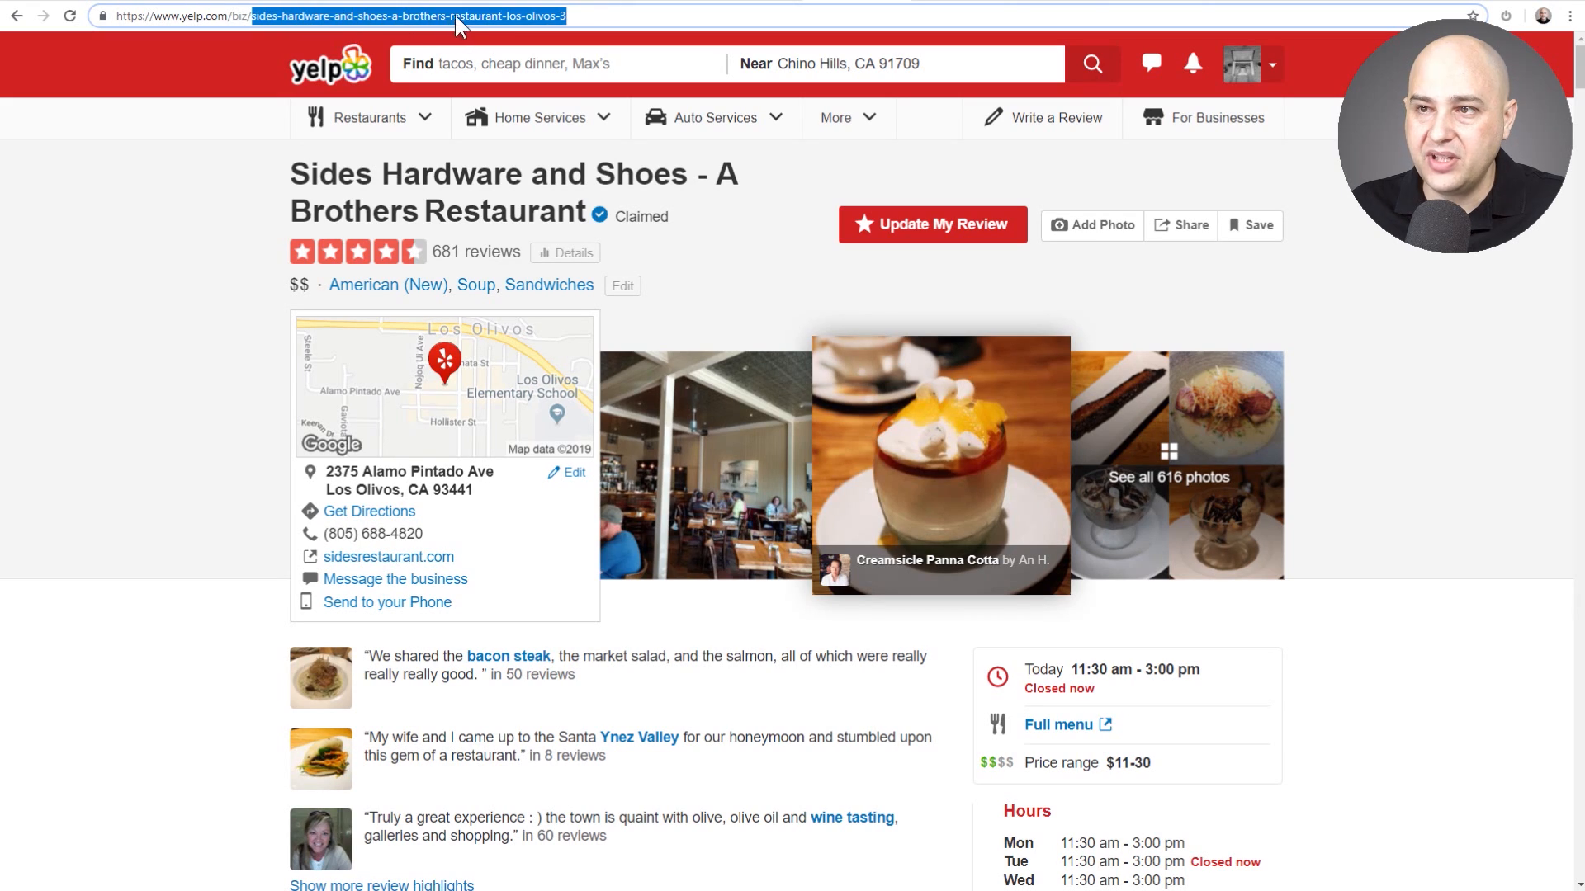
pyautogui.moveTo(521, 31)
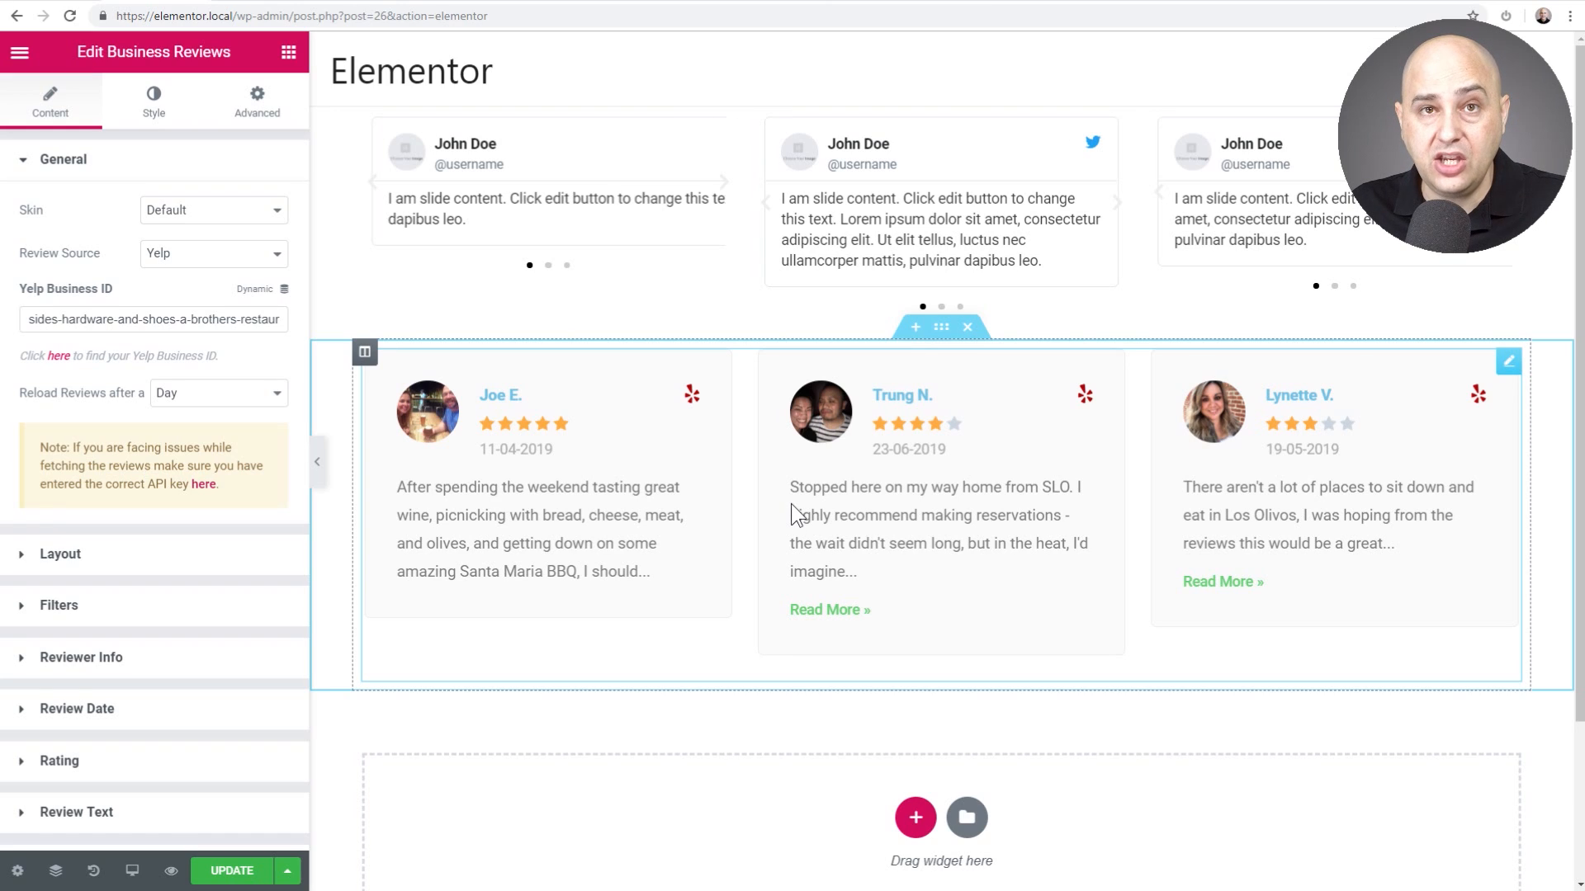
pyautogui.moveTo(527, 457)
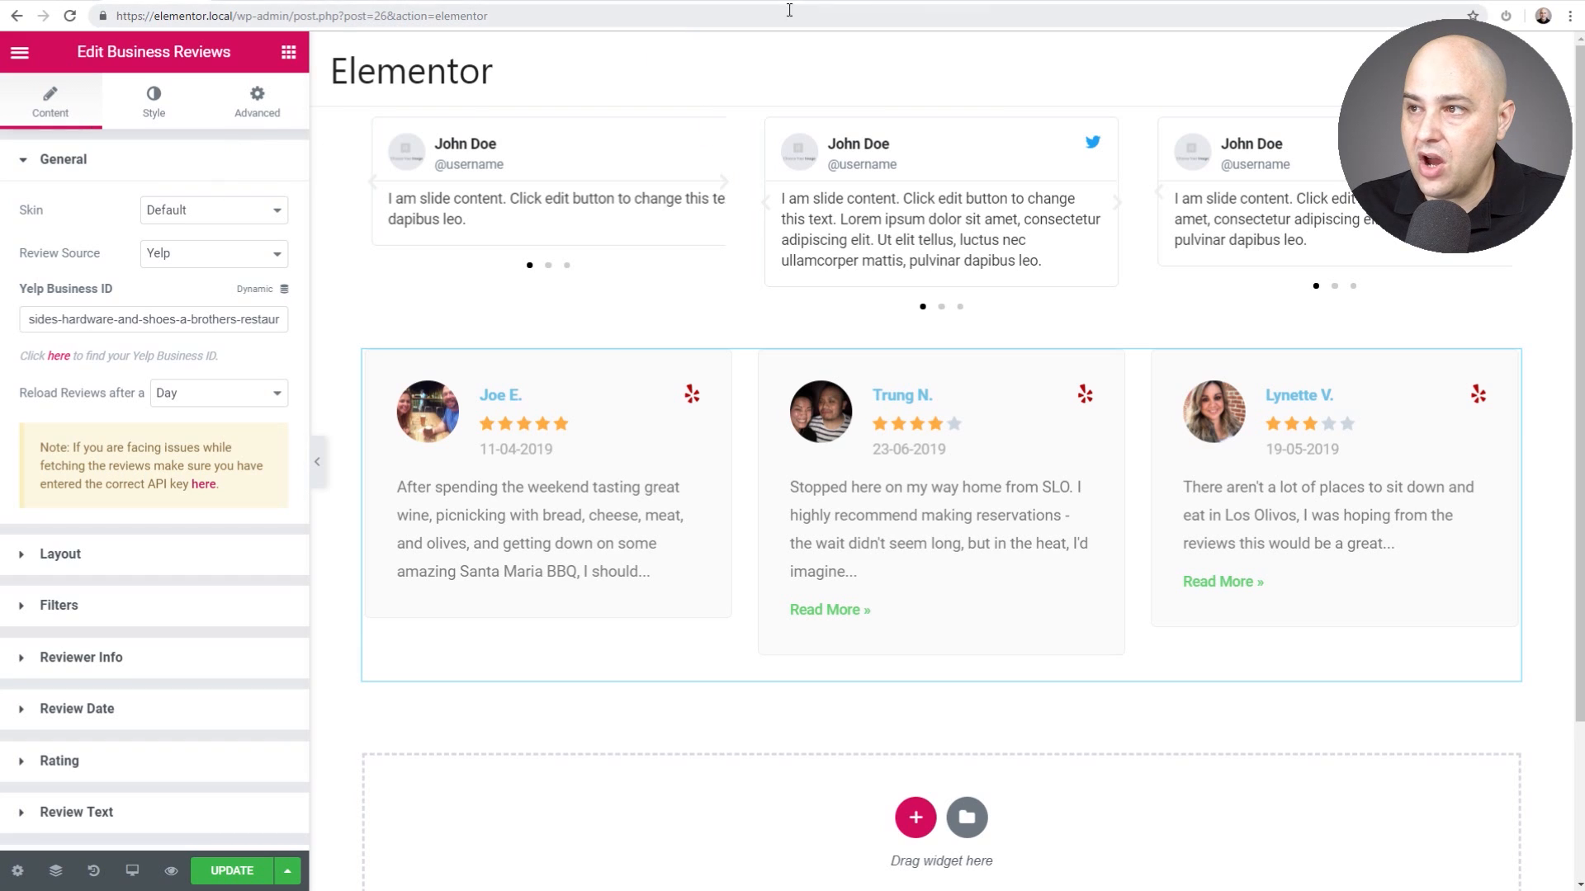
# Scroll through the uaelementor.com Business Reviews widget blog post
pyautogui.click(283, 14)
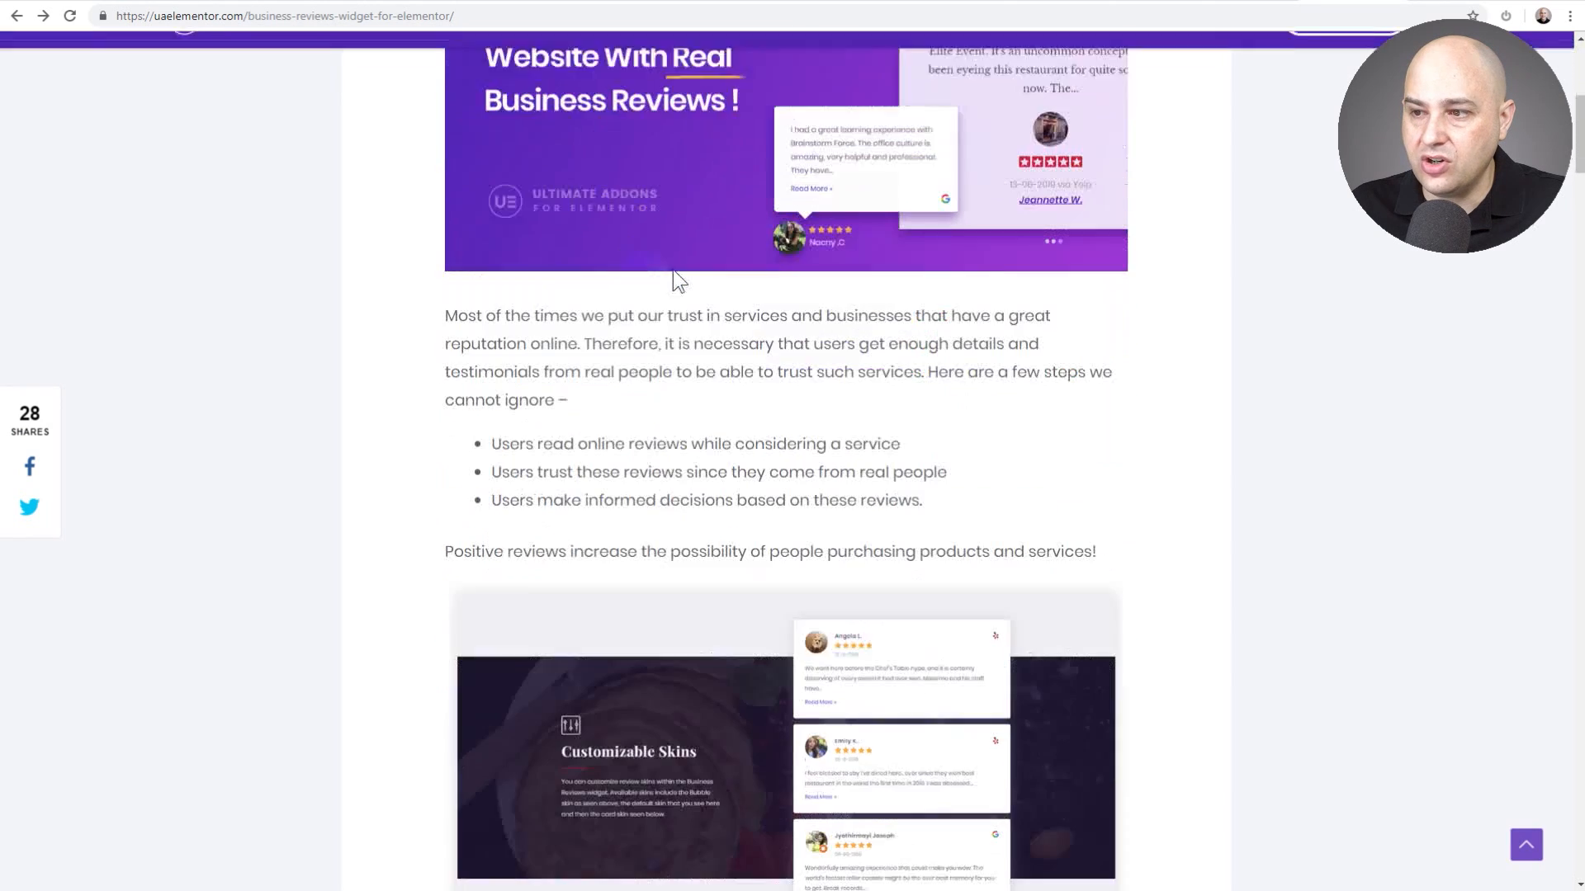
pyautogui.scroll(3)
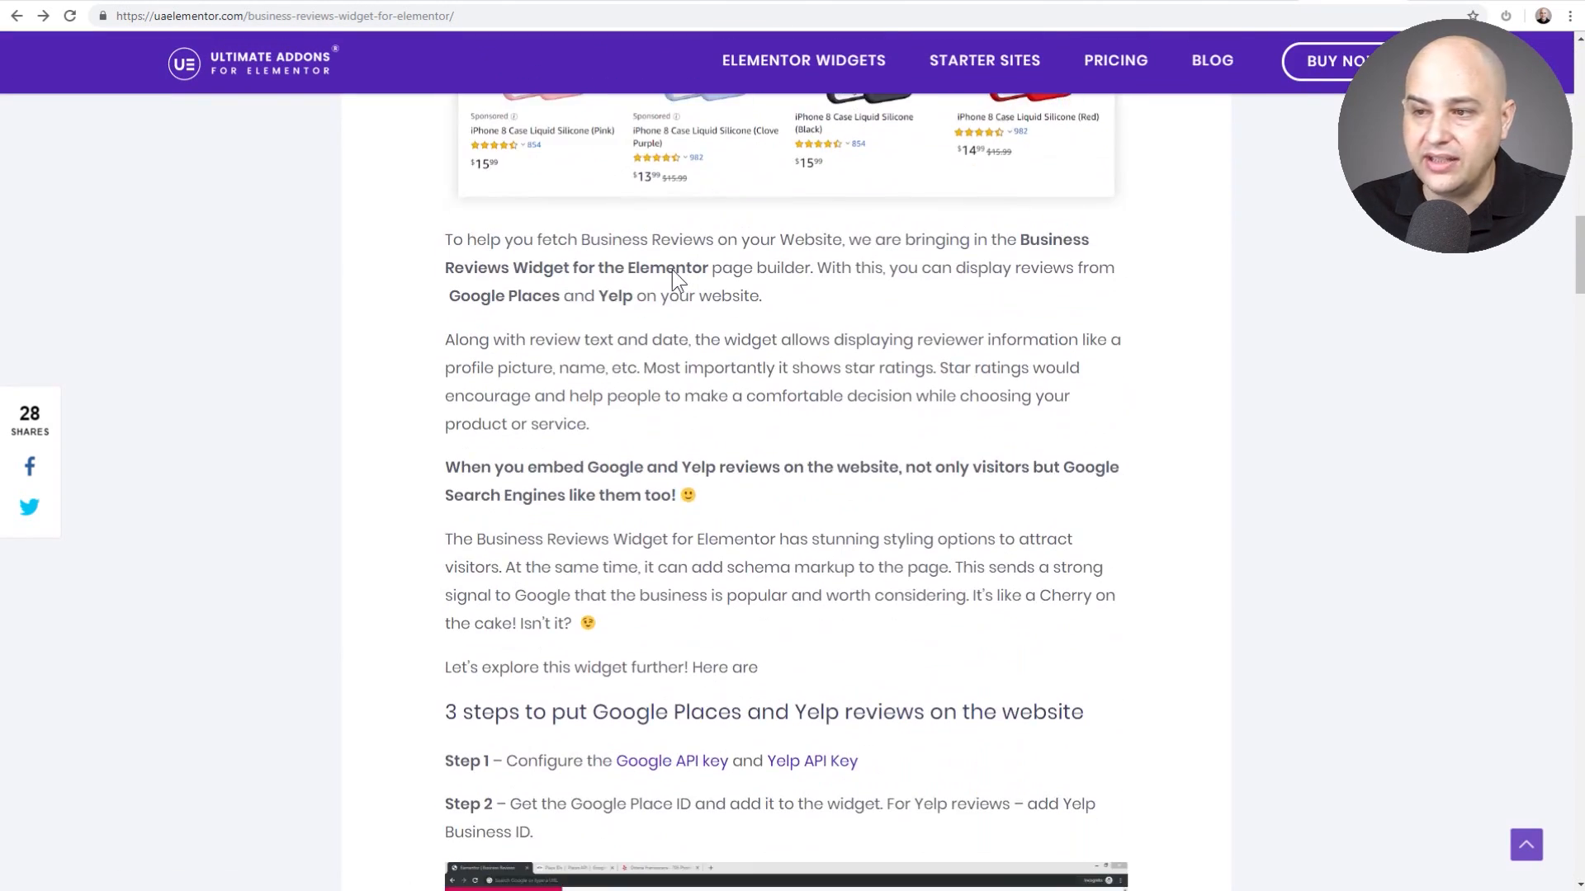
pyautogui.scroll(-3)
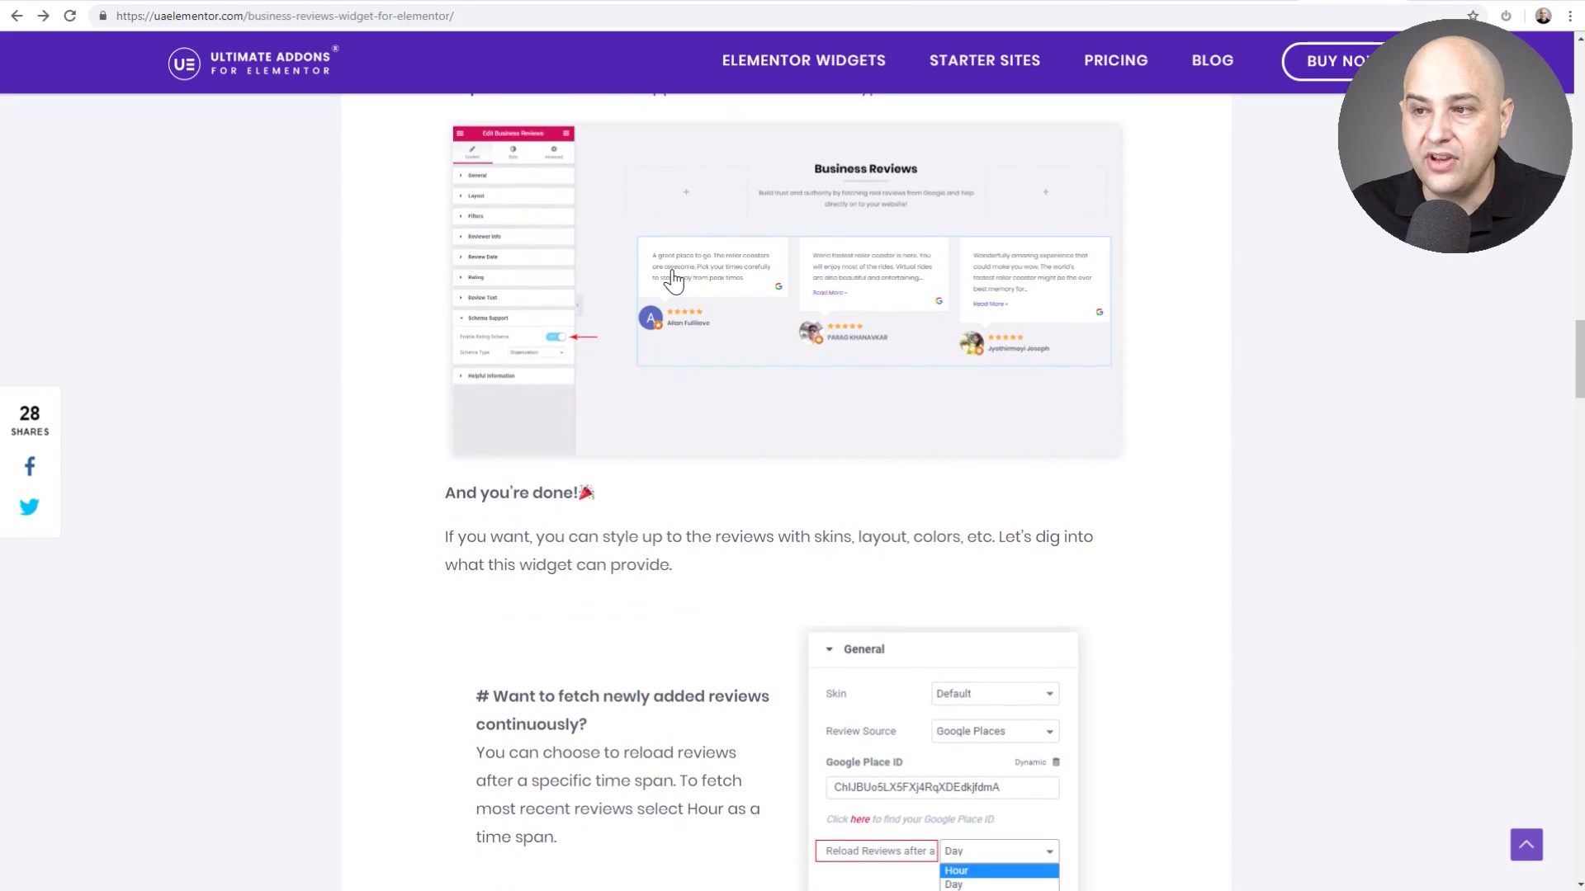
pyautogui.scroll(-3)
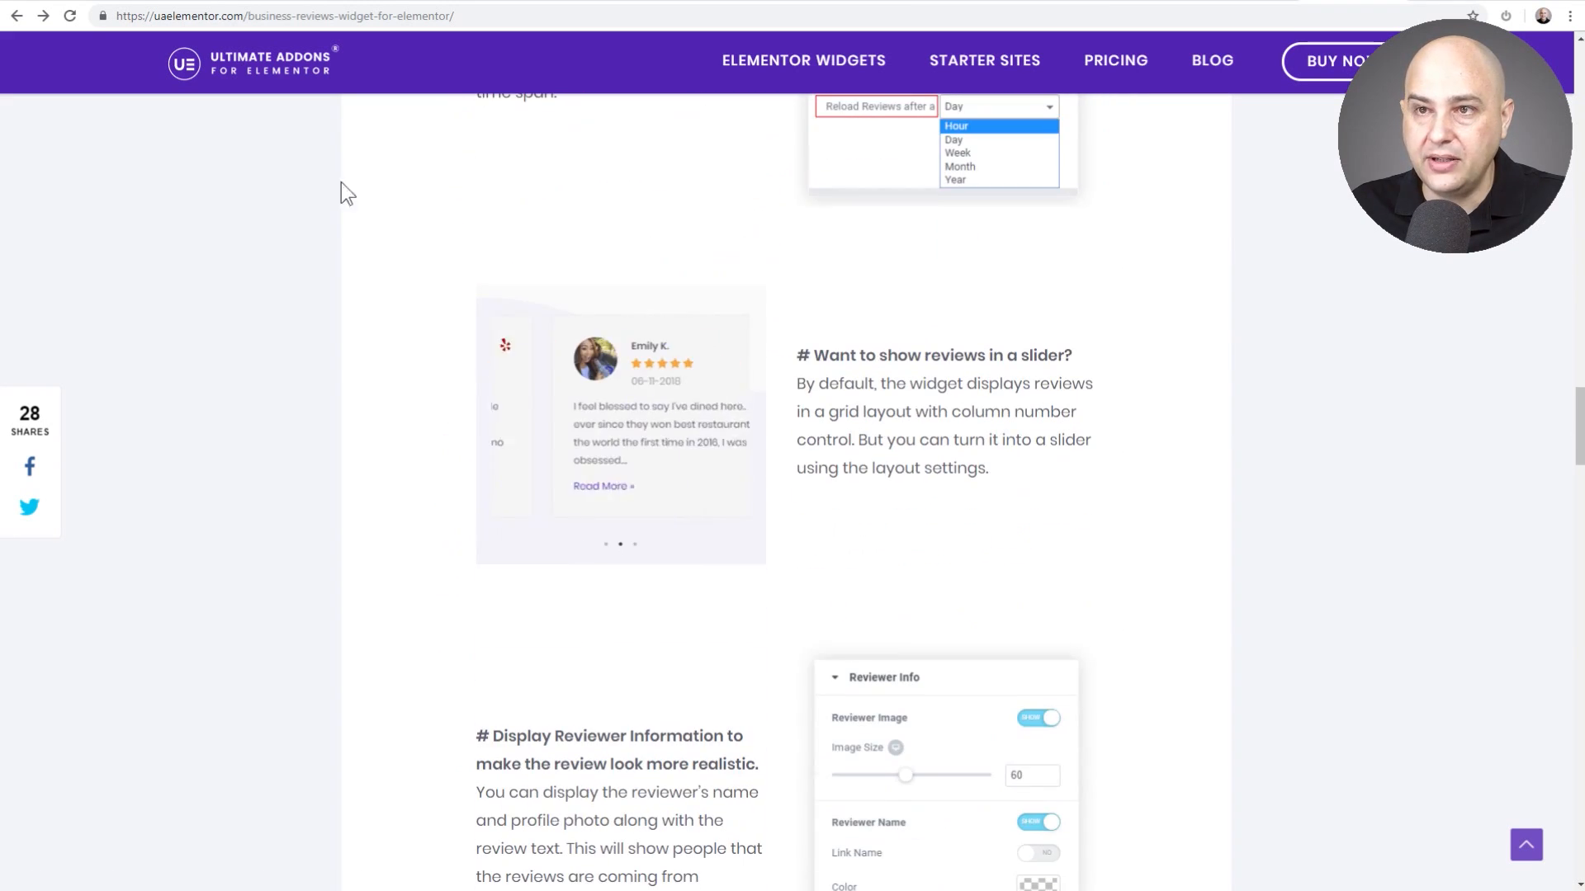
pyautogui.scroll(3)
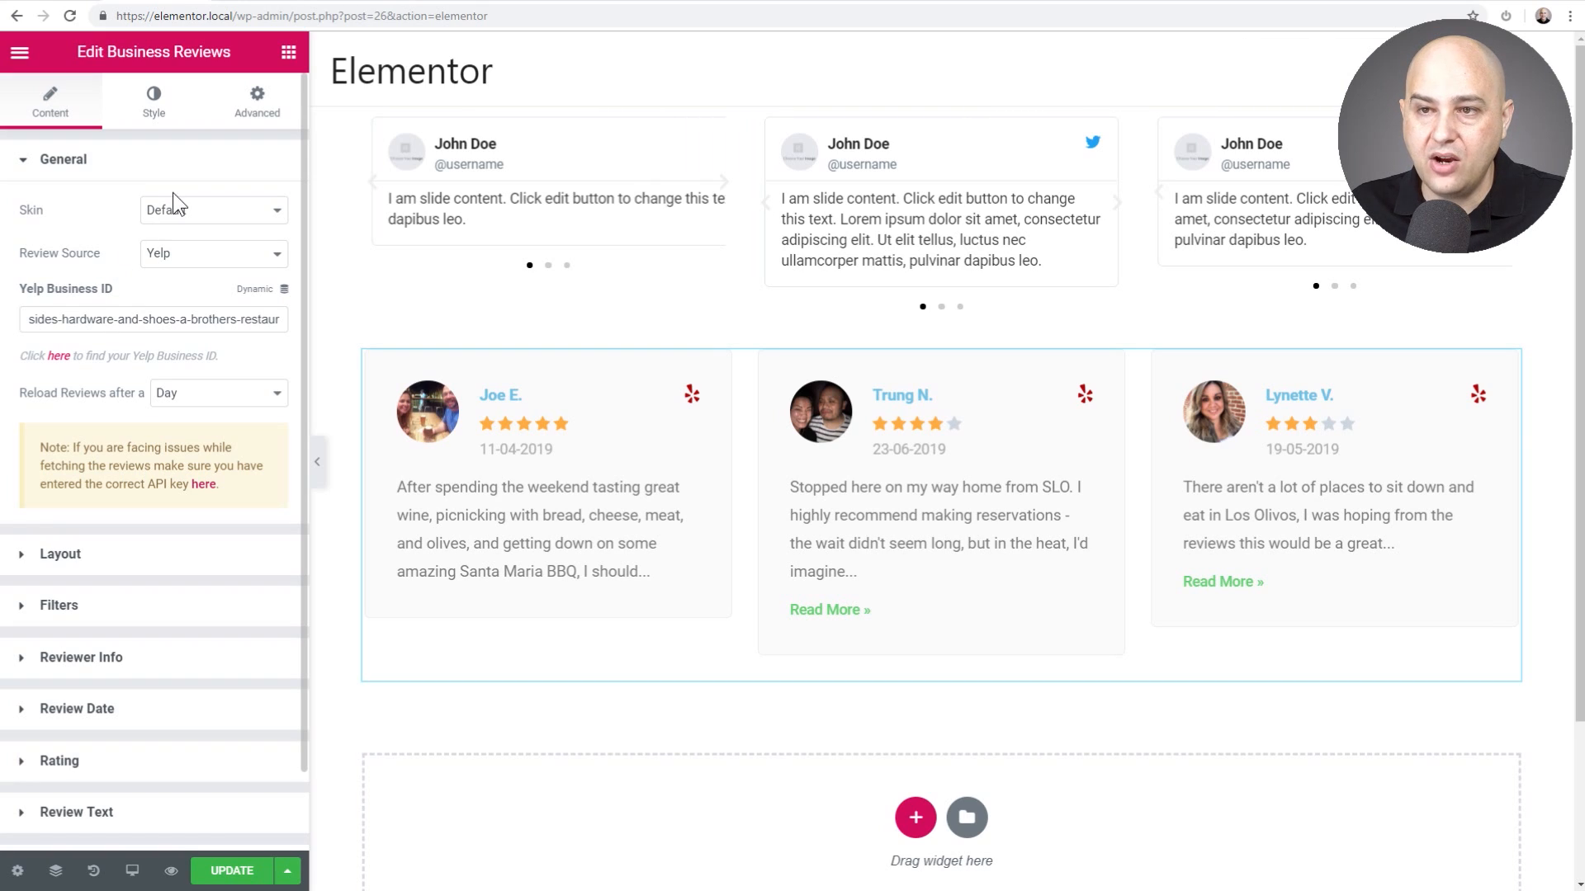
# Set the review Skin to Bubble and view the Review Source options
pyautogui.click(212, 209)
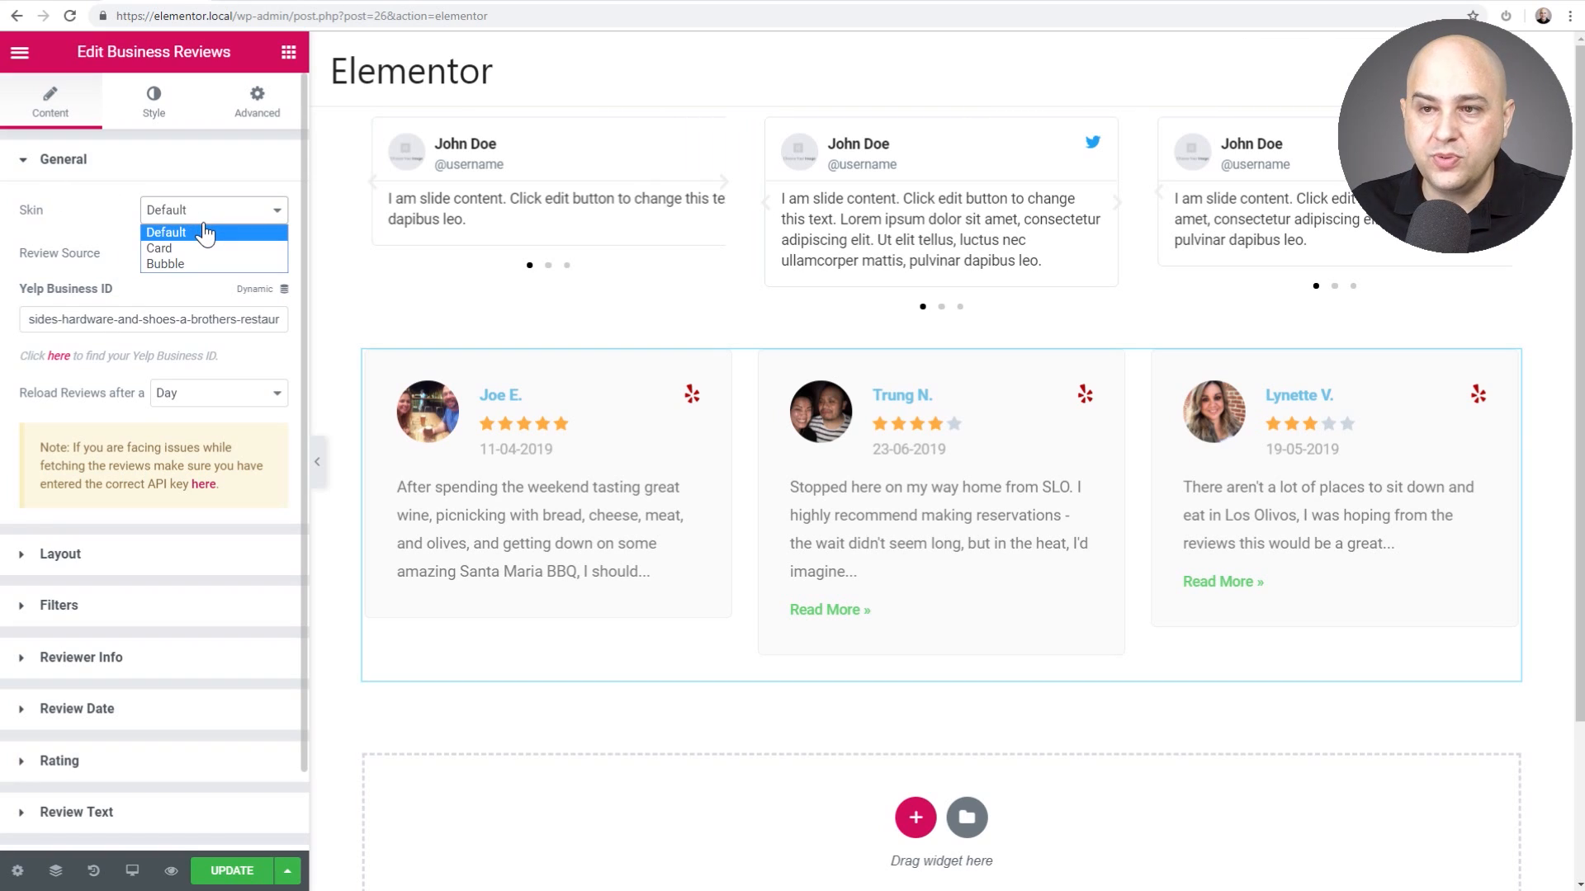
pyautogui.click(158, 247)
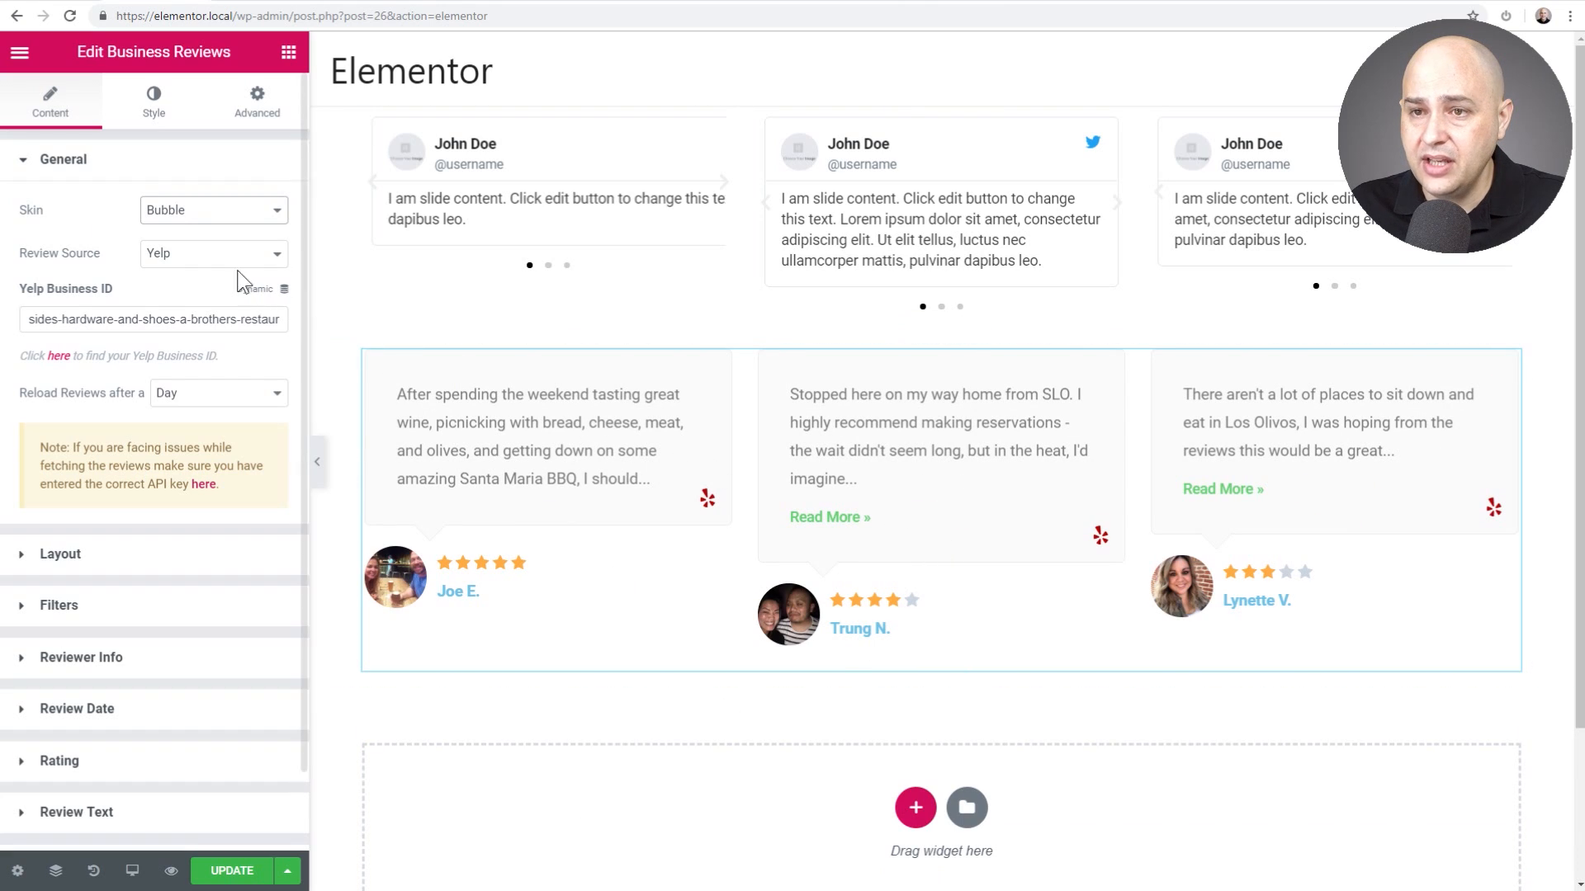
pyautogui.click(212, 252)
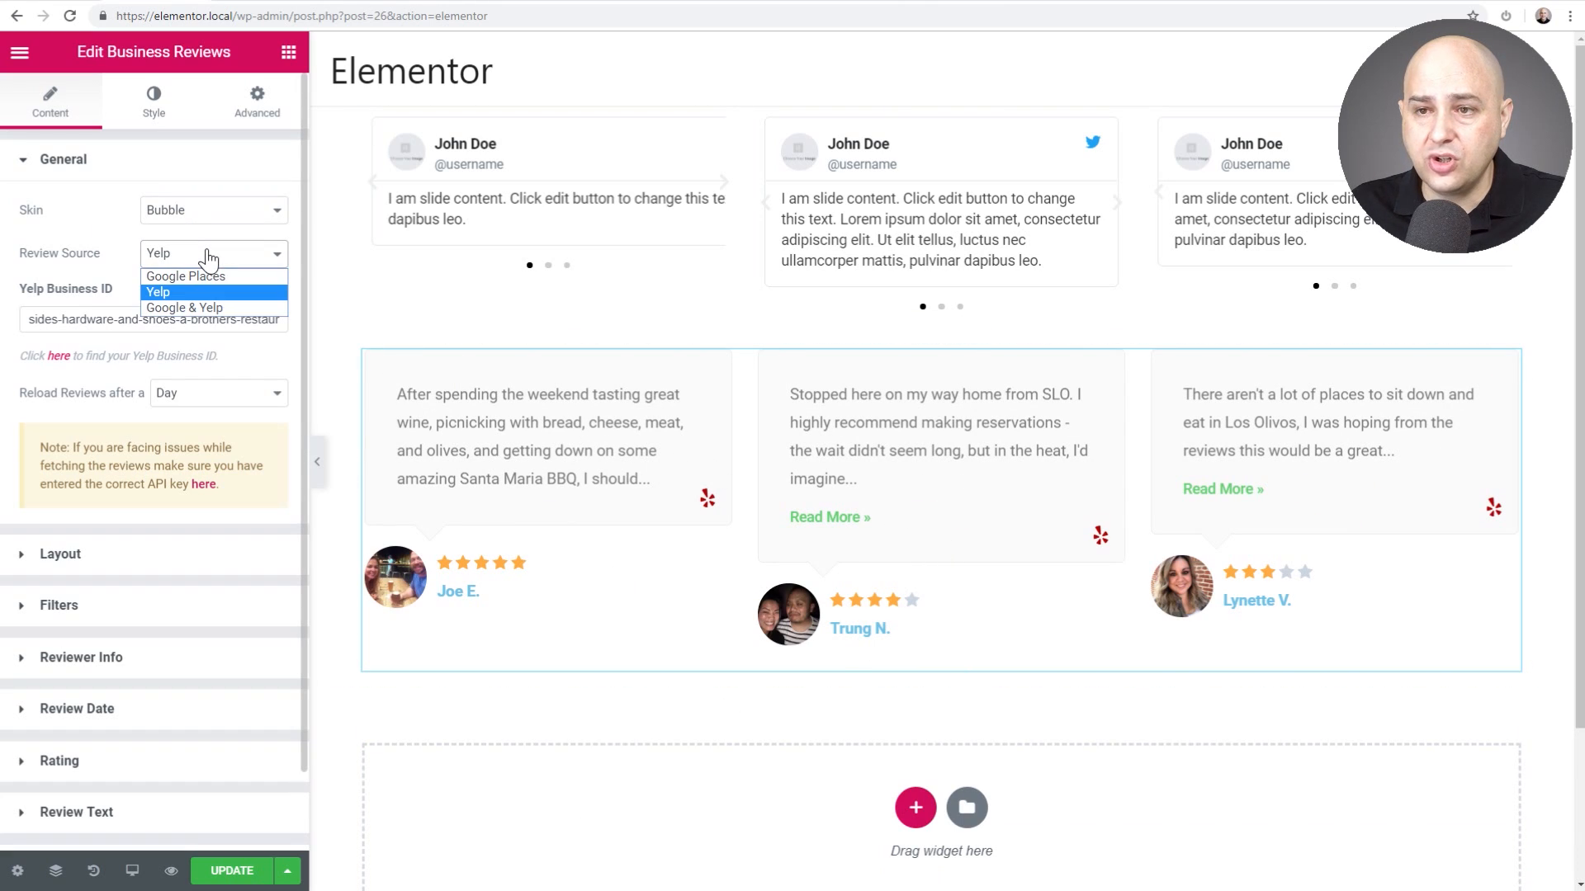
pyautogui.moveTo(220, 258)
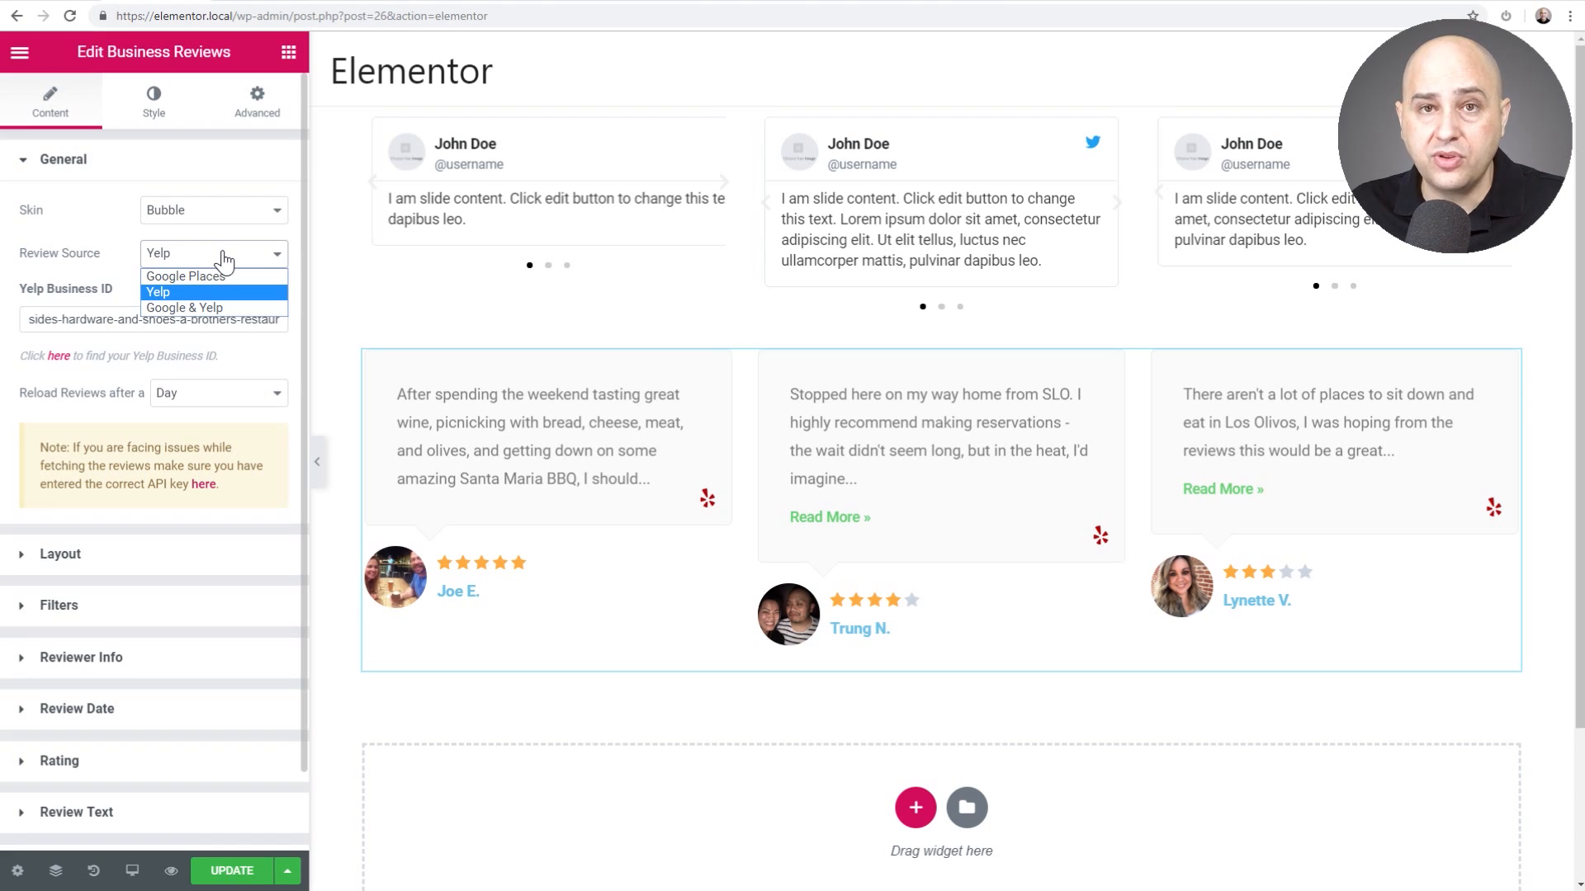
pyautogui.moveTo(104, 265)
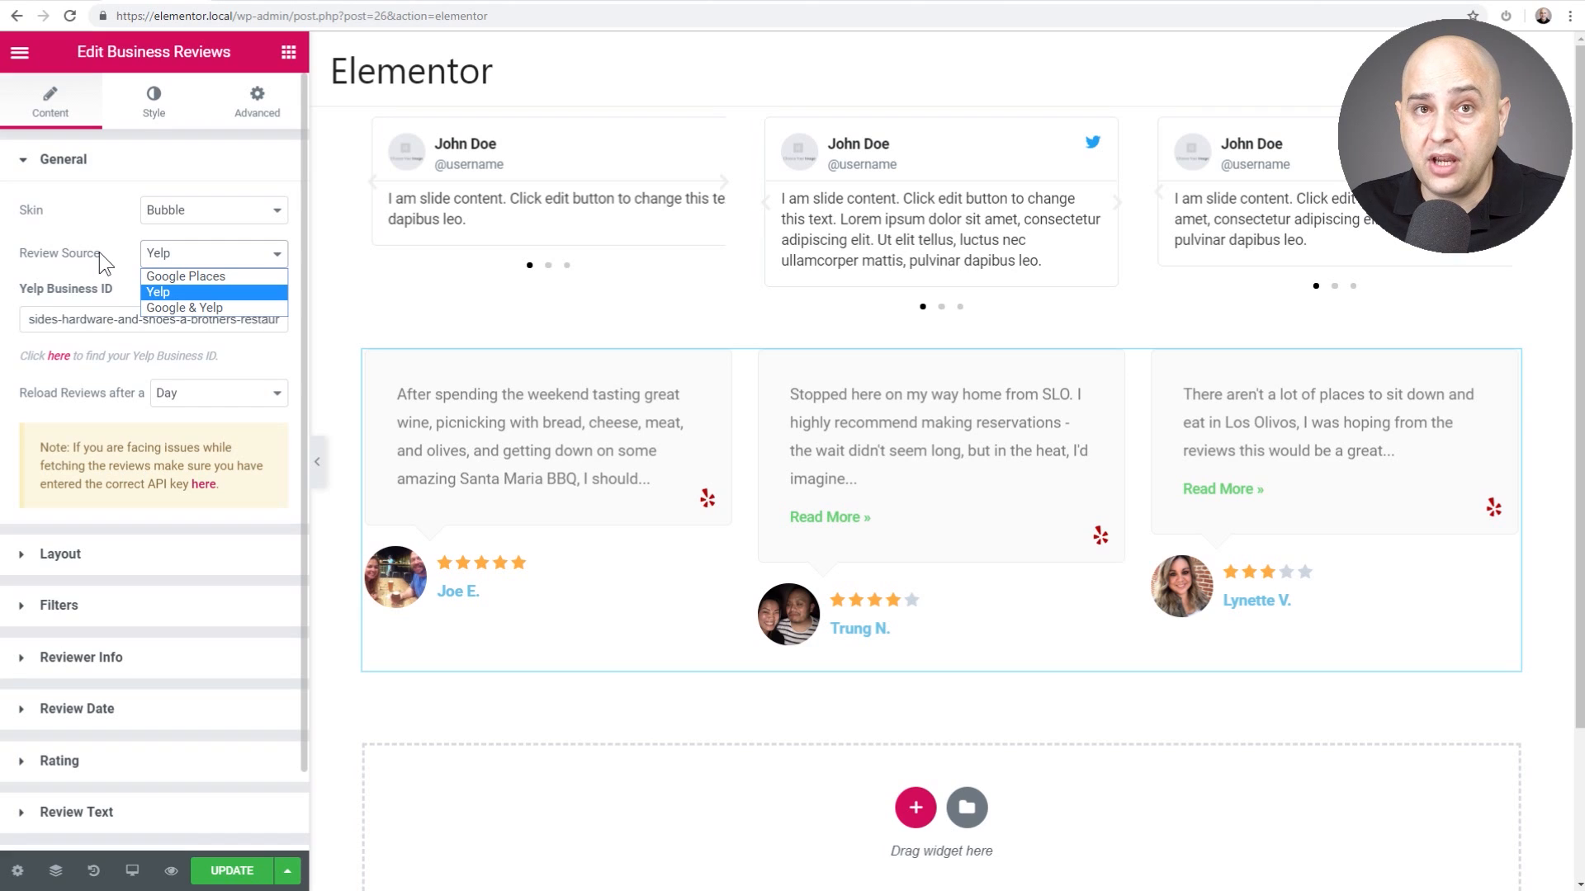
pyautogui.click(157, 292)
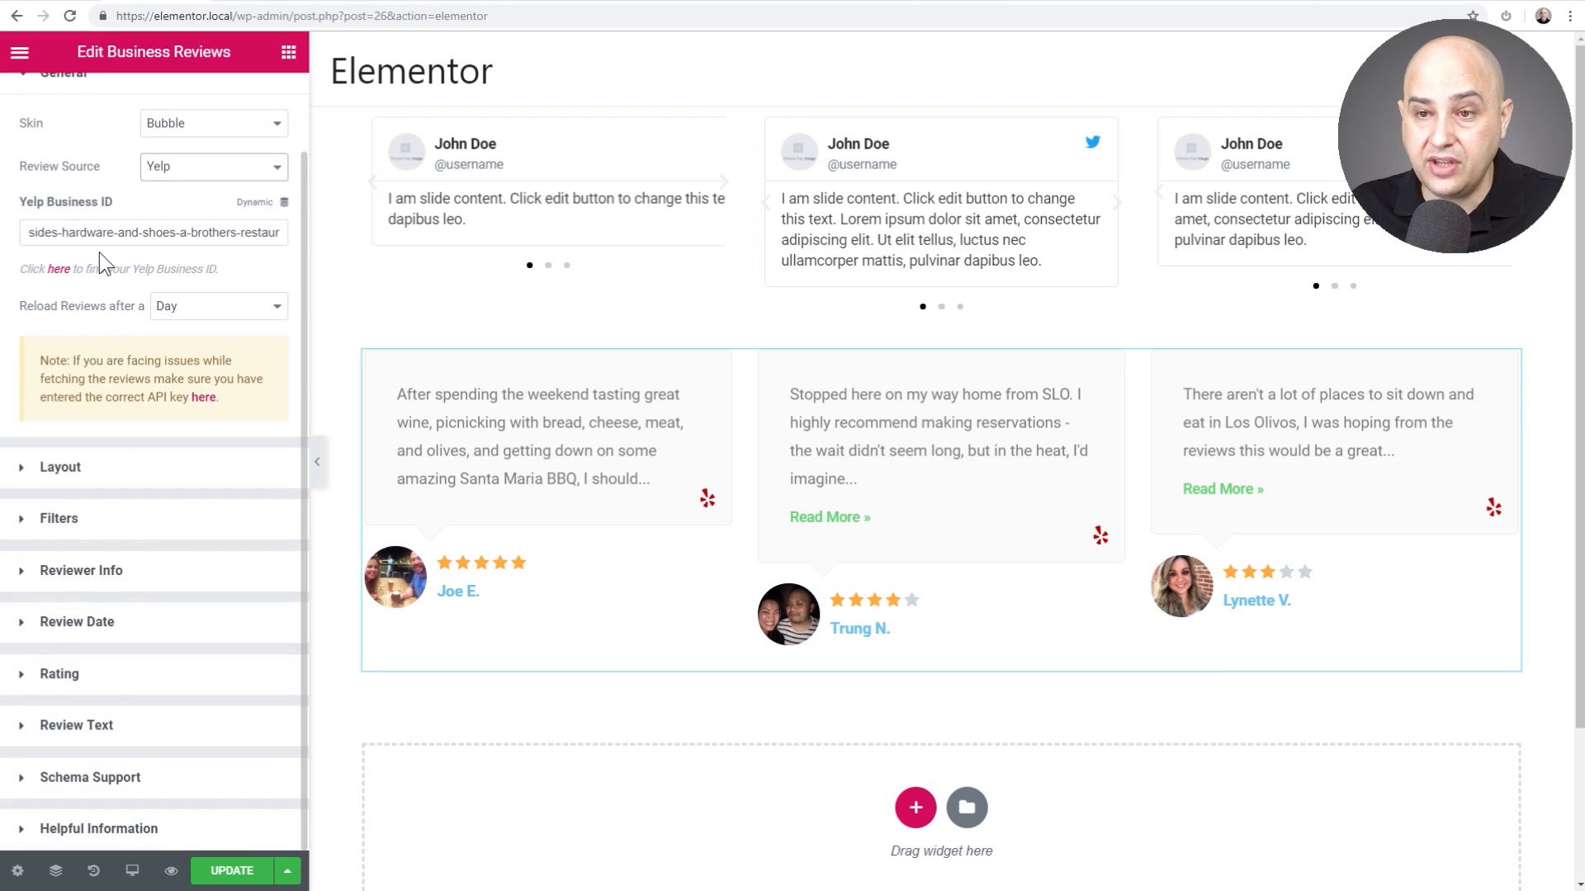
pyautogui.click(217, 306)
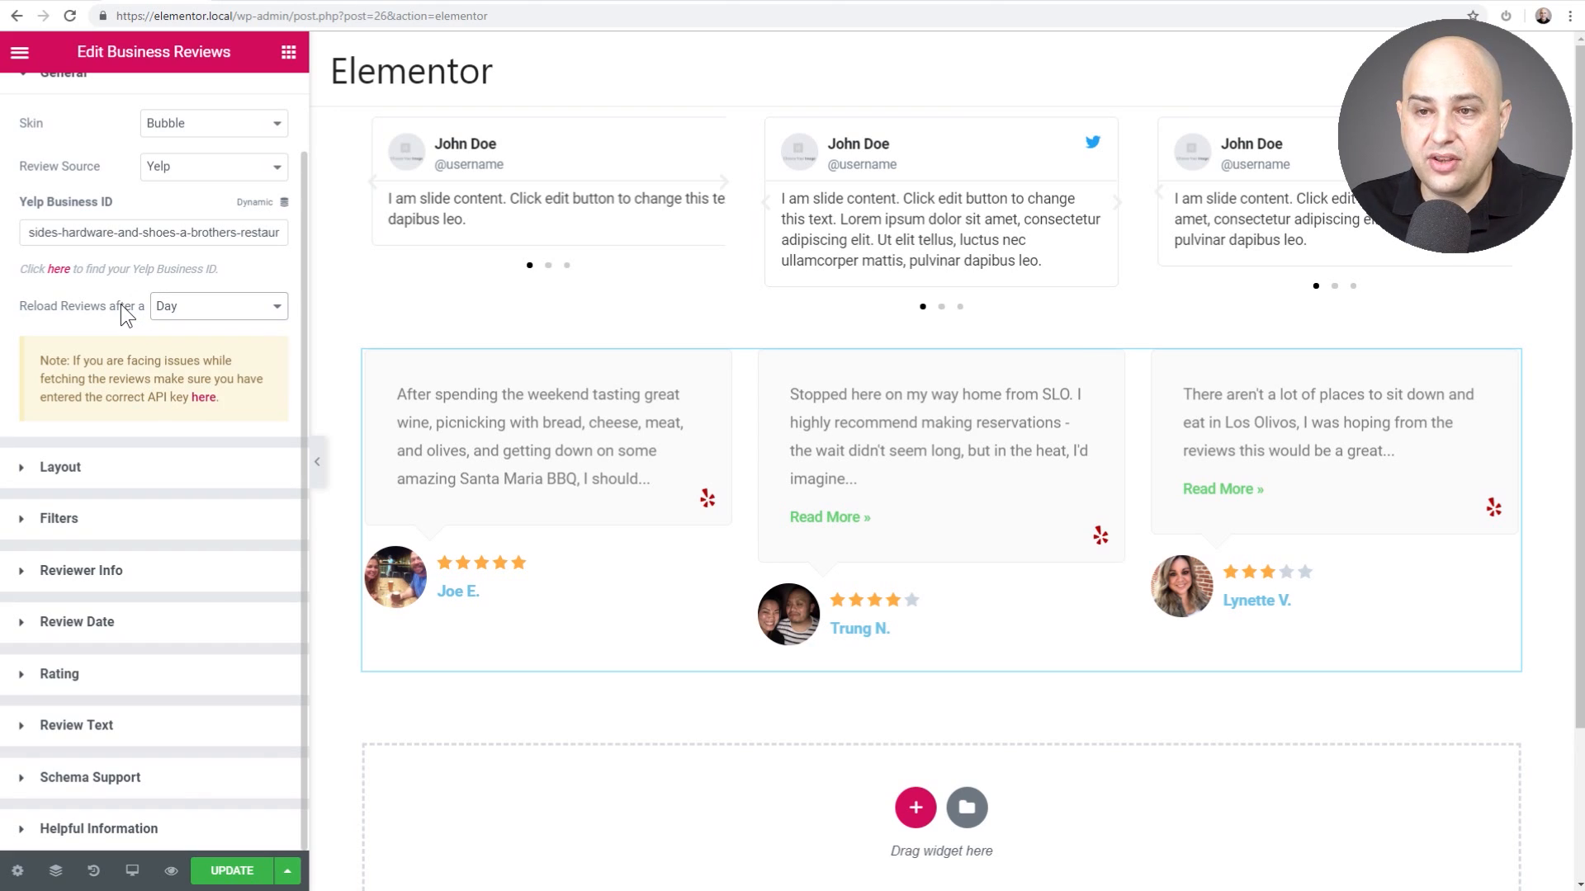
pyautogui.moveTo(202, 314)
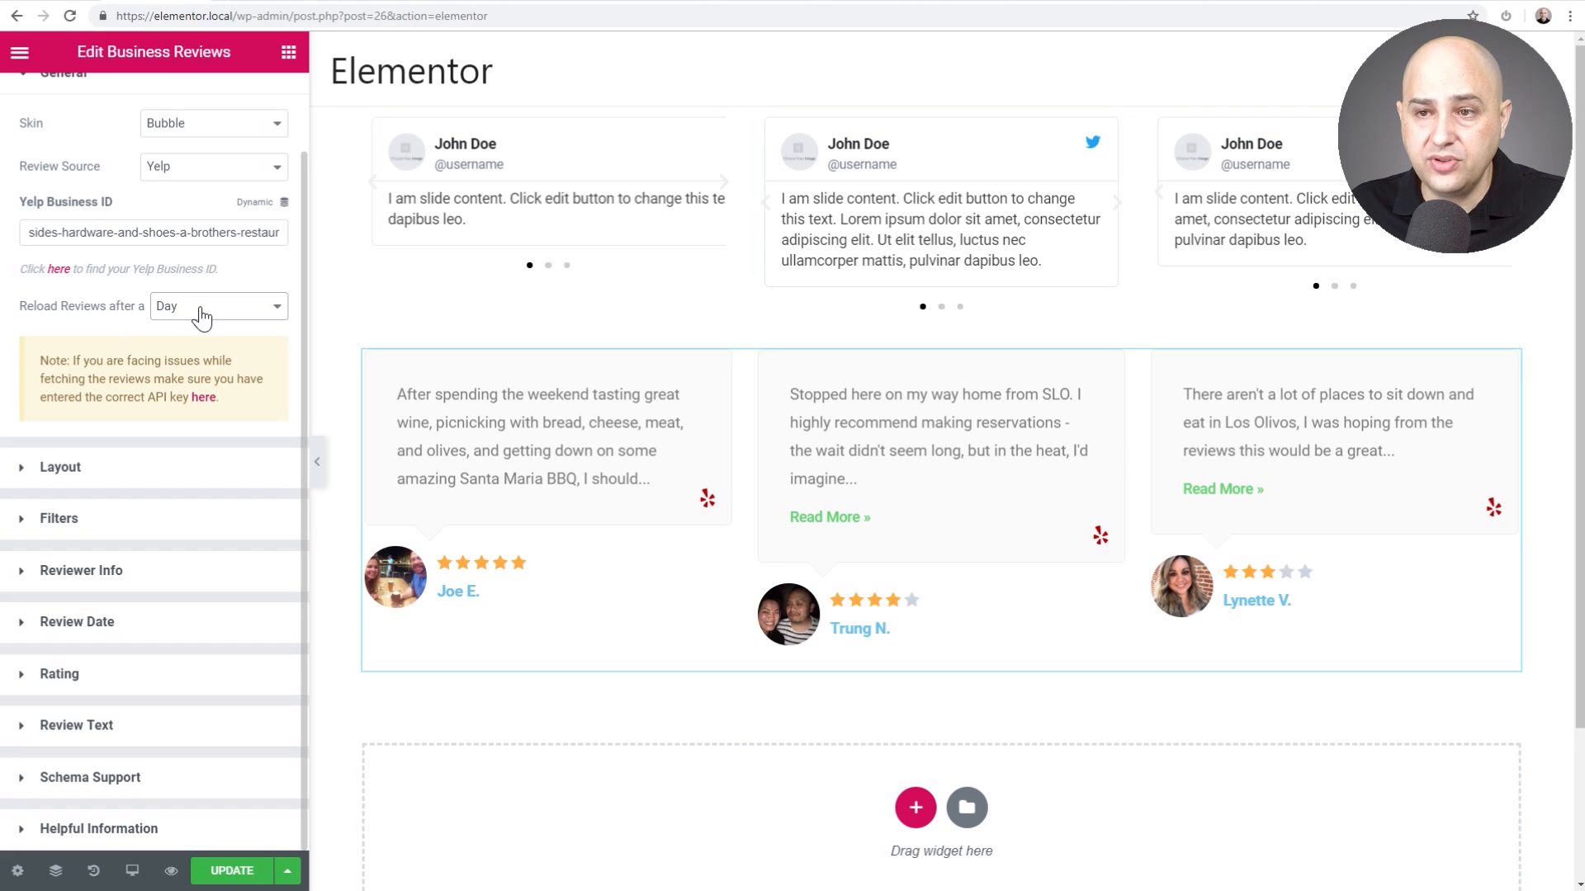
pyautogui.moveTo(114, 319)
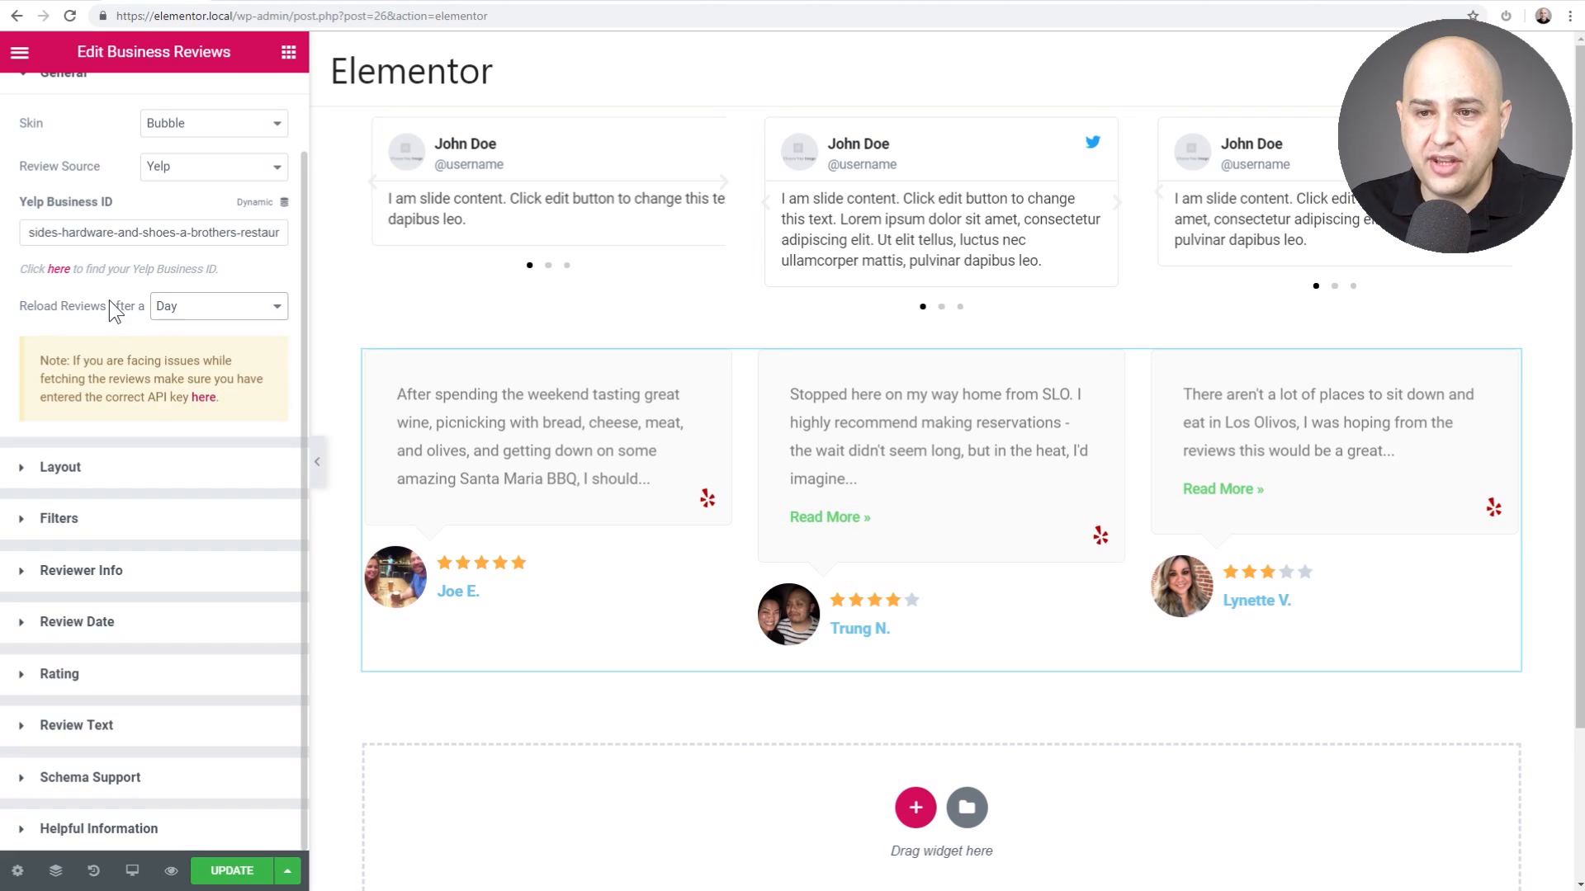
# Keep the Grid layout with 3 columns and turn on Equal Height
pyautogui.click(59, 467)
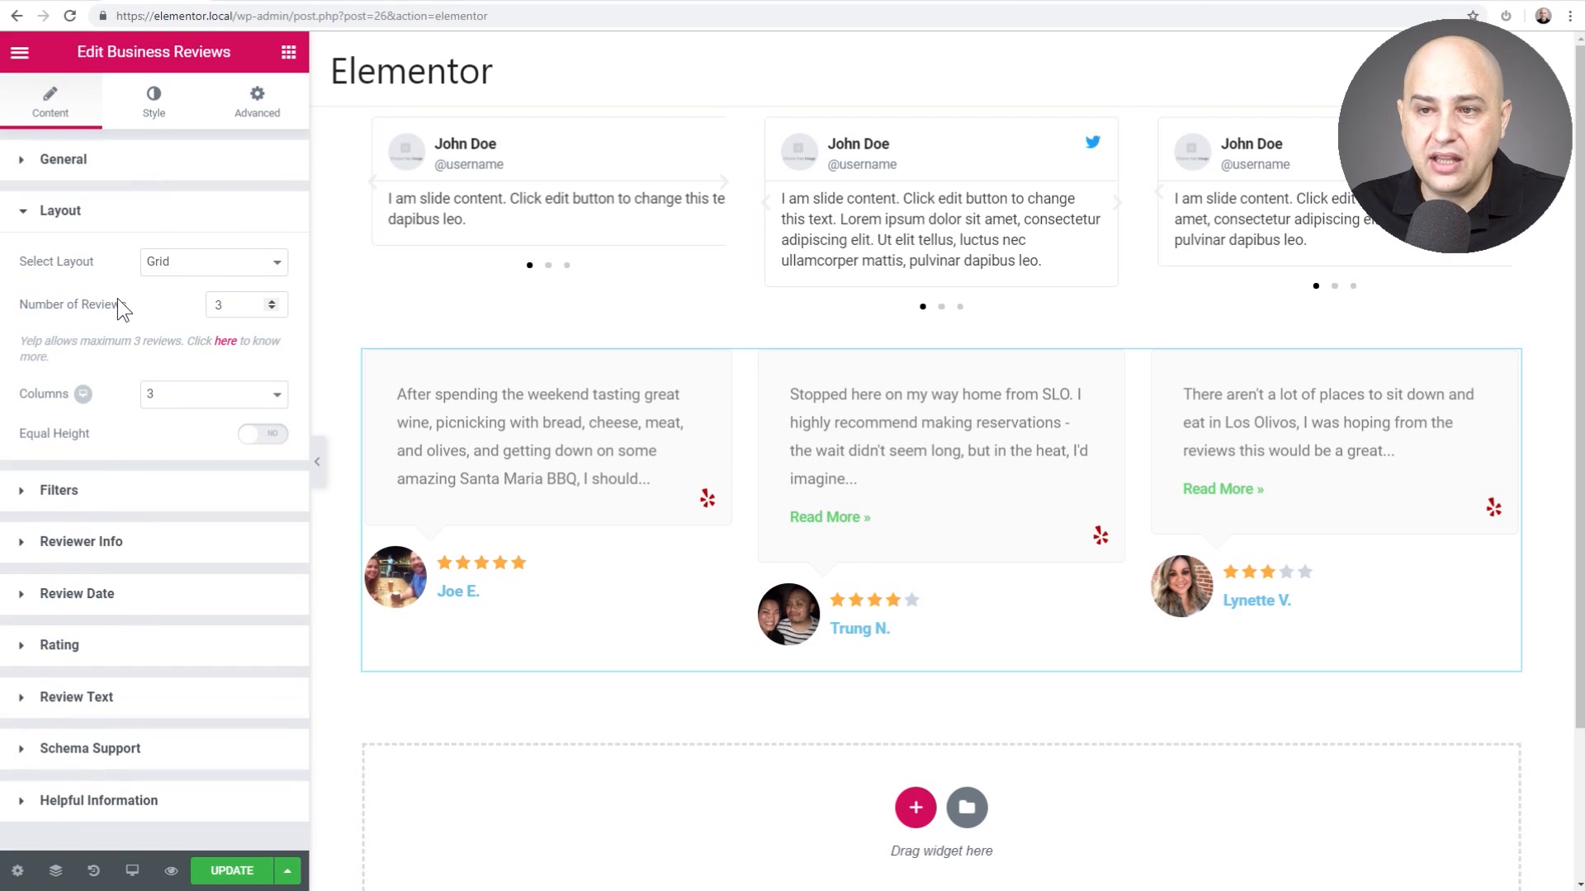
pyautogui.click(212, 261)
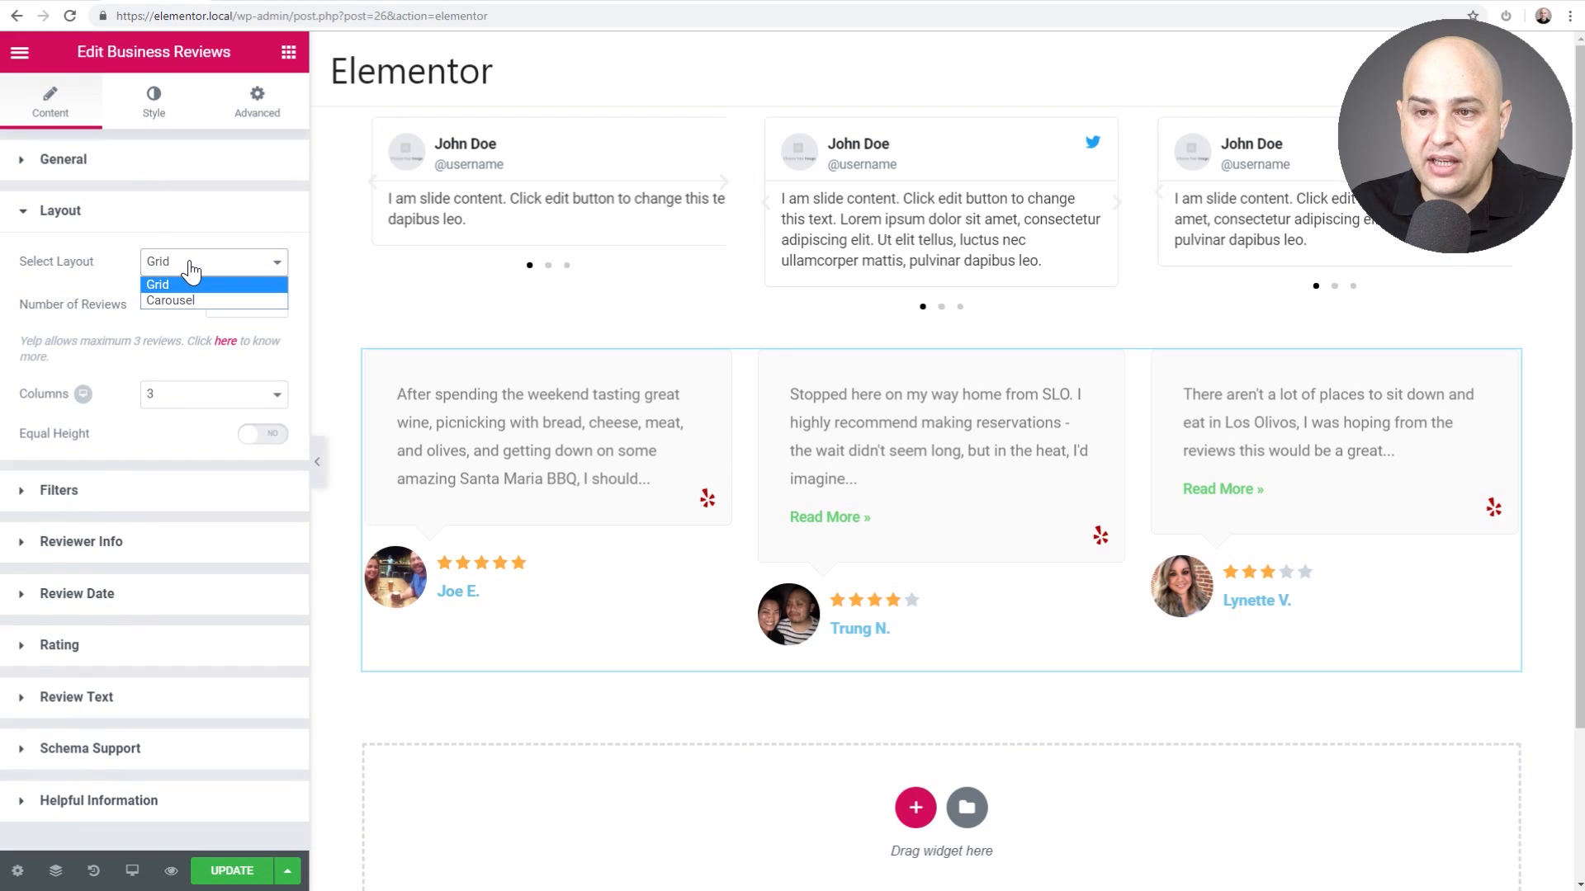
pyautogui.click(158, 284)
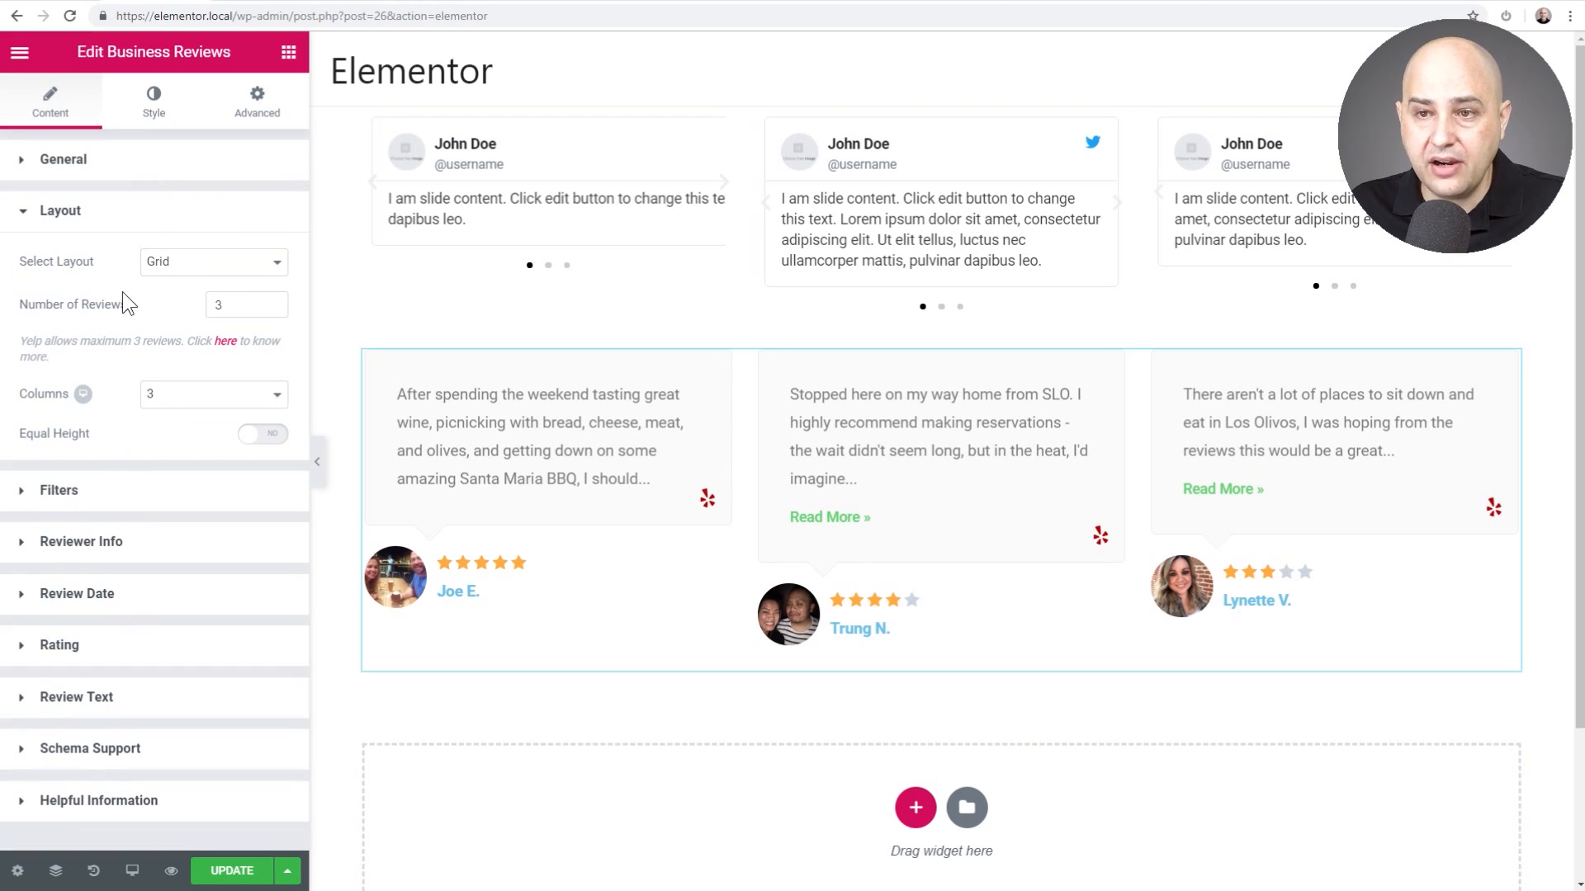
pyautogui.moveTo(135, 446)
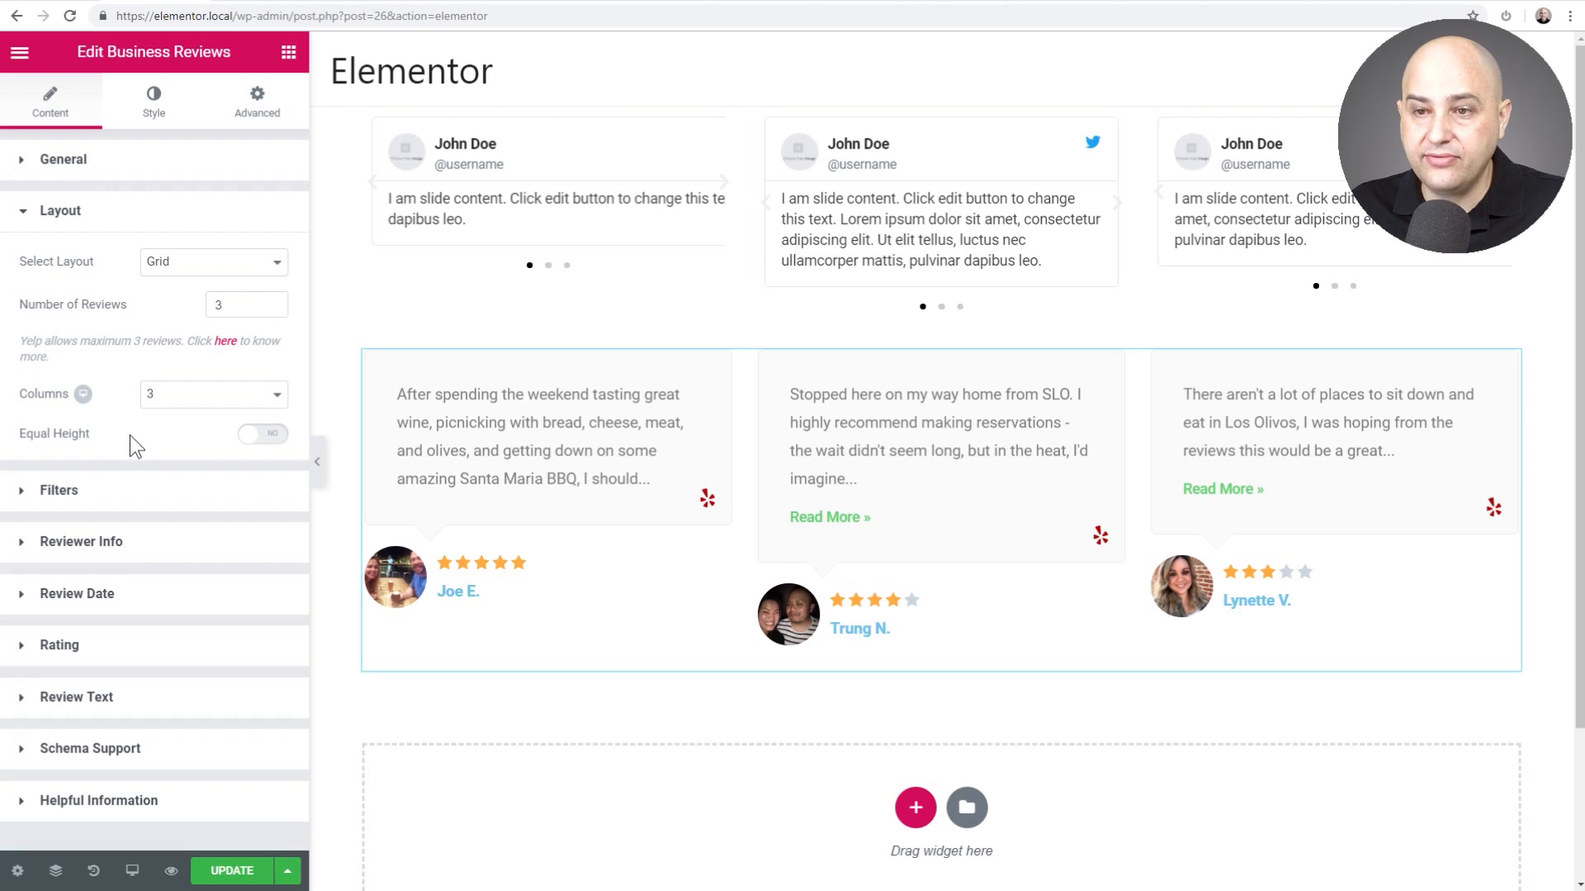
pyautogui.moveTo(222, 453)
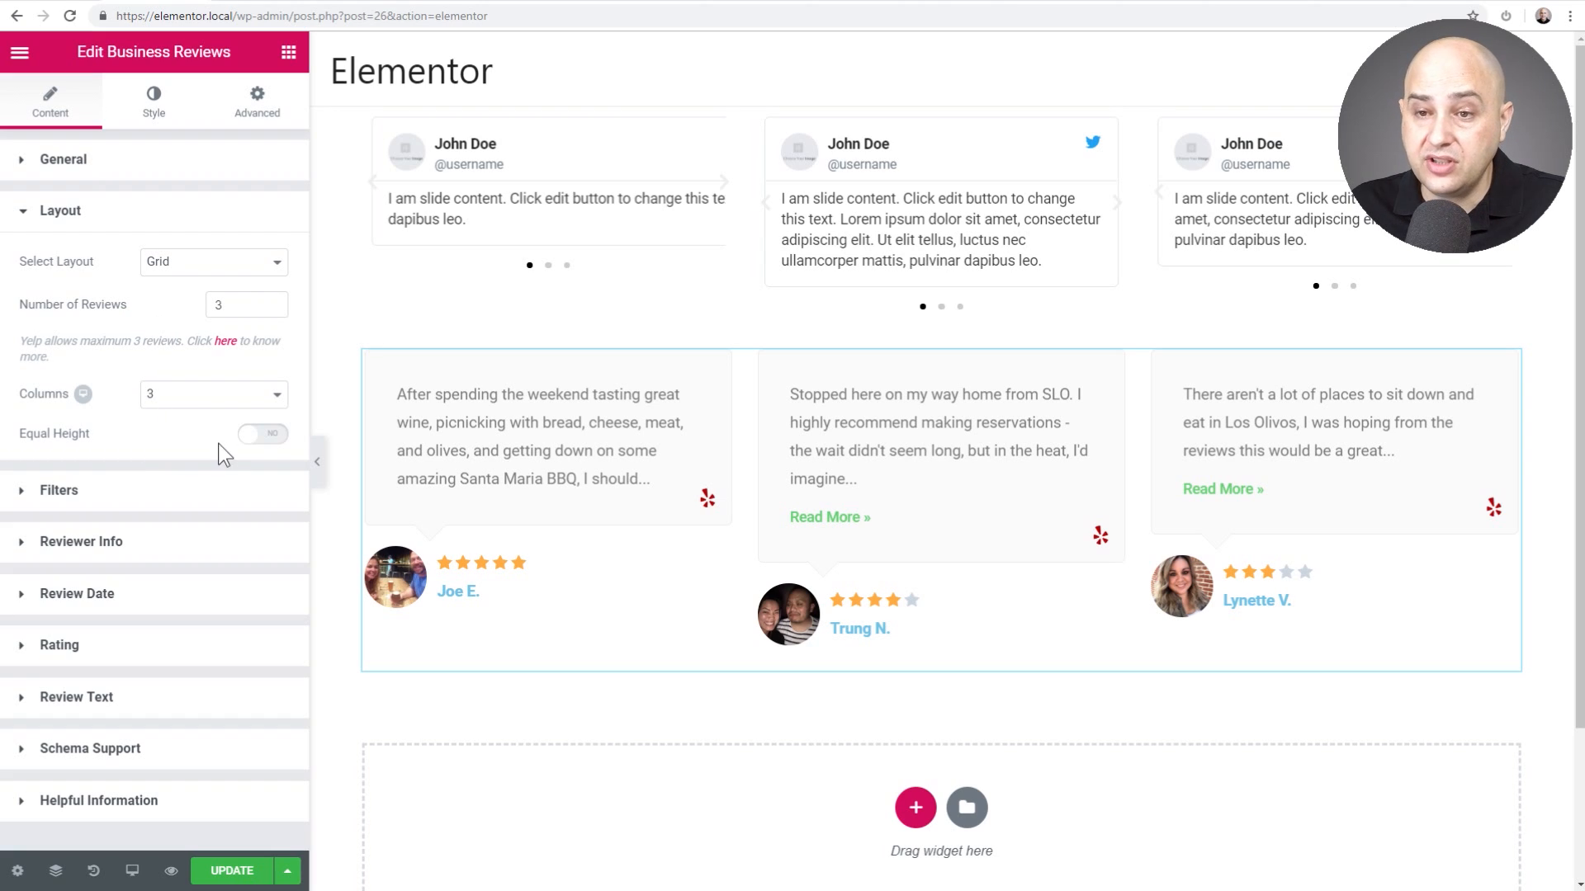
pyautogui.click(261, 433)
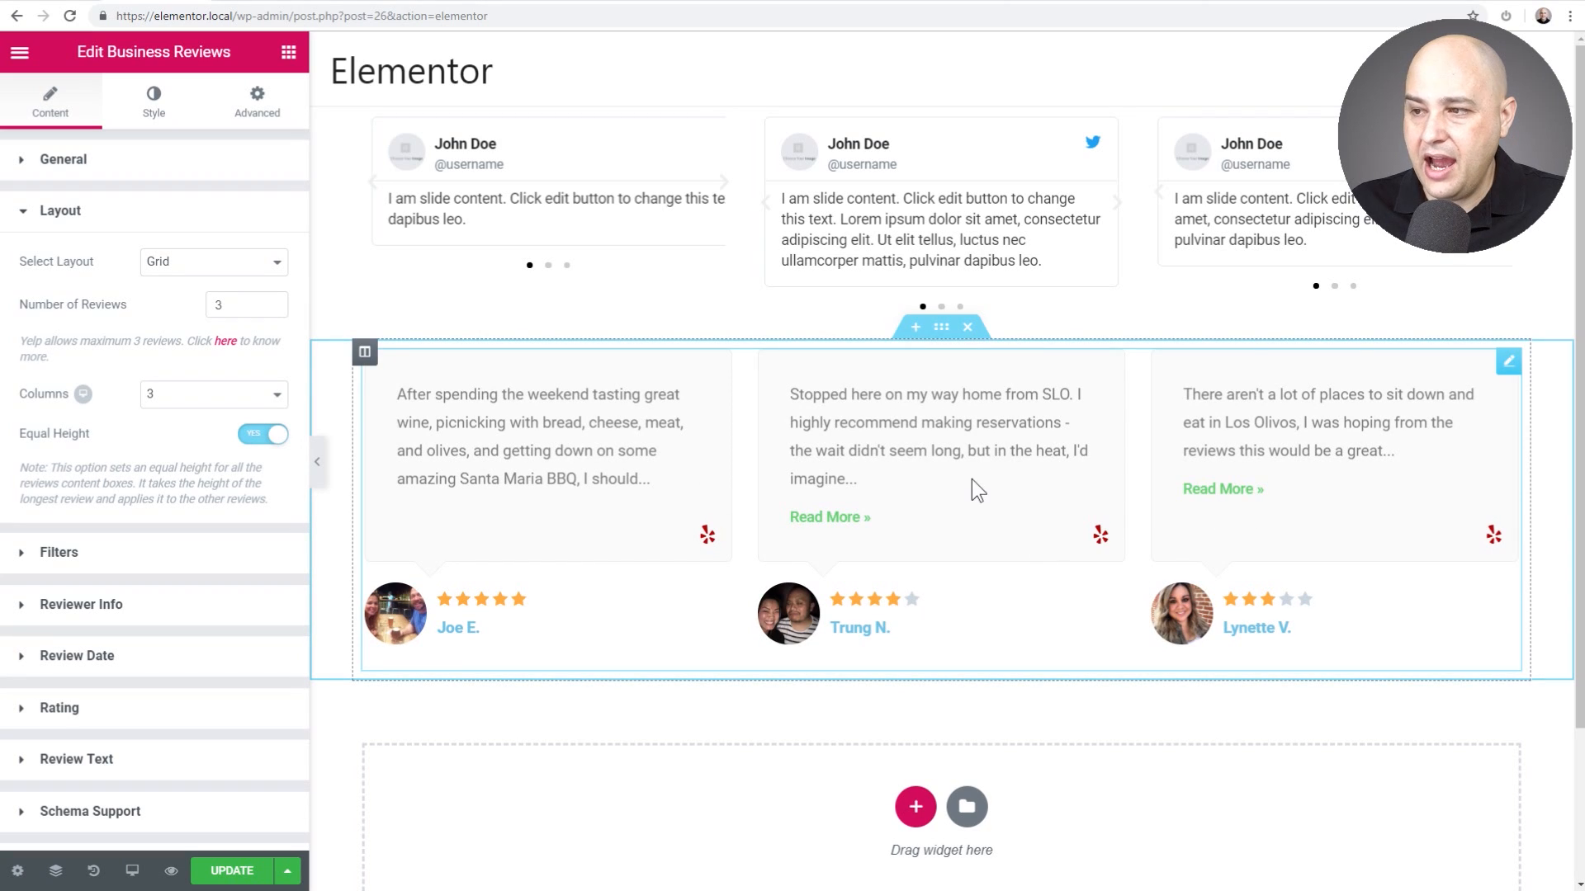
pyautogui.moveTo(829, 523)
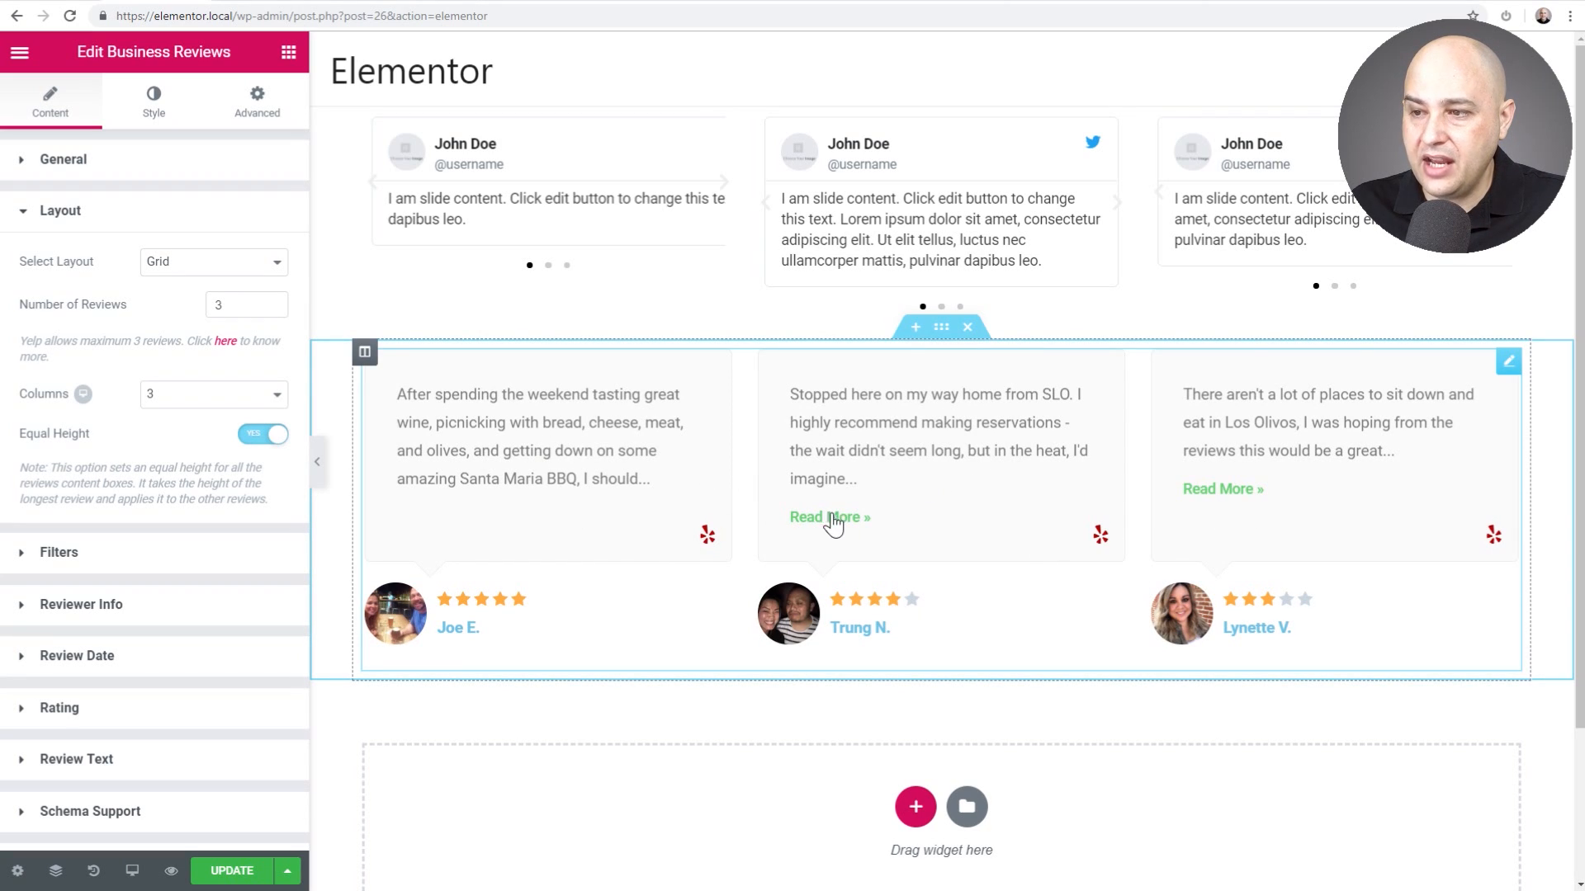
pyautogui.moveTo(832, 516)
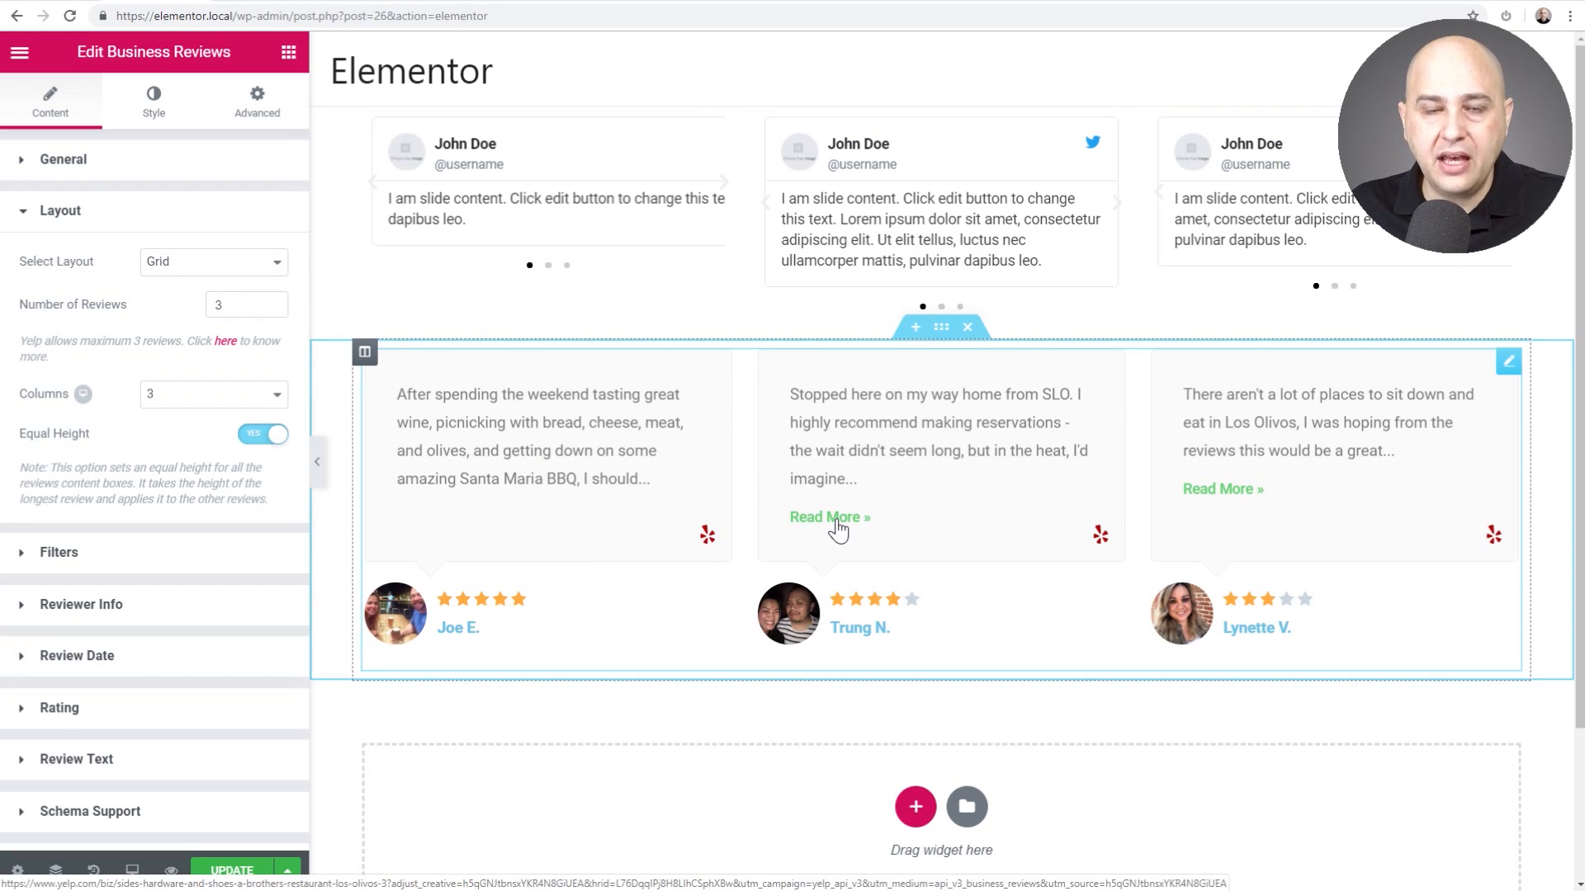
pyautogui.moveTo(887, 621)
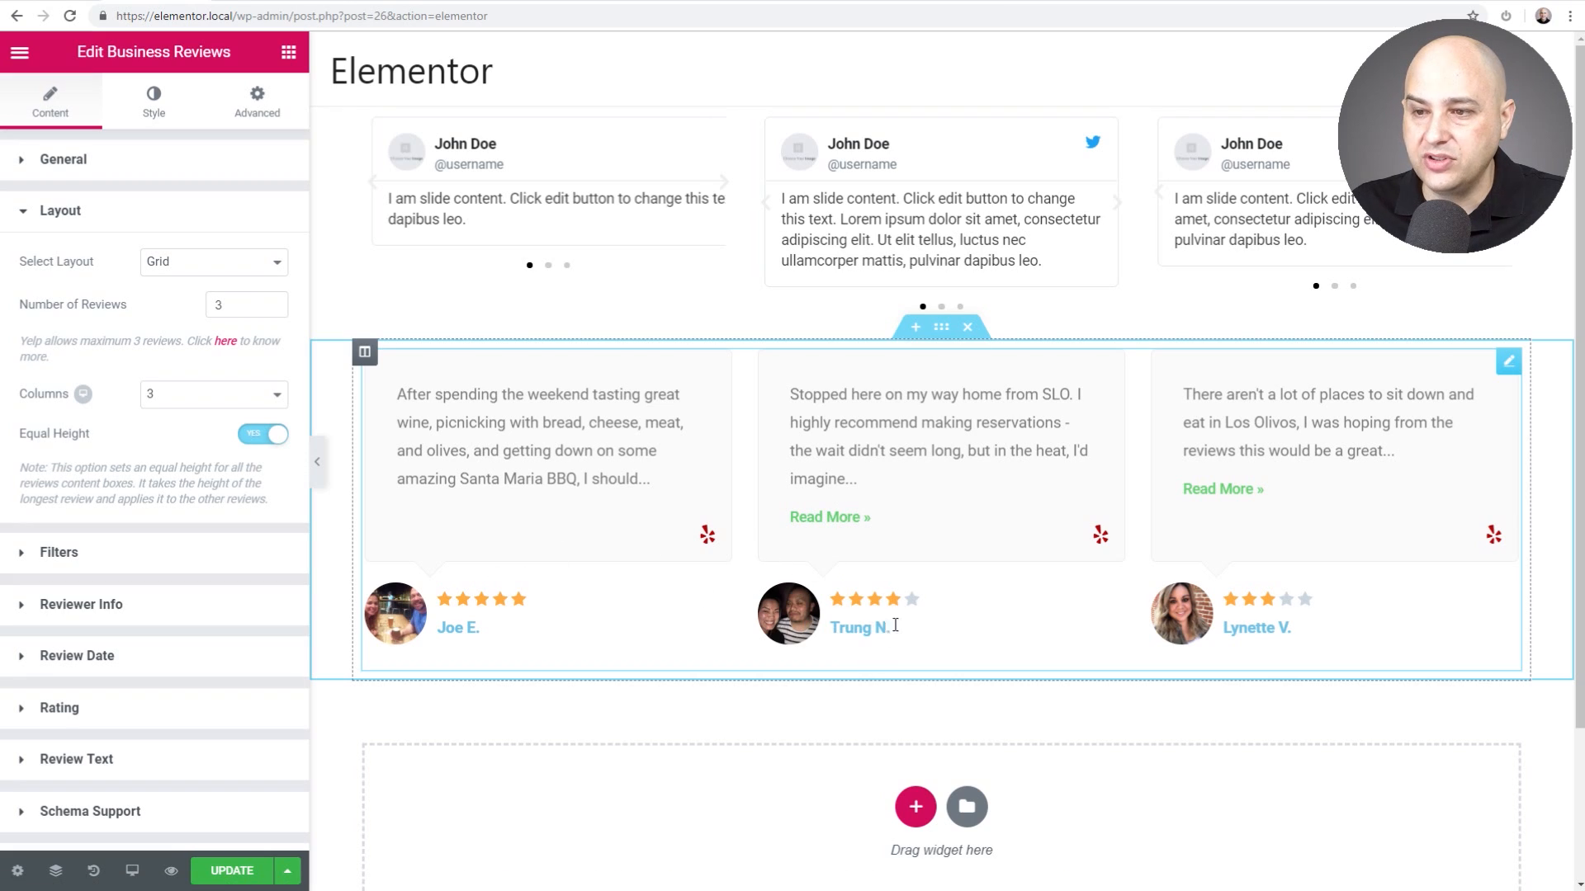
pyautogui.scroll(-3)
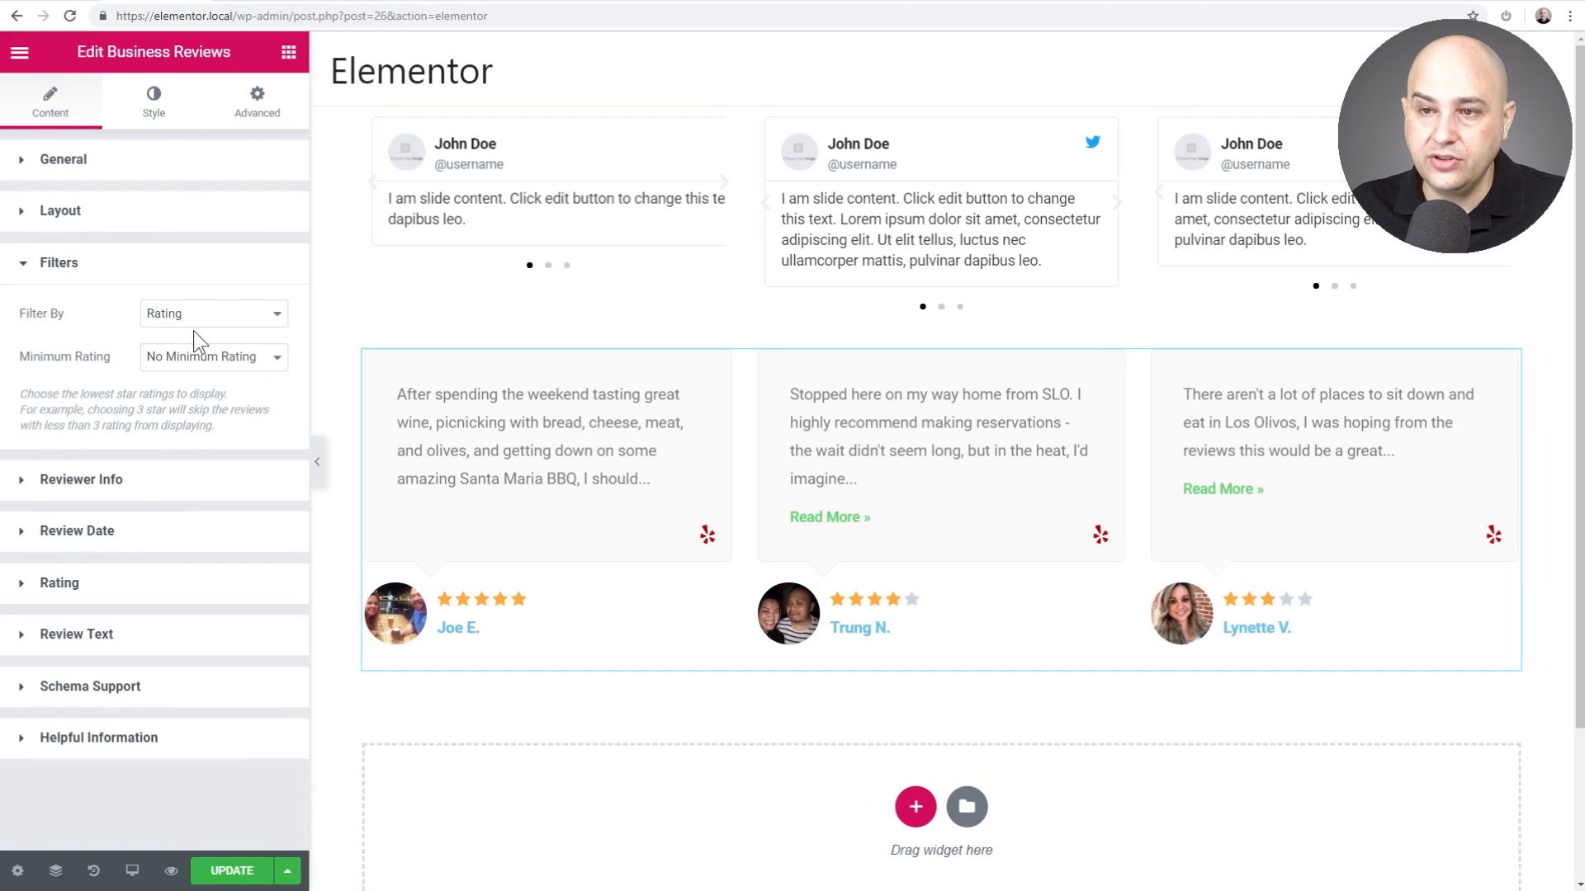
# Try a 4-star minimum rating filter, then set it to No Minimum Rating
pyautogui.click(212, 313)
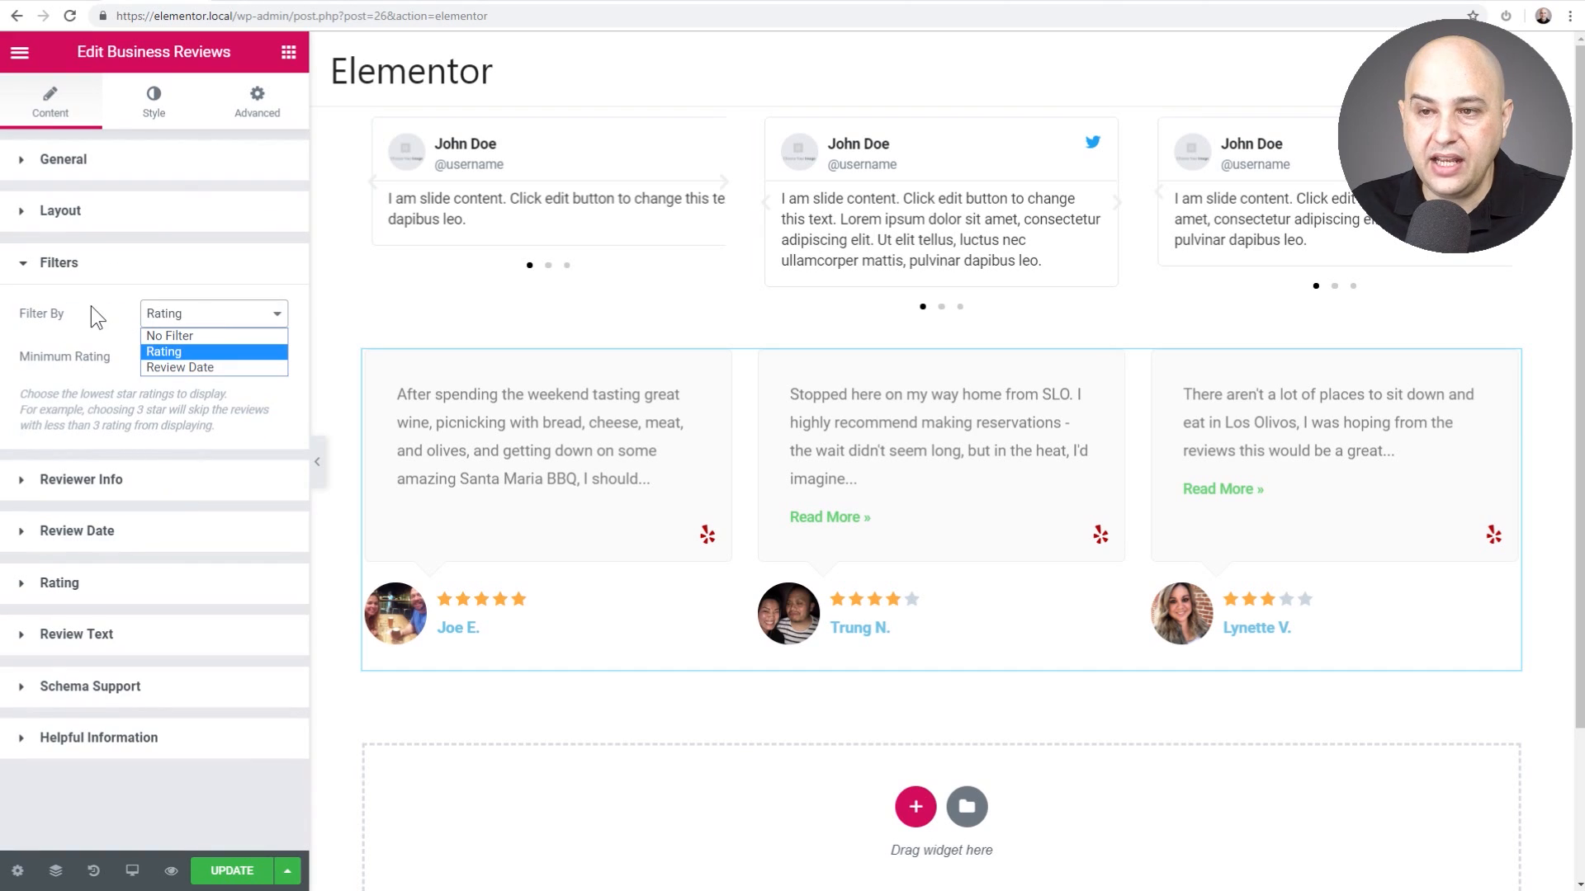
pyautogui.click(212, 355)
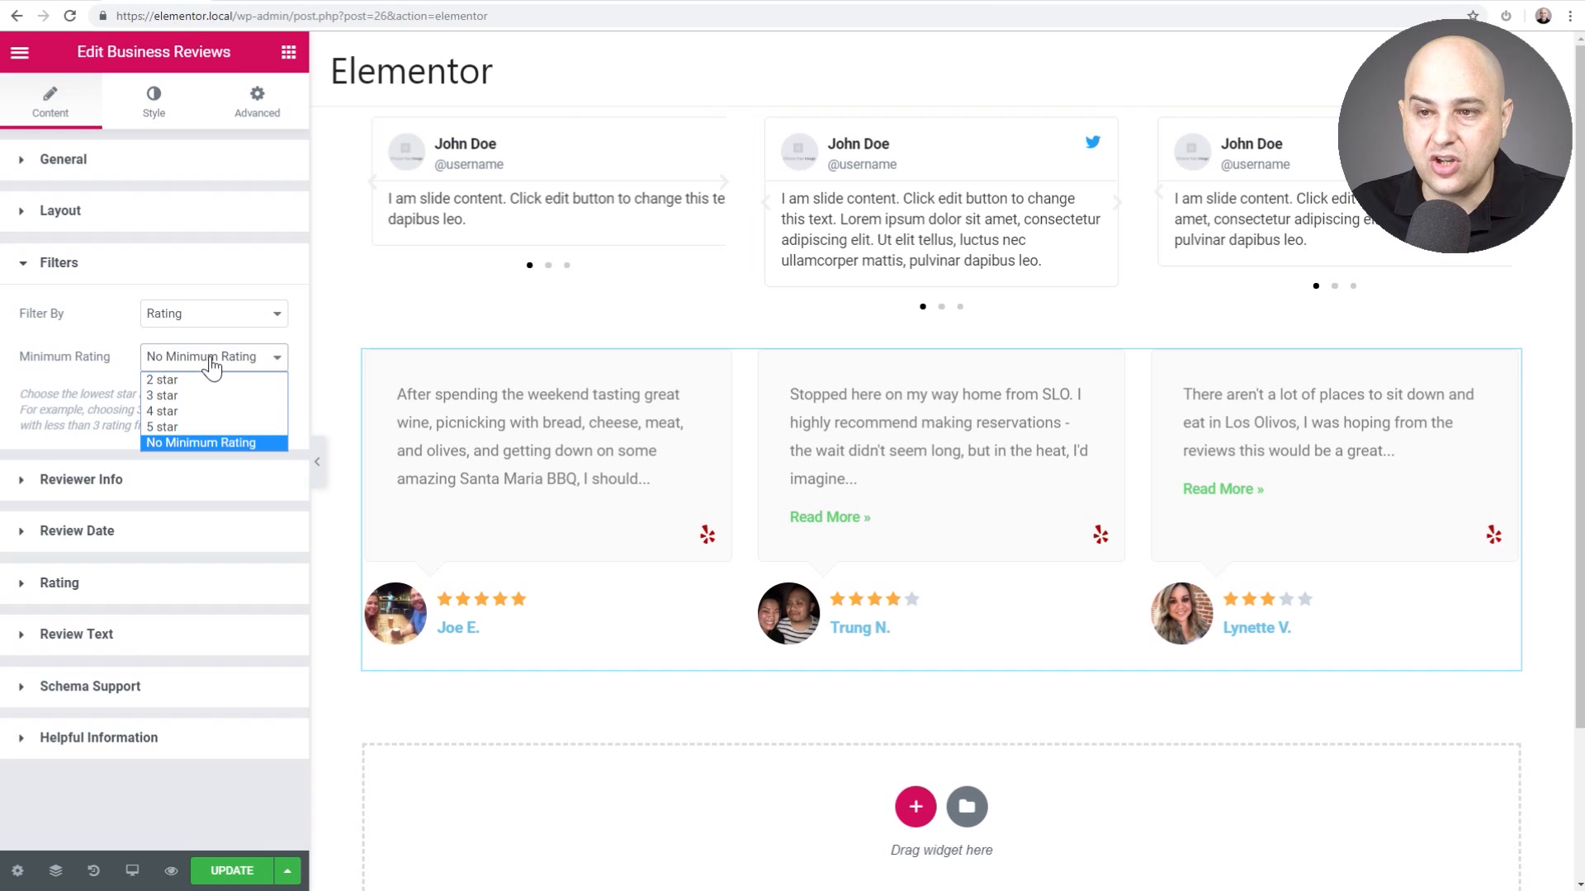
pyautogui.moveTo(192, 411)
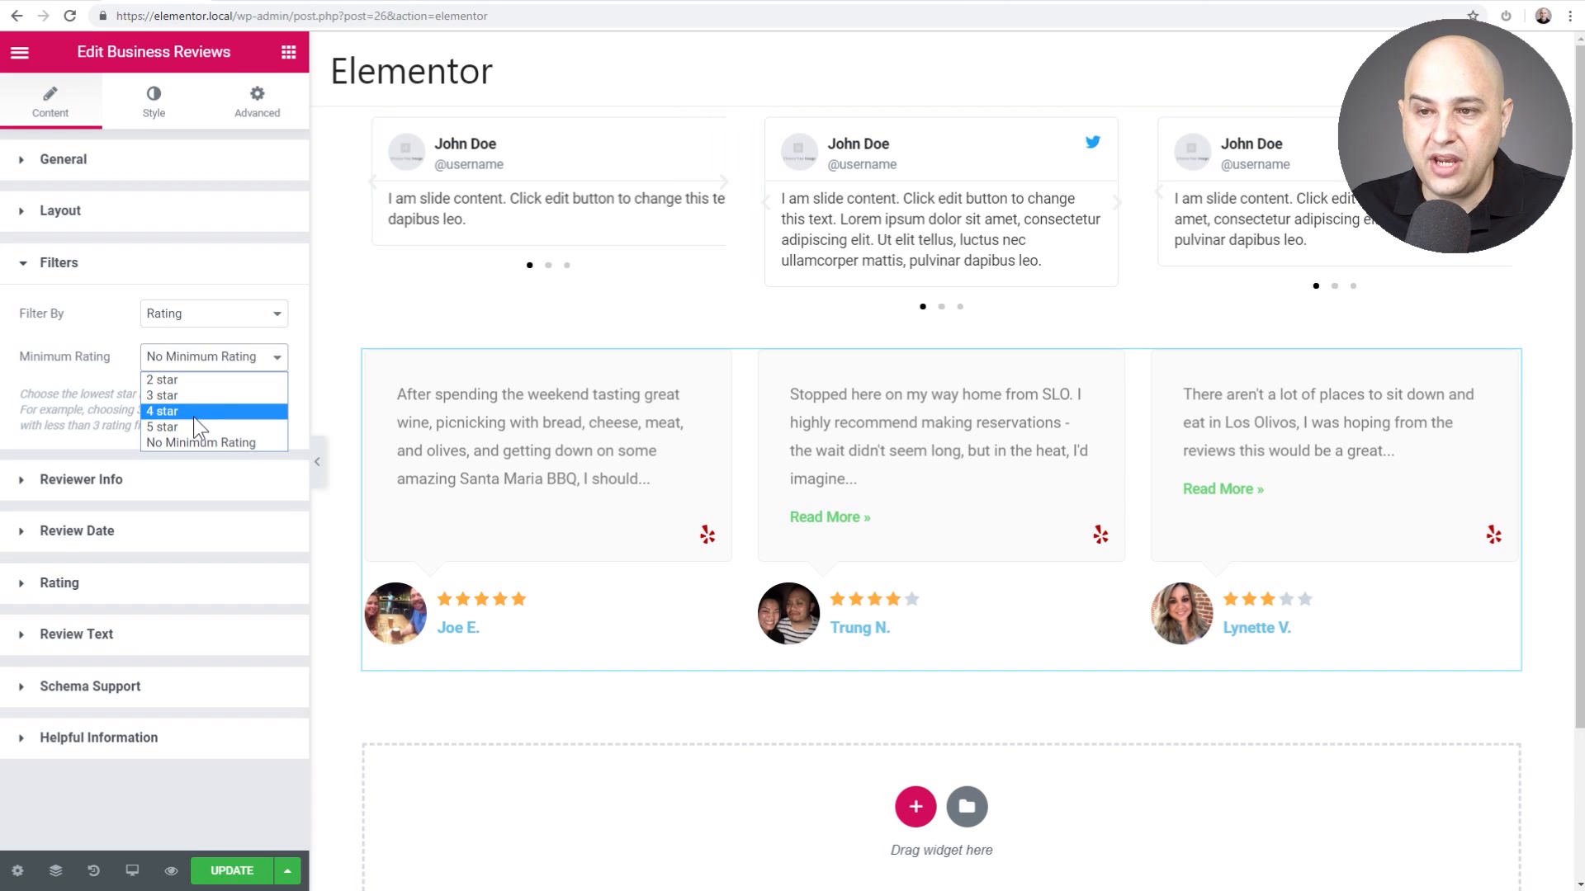
pyautogui.click(161, 410)
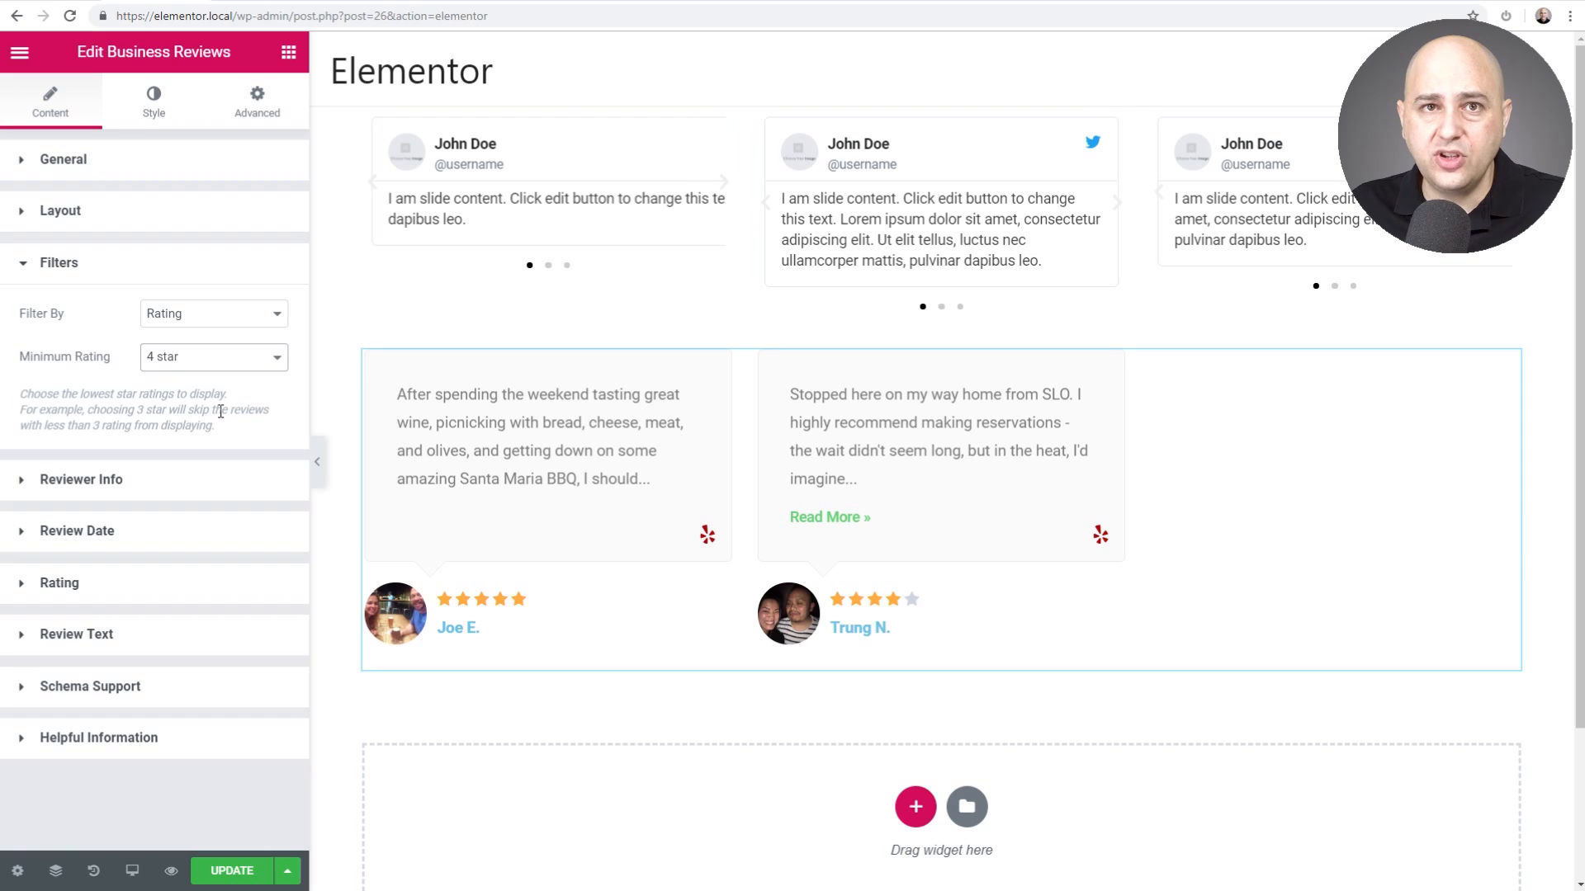
pyautogui.moveTo(221, 397)
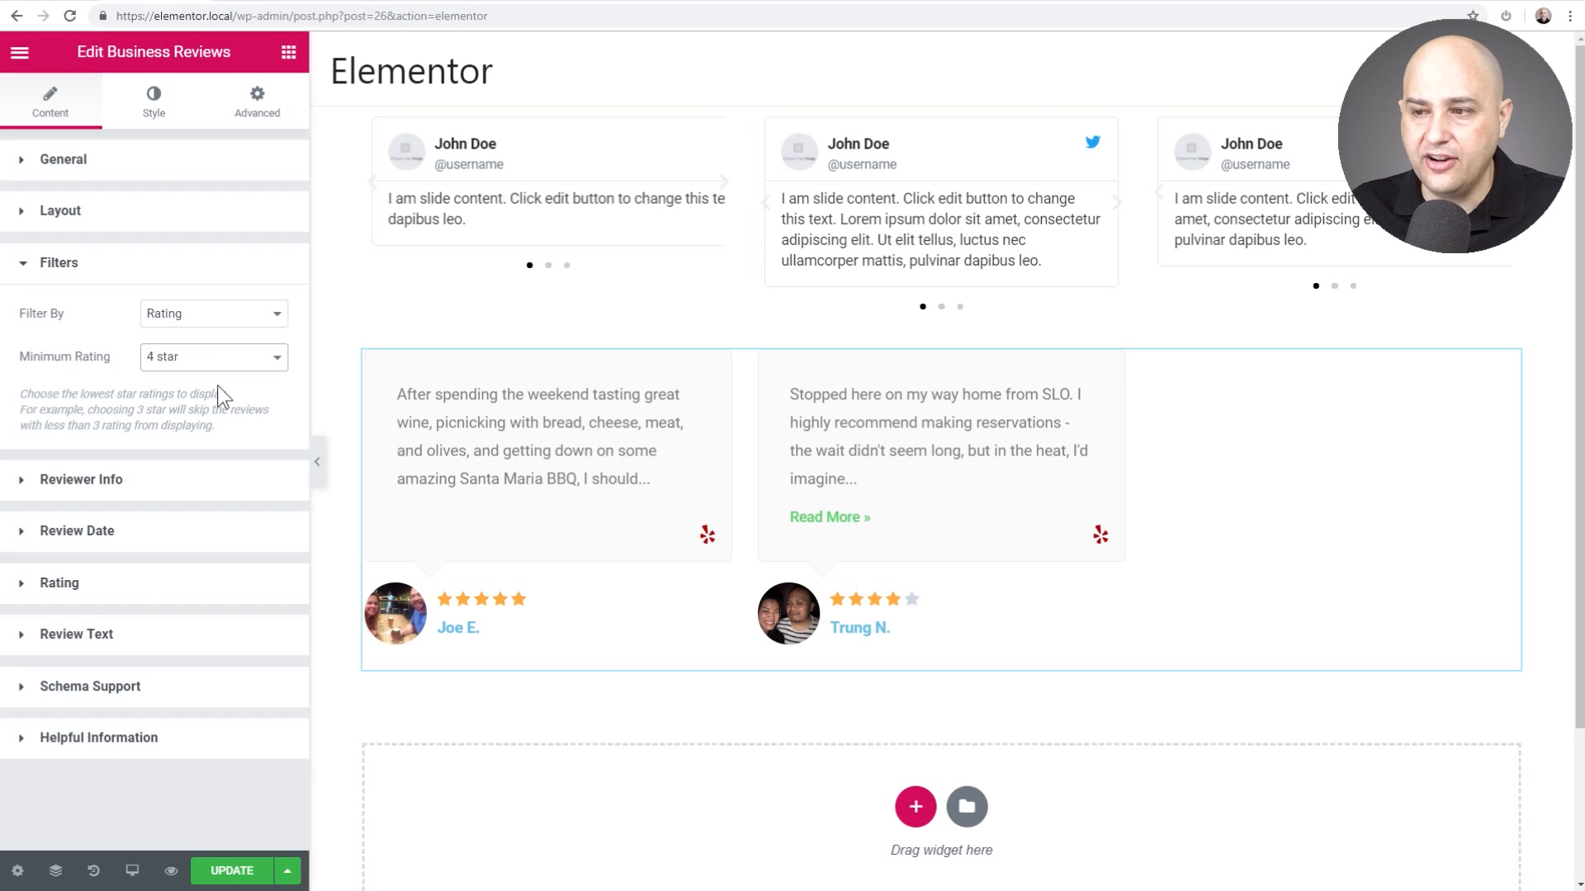
pyautogui.click(212, 355)
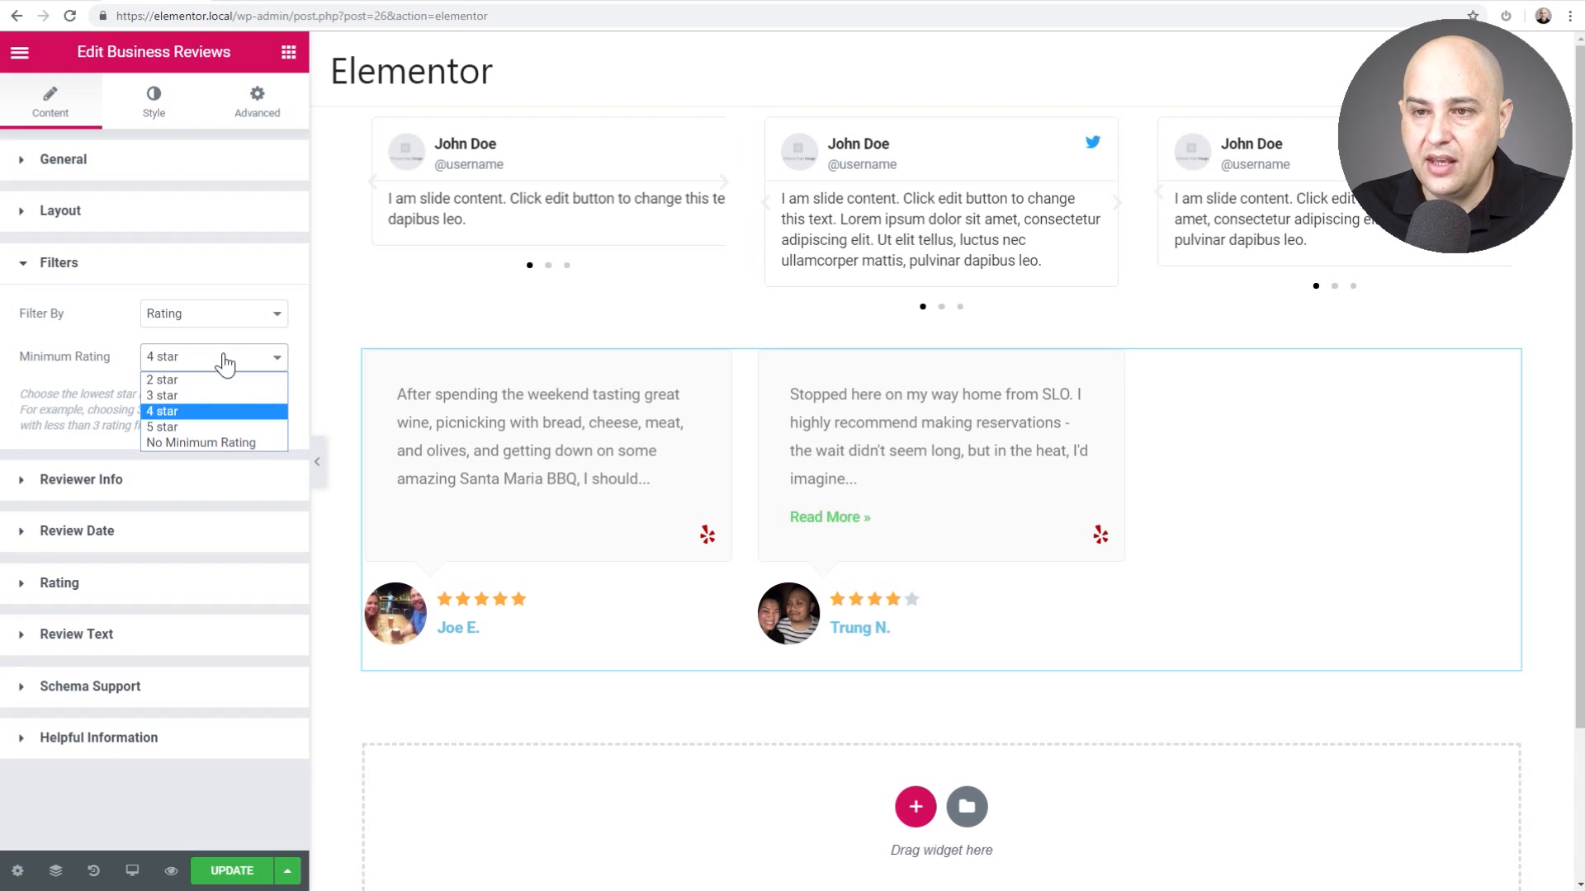
pyautogui.moveTo(202, 442)
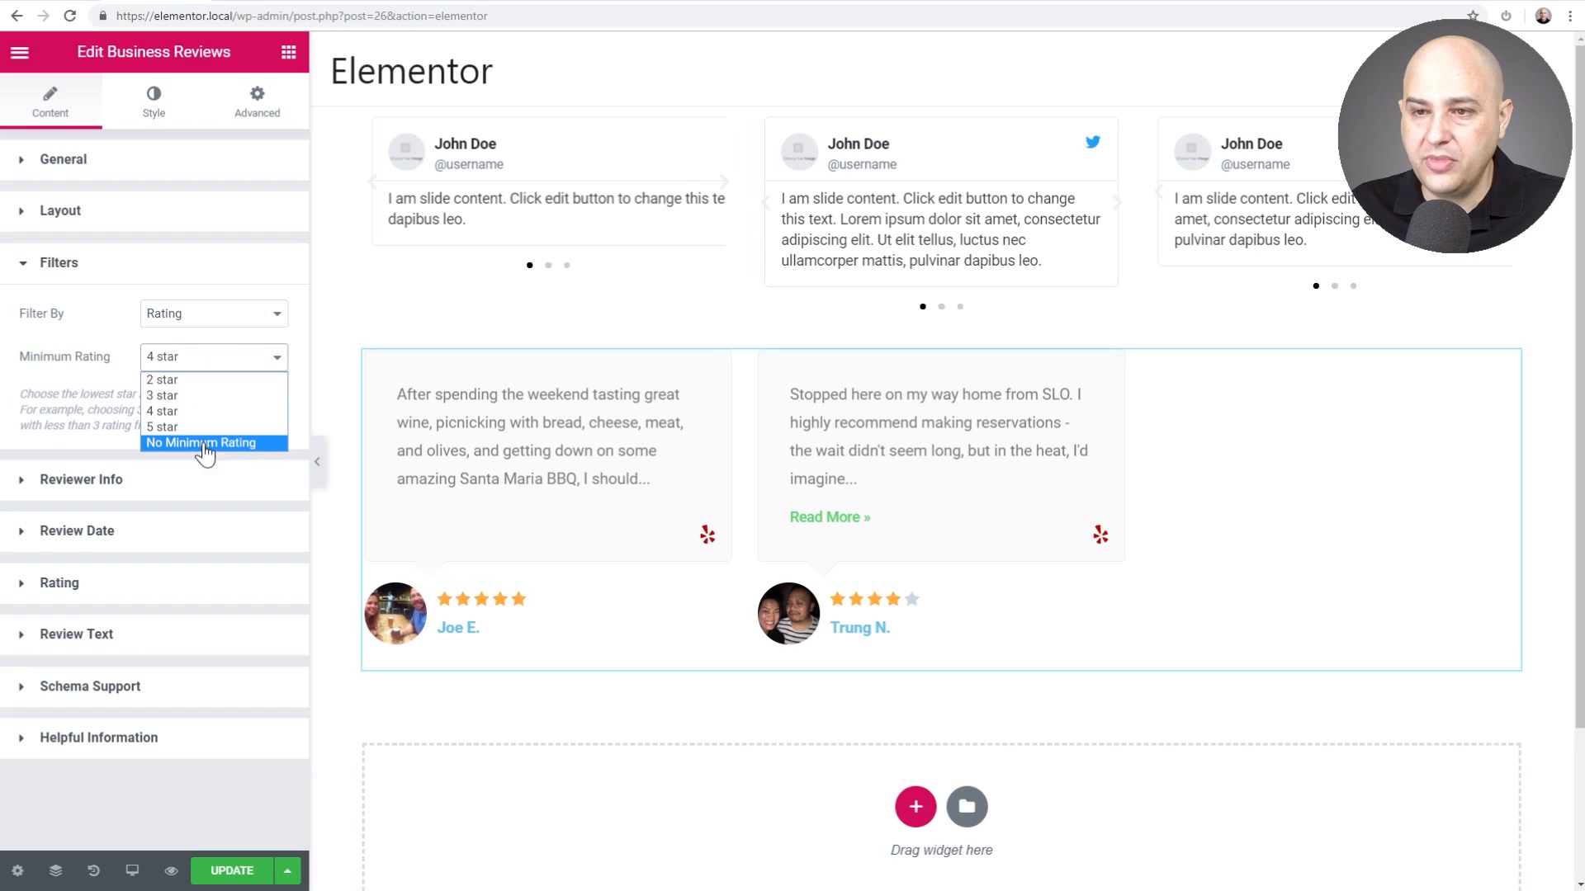
pyautogui.click(199, 442)
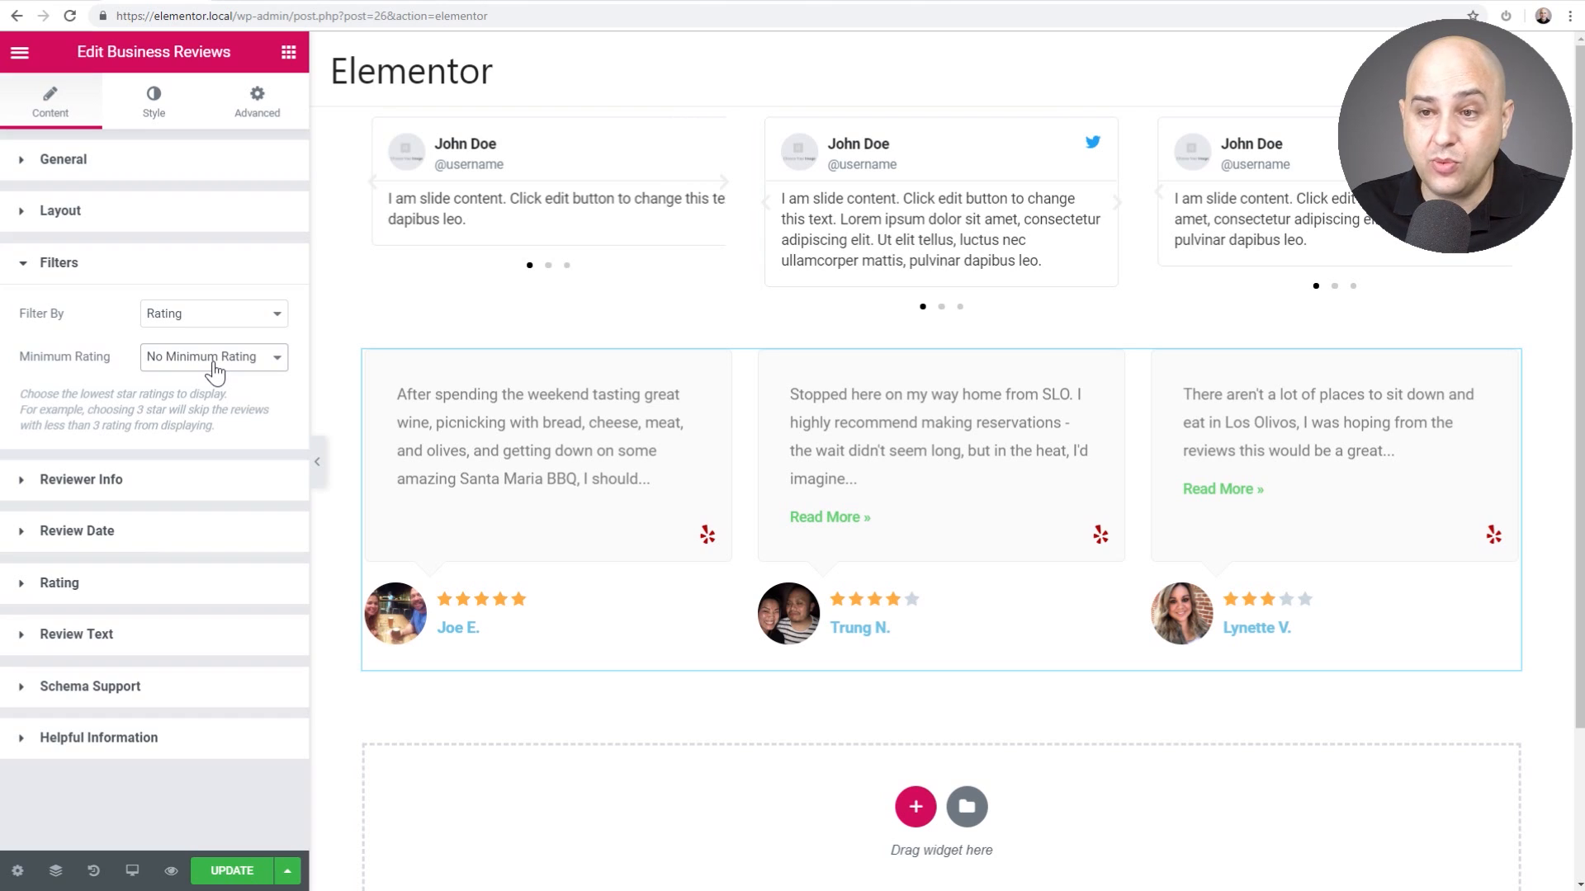
pyautogui.moveTo(139, 370)
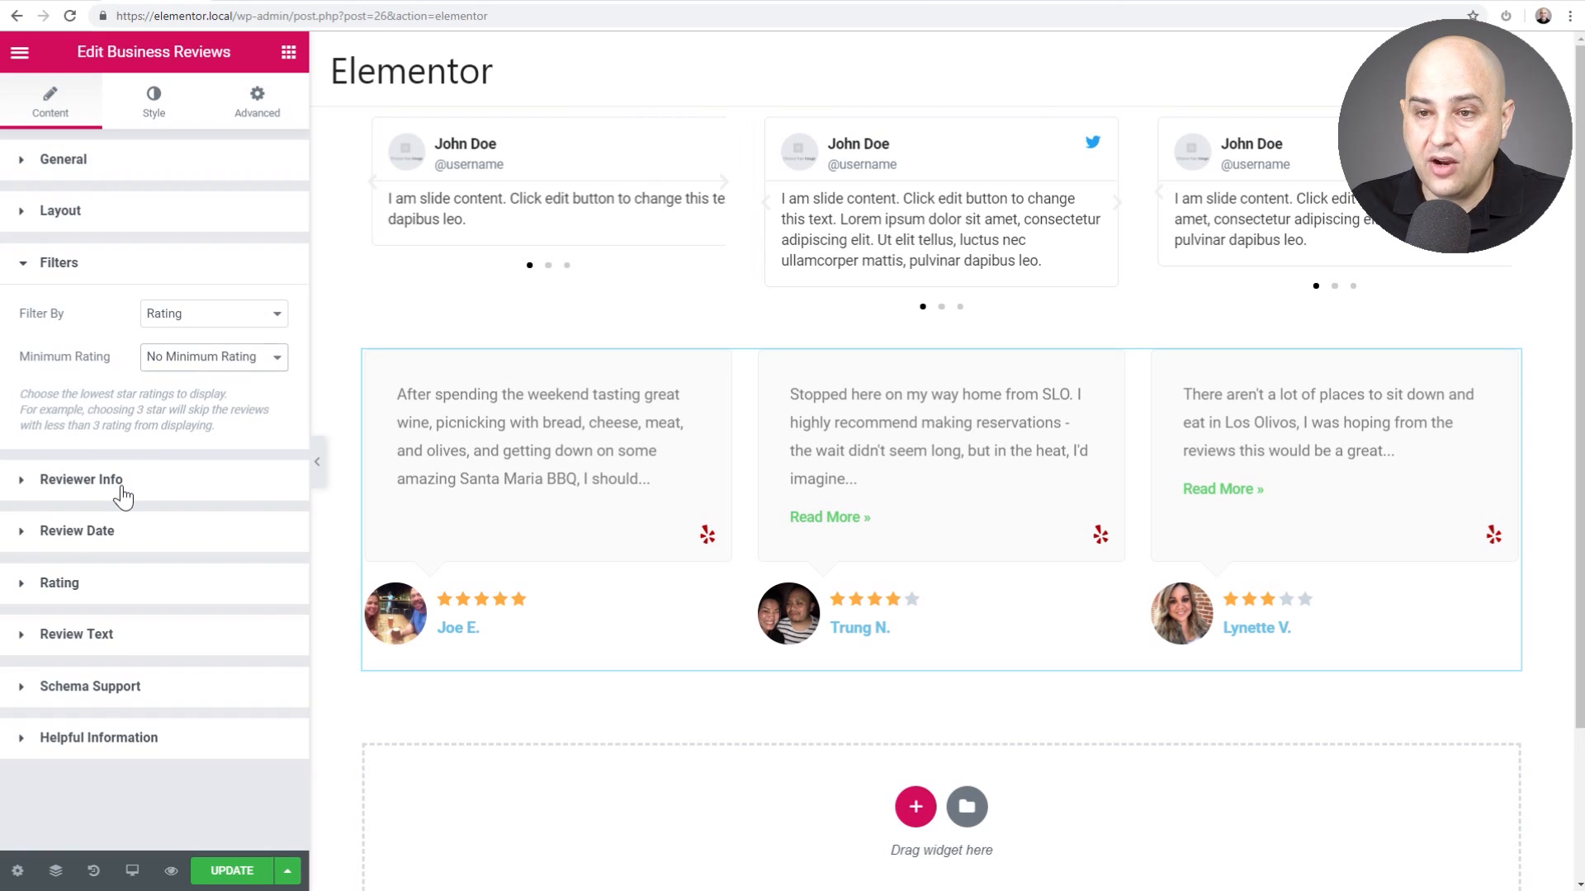
# Toggle Review Date to Show then back to Hide, and expand Rating settings
pyautogui.click(81, 479)
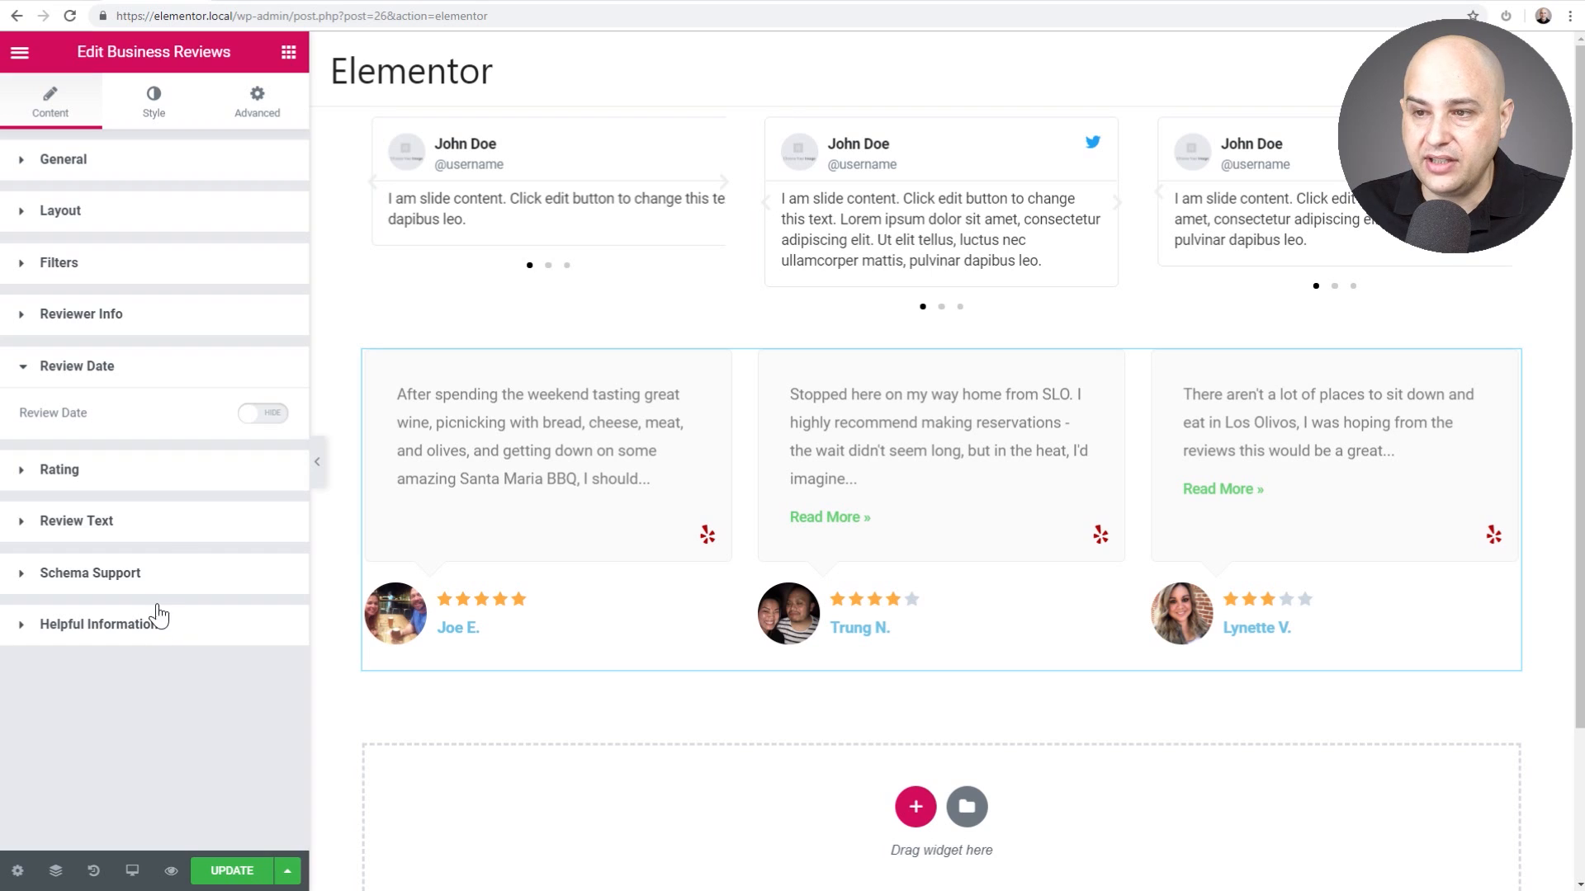
pyautogui.click(262, 412)
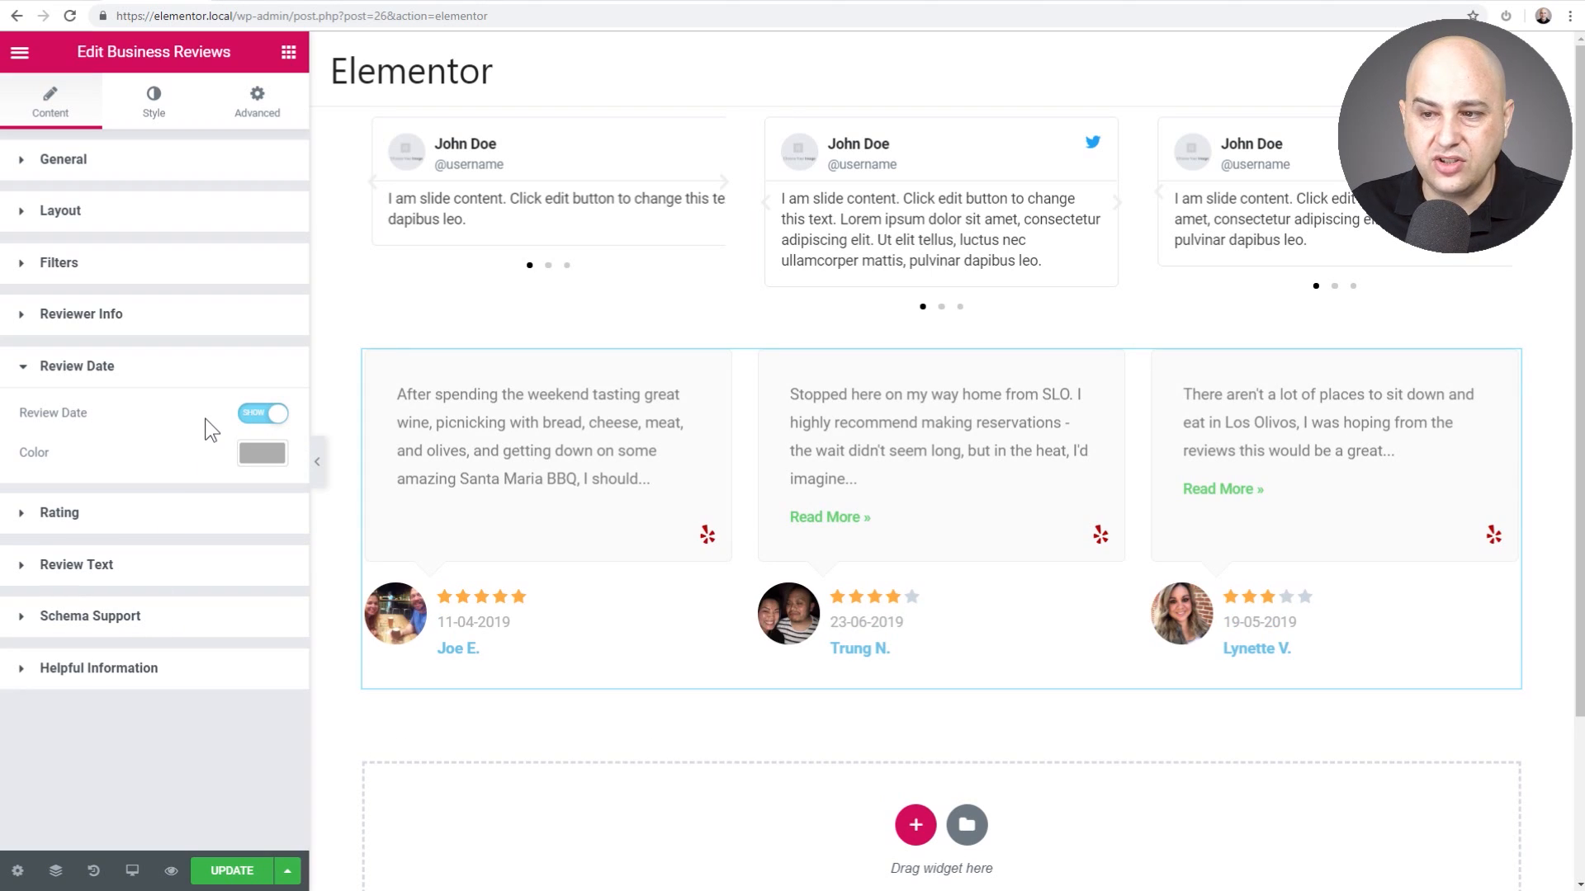
pyautogui.moveTo(188, 419)
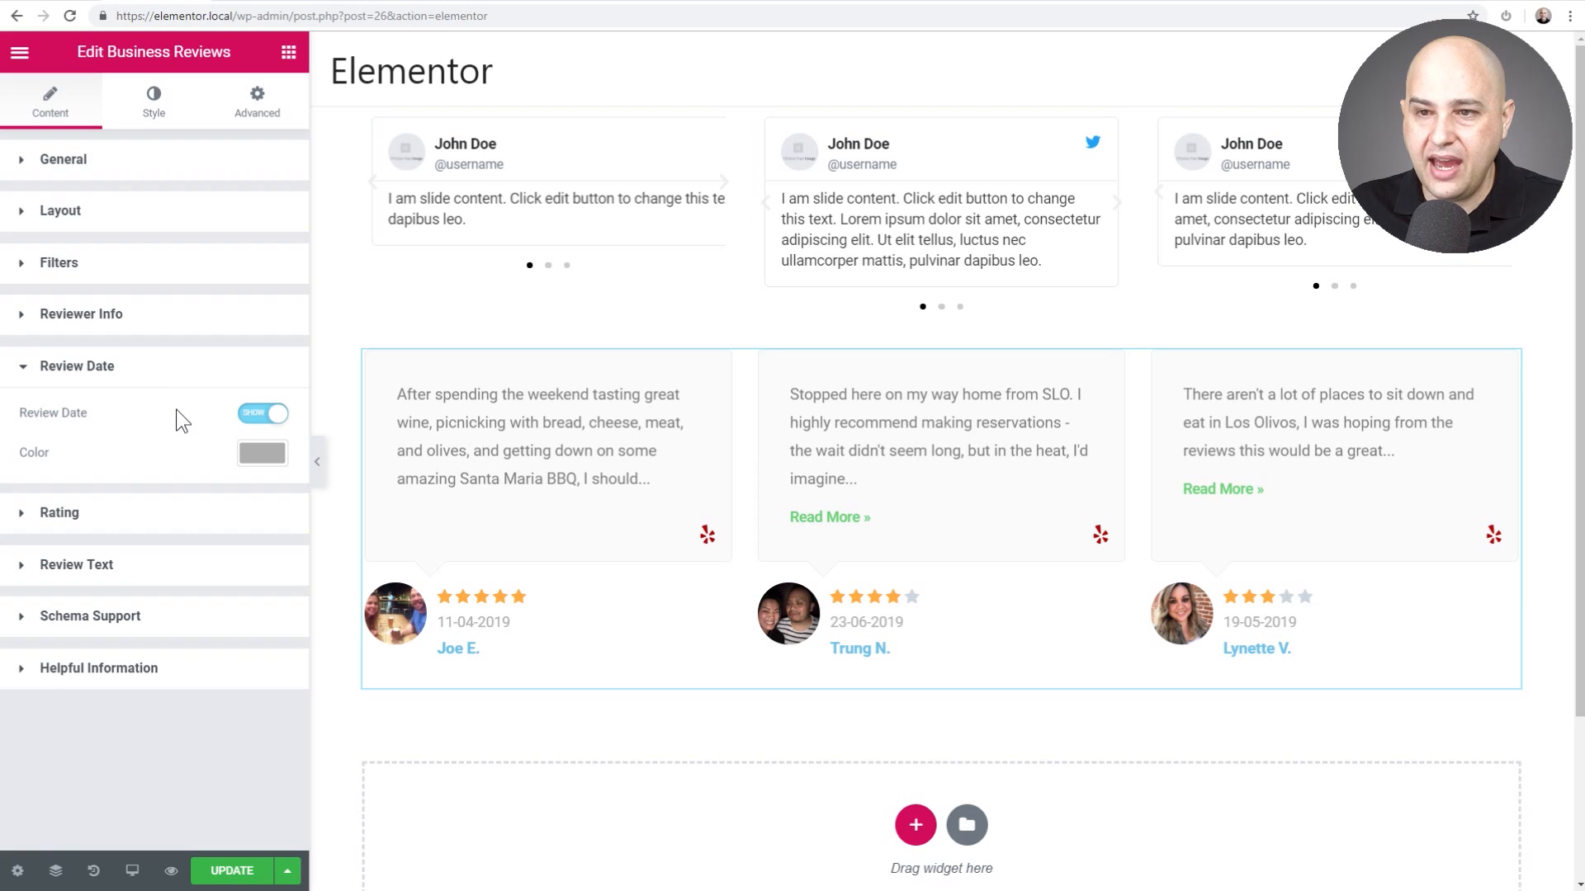
pyautogui.click(940, 454)
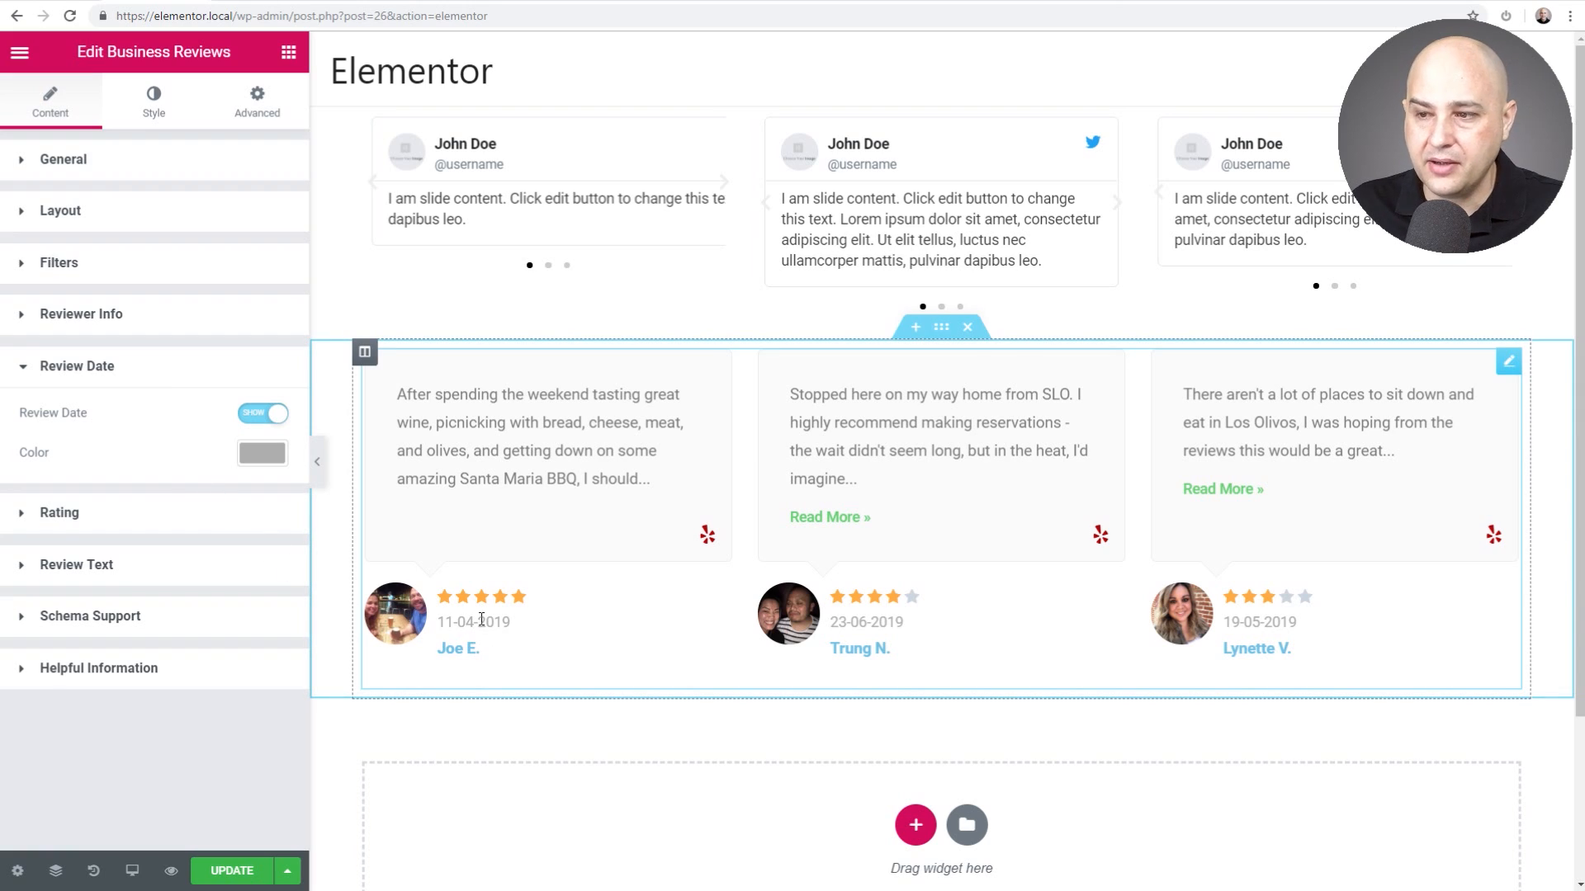
pyautogui.moveTo(517, 644)
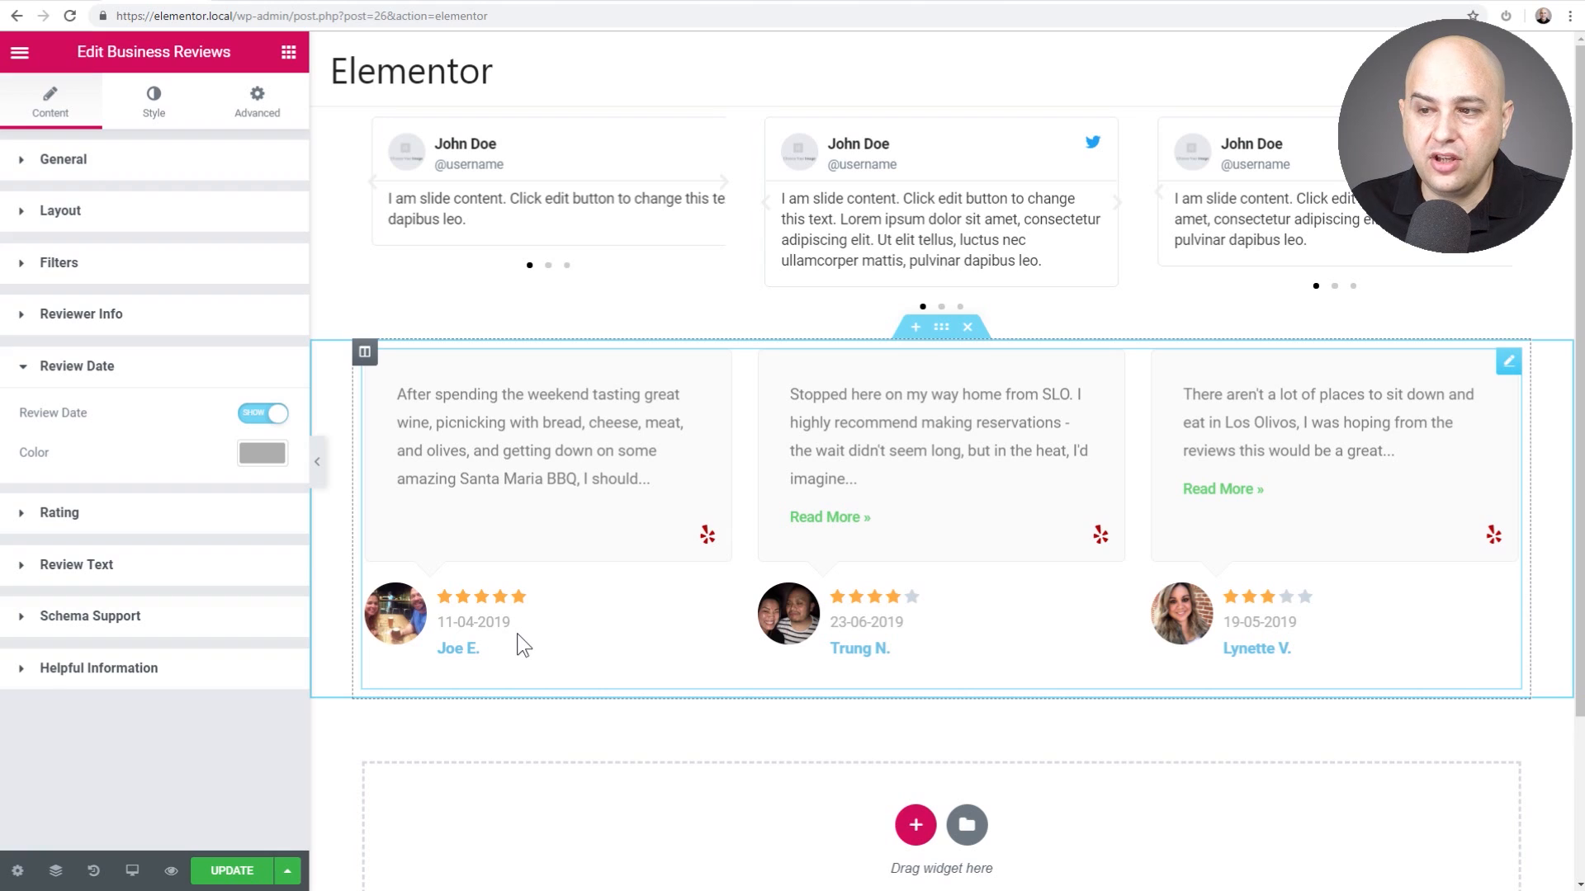
pyautogui.moveTo(462, 629)
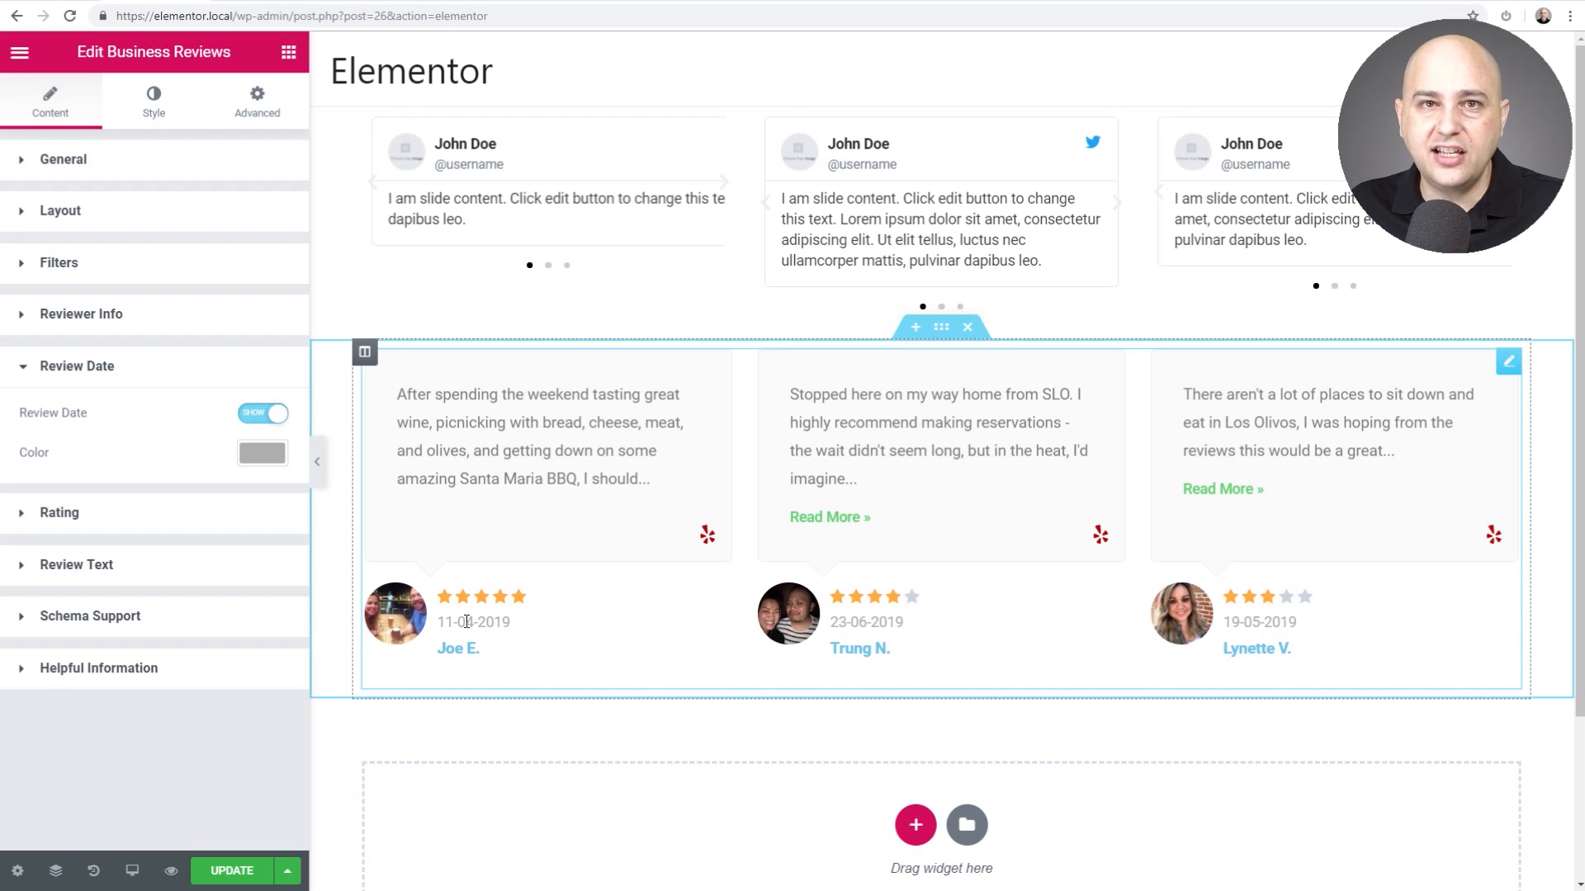
pyautogui.moveTo(531, 636)
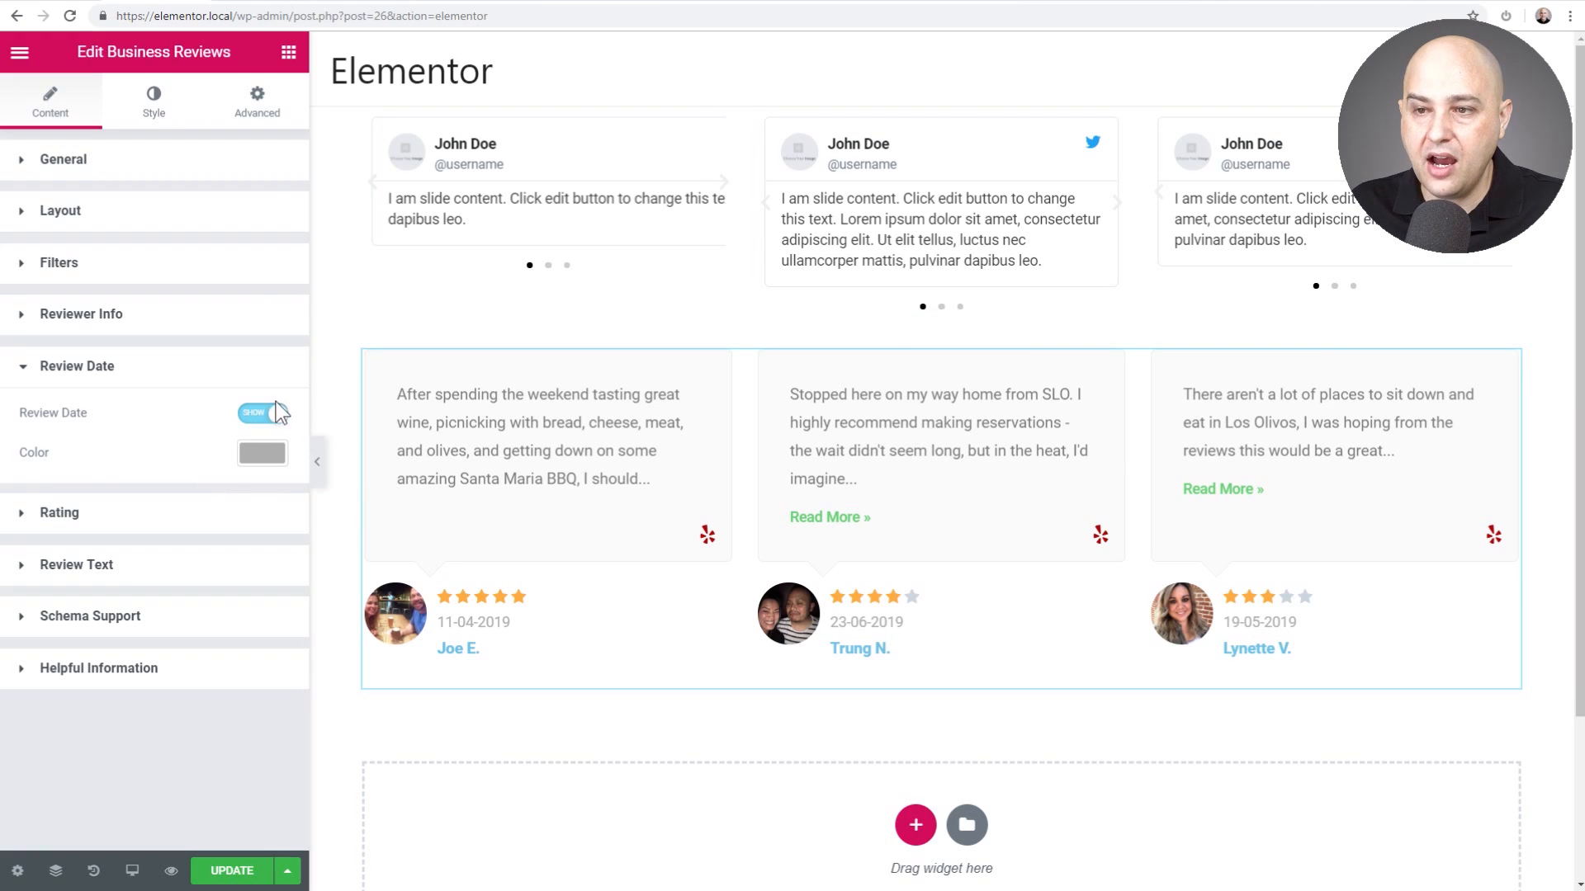
pyautogui.click(261, 412)
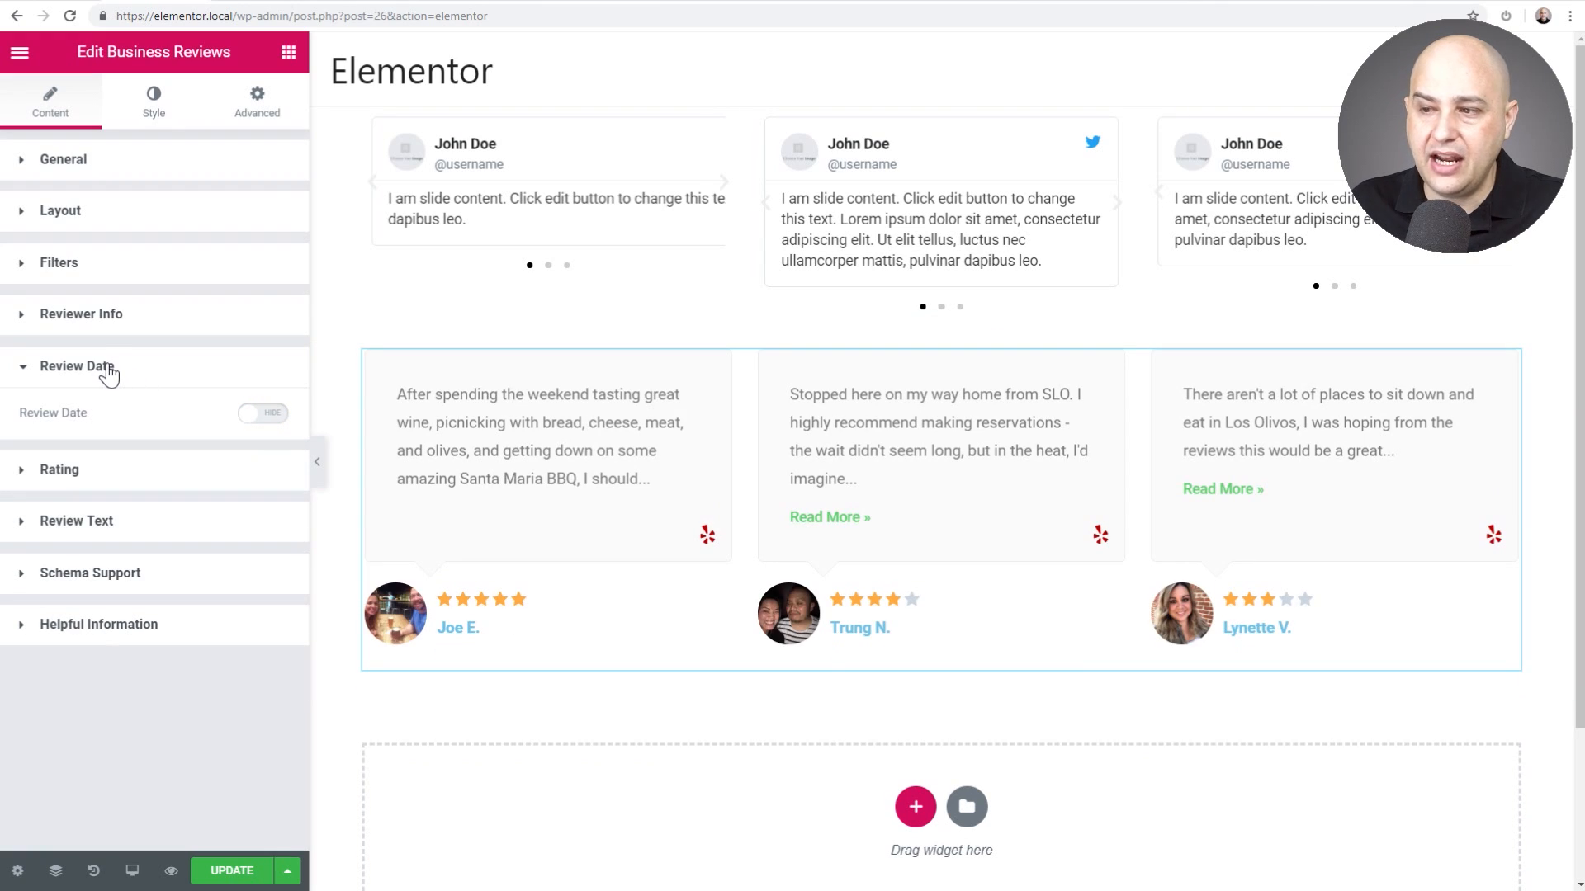
pyautogui.click(78, 366)
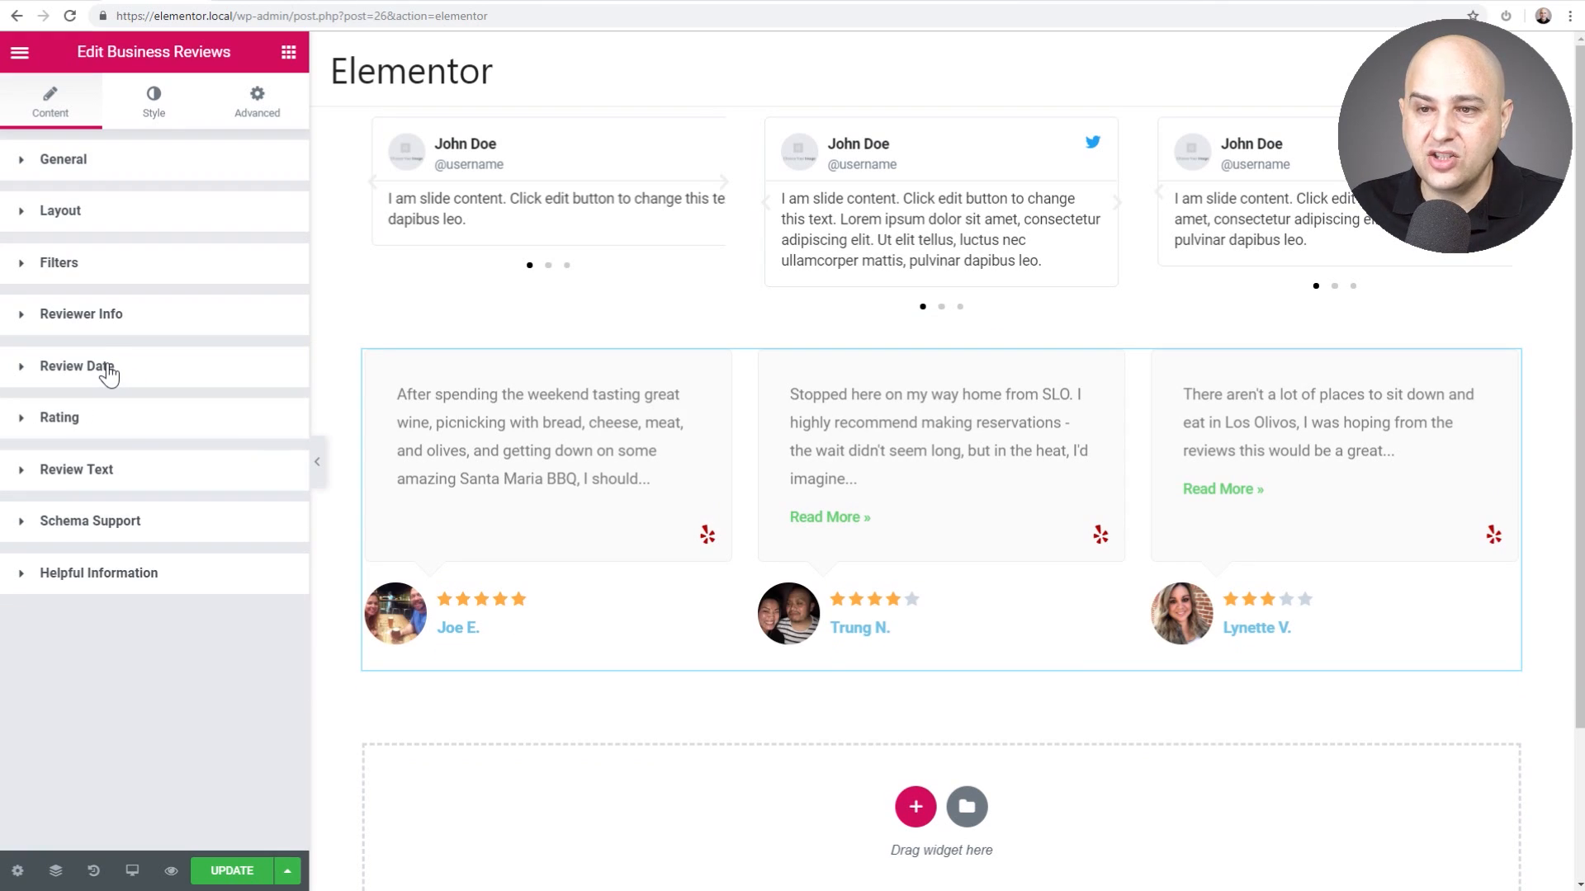
pyautogui.click(59, 418)
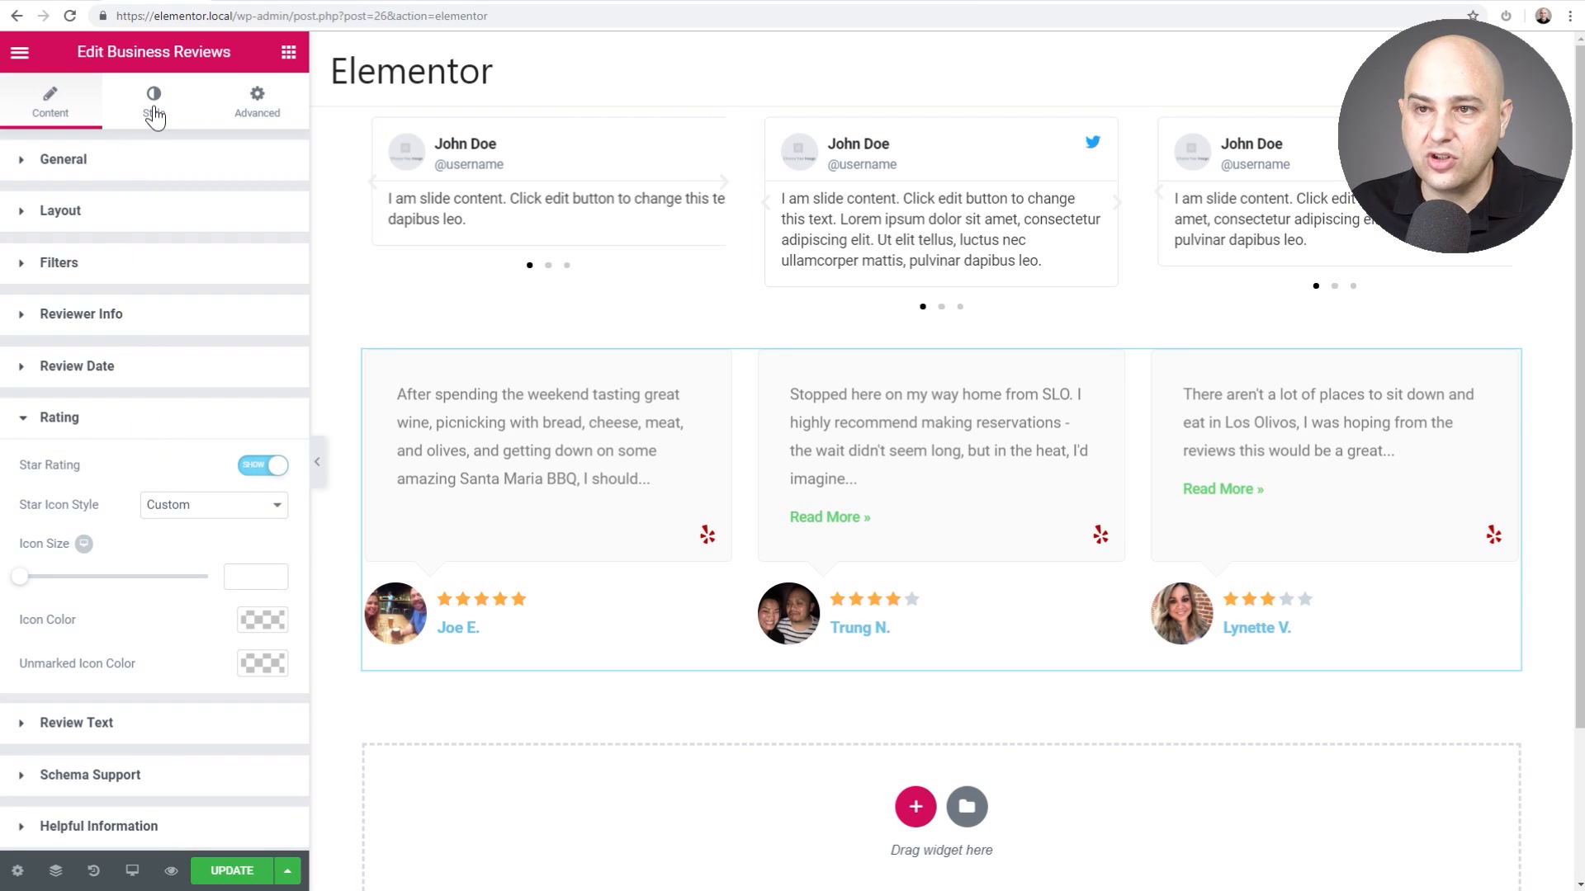
# View the widget's Style tab box settings, then return to the Content tab
pyautogui.click(153, 100)
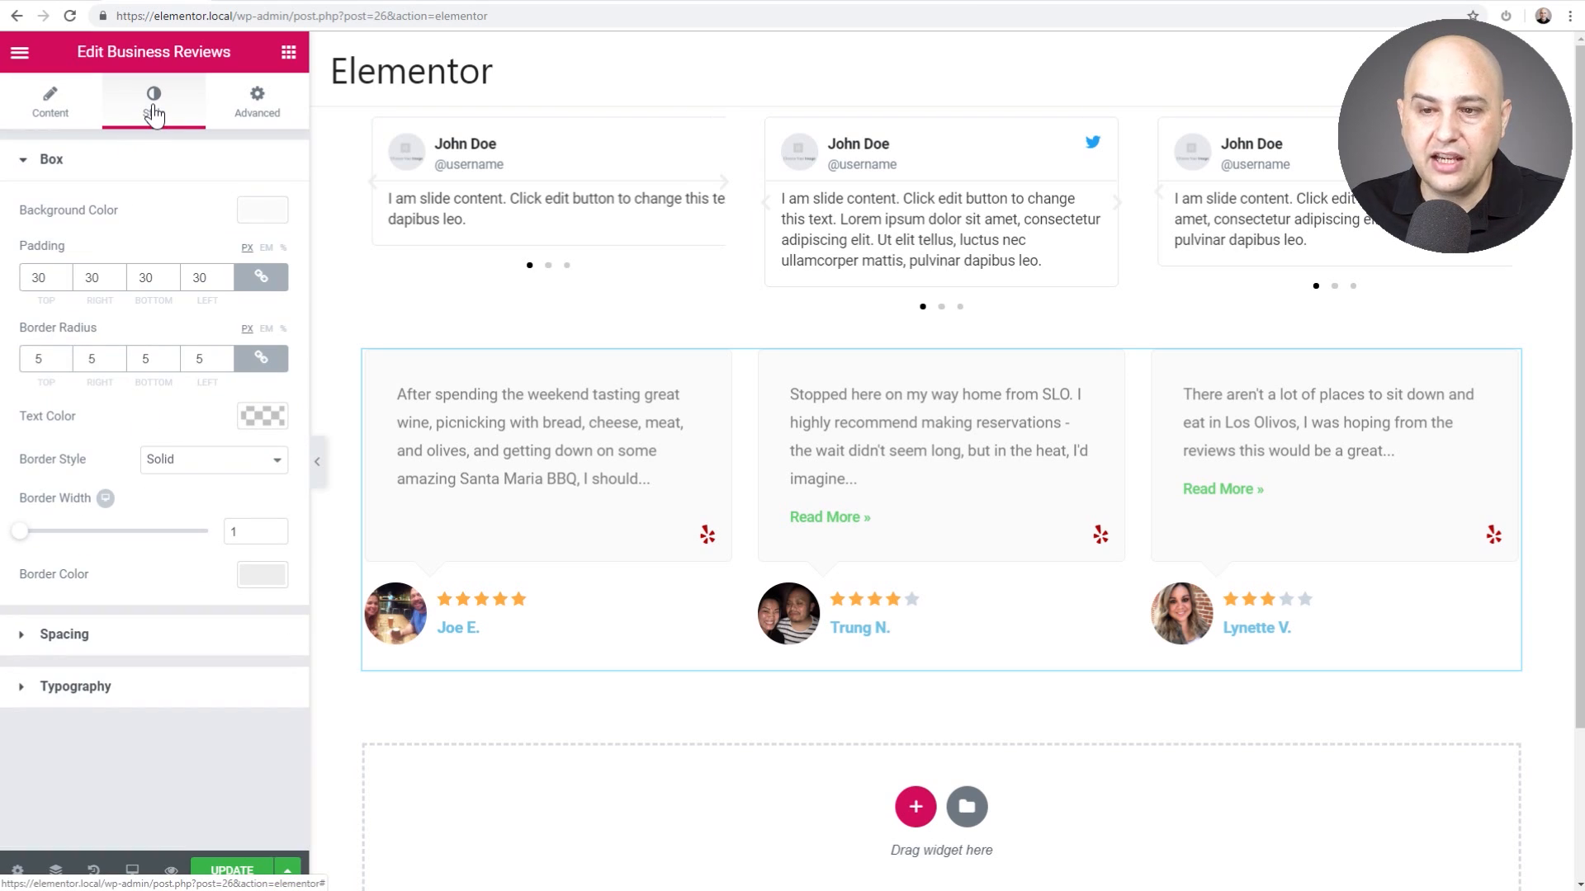
pyautogui.click(50, 100)
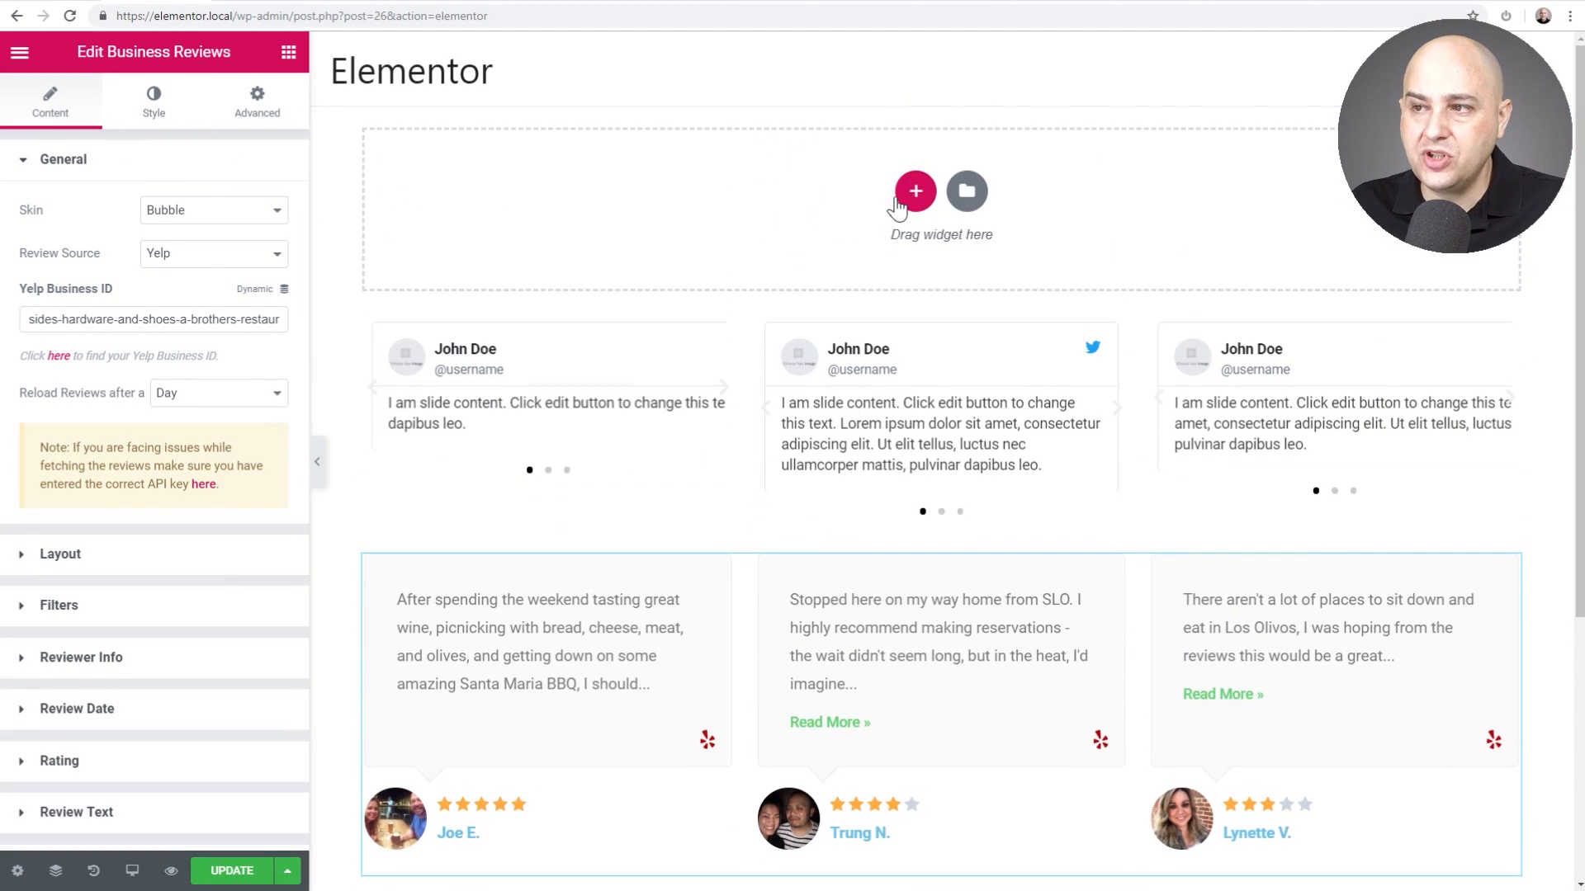
# Add a new three-column section at the top of the page
pyautogui.click(913, 191)
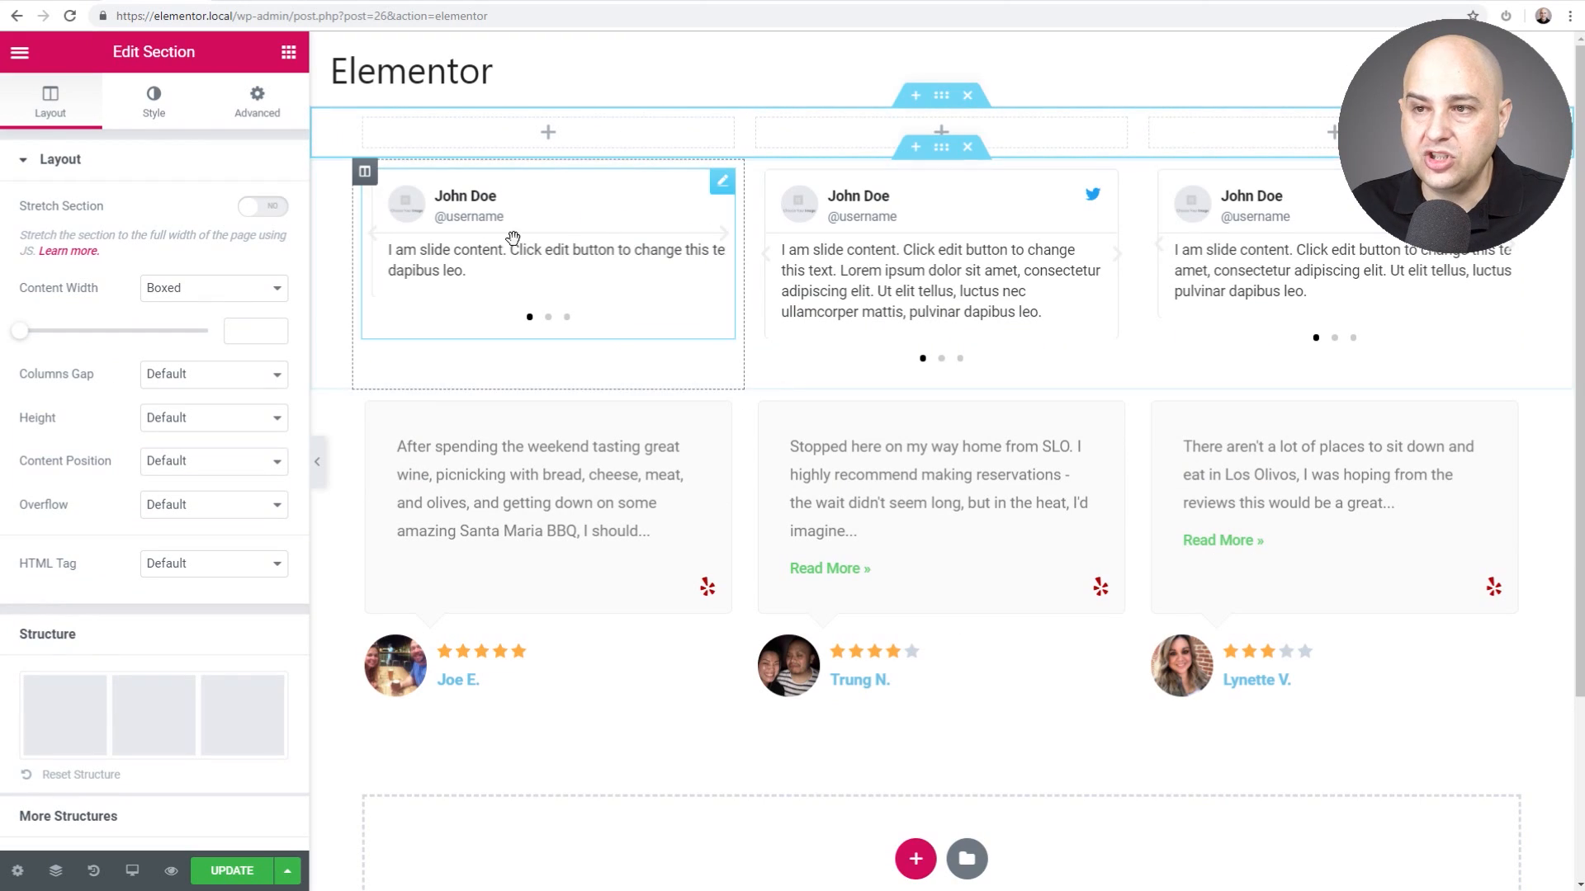
pyautogui.moveTo(466, 235)
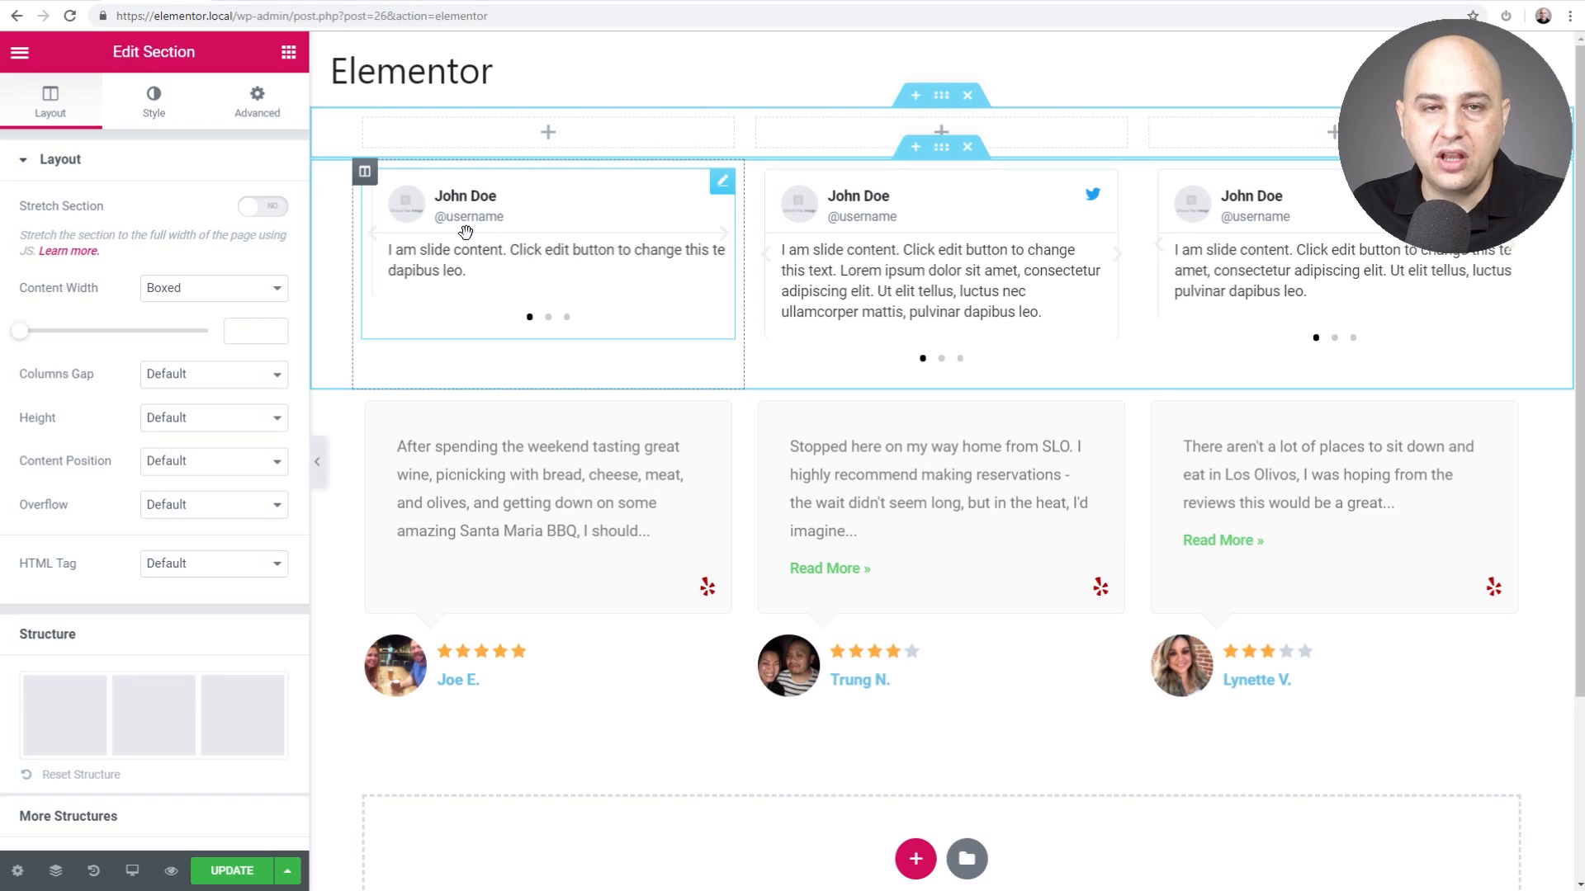
pyautogui.moveTo(404, 199)
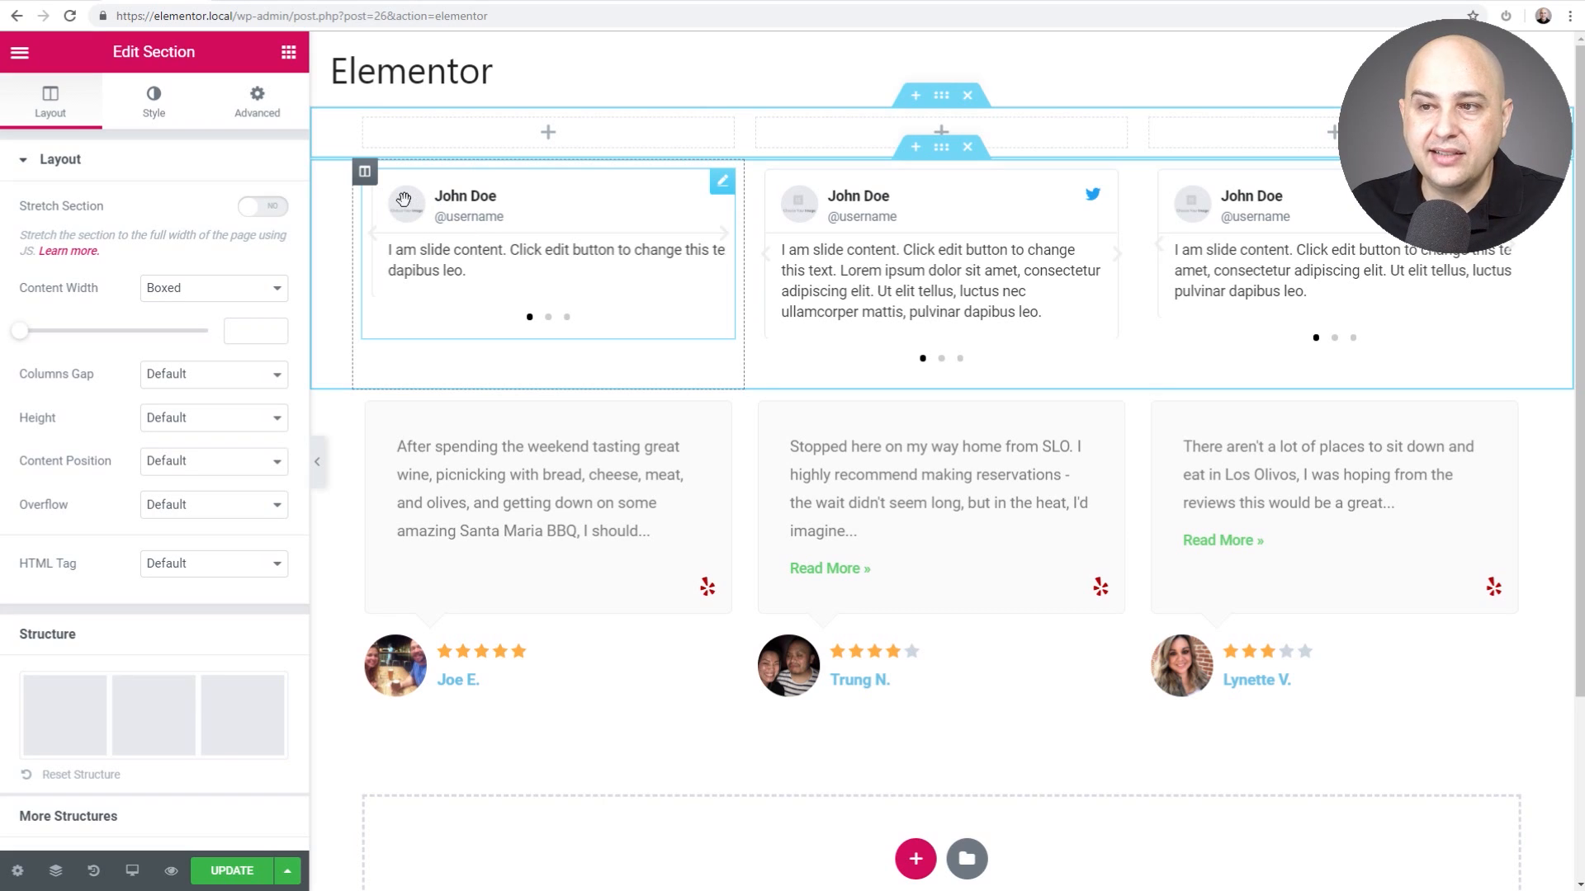
pyautogui.moveTo(515, 234)
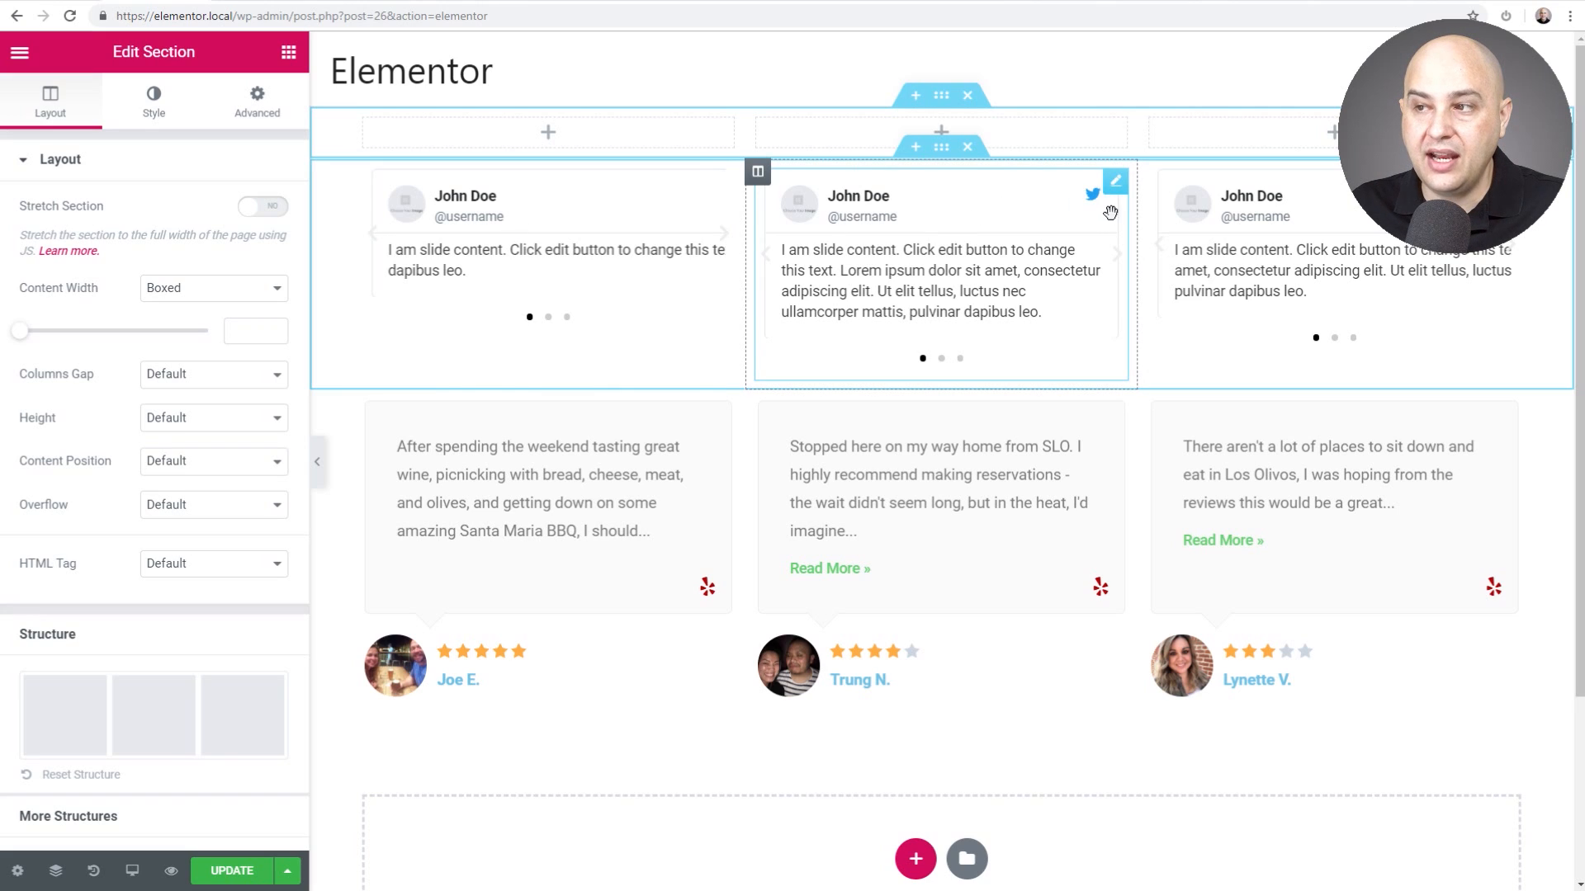
pyautogui.moveTo(1098, 214)
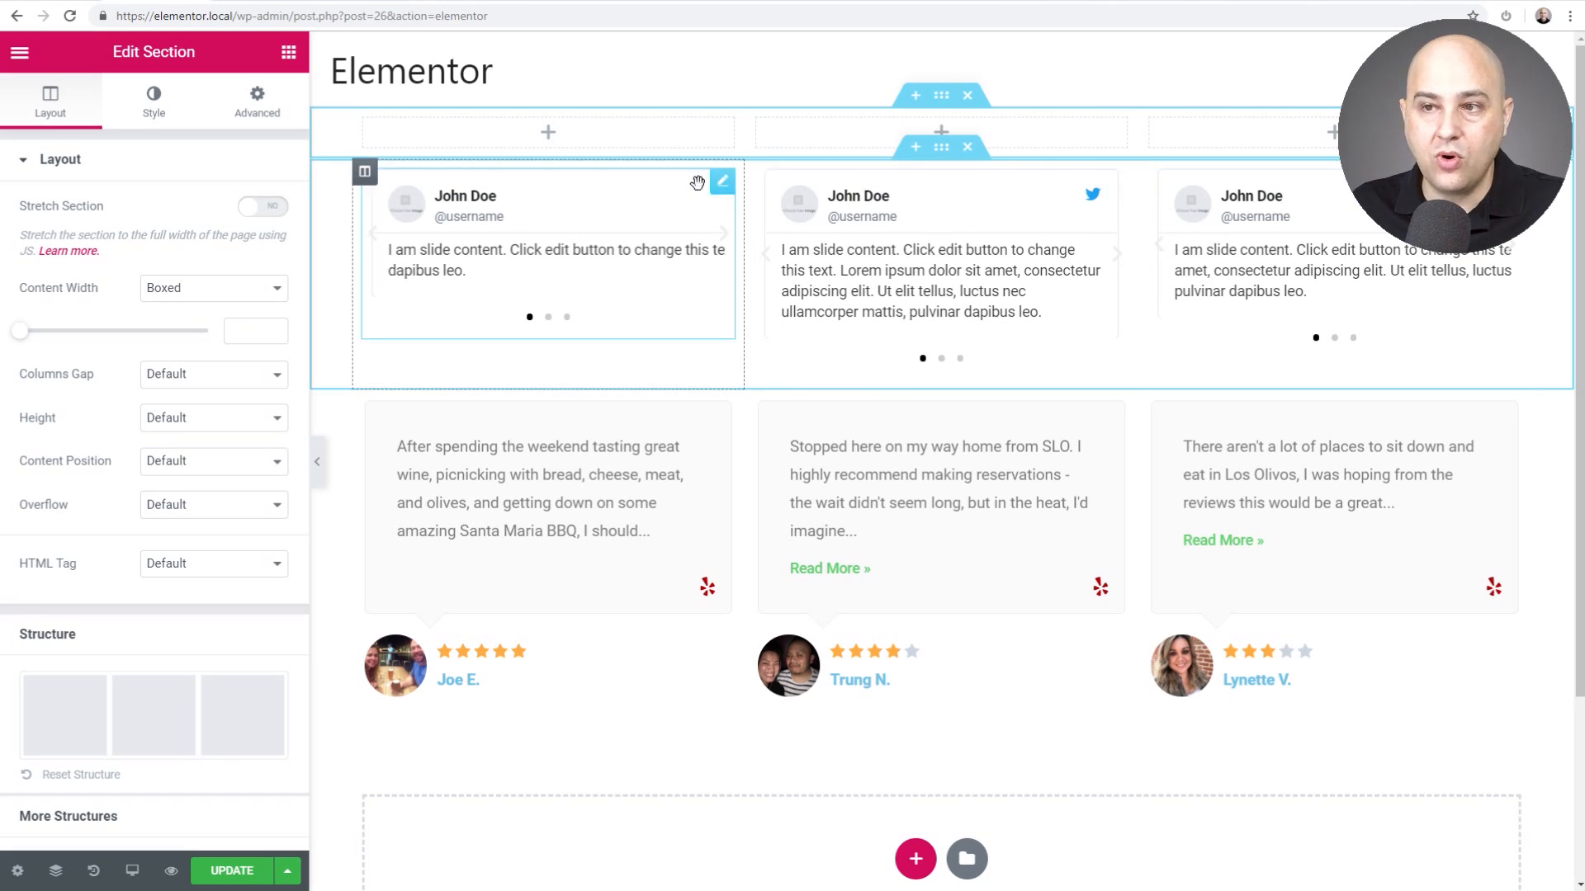
pyautogui.moveTo(629, 202)
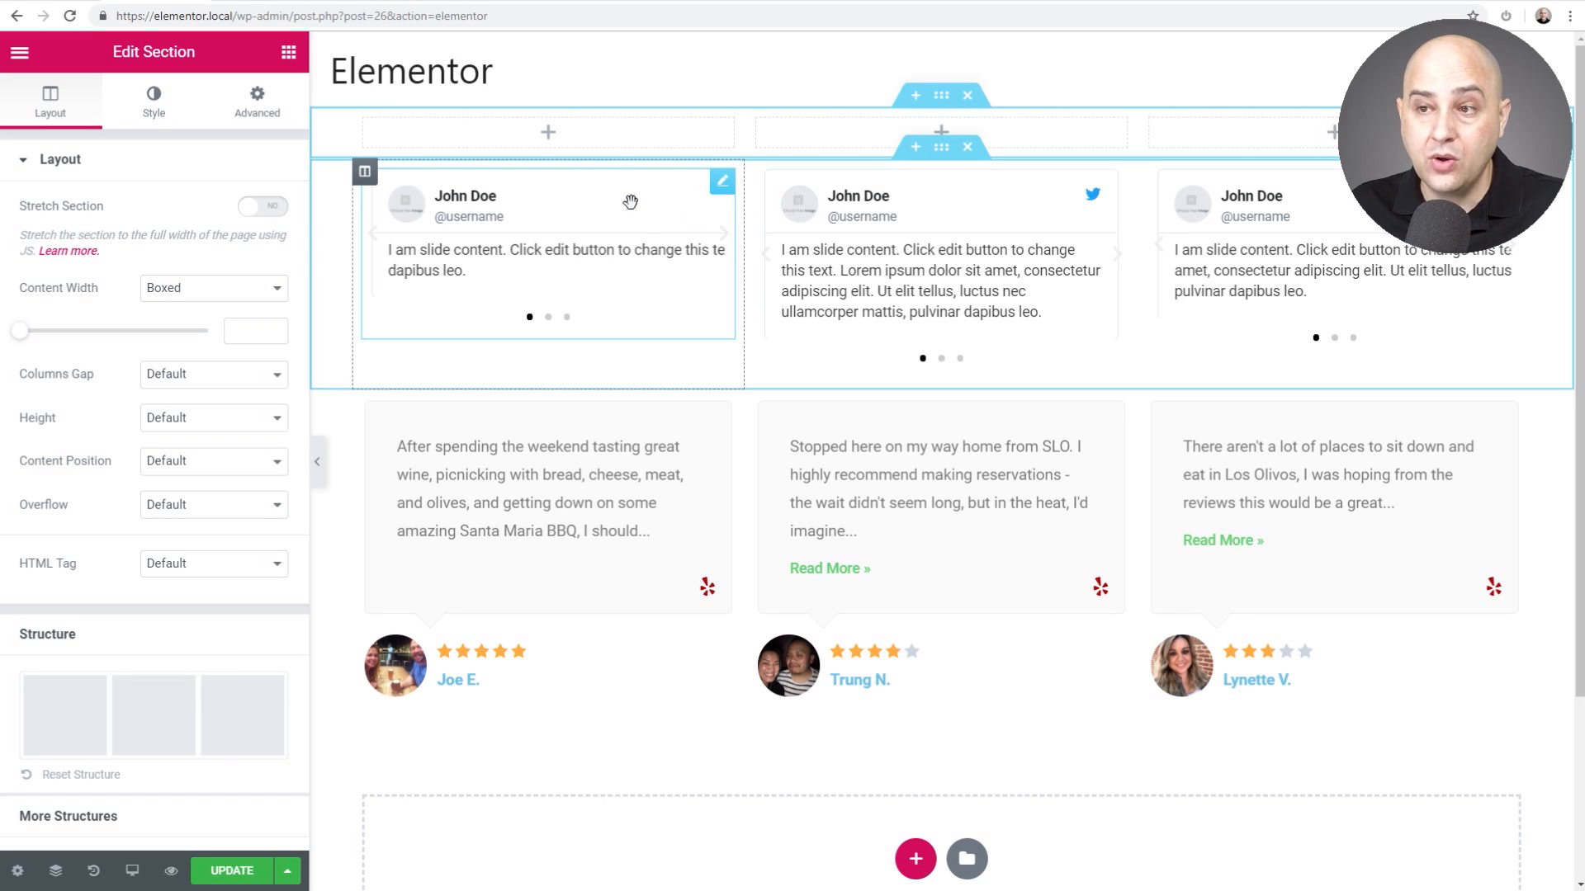
pyautogui.moveTo(534, 229)
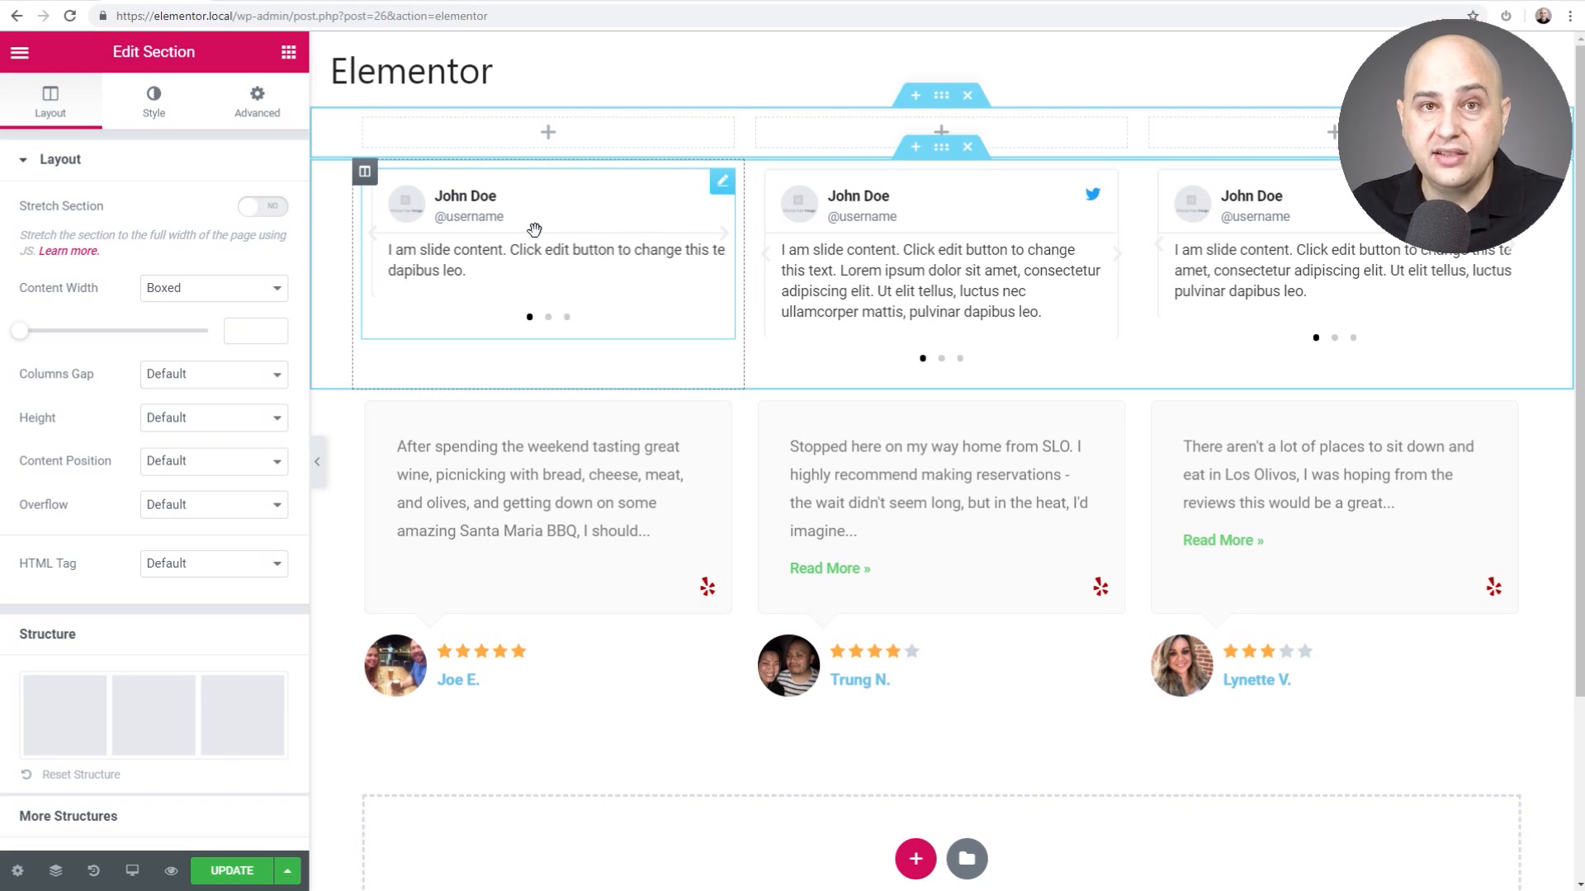
pyautogui.moveTo(515, 216)
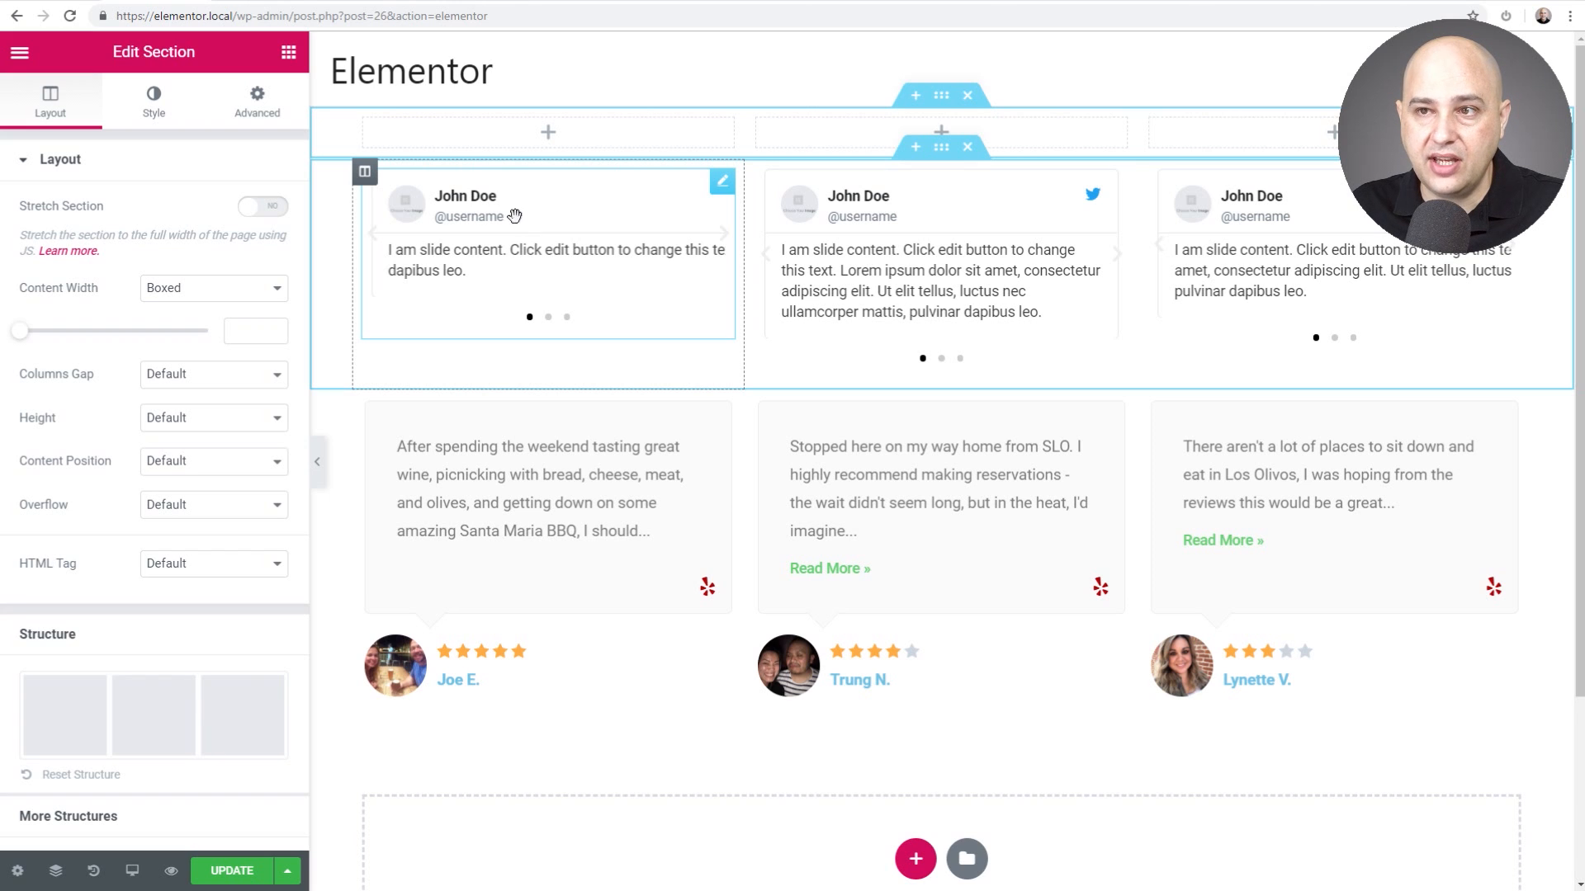